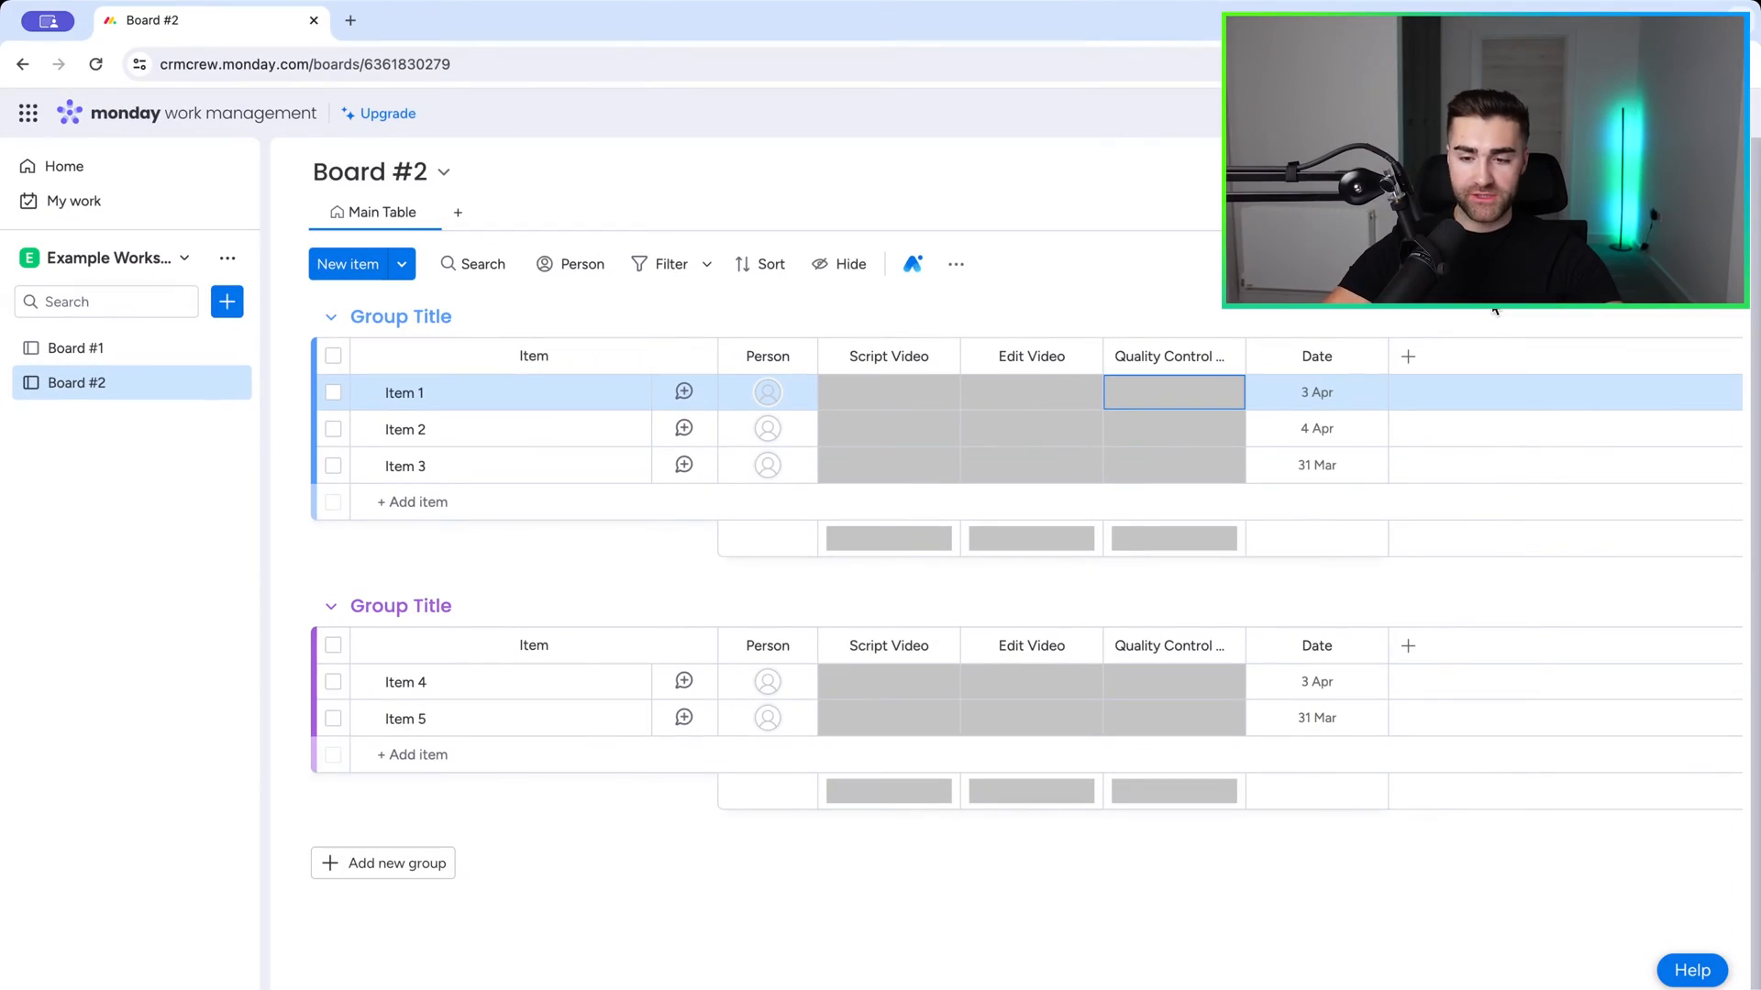
{"action": "mouse_move", "coordinate": [76, 348]}
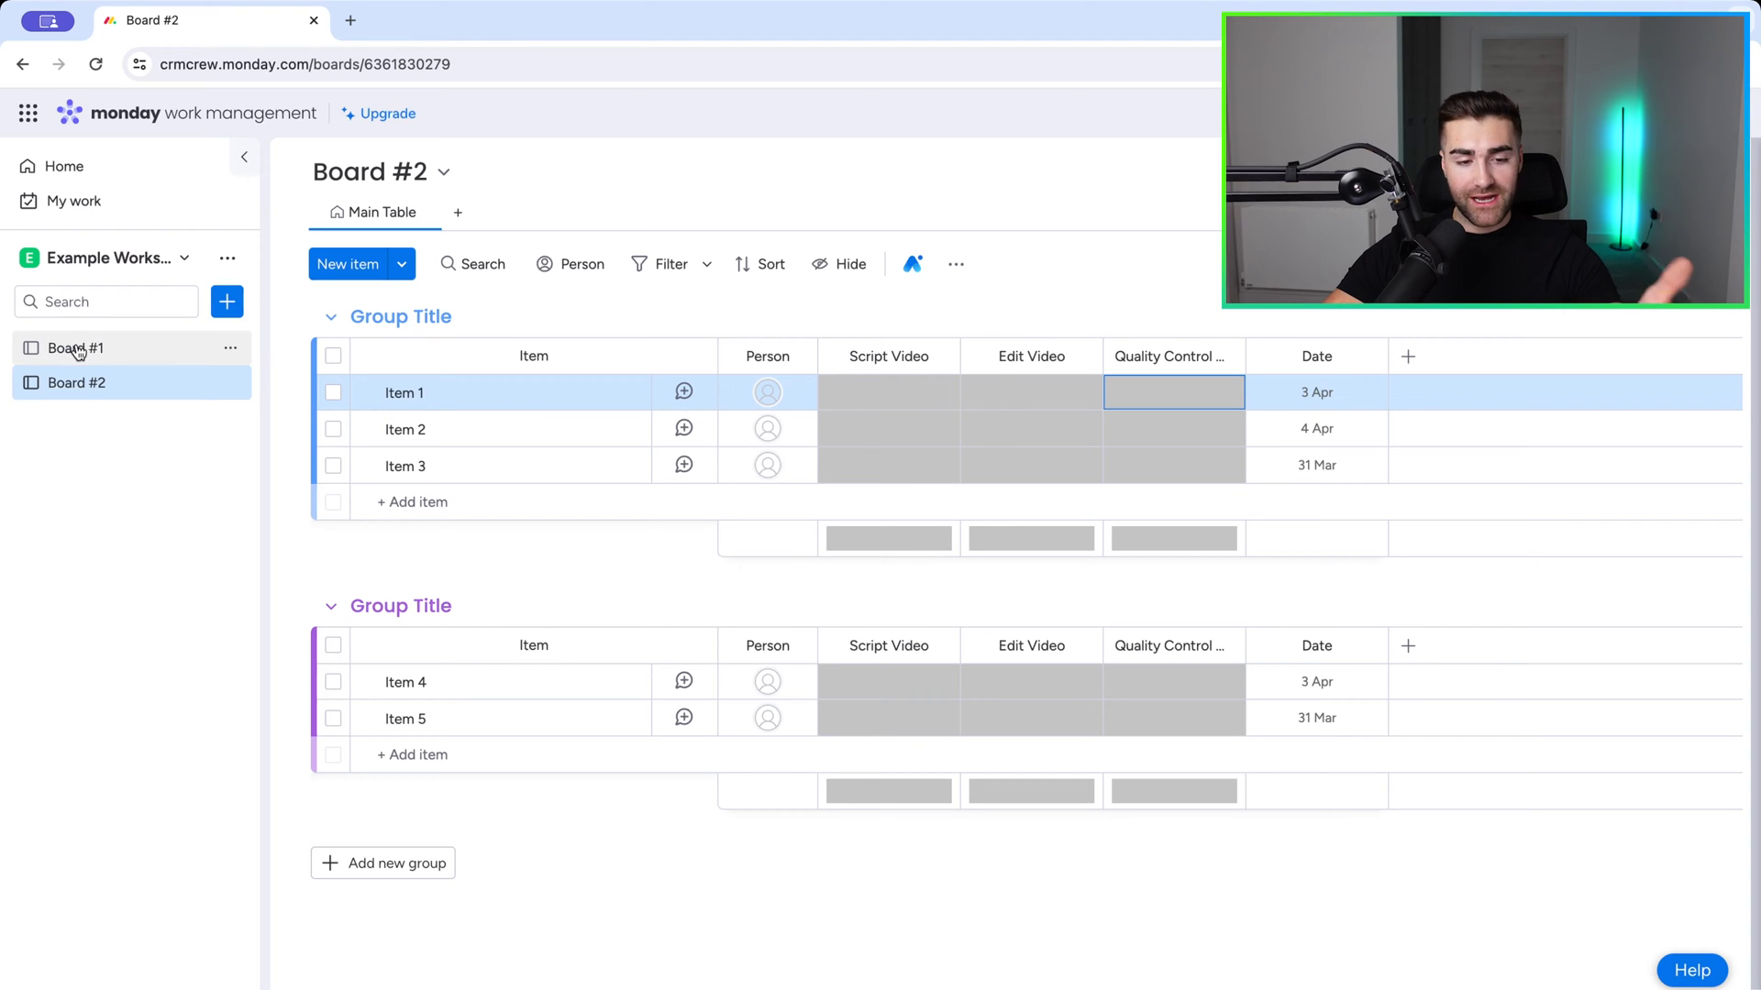
{"action": "mouse_move", "coordinate": [110, 367]}
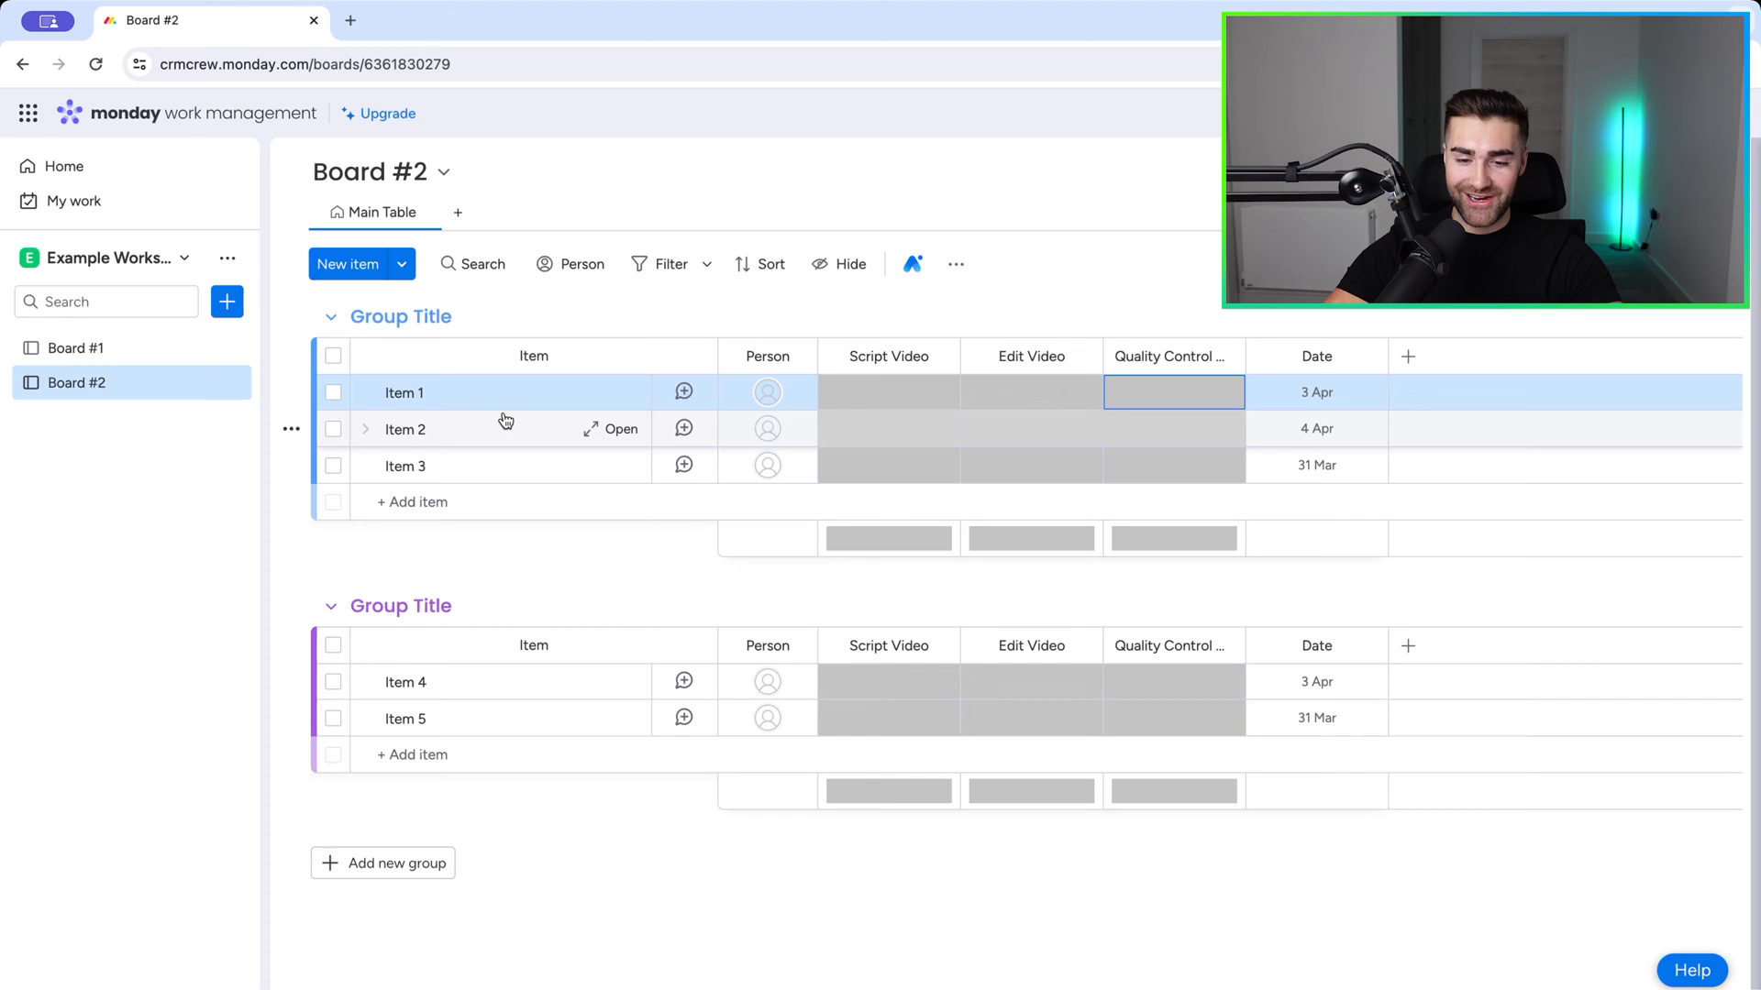
{"action": "mouse_move", "coordinate": [869, 411]}
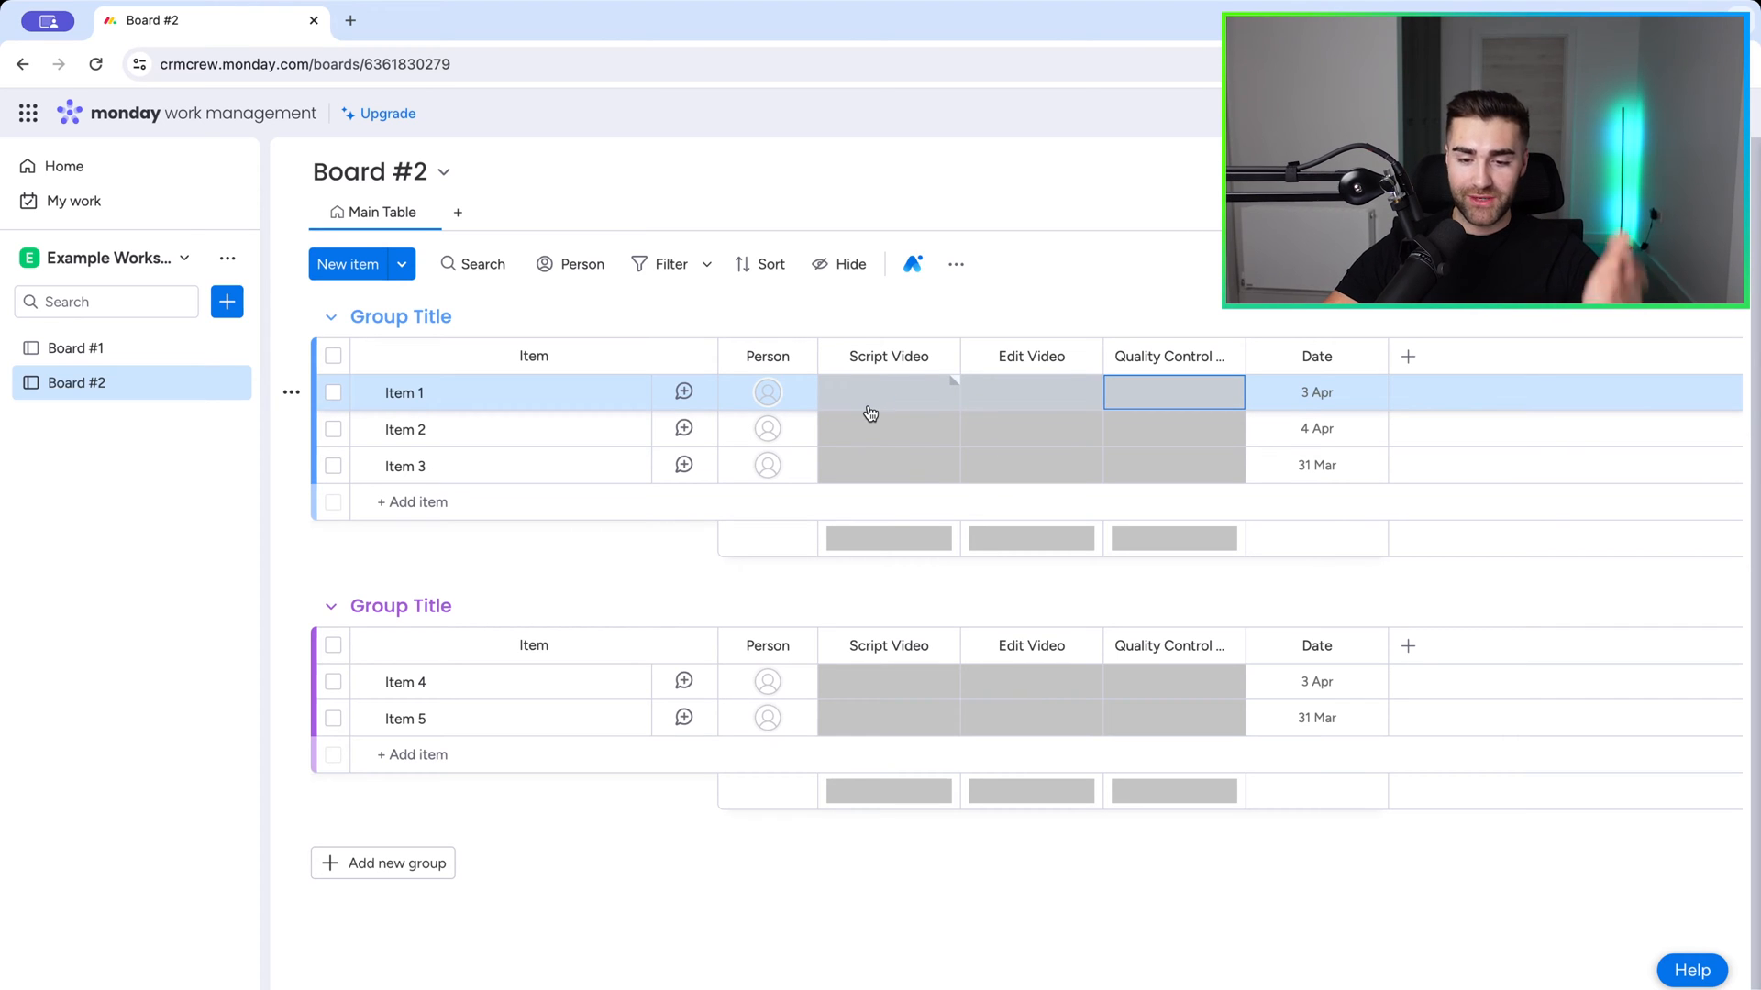
{"action": "mouse_move", "coordinate": [1029, 401]}
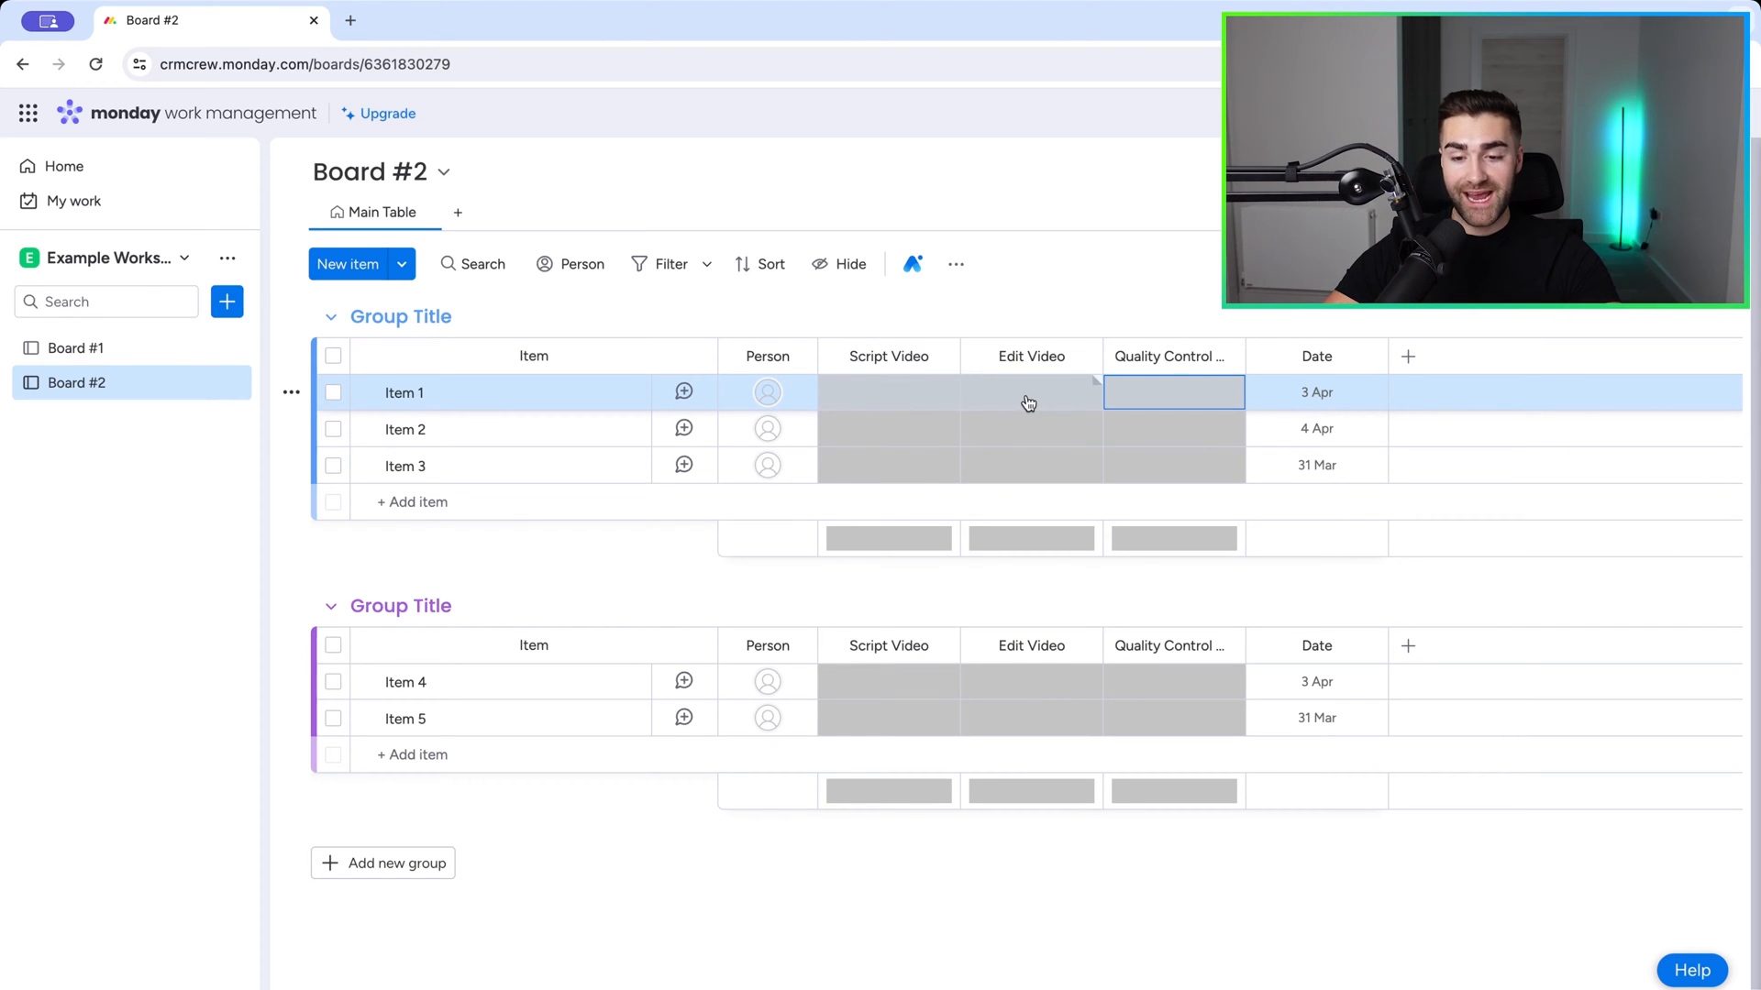
{"action": "mouse_move", "coordinate": [1131, 402]}
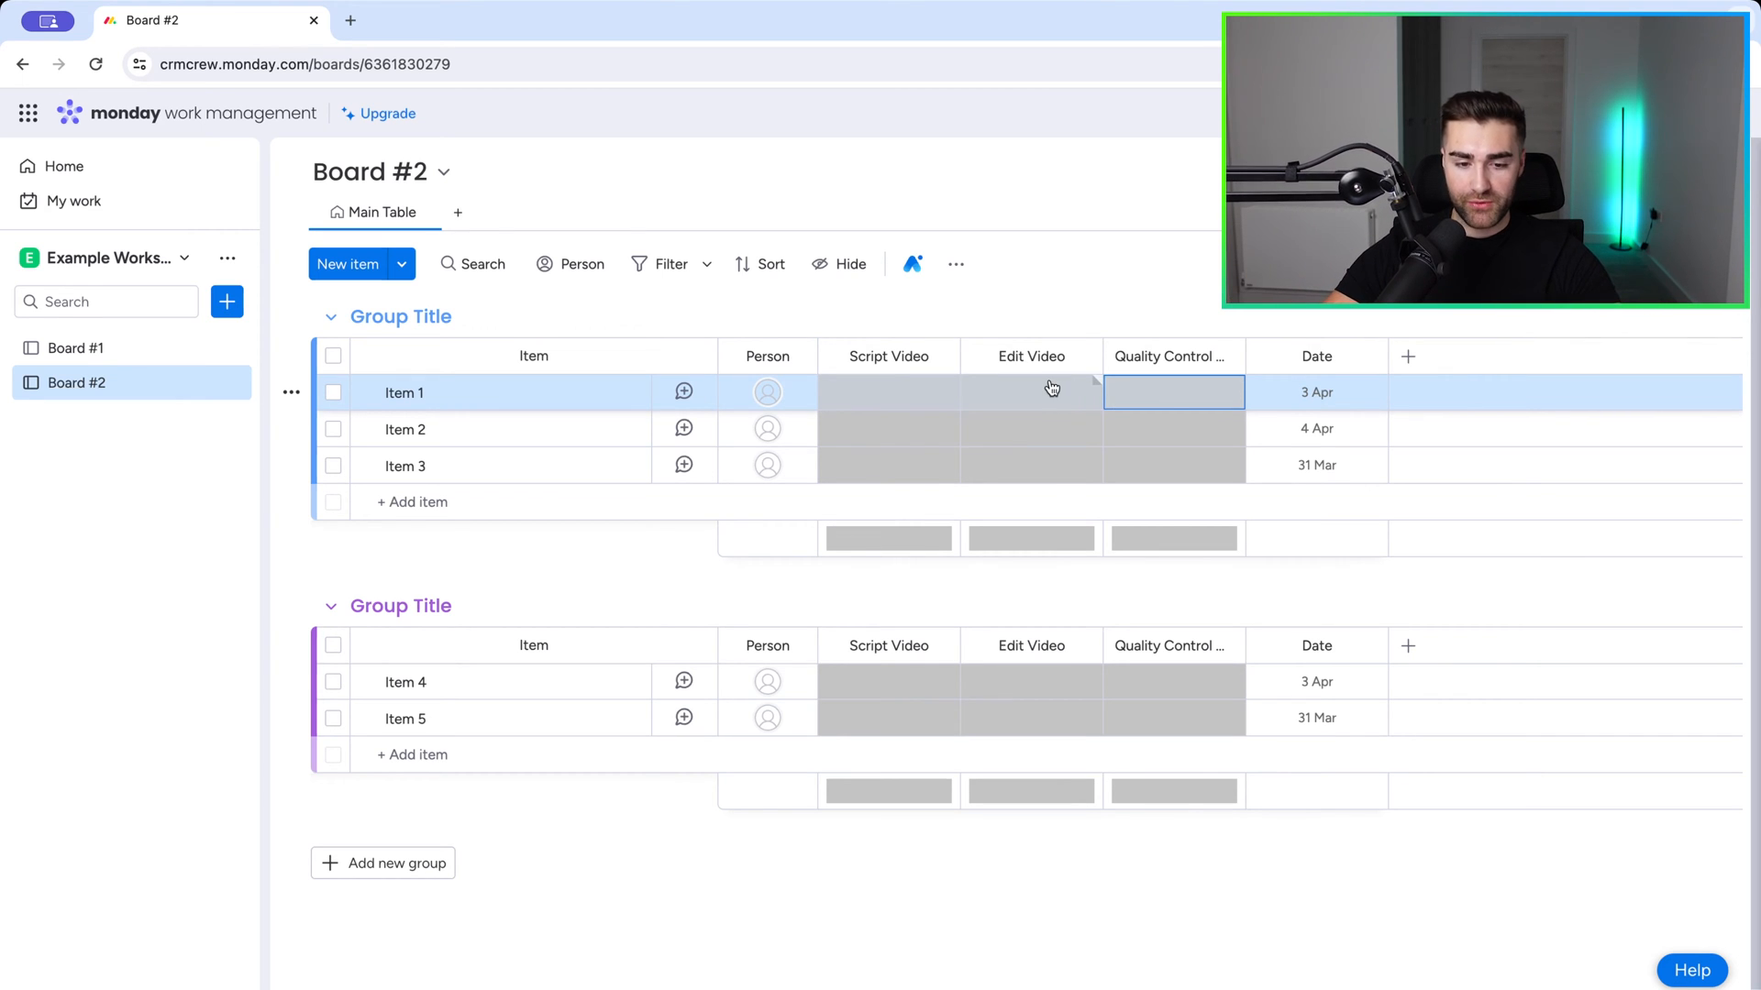
Step: Set Item 1's Script Video status to Done on Board #2
{"action": "left_click", "coordinate": [888, 393]}
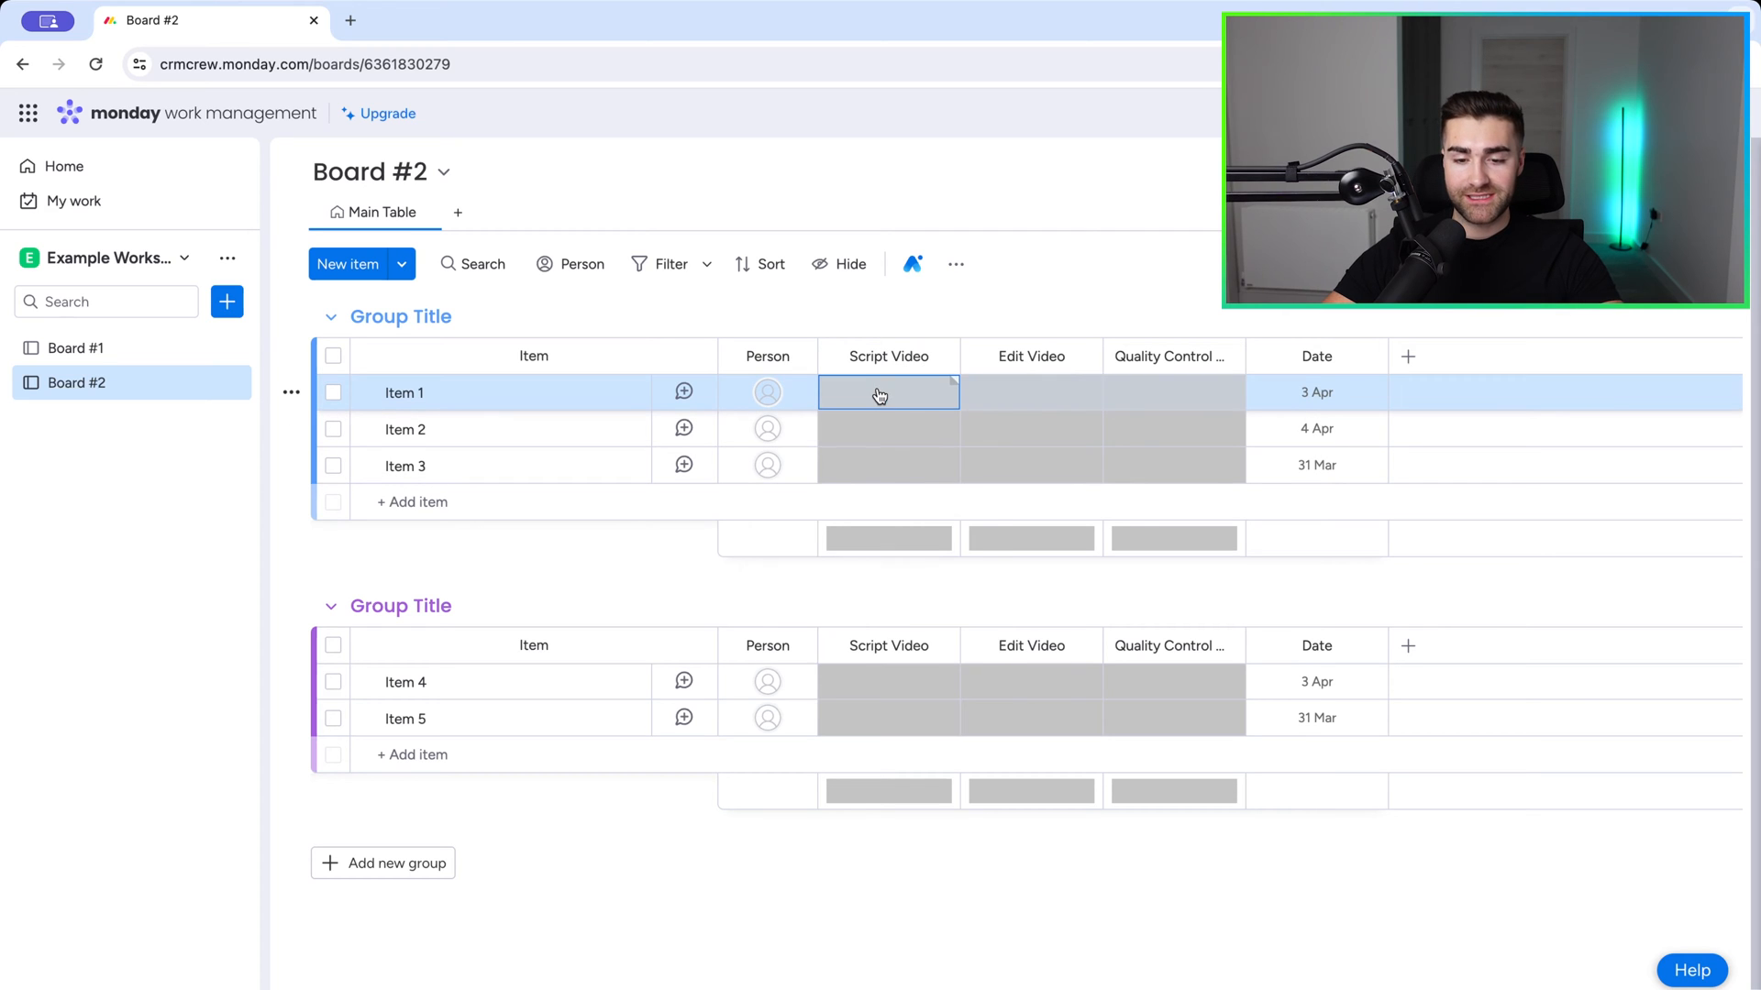
{"action": "left_click", "coordinate": [888, 392]}
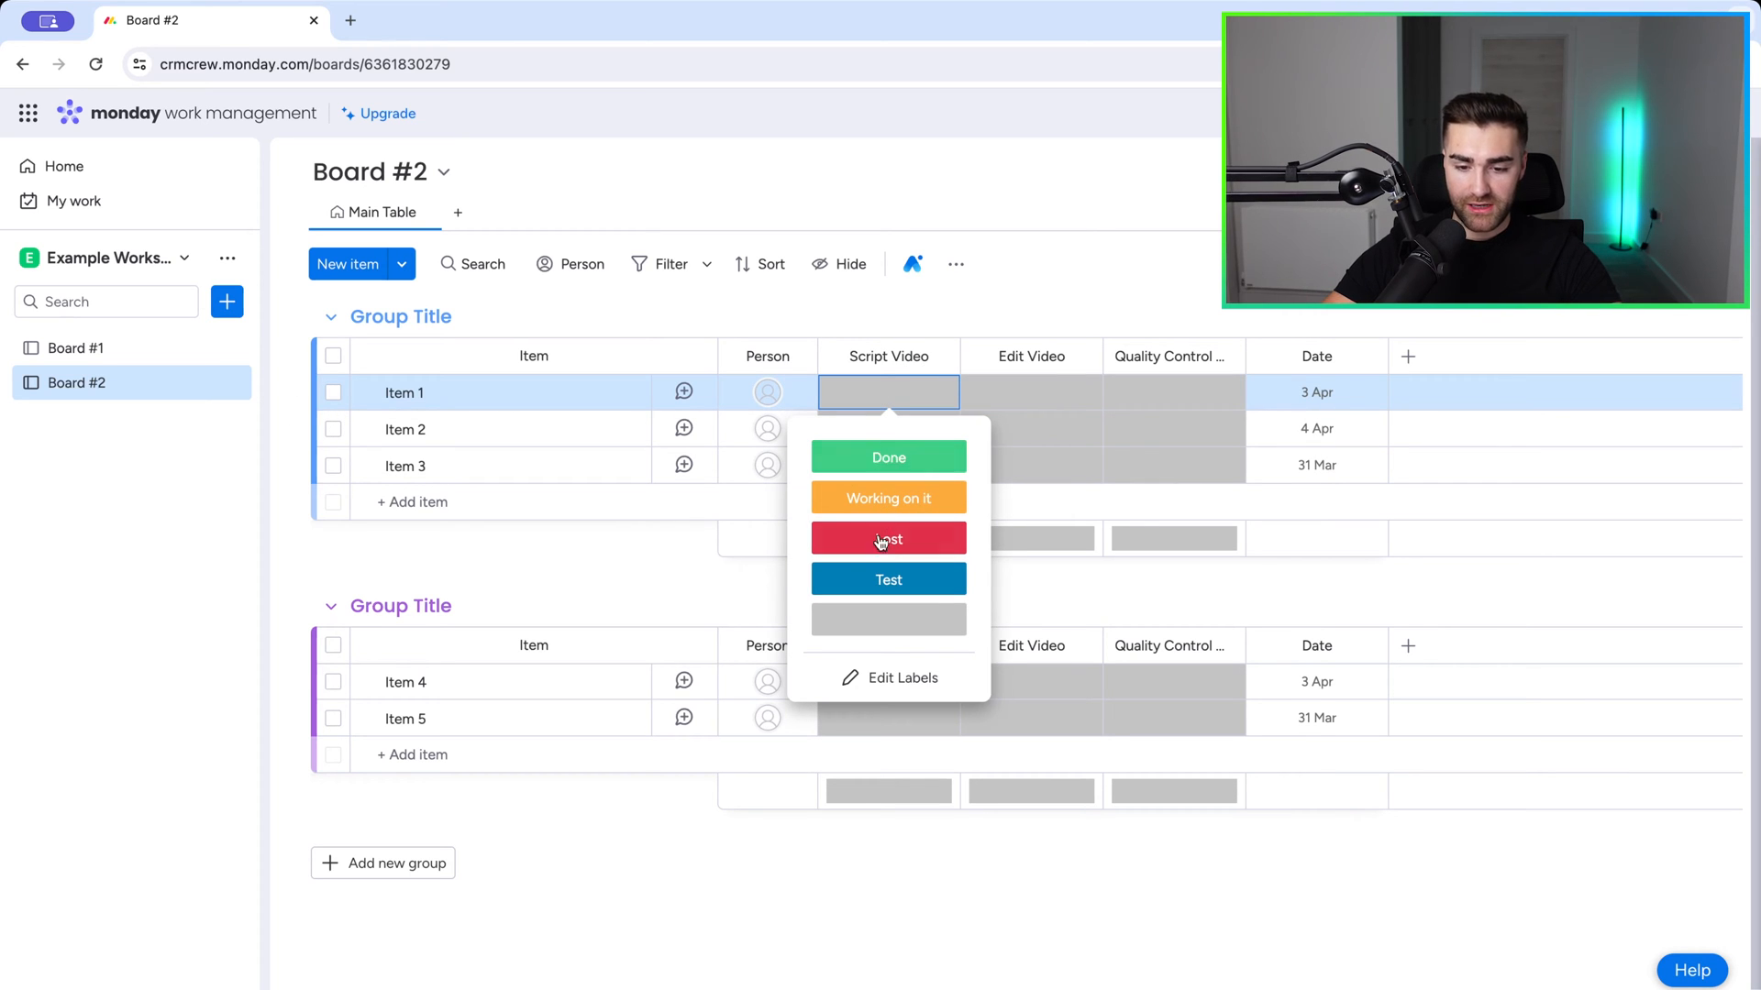
{"action": "left_click", "coordinate": [888, 458]}
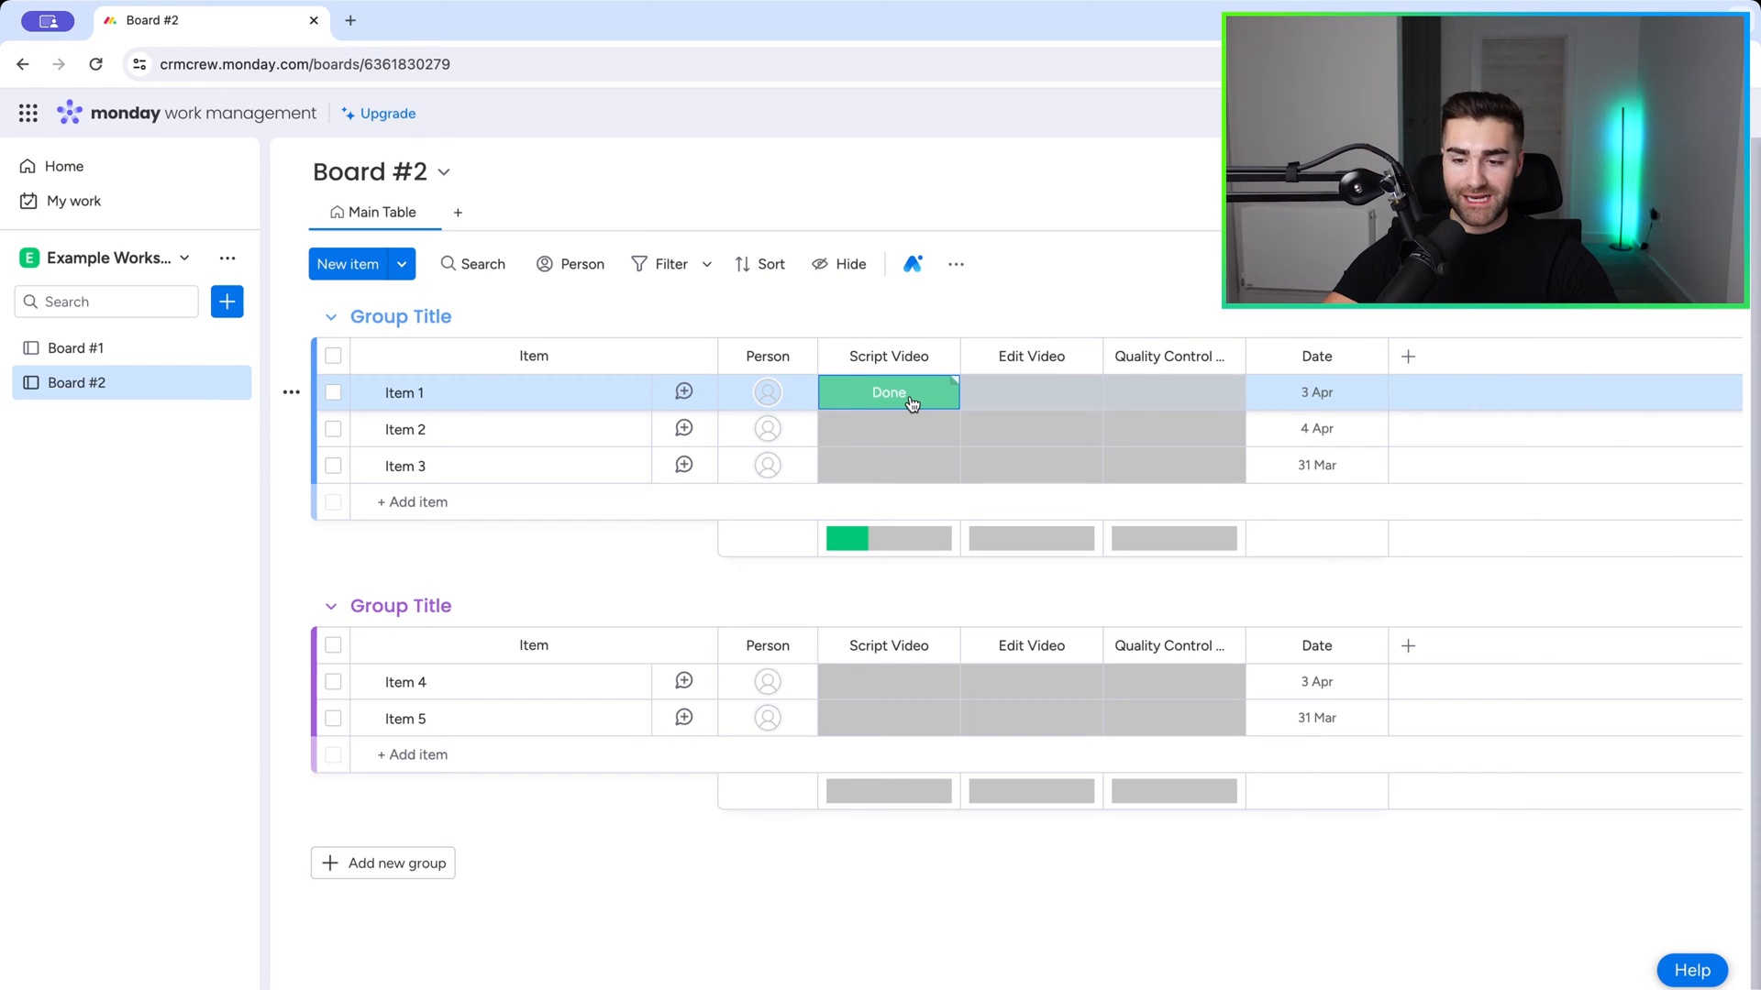
{"action": "mouse_move", "coordinate": [1407, 359]}
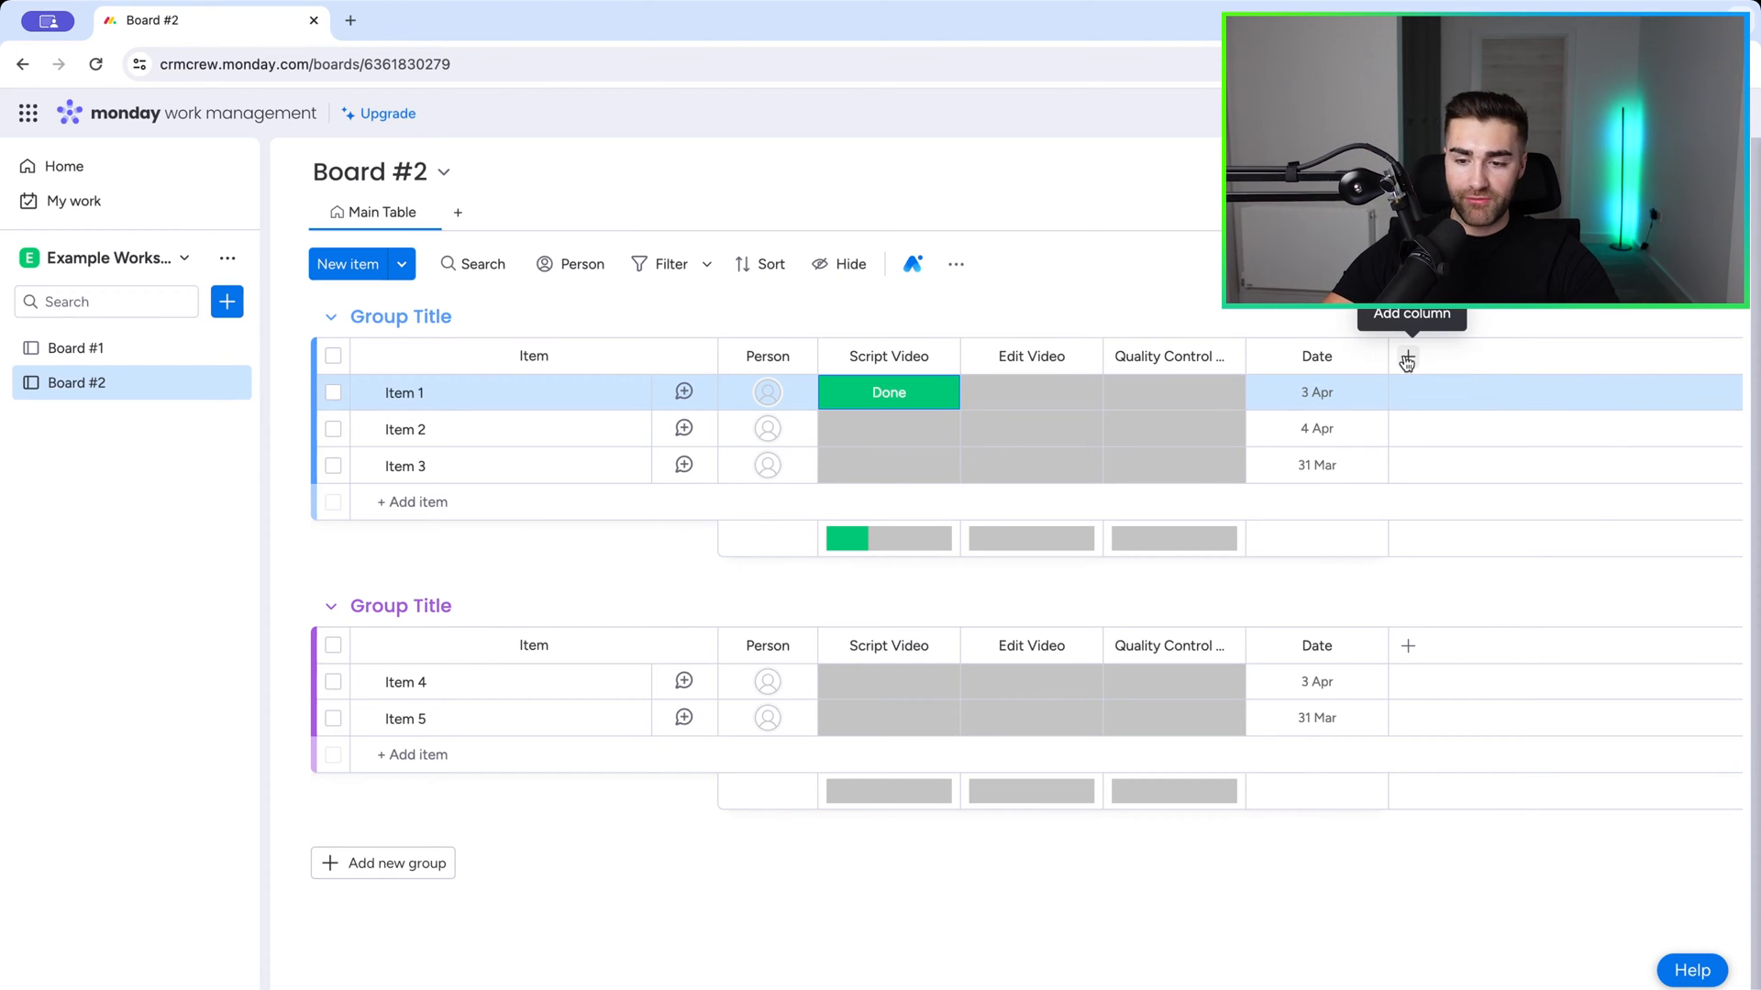
Step: Add a Progress Tracking column from the Column Center, found by searching 'prog'
{"action": "left_click", "coordinate": [1406, 357]}
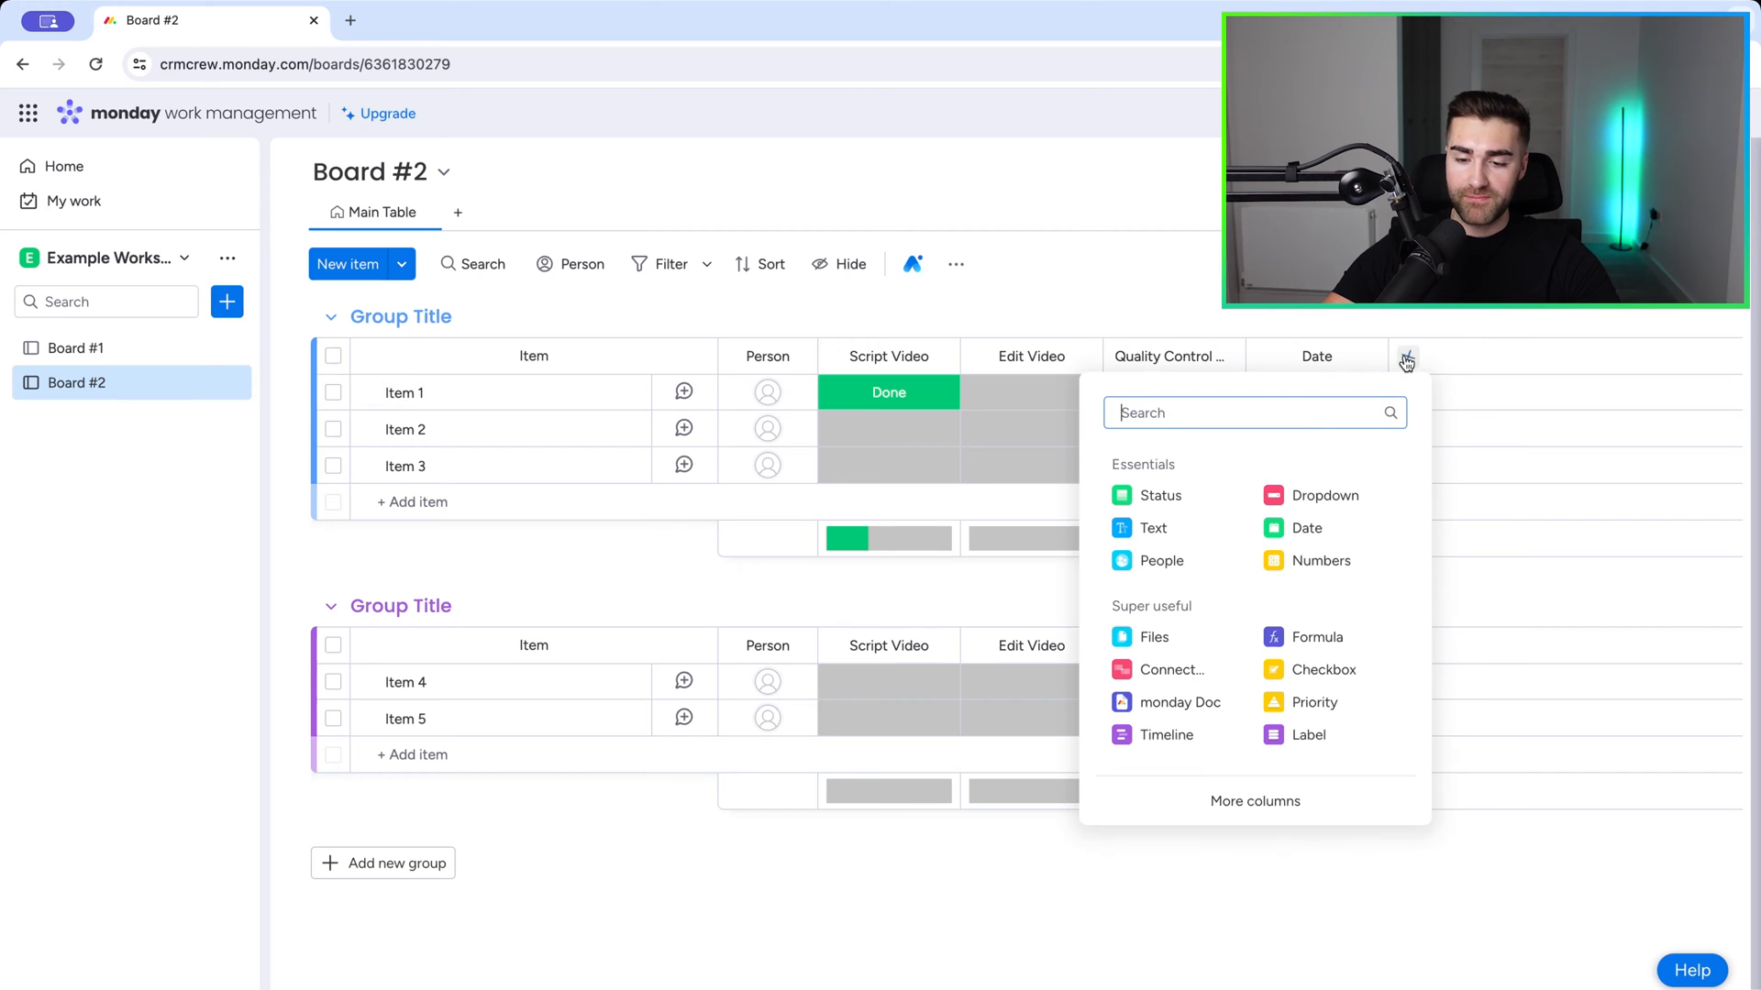
{"action": "left_click", "coordinate": [1256, 801]}
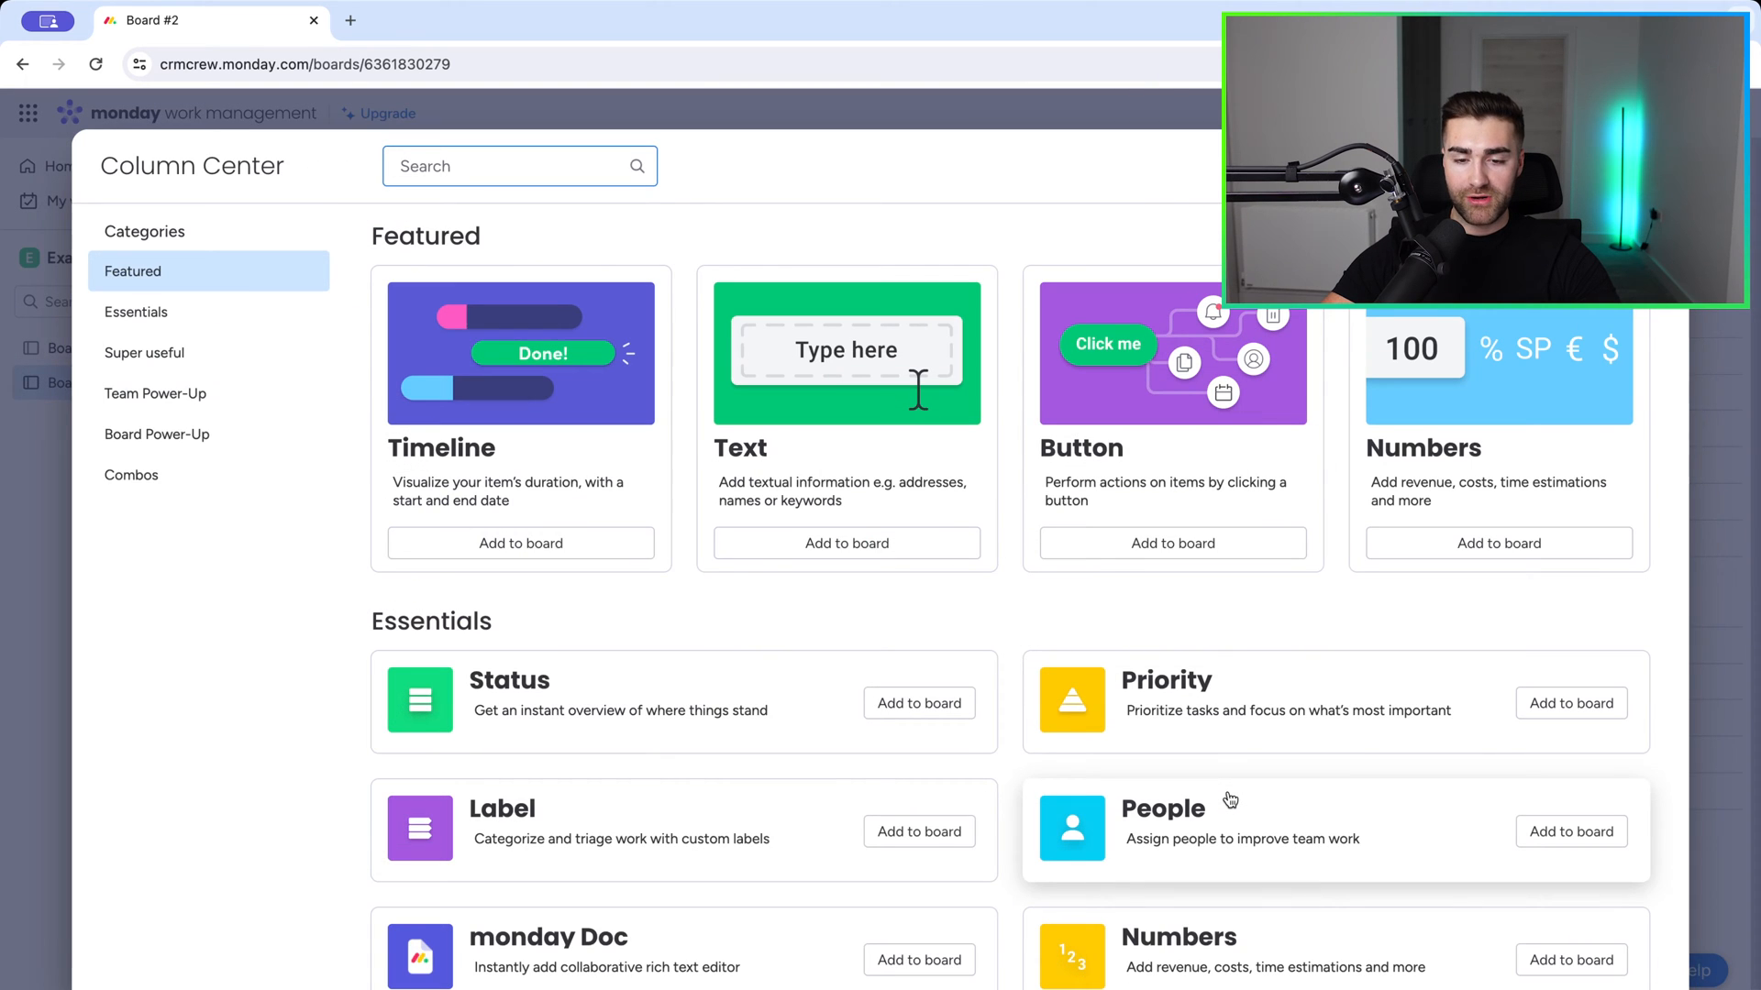
{"action": "type", "text": "prog"}
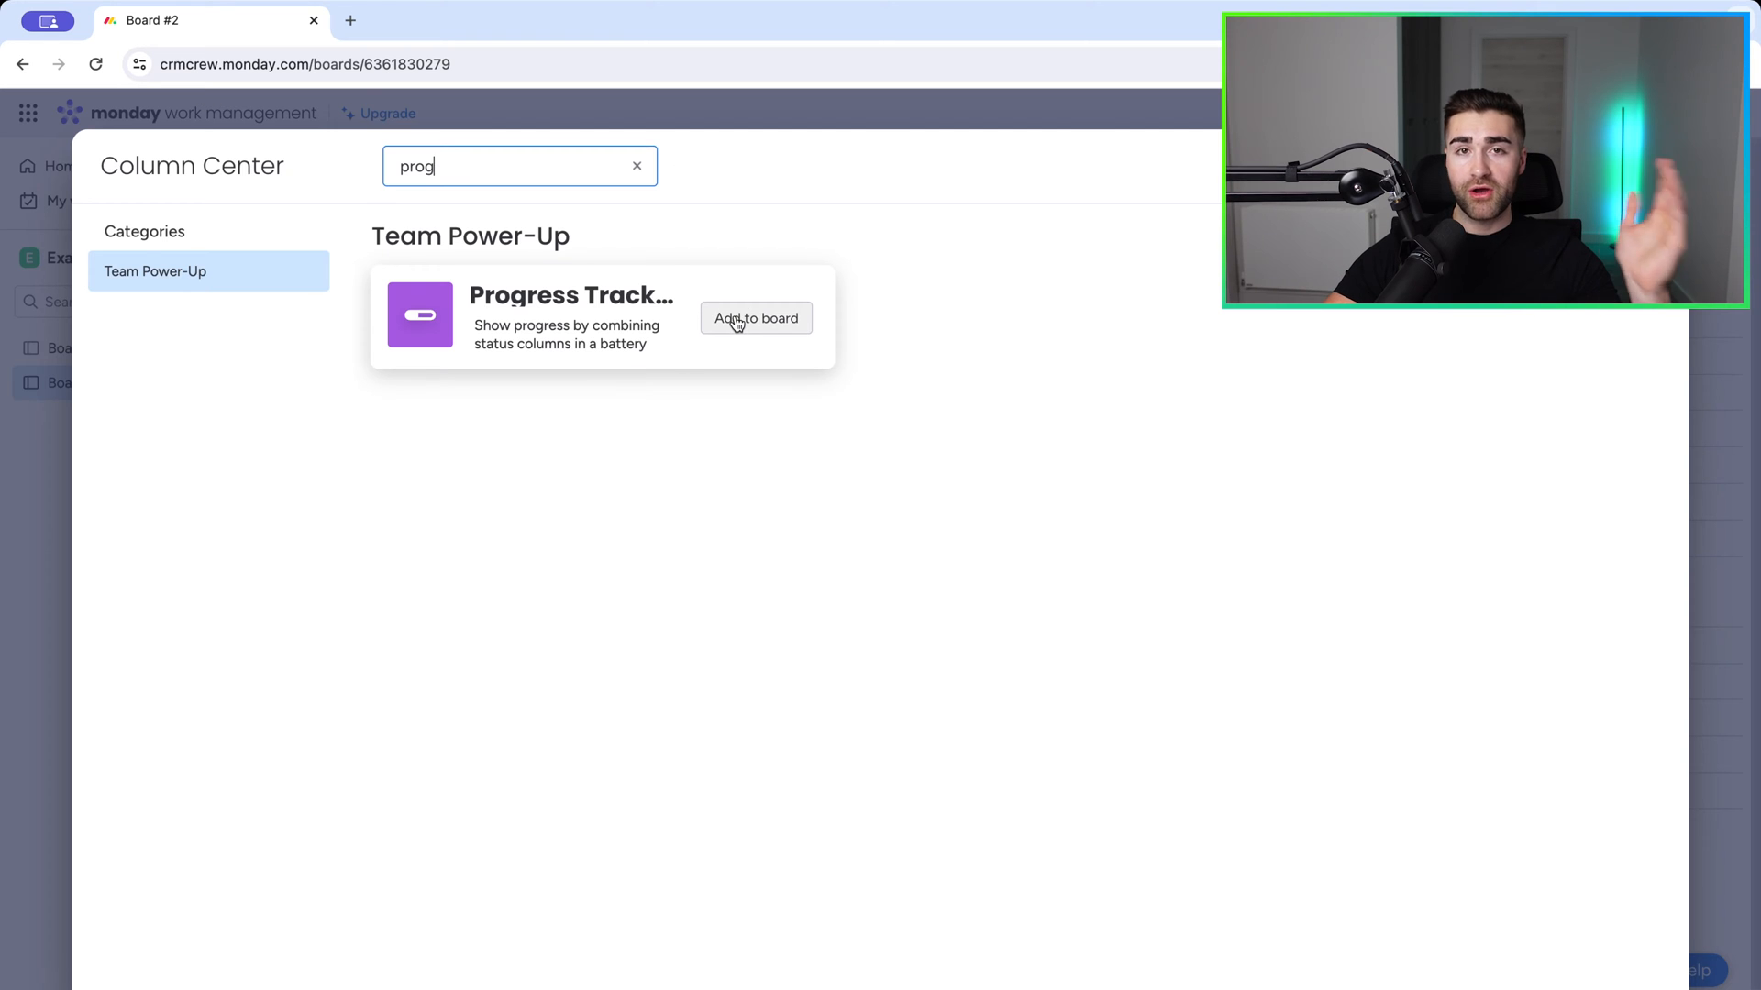
{"action": "left_click", "coordinate": [756, 318]}
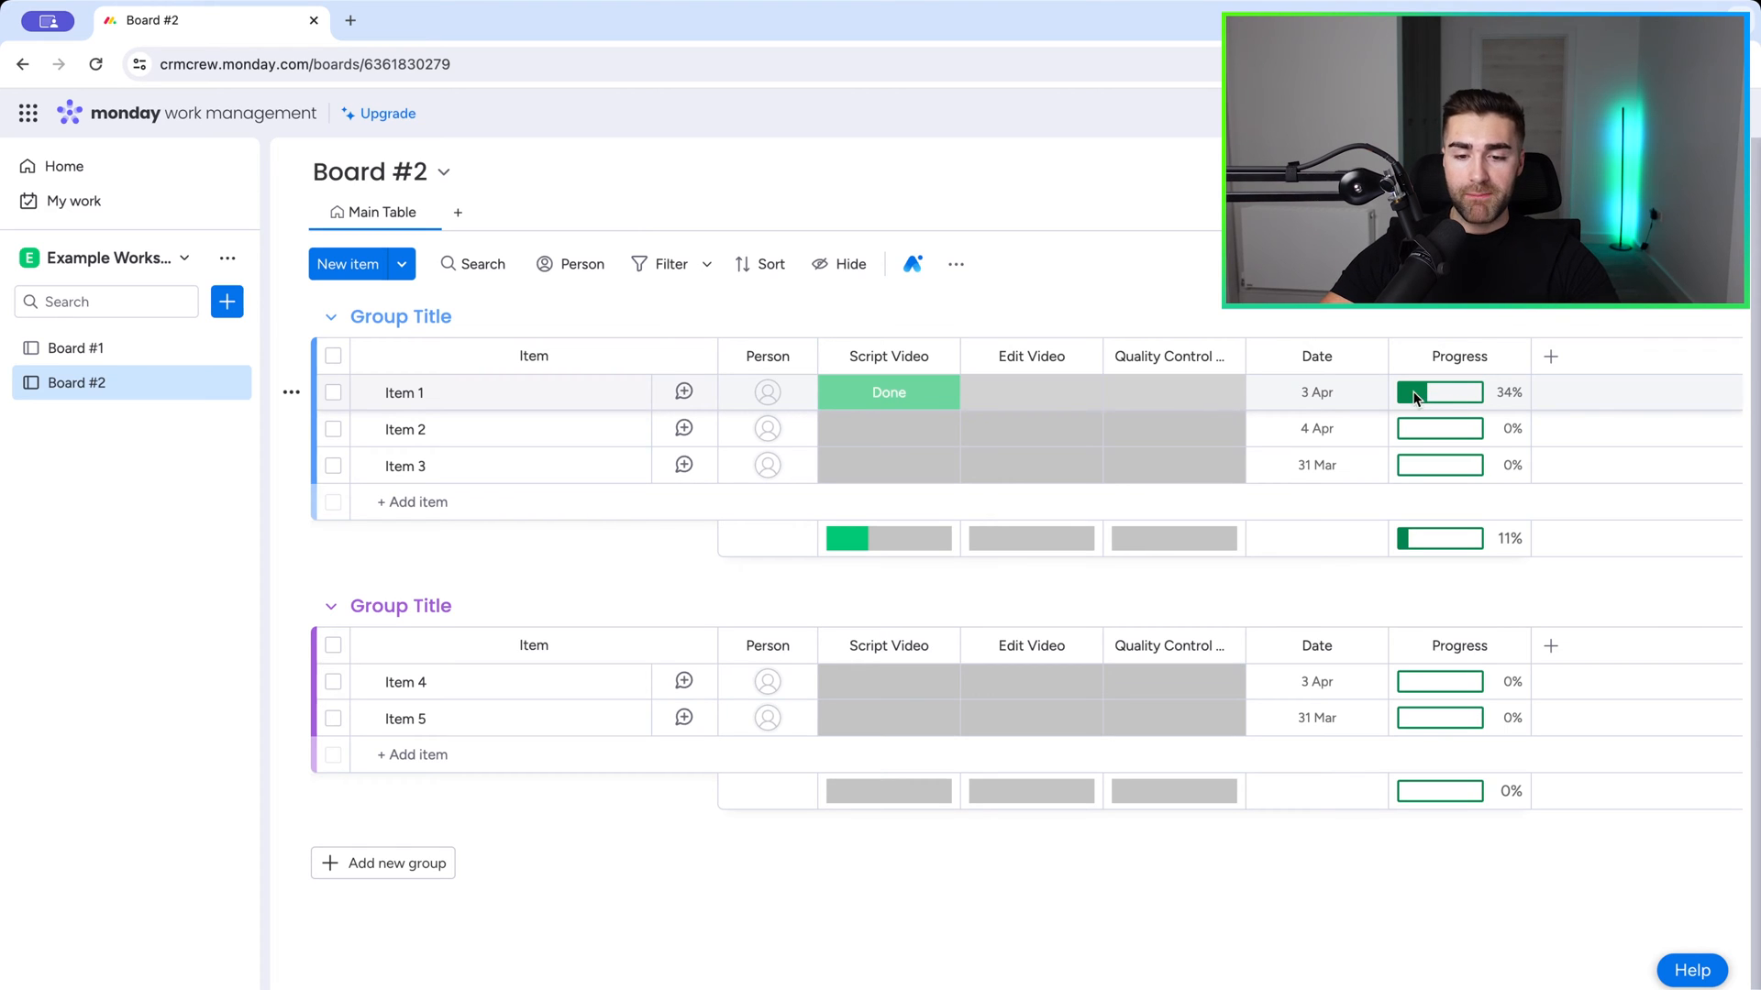
{"action": "mouse_move", "coordinate": [1186, 383]}
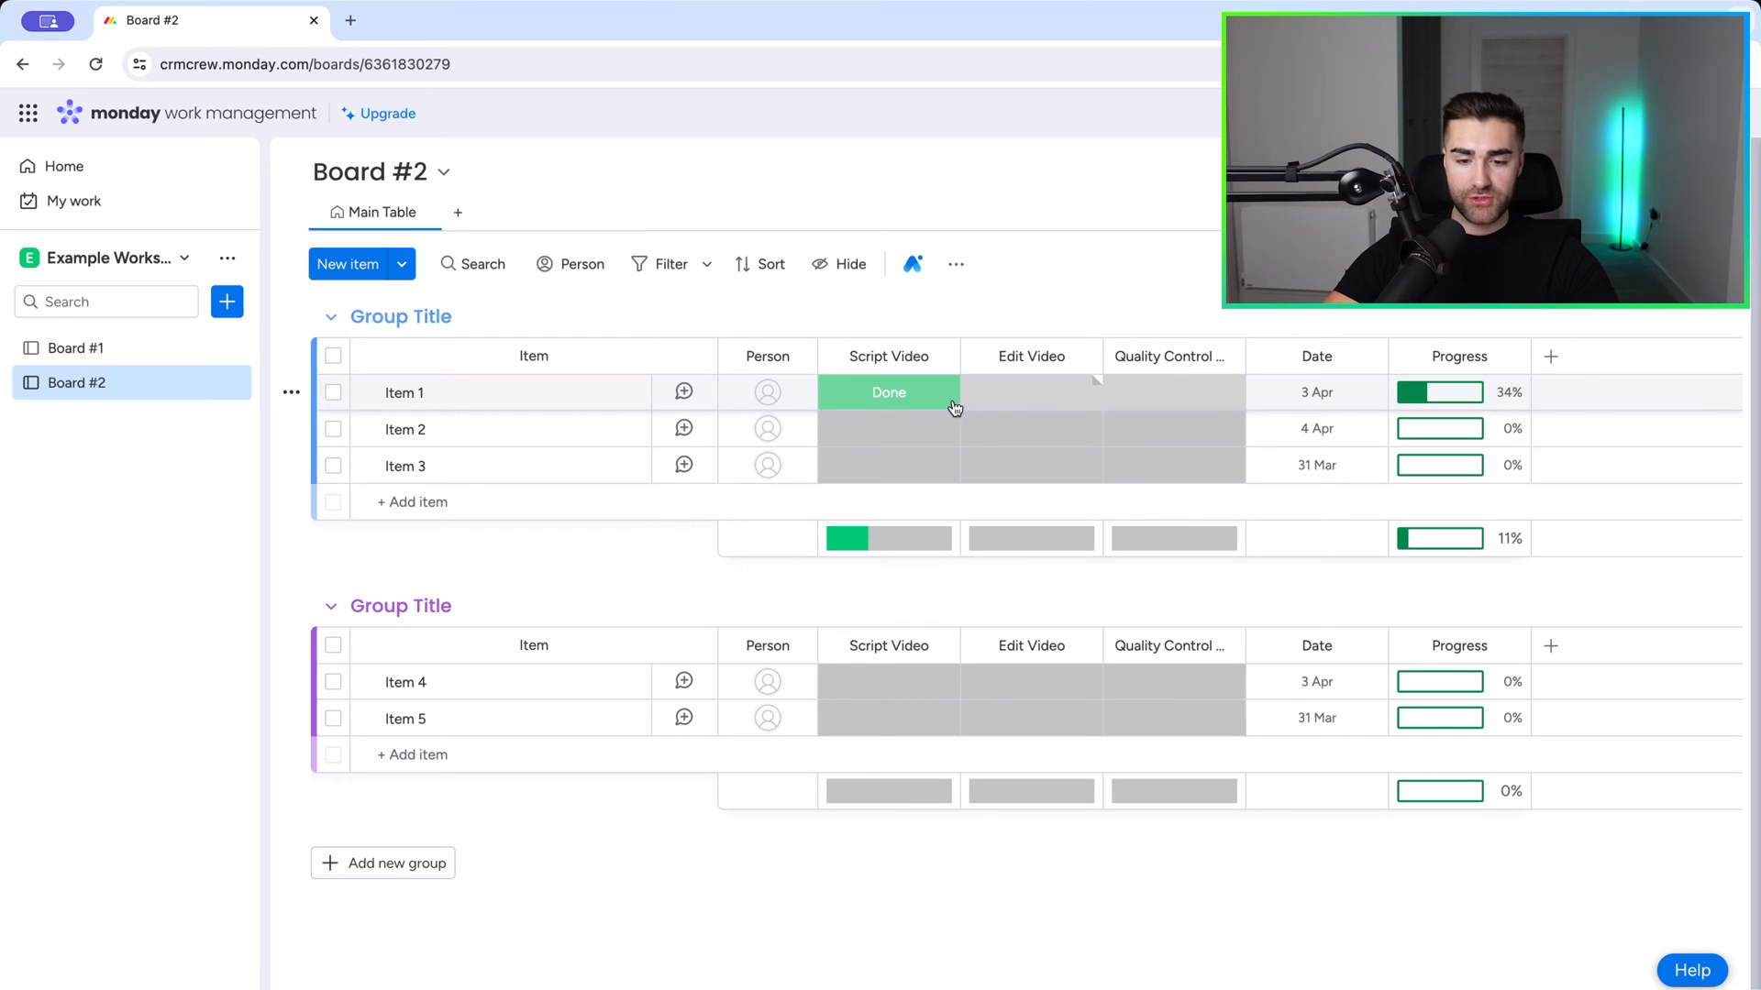
{"action": "mouse_move", "coordinate": [895, 409]}
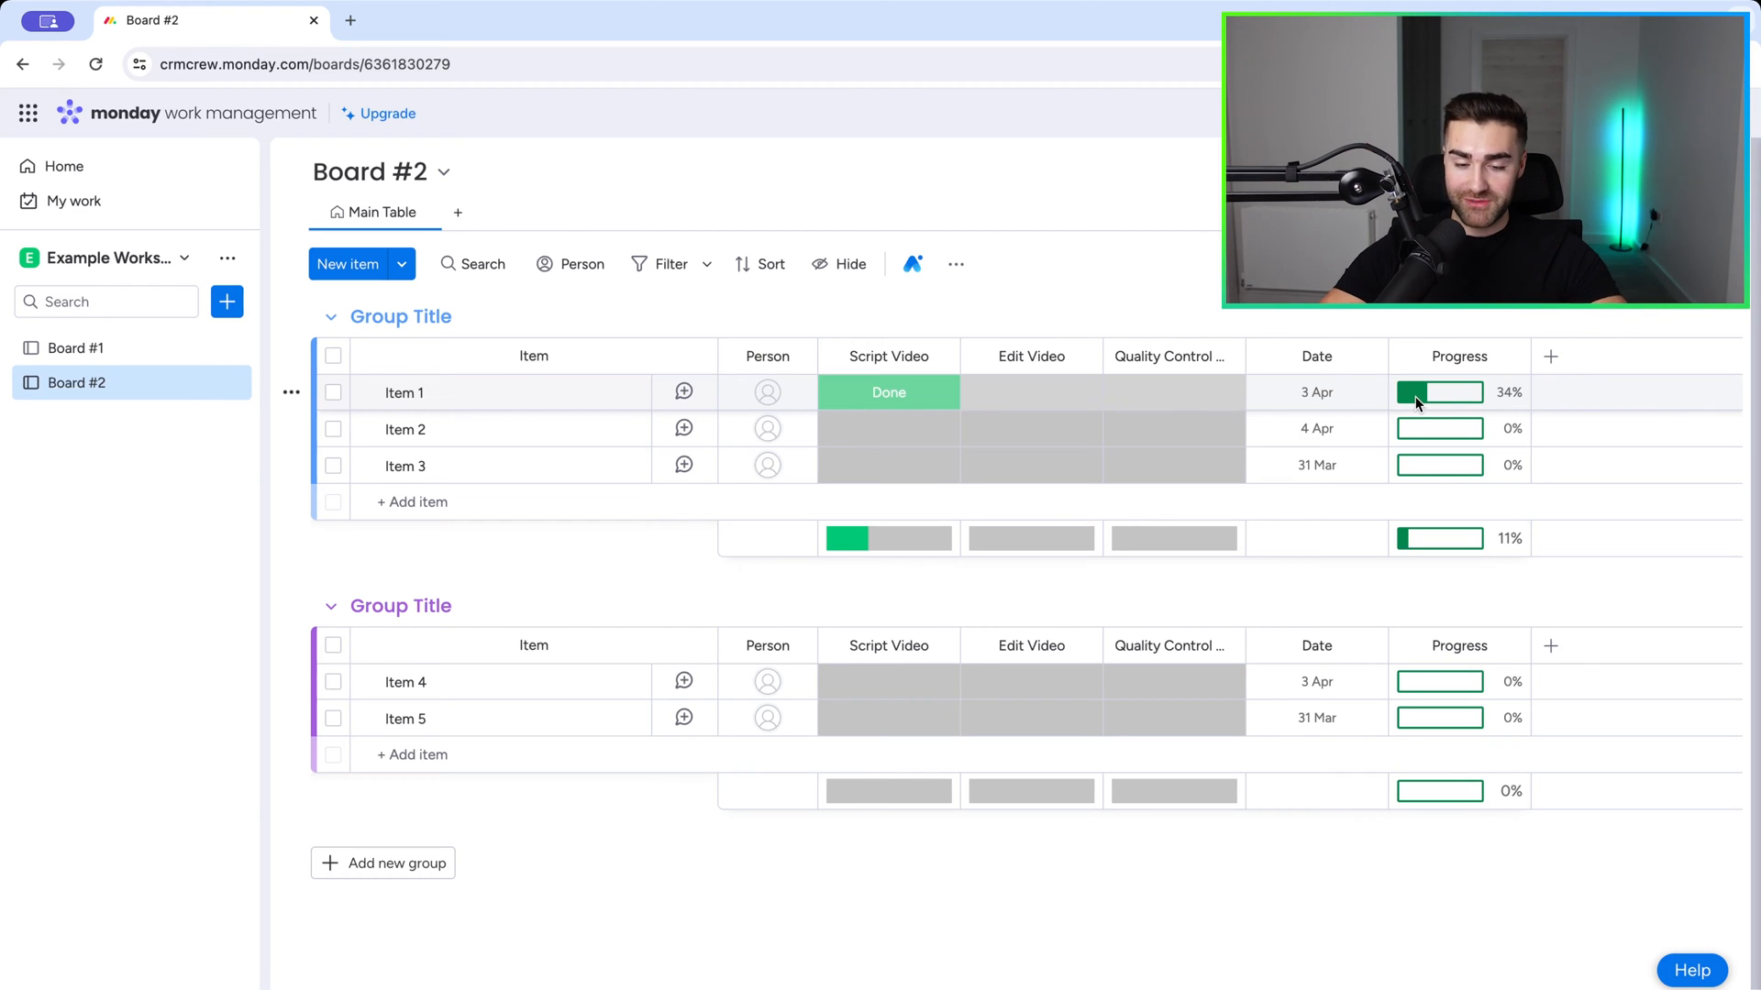
{"action": "mouse_move", "coordinate": [1063, 402]}
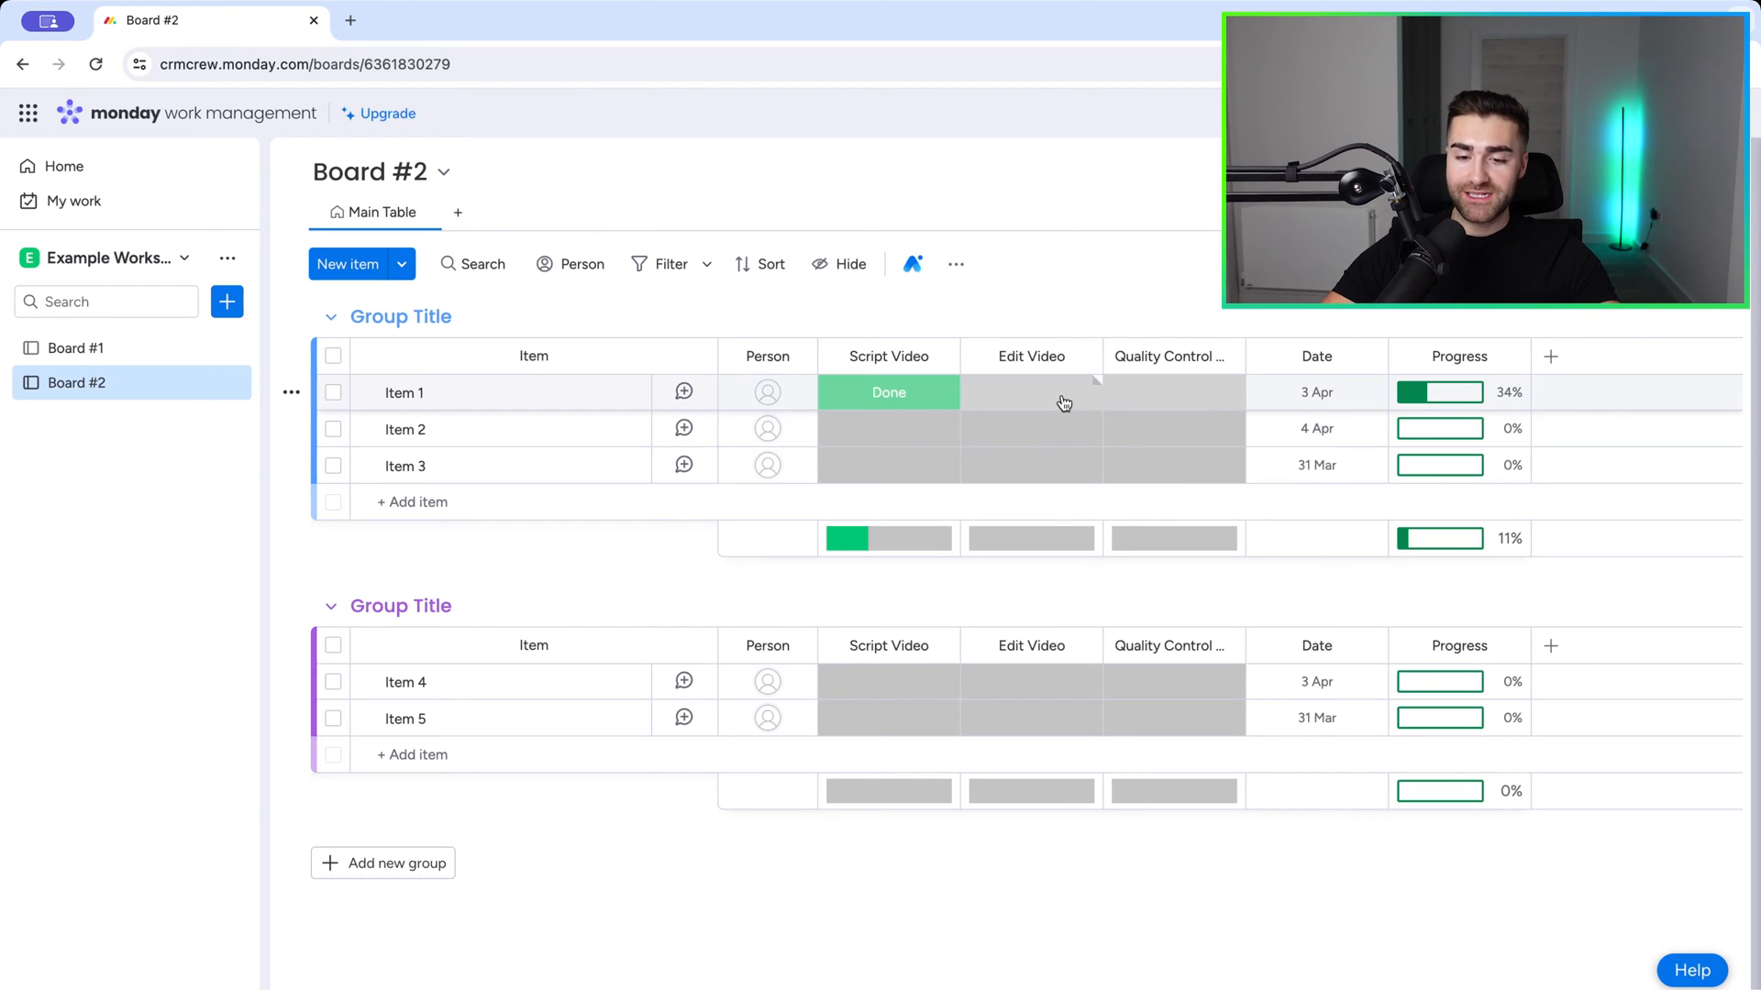
{"action": "left_click", "coordinate": [1031, 393]}
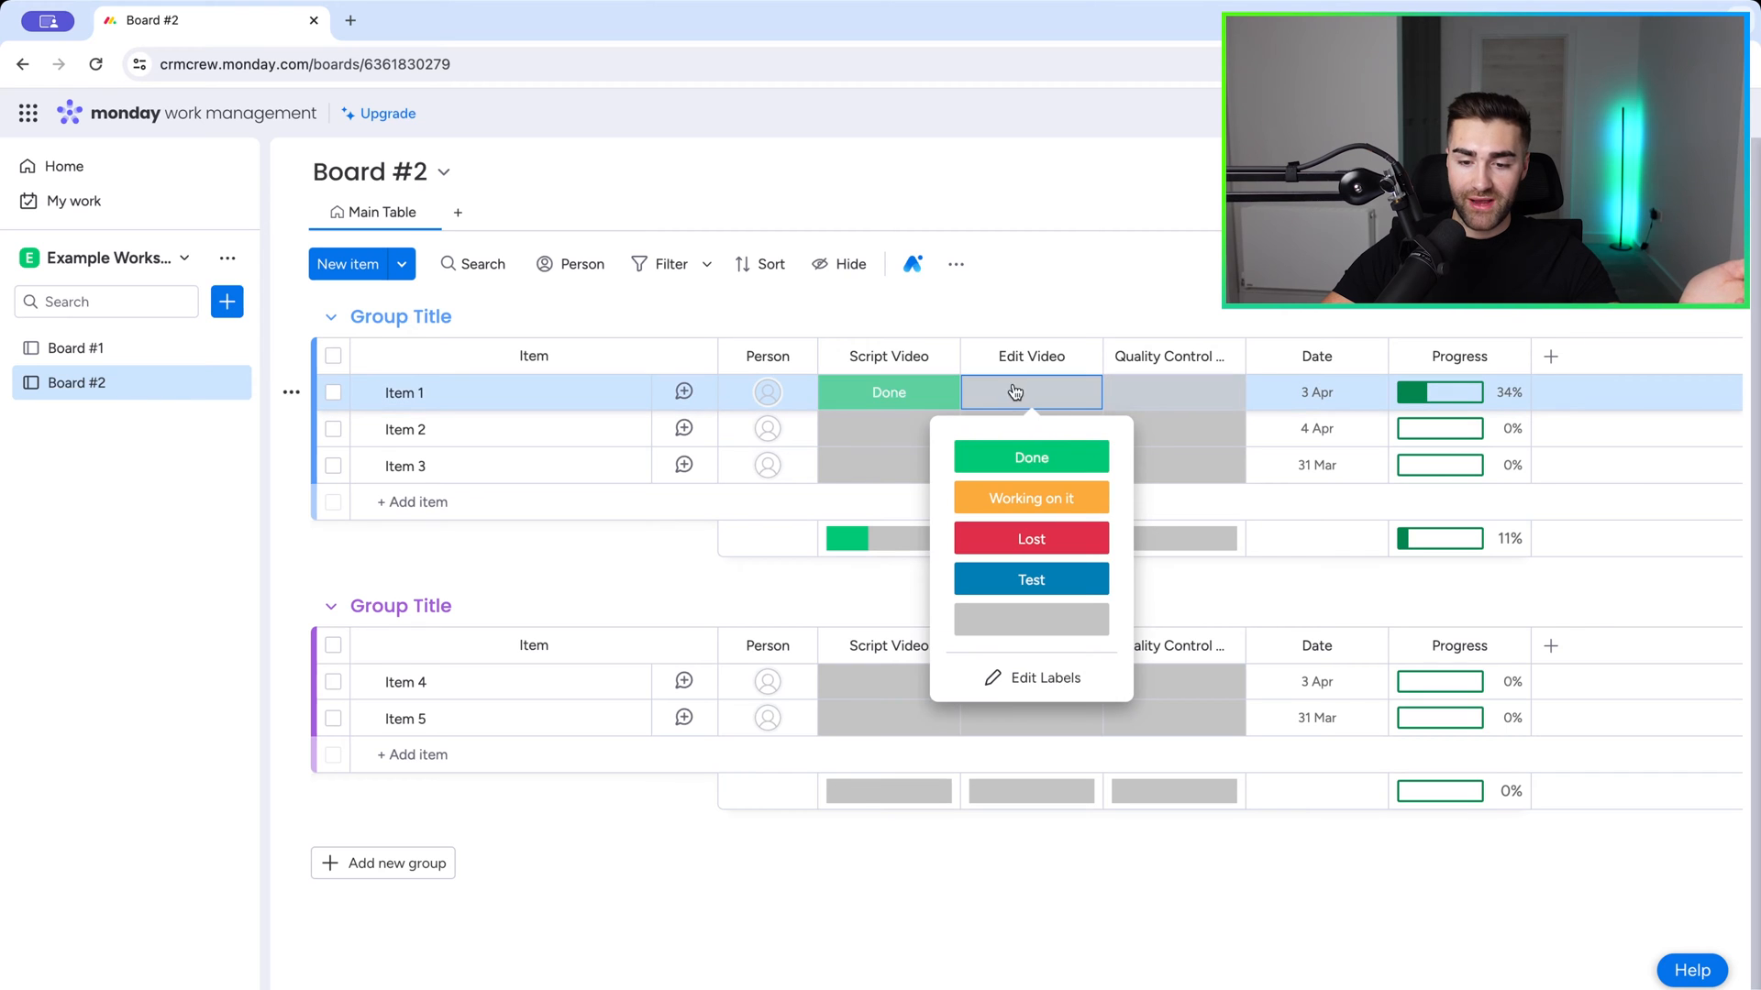
{"action": "left_click", "coordinate": [1031, 457]}
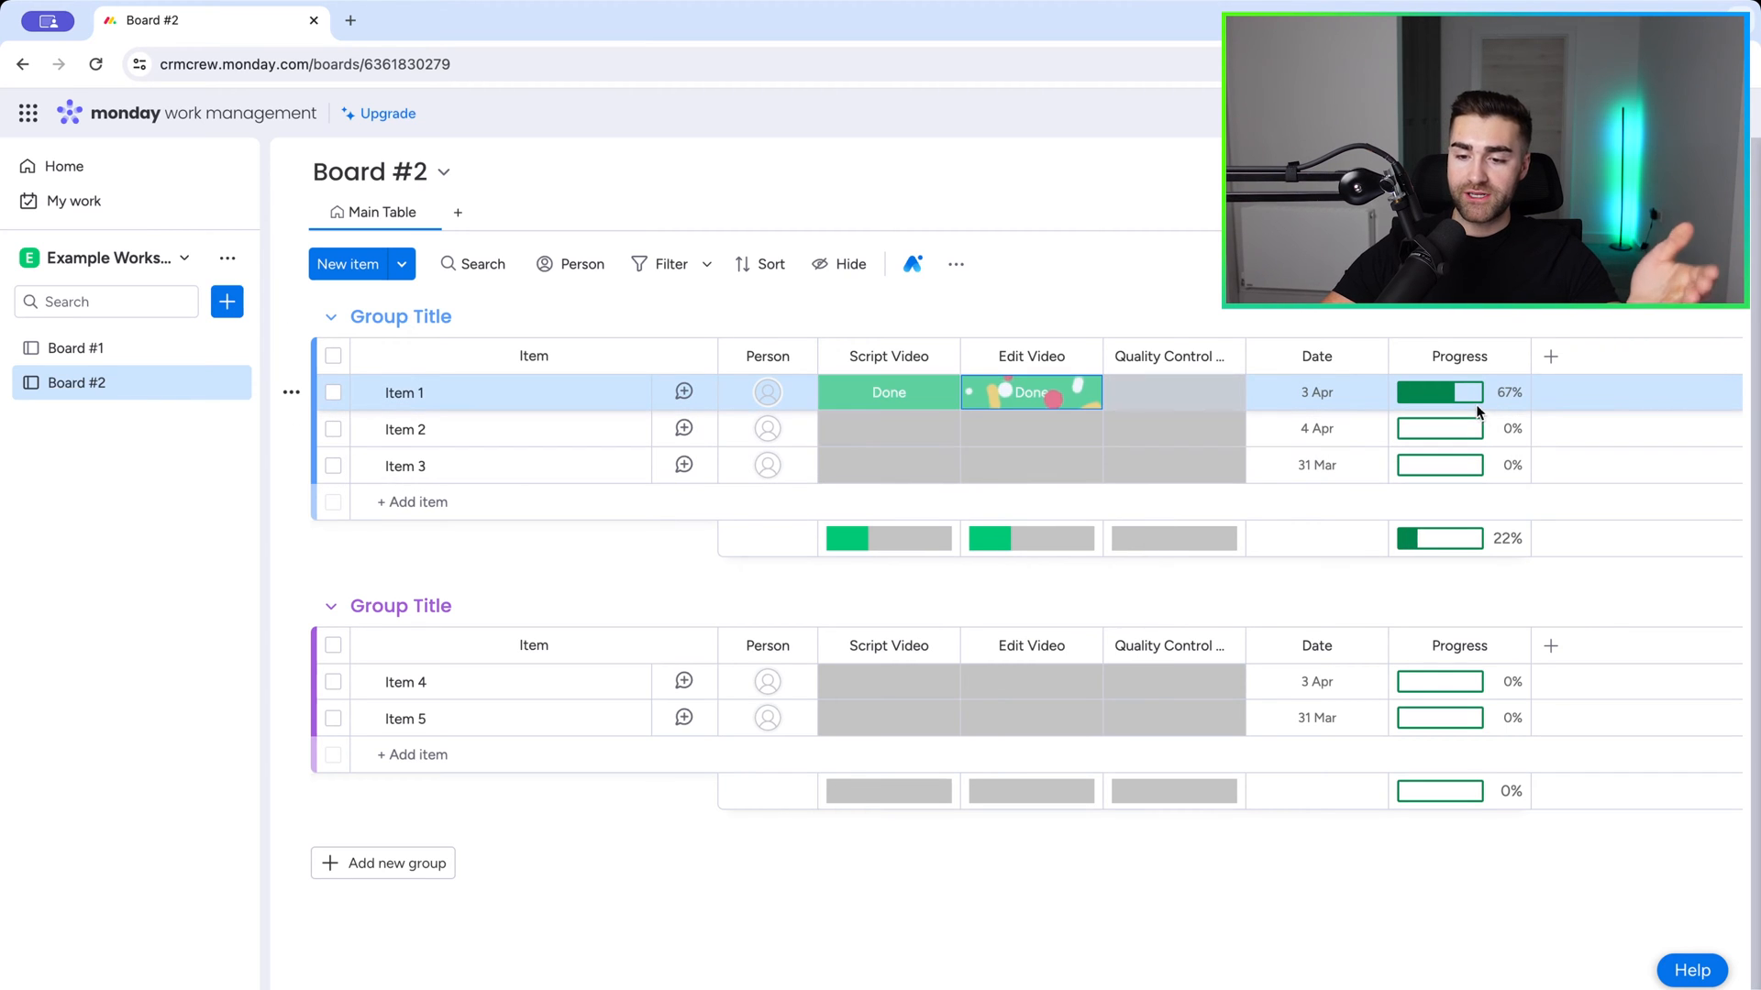
{"action": "left_click", "coordinate": [1031, 393]}
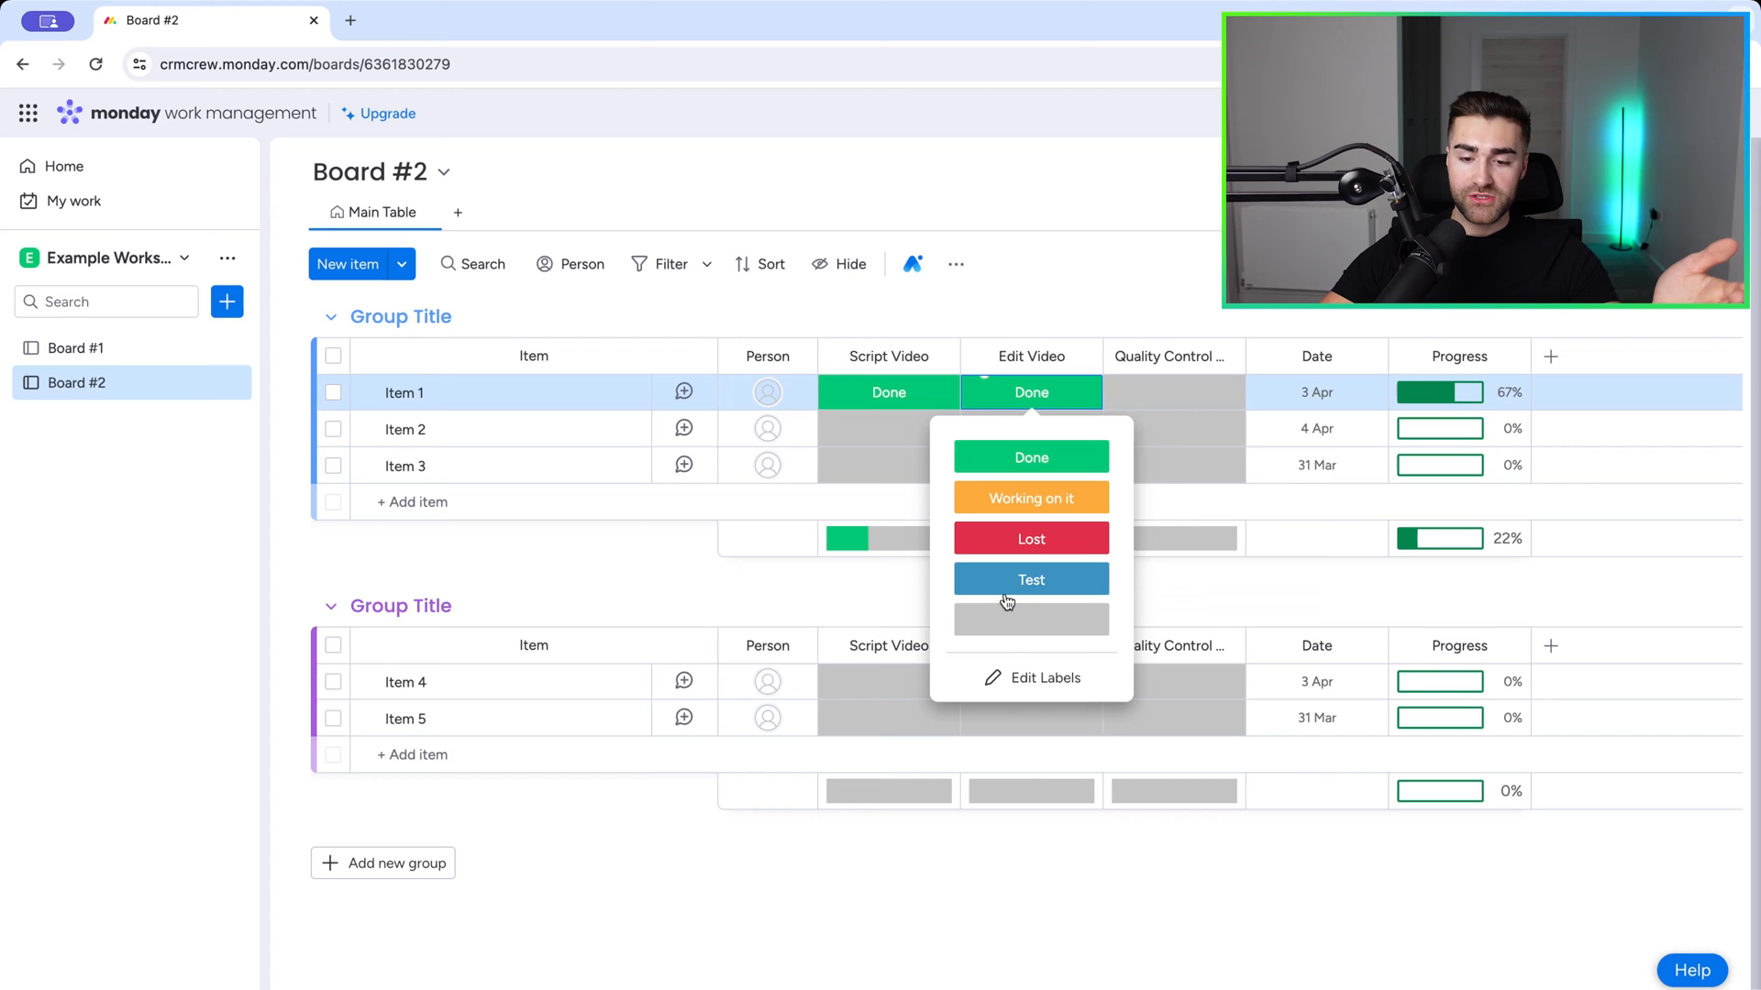
{"action": "left_click", "coordinate": [1031, 619]}
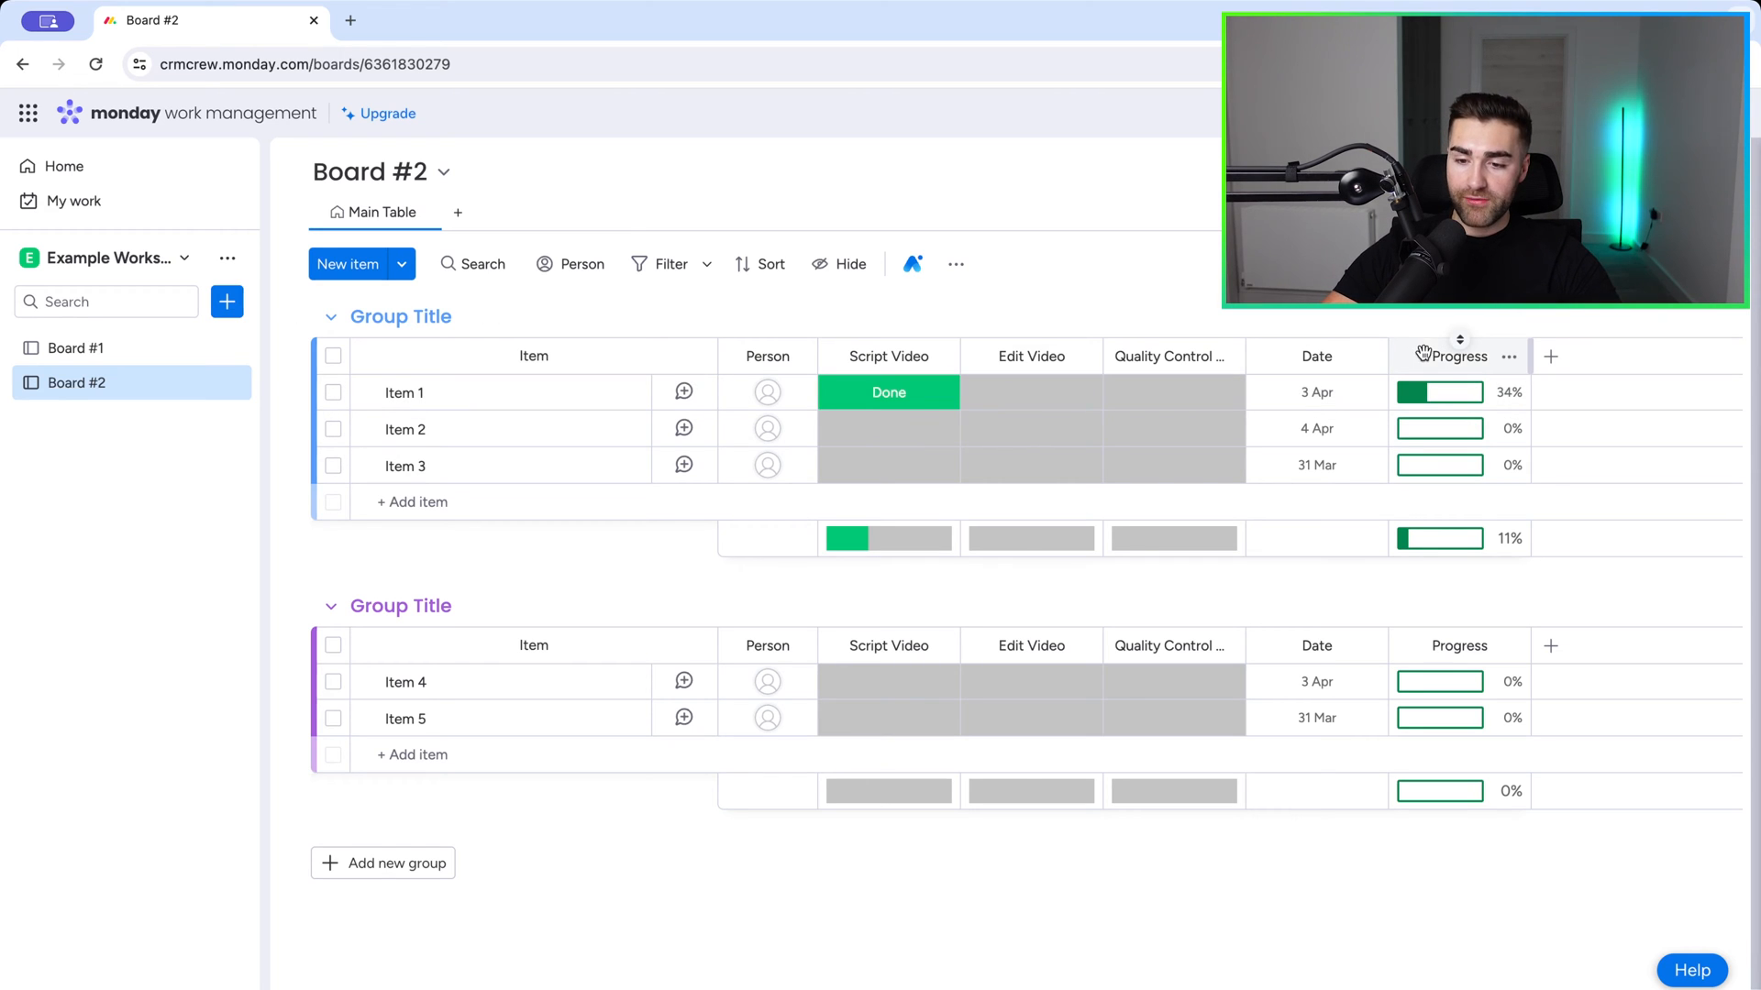
Step: Show the Progress column's Customize Progress Tracking settings via its options menu
{"action": "left_click", "coordinate": [1509, 357]}
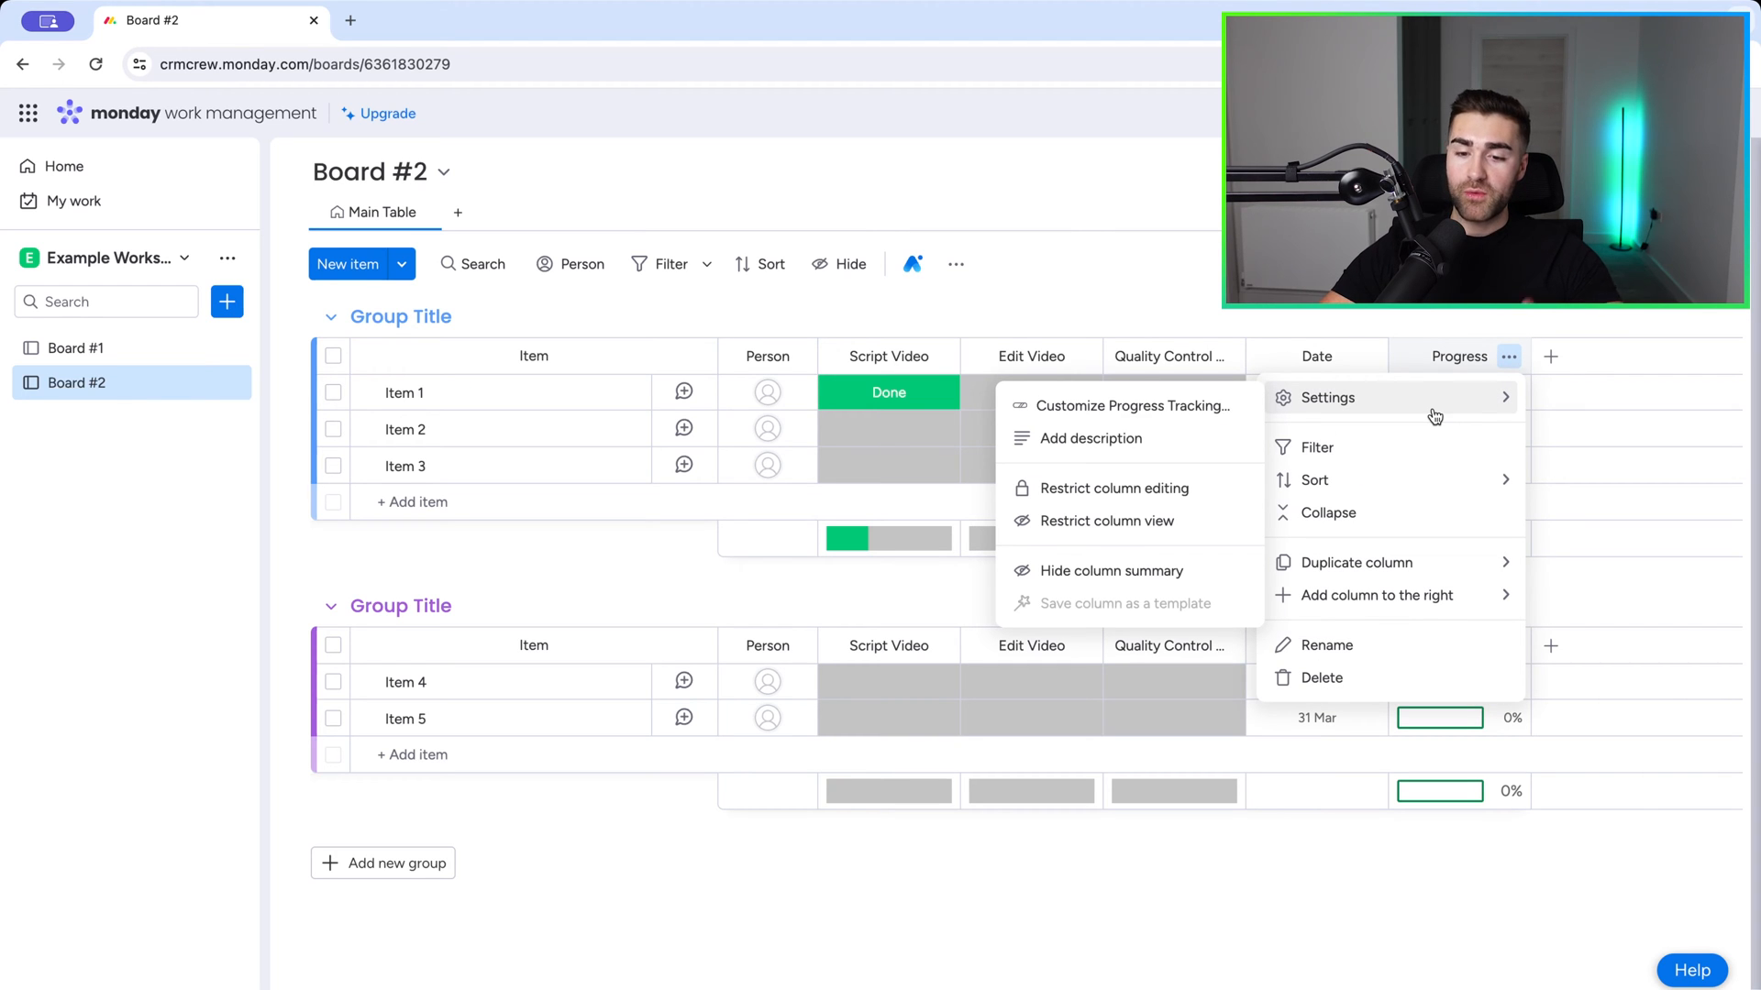
{"action": "left_click", "coordinate": [1329, 398]}
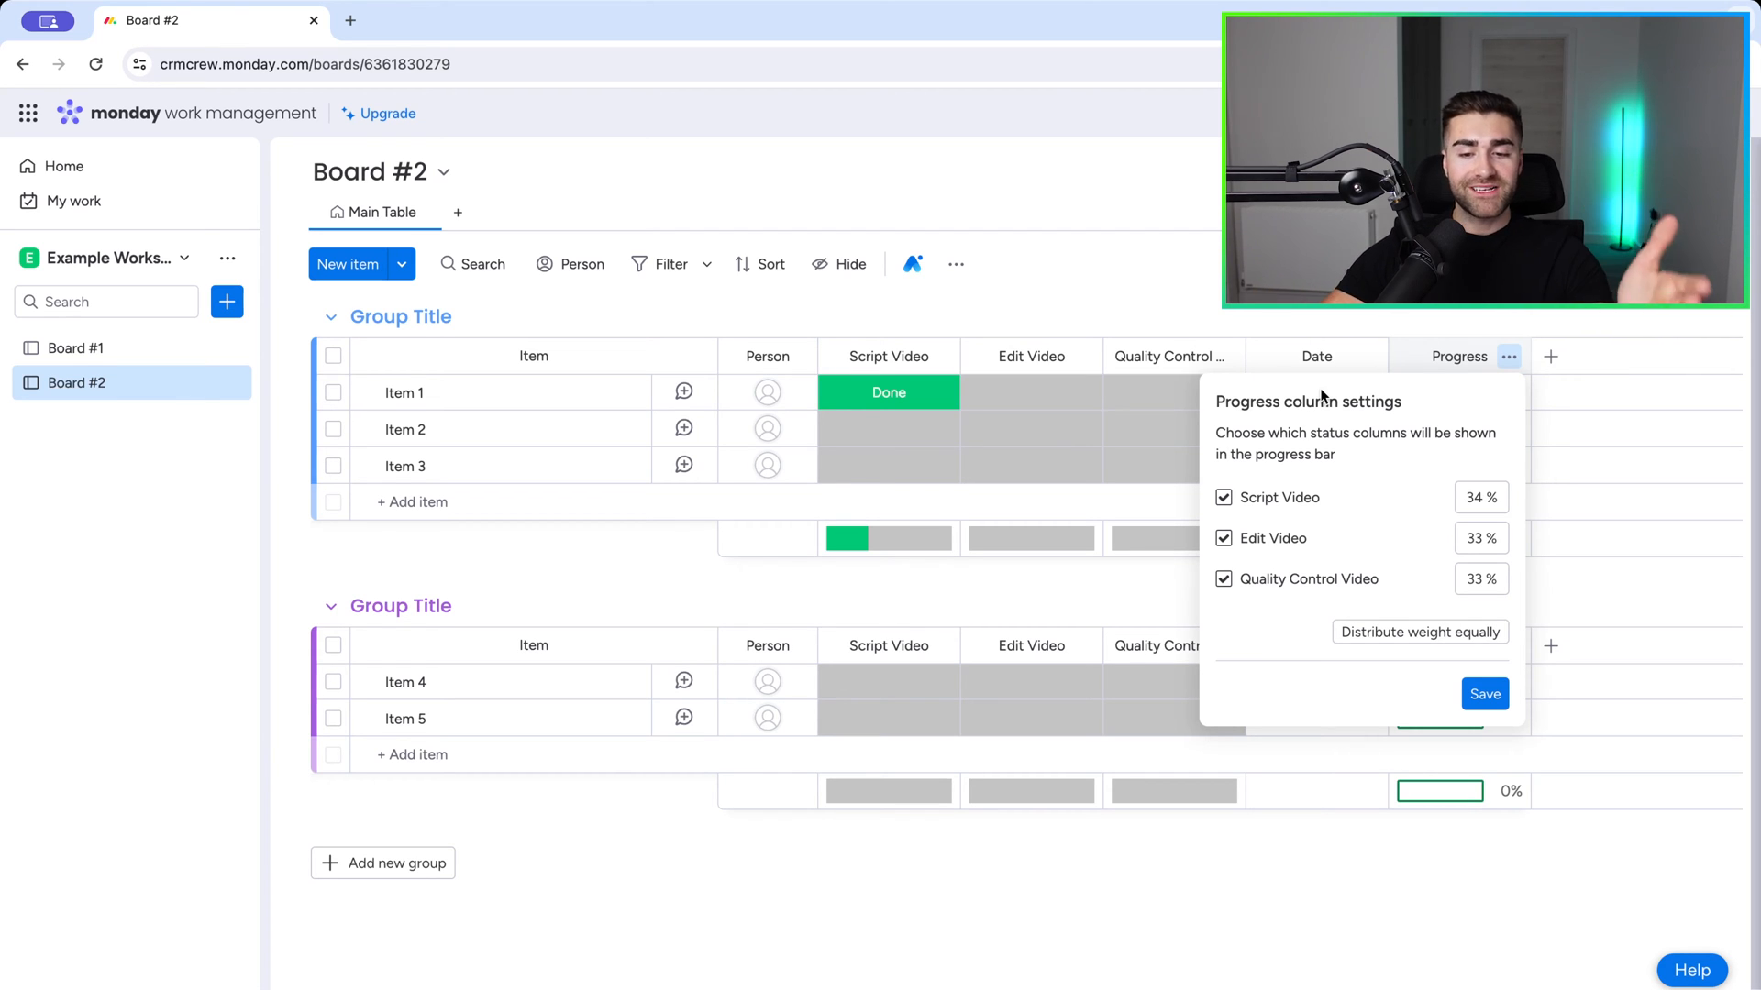
{"action": "mouse_move", "coordinate": [1248, 437]}
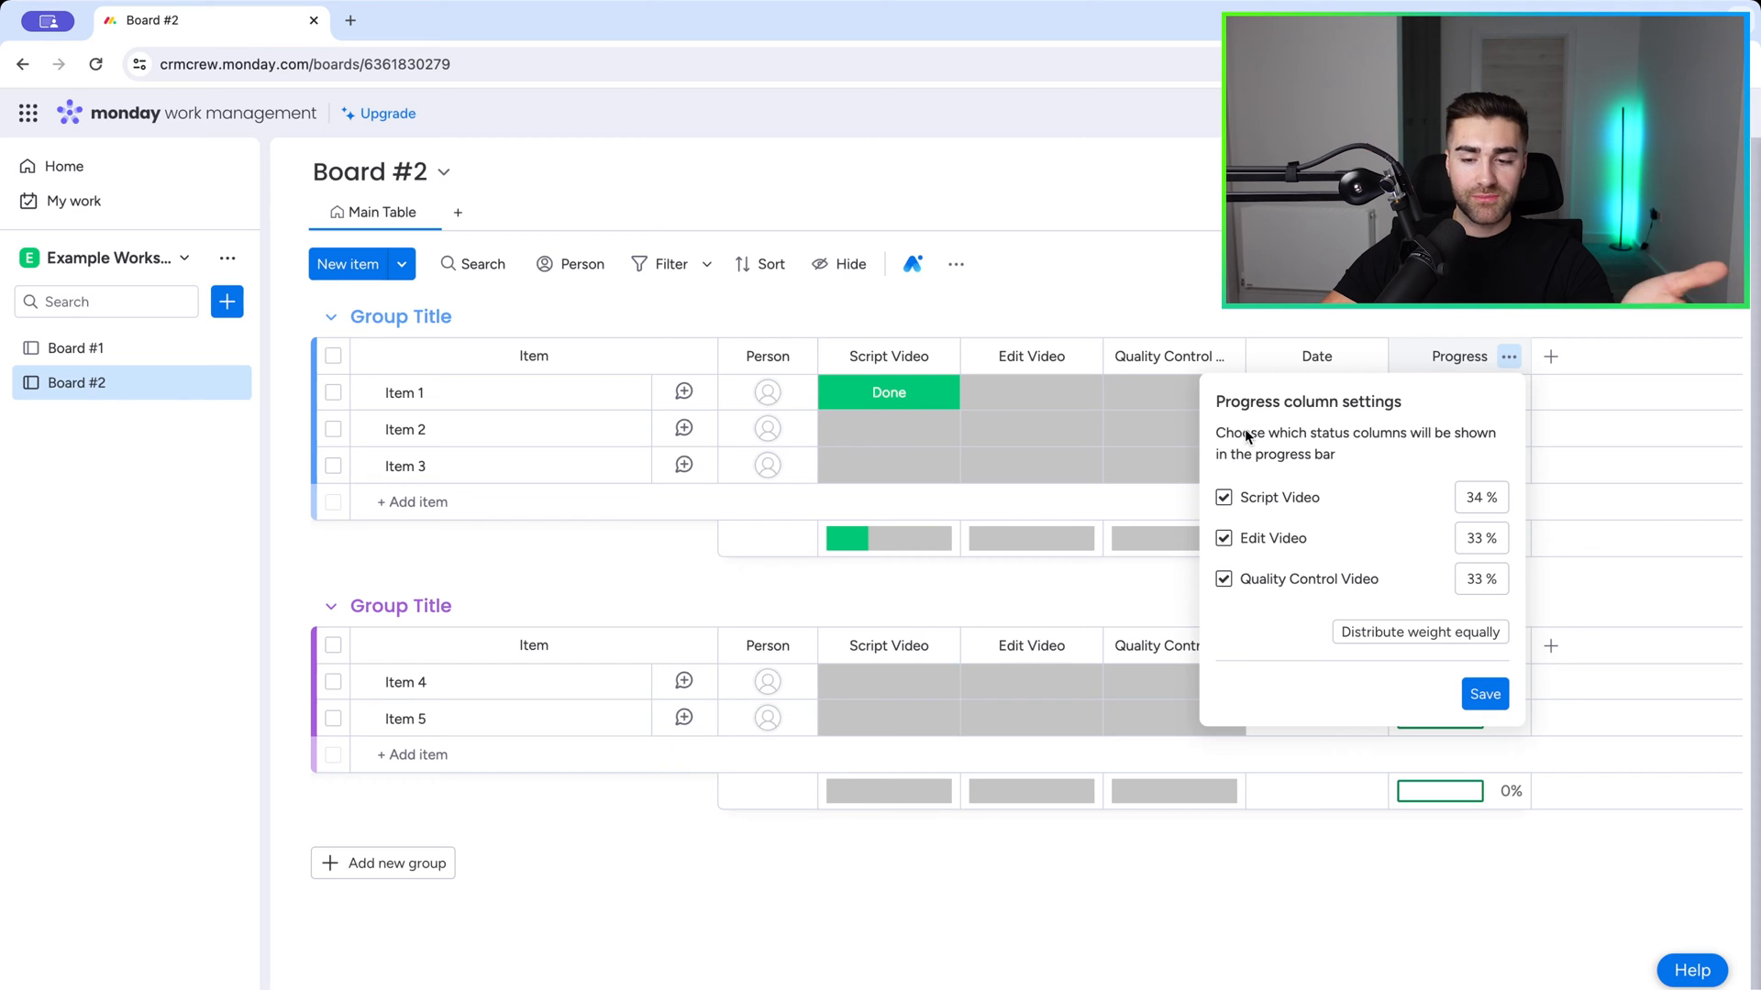
{"action": "mouse_move", "coordinate": [1283, 427]}
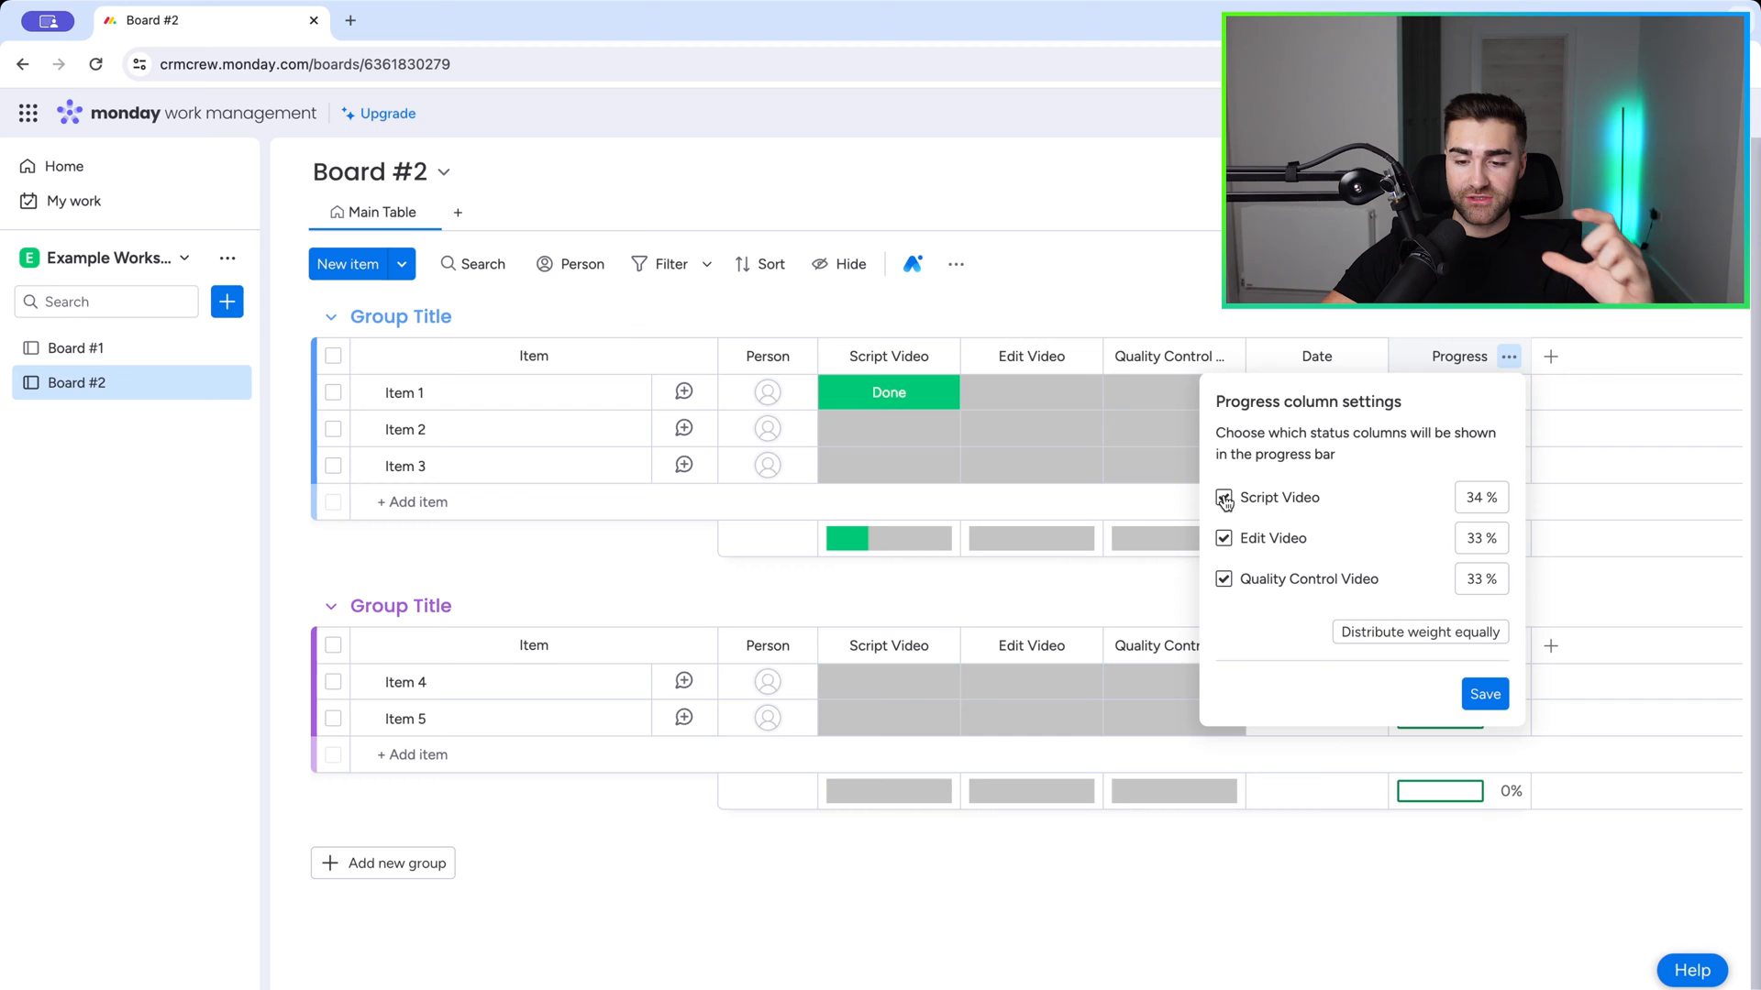
Step: Distribute weight equally between Edit Video and Quality Control Video, then re-include Script Video
{"action": "left_click", "coordinate": [1224, 498]}
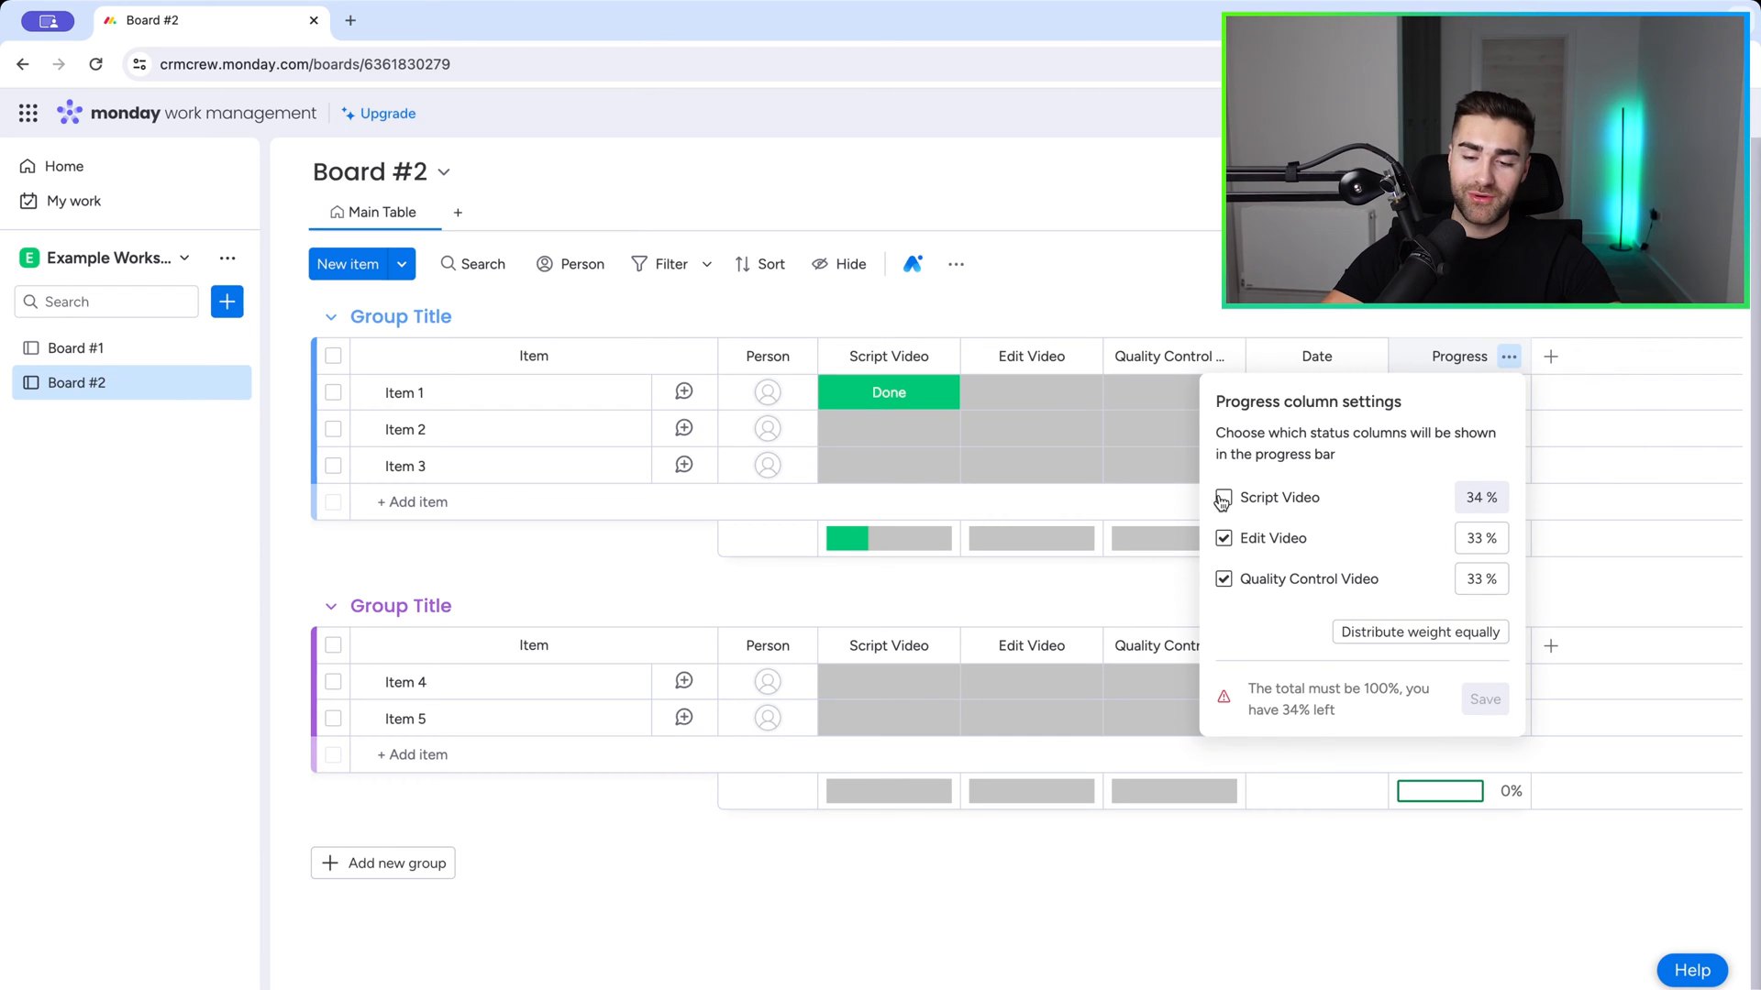
{"action": "left_click", "coordinate": [1223, 498]}
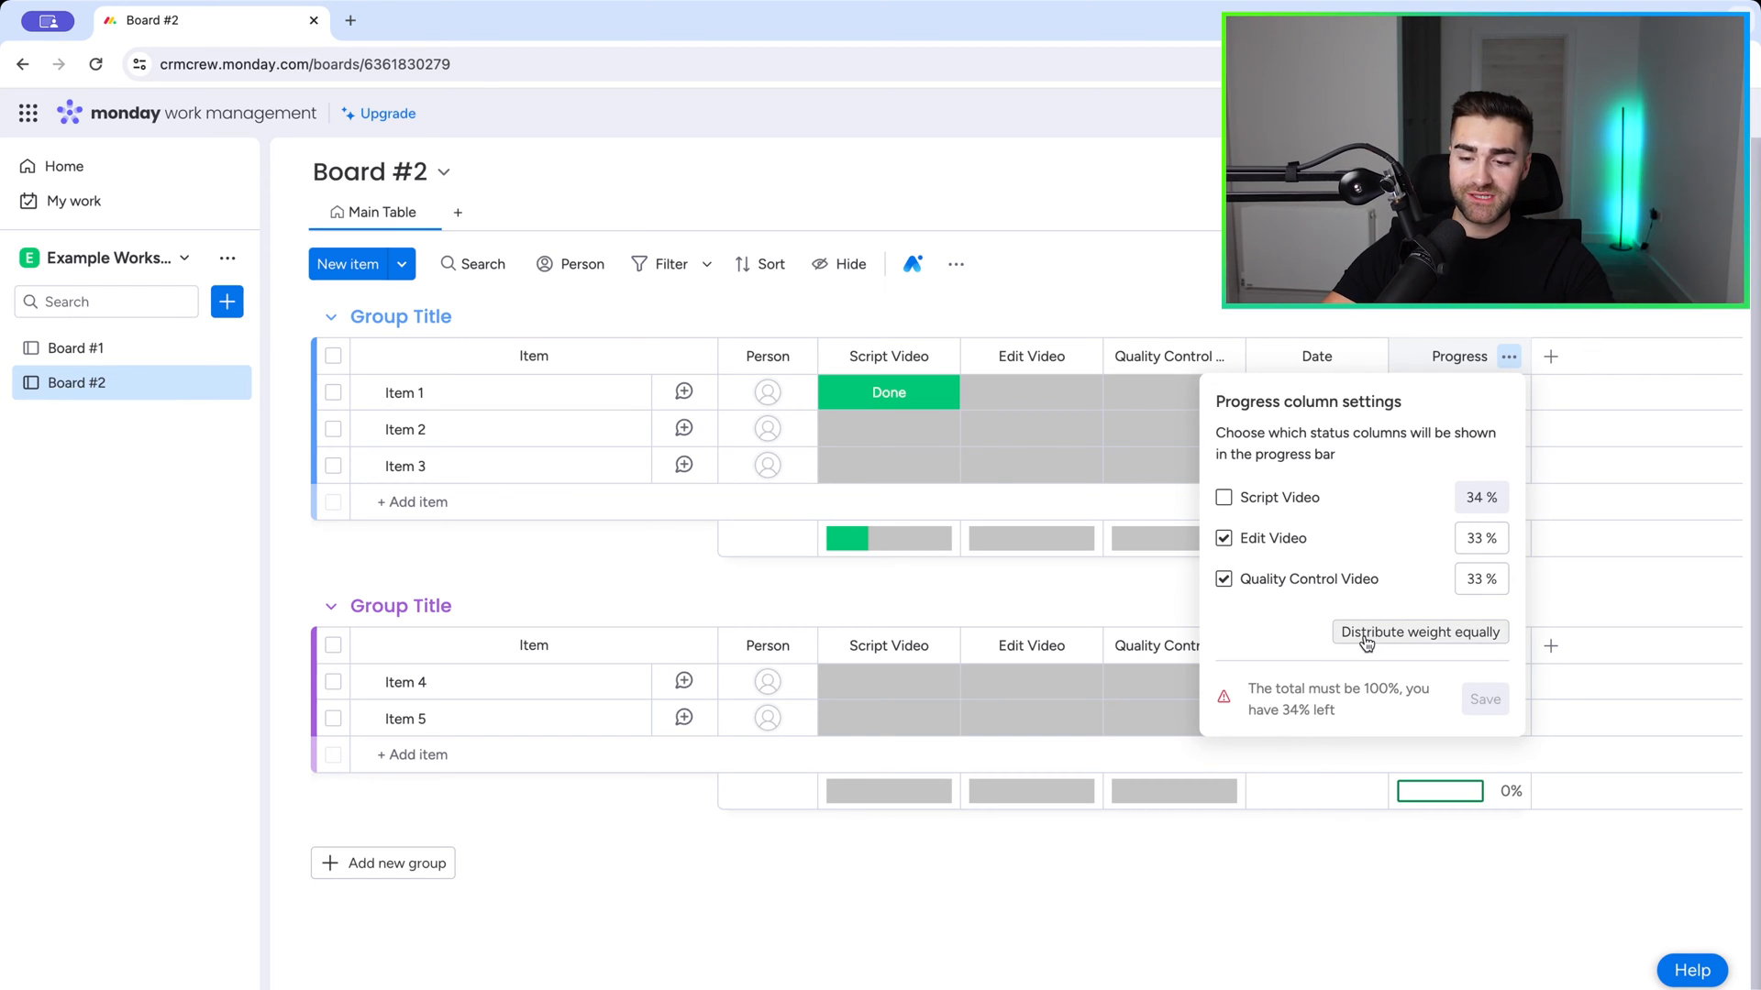
{"action": "left_click", "coordinate": [1420, 632]}
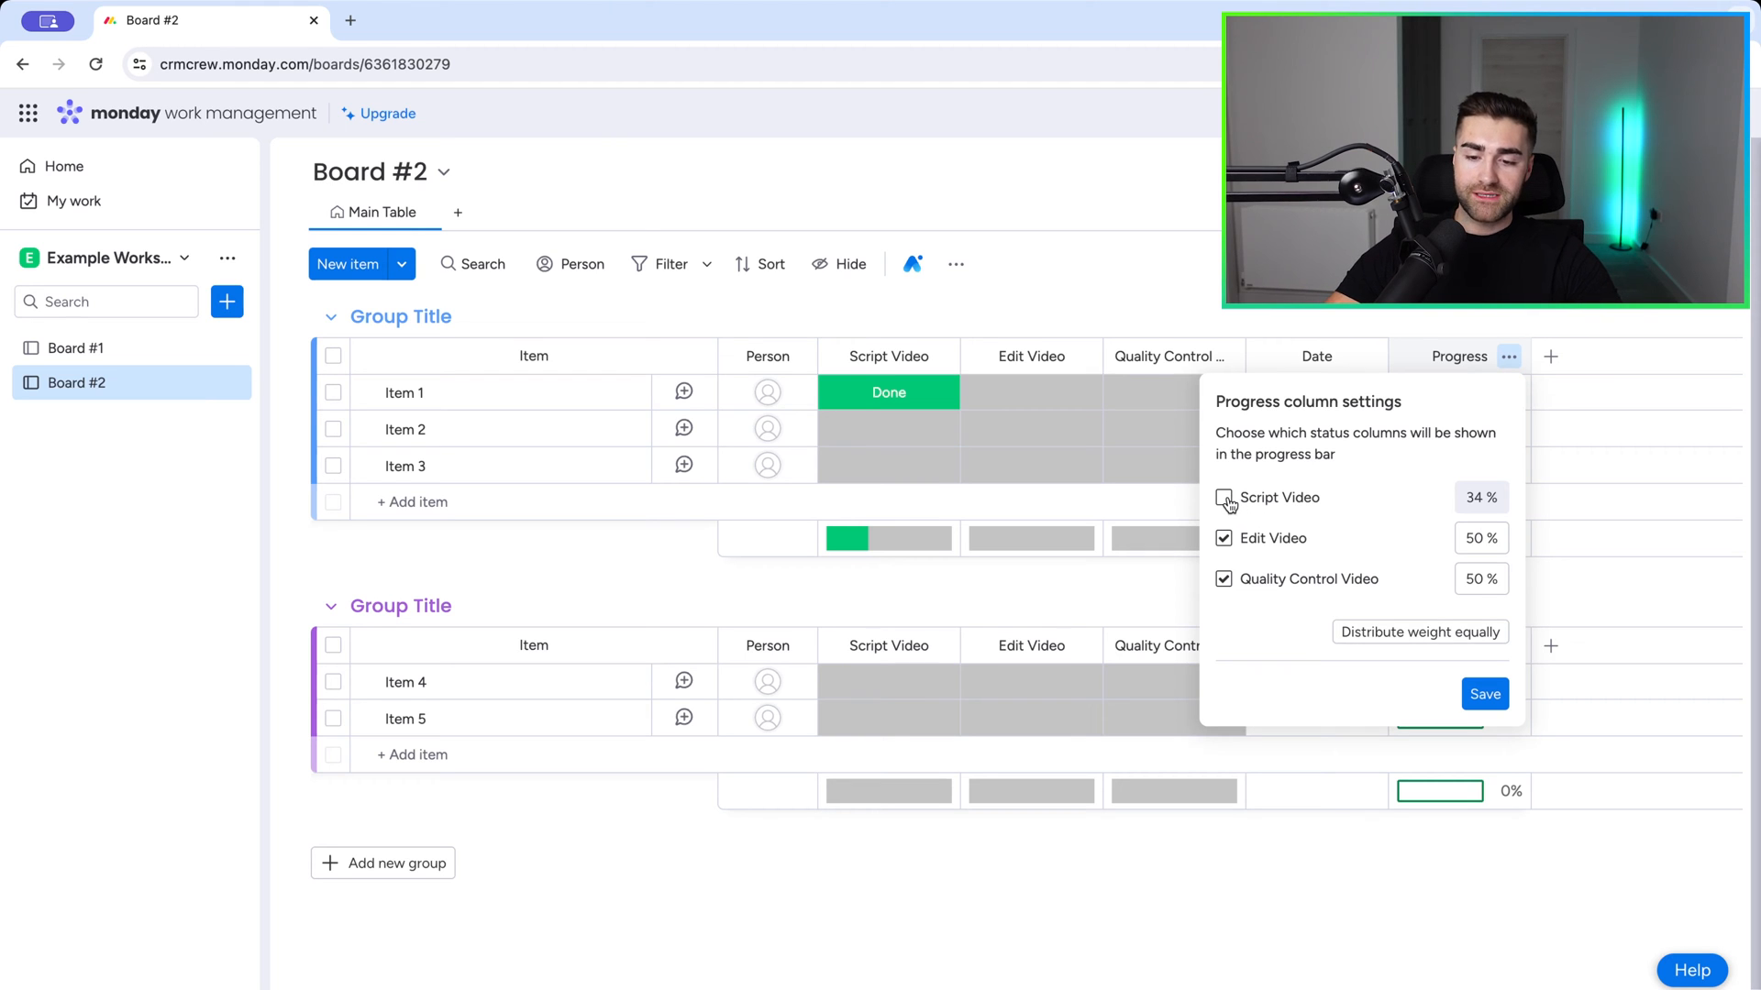
{"action": "left_click", "coordinate": [1223, 498]}
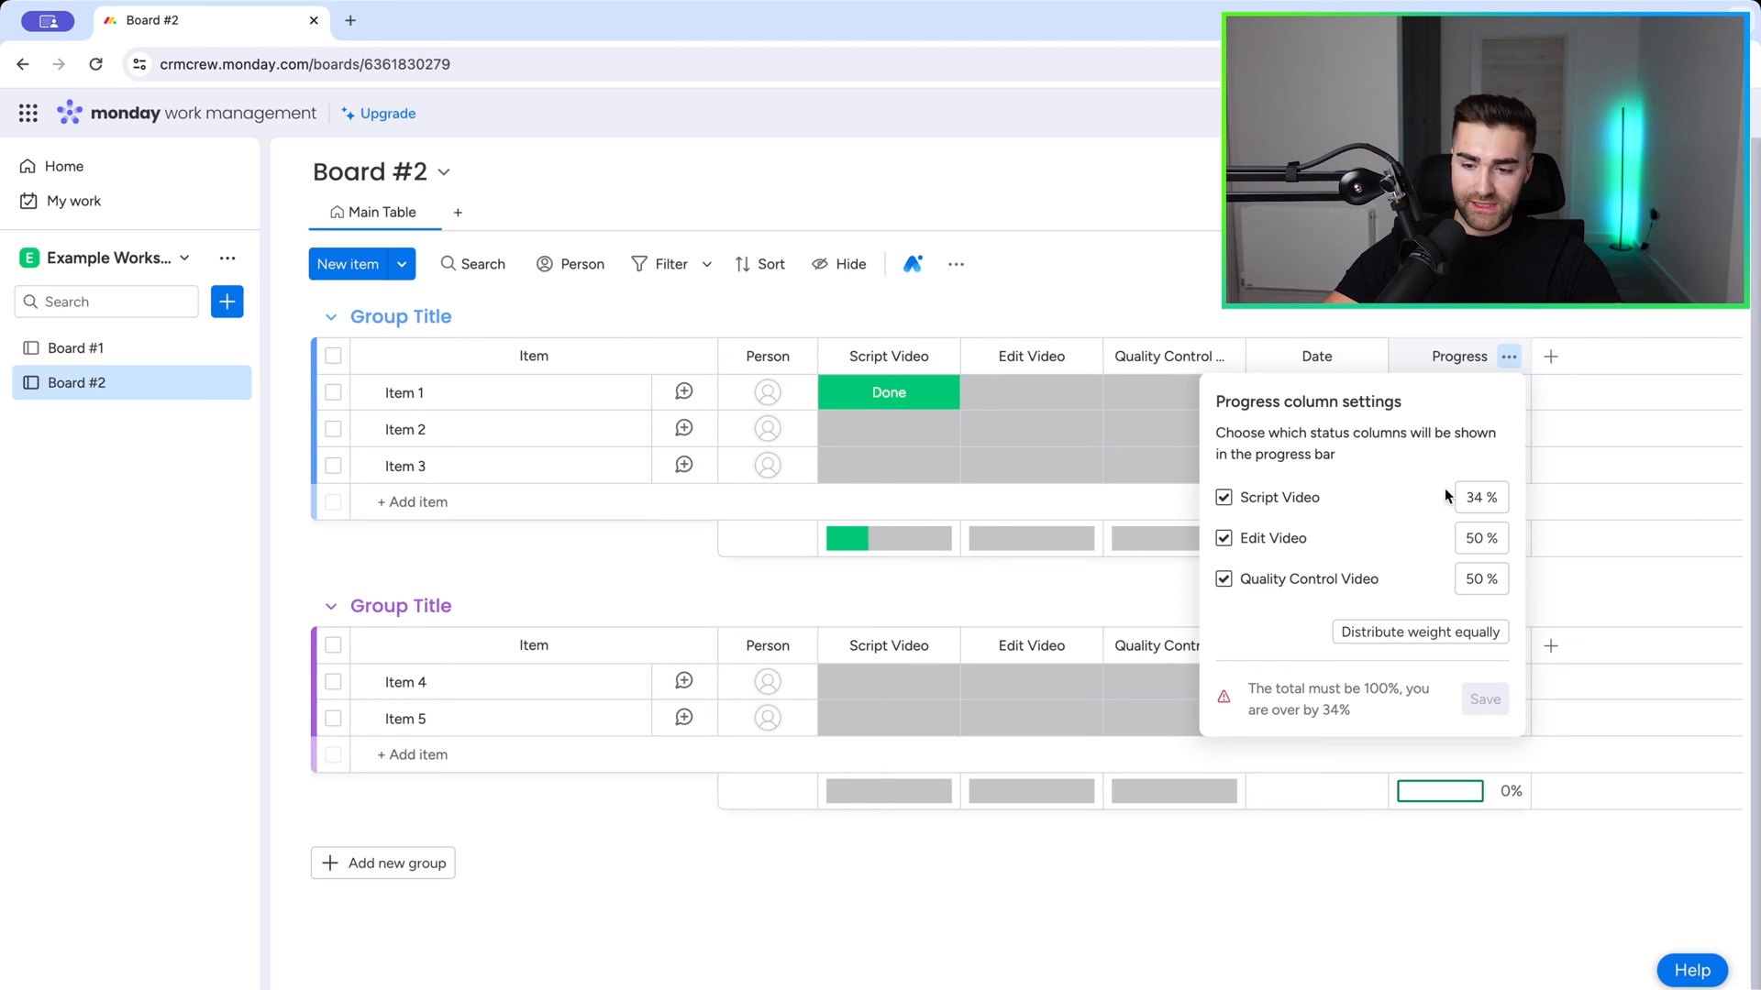
Step: Set Script Video to 40% and Quality Control Video to 20% so weights total 100%, and save
{"action": "left_click", "coordinate": [1480, 497]}
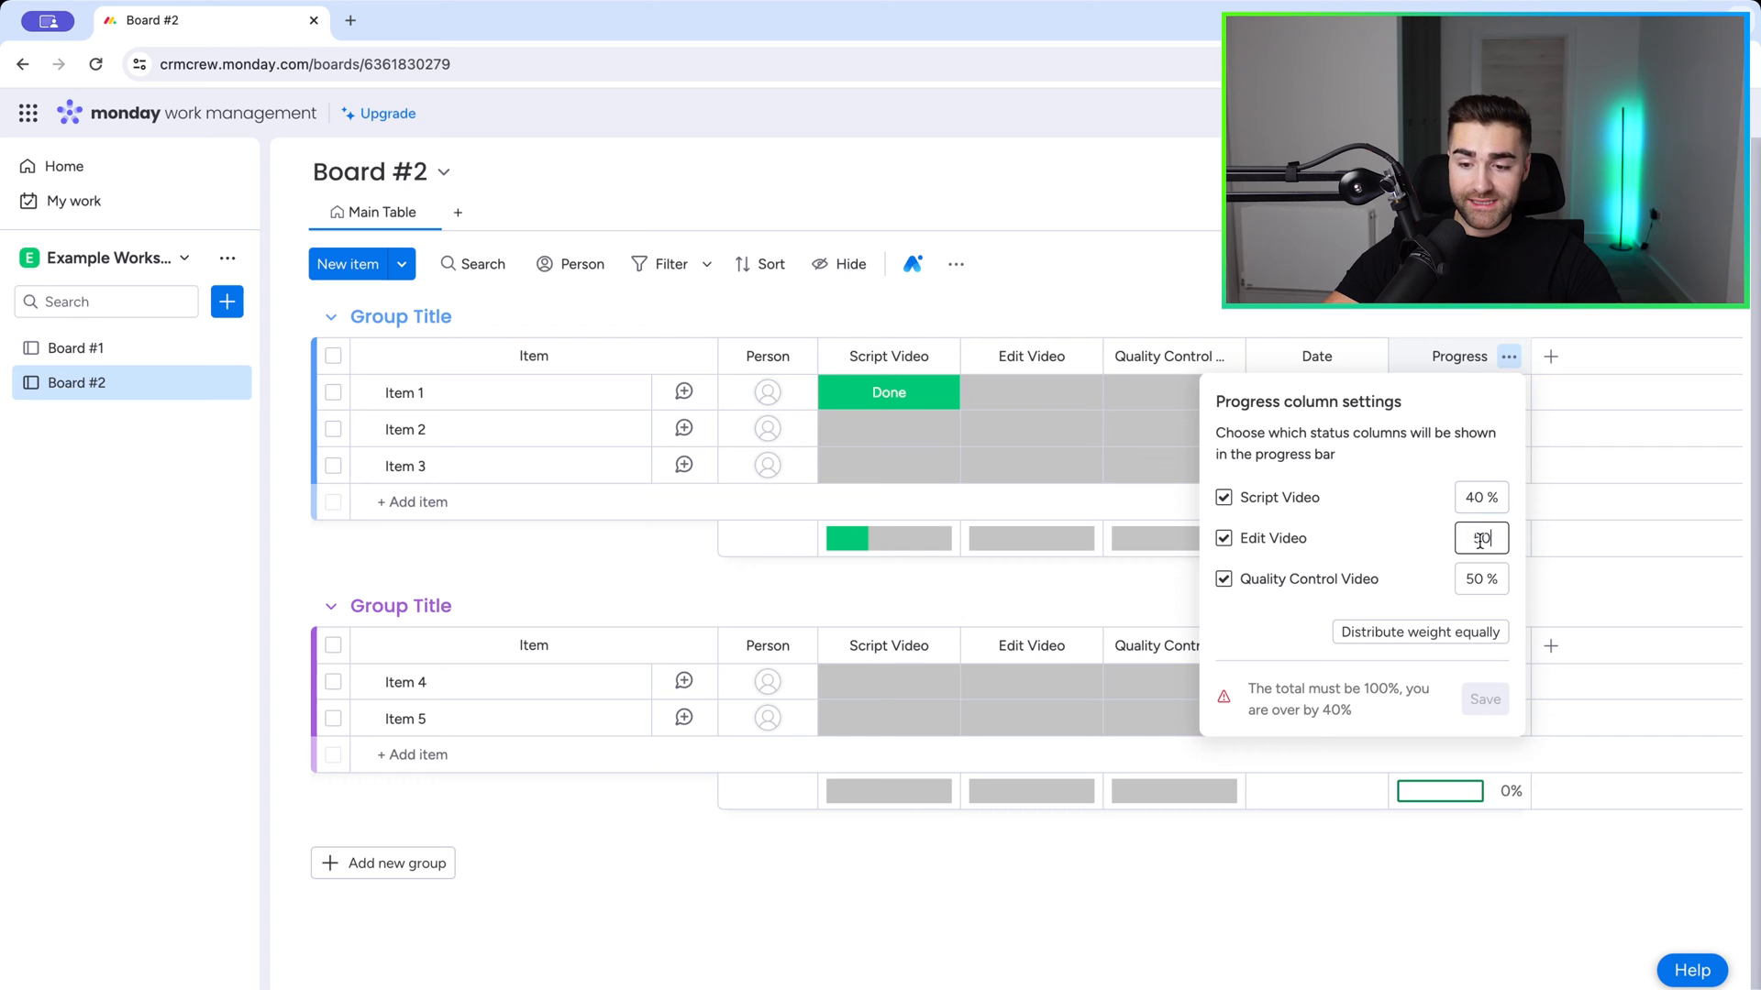
{"action": "type", "text": "40"}
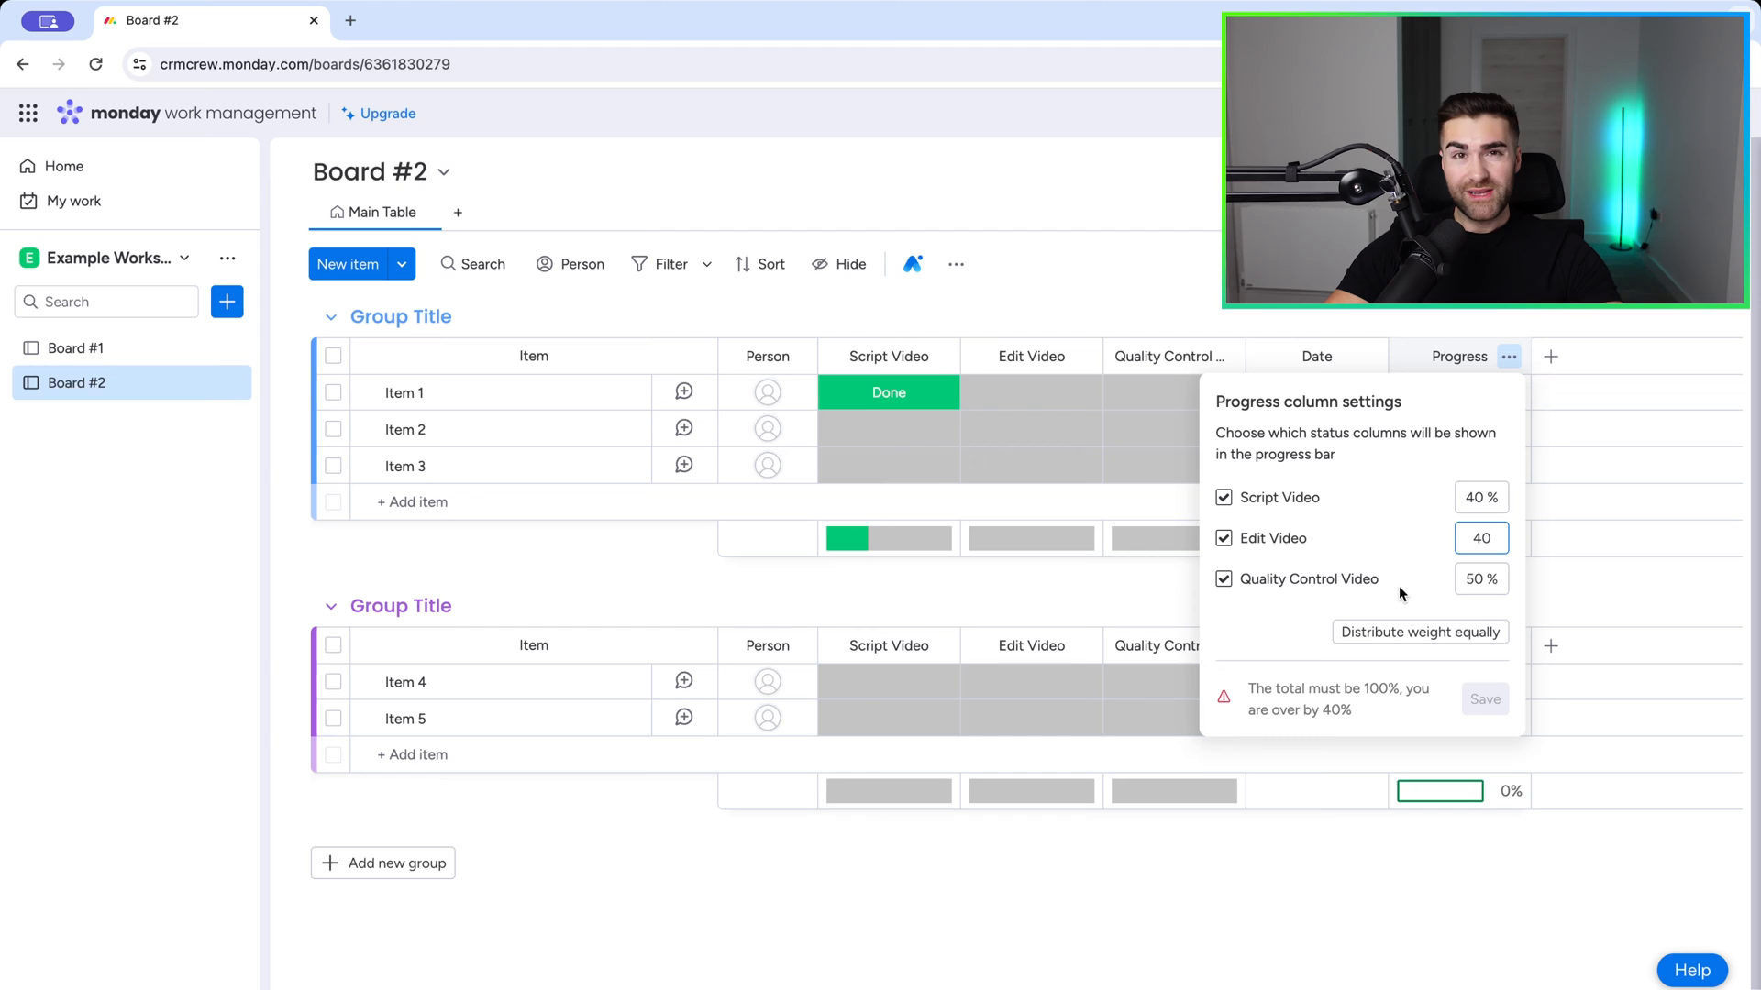
{"action": "left_click", "coordinate": [1481, 578]}
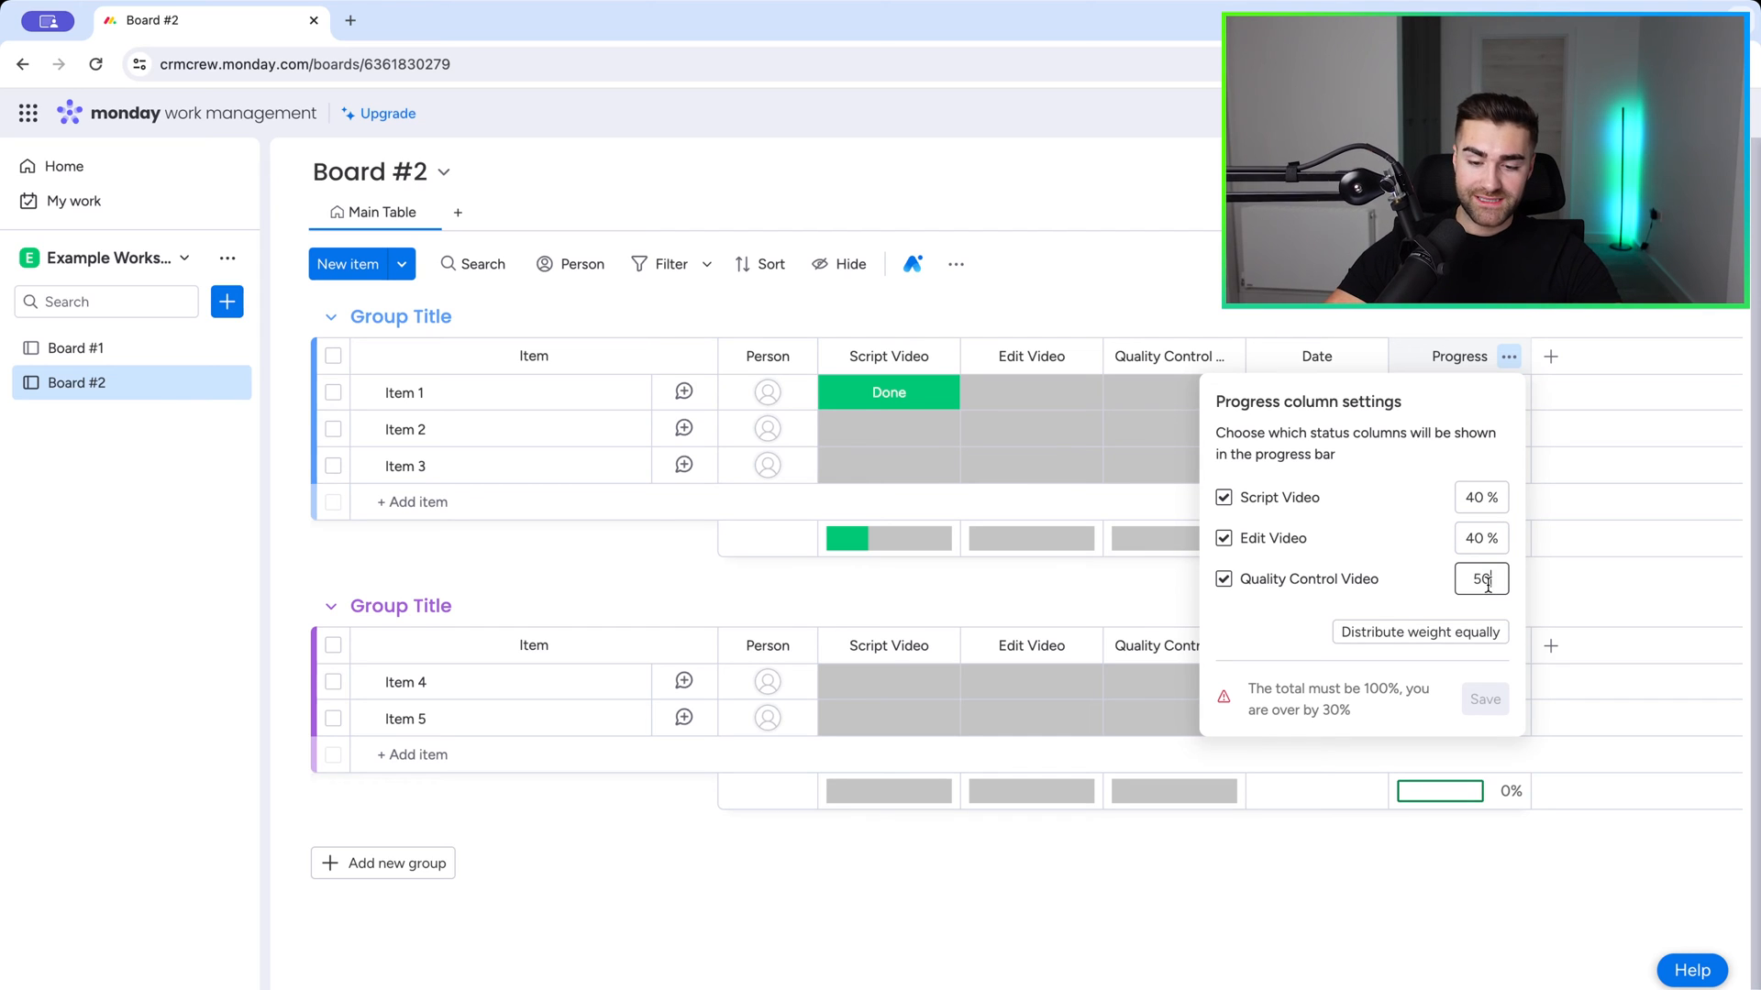
{"action": "type", "text": "10 %"}
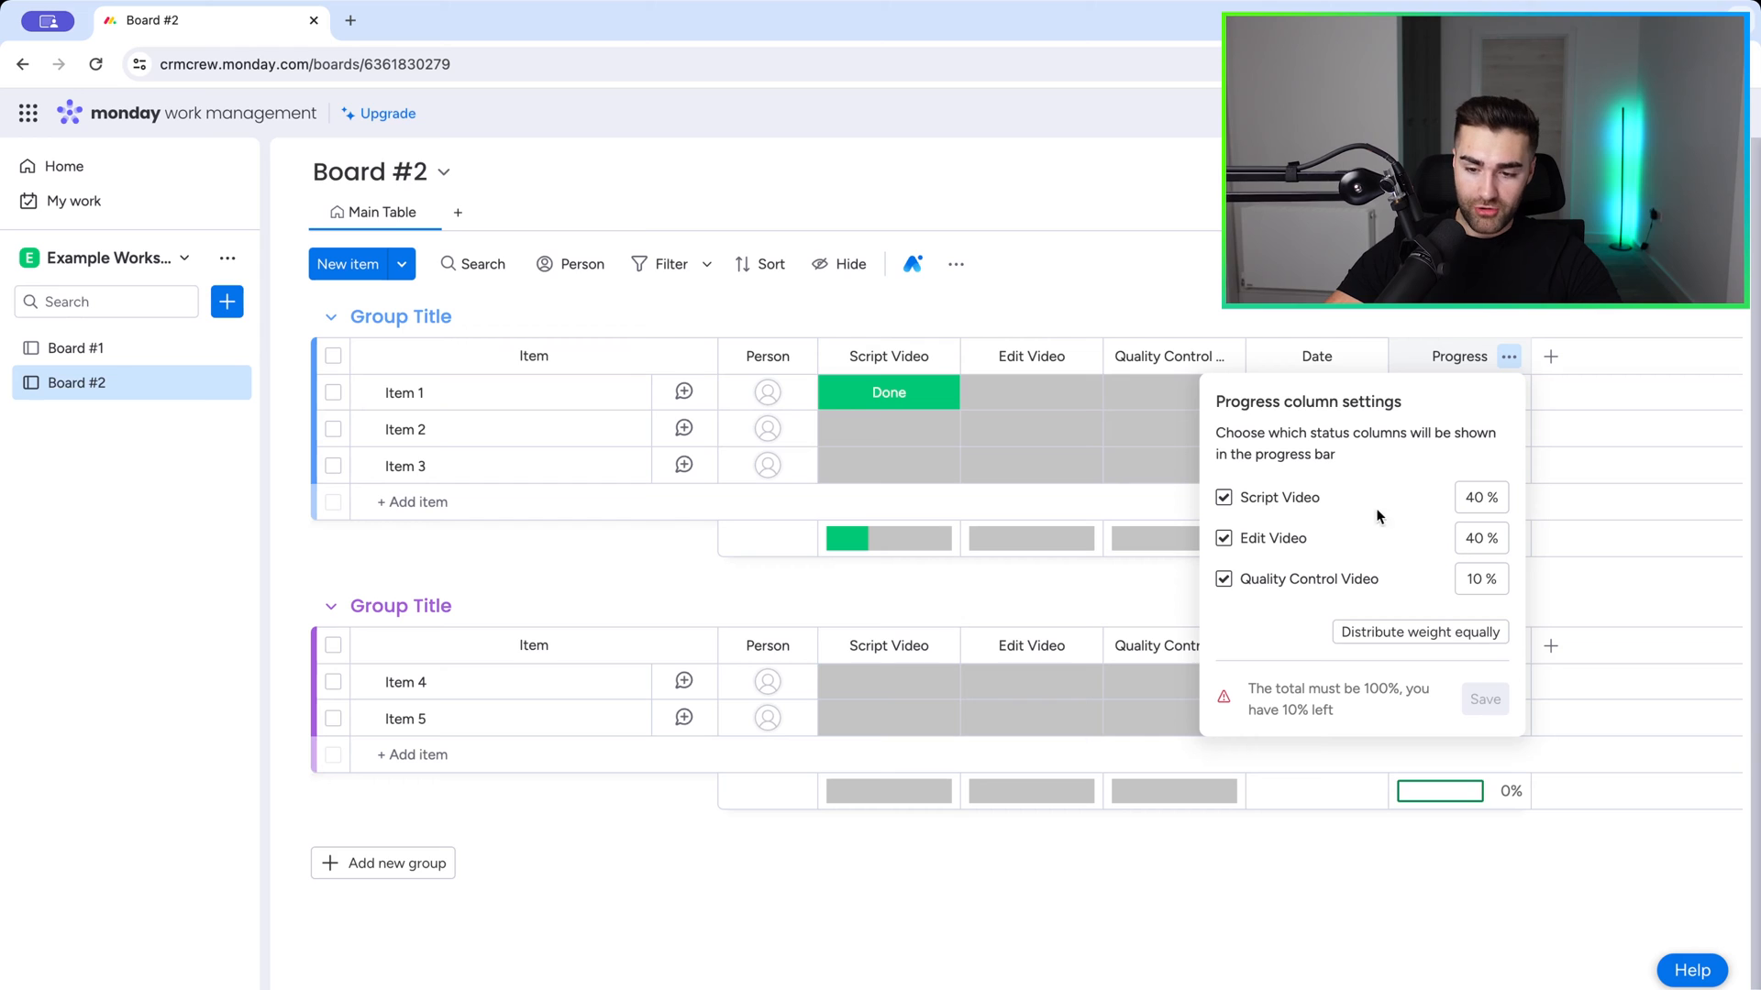
{"action": "left_click", "coordinate": [1481, 579]}
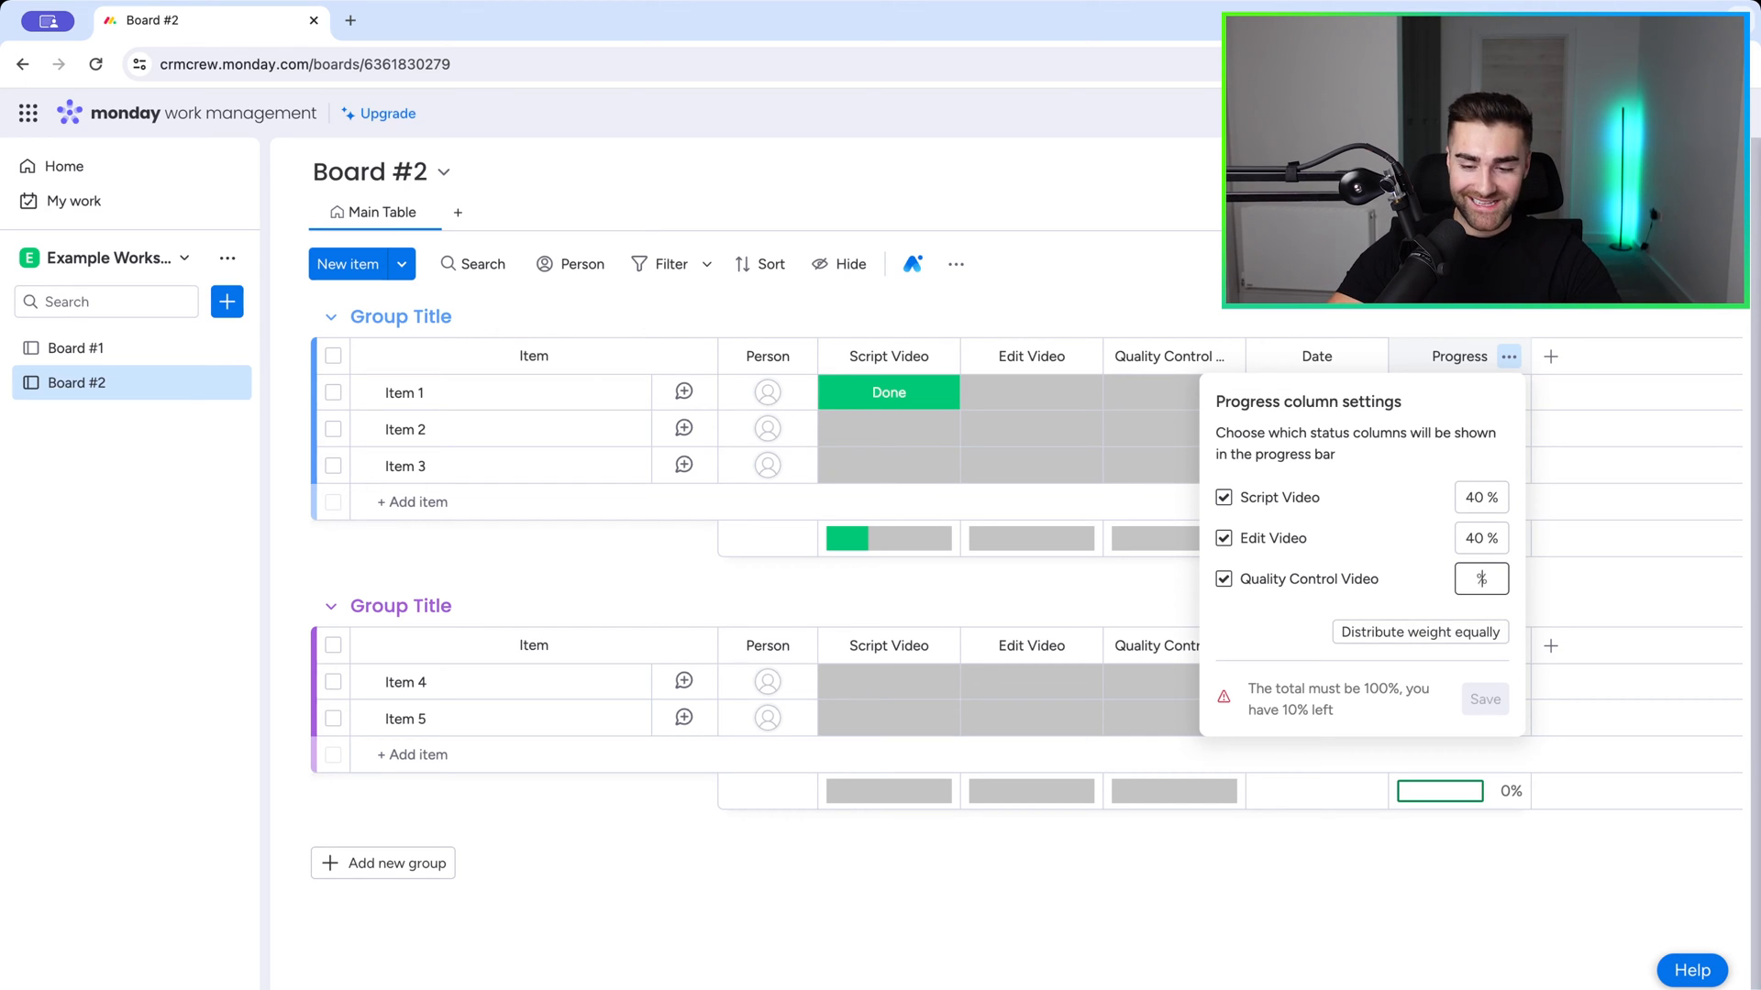
{"action": "type", "text": "20"}
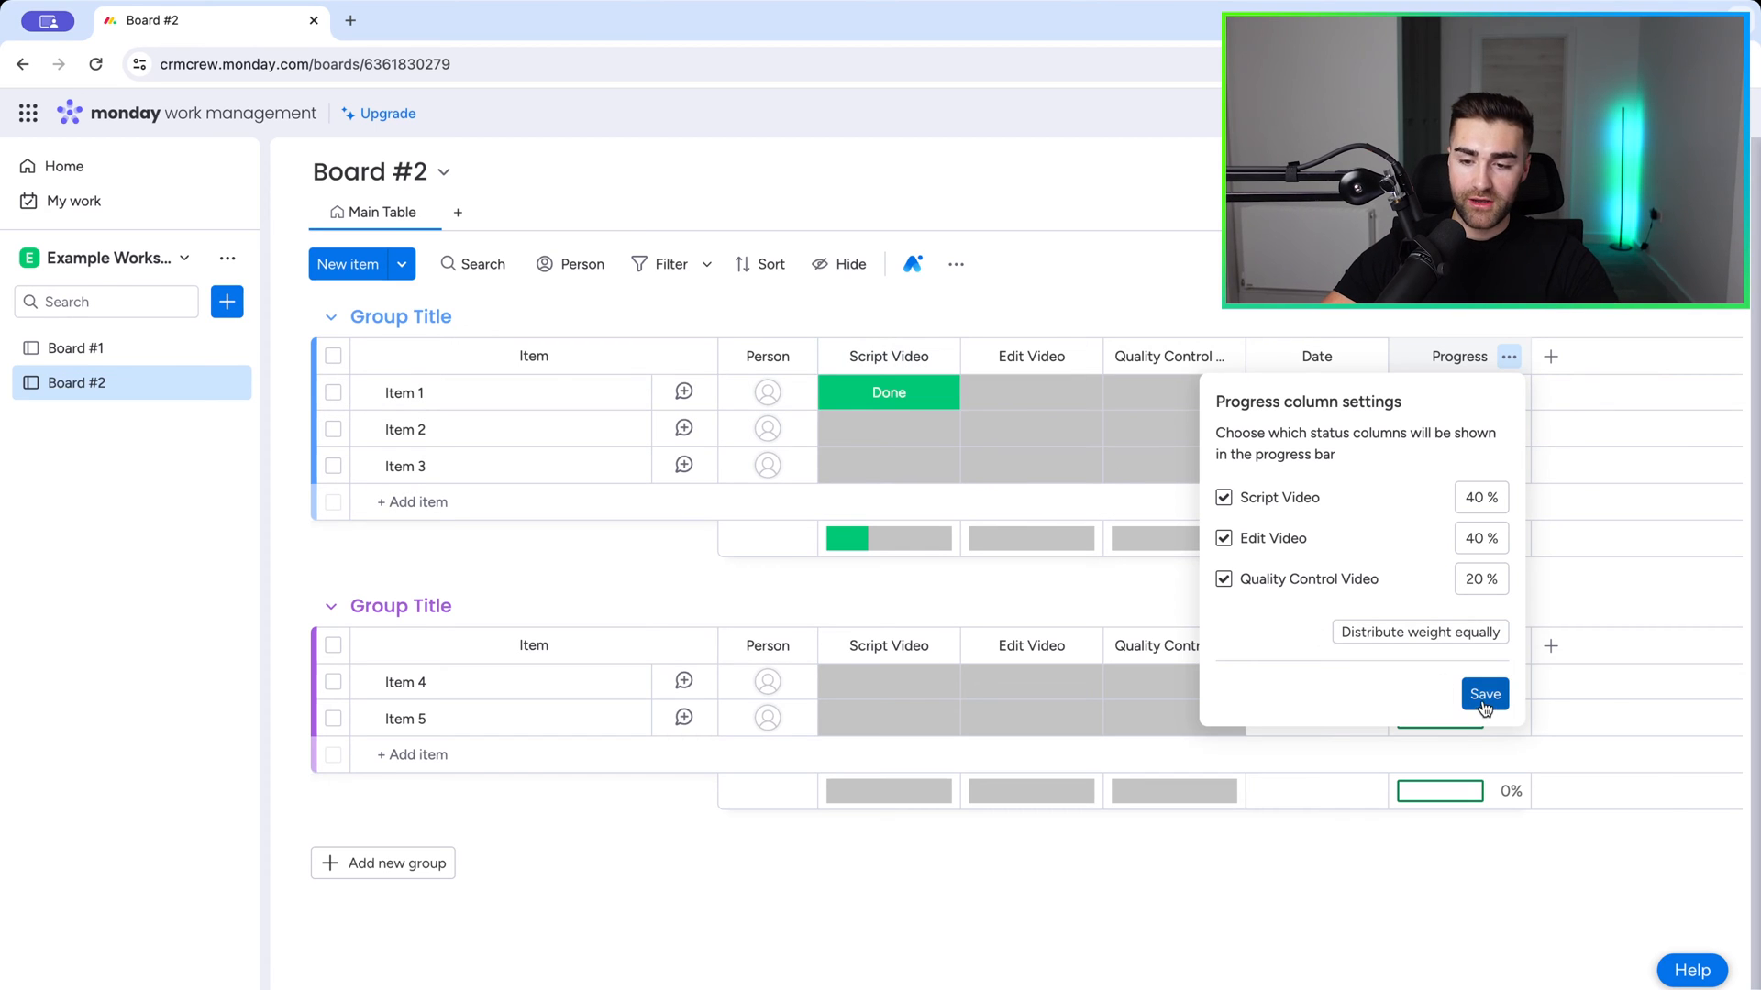
{"action": "left_click", "coordinate": [1484, 694]}
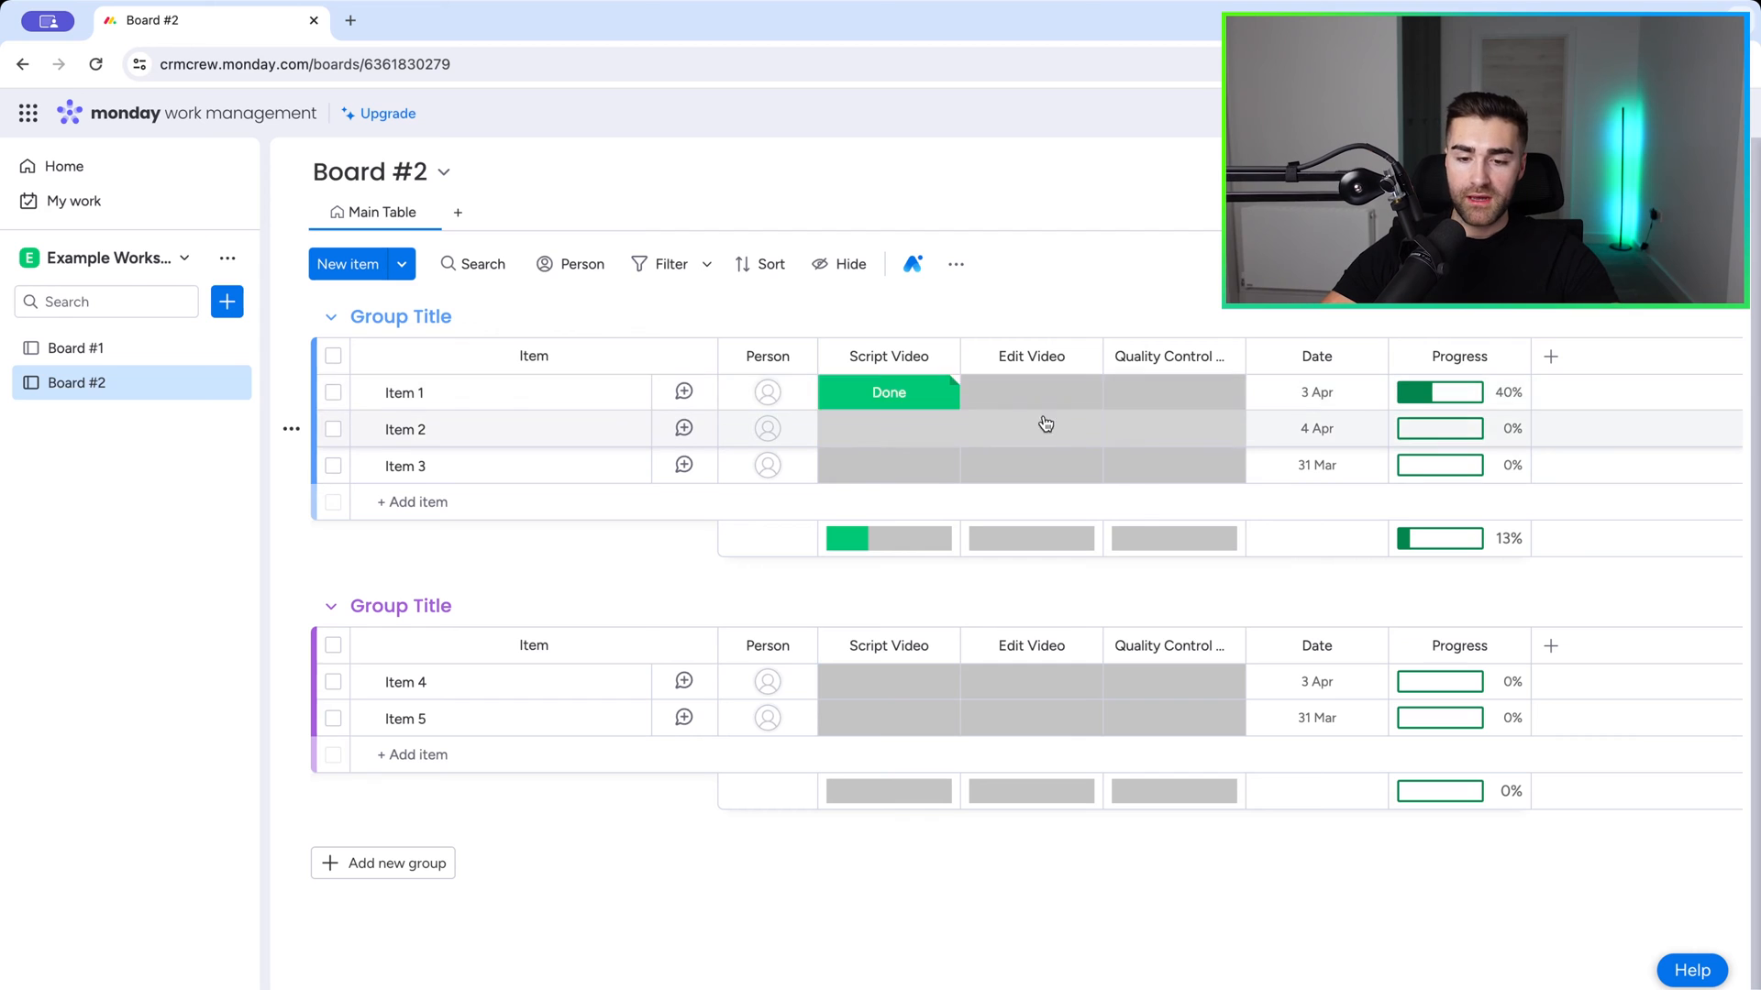
Step: Set Item 1's Edit Video and Quality Control Video statuses to Done
{"action": "left_click", "coordinate": [1031, 393]}
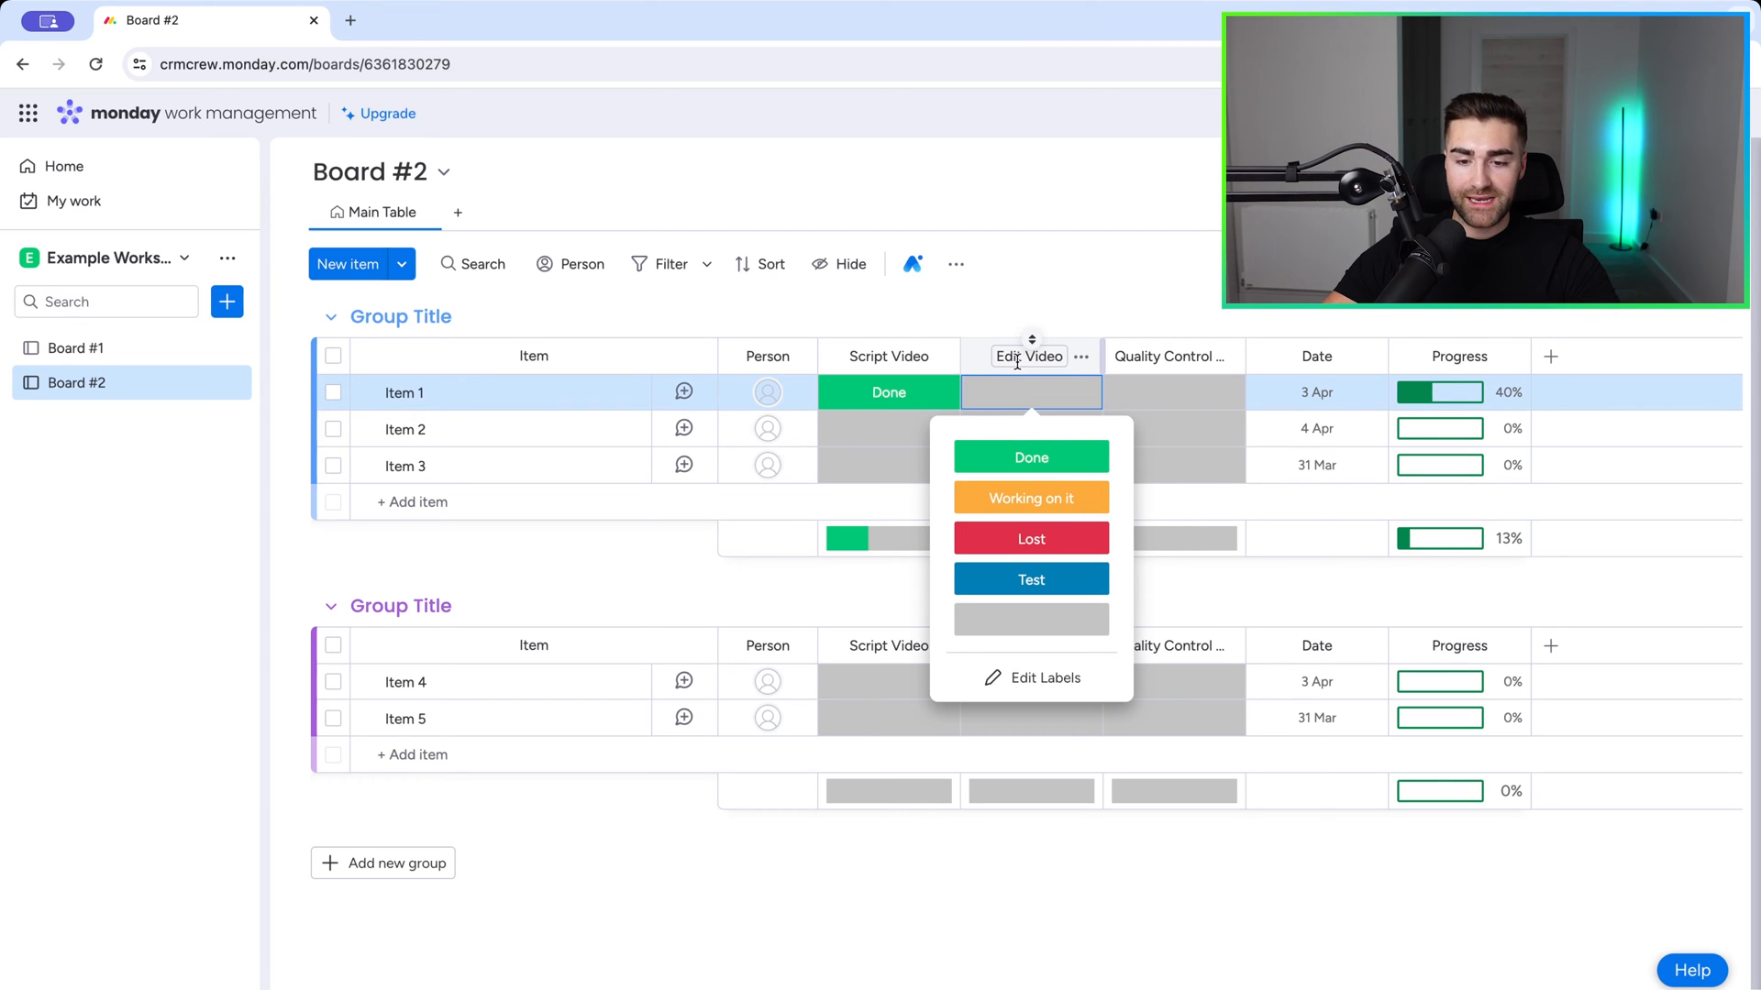
{"action": "left_click", "coordinate": [1031, 457]}
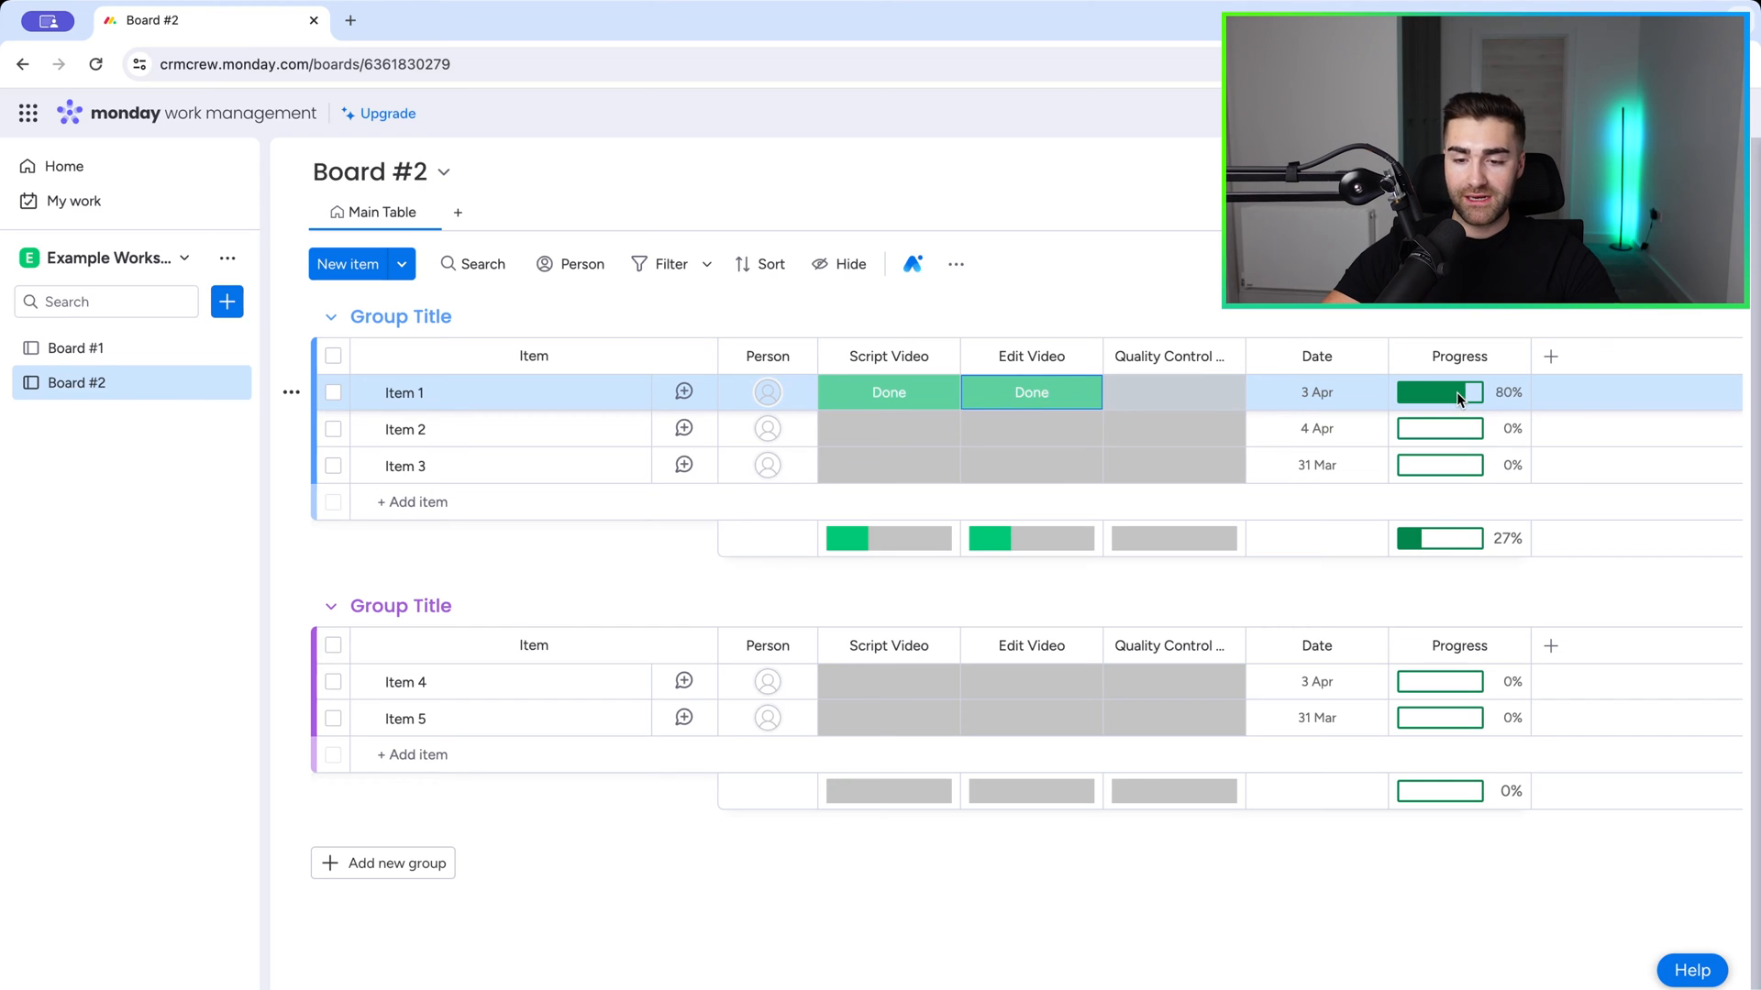
{"action": "left_click", "coordinate": [1173, 392]}
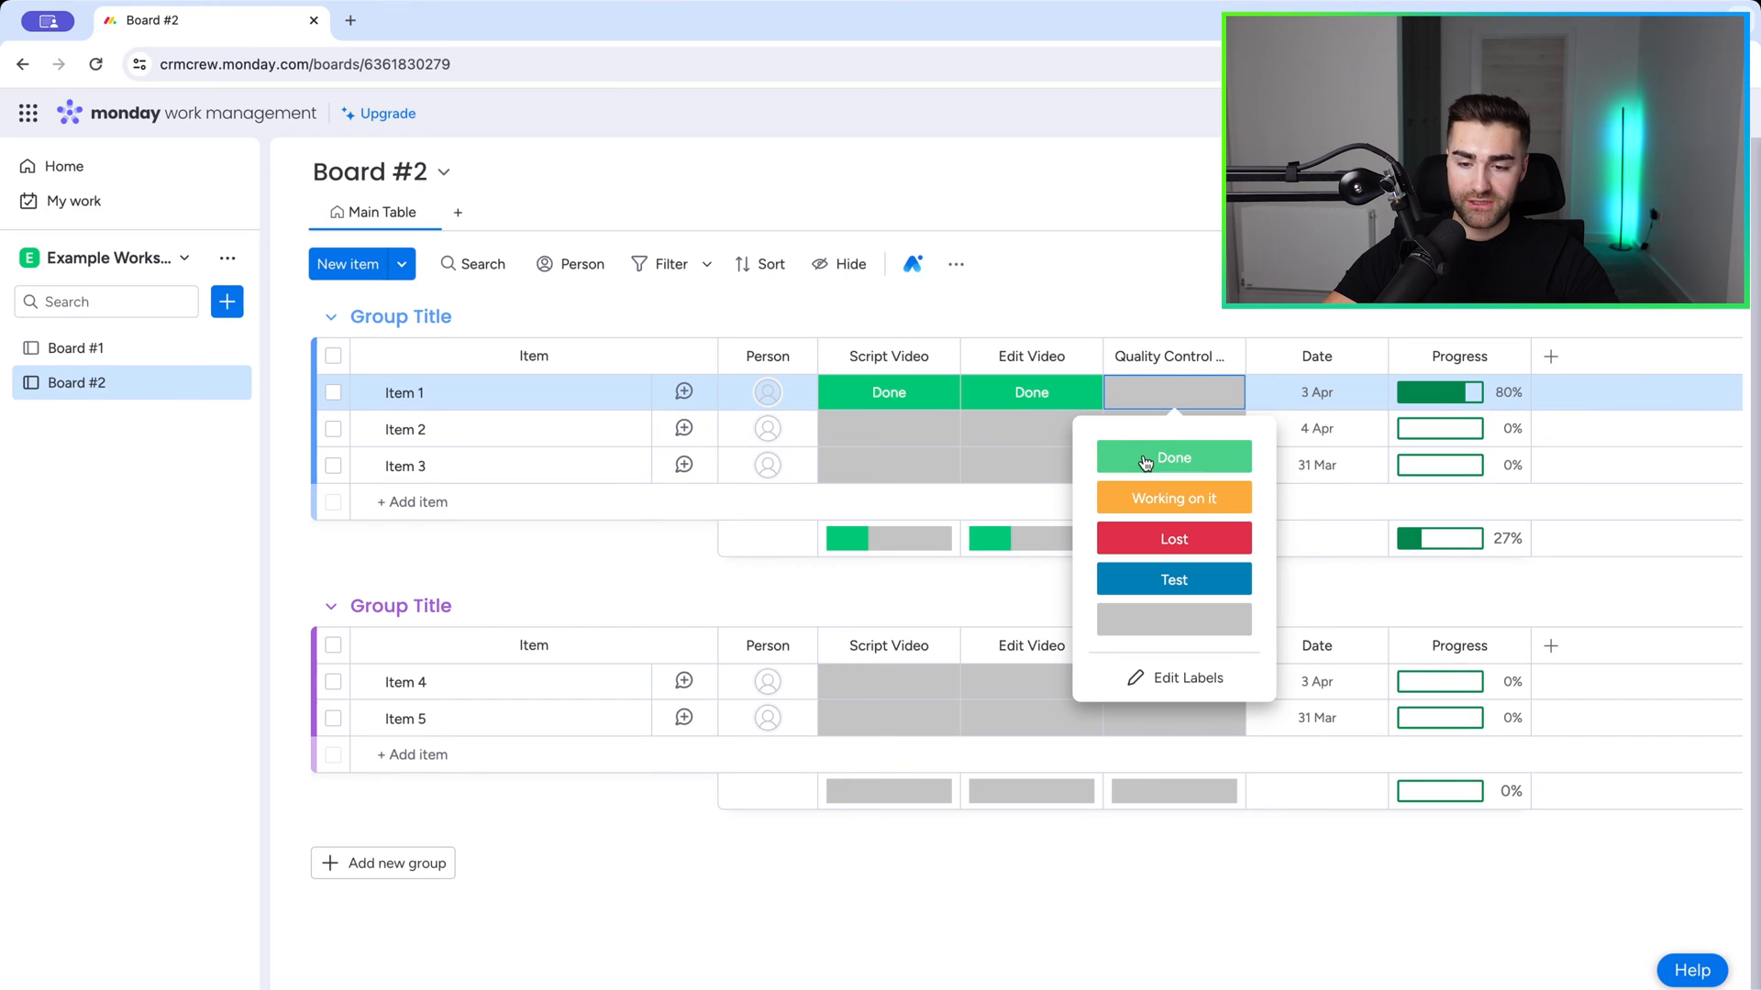
{"action": "left_click", "coordinate": [1174, 458]}
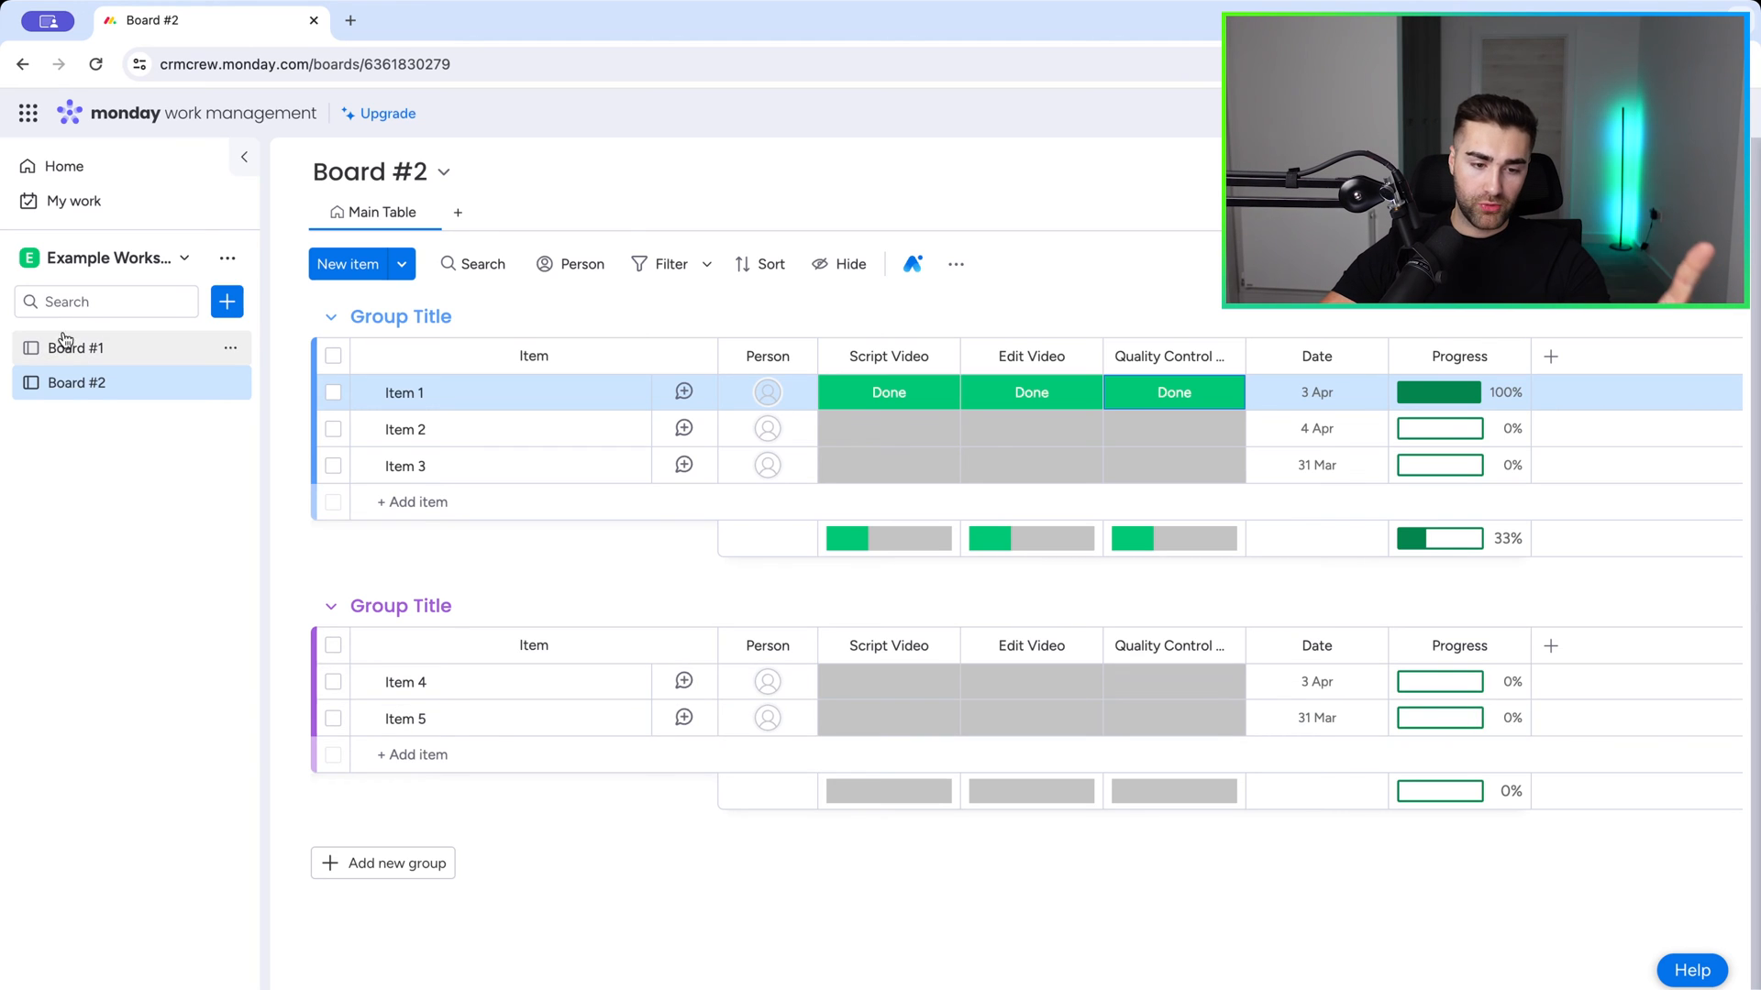
Step: Switch to Board #1 from the left sidebar
{"action": "left_click", "coordinate": [76, 348]}
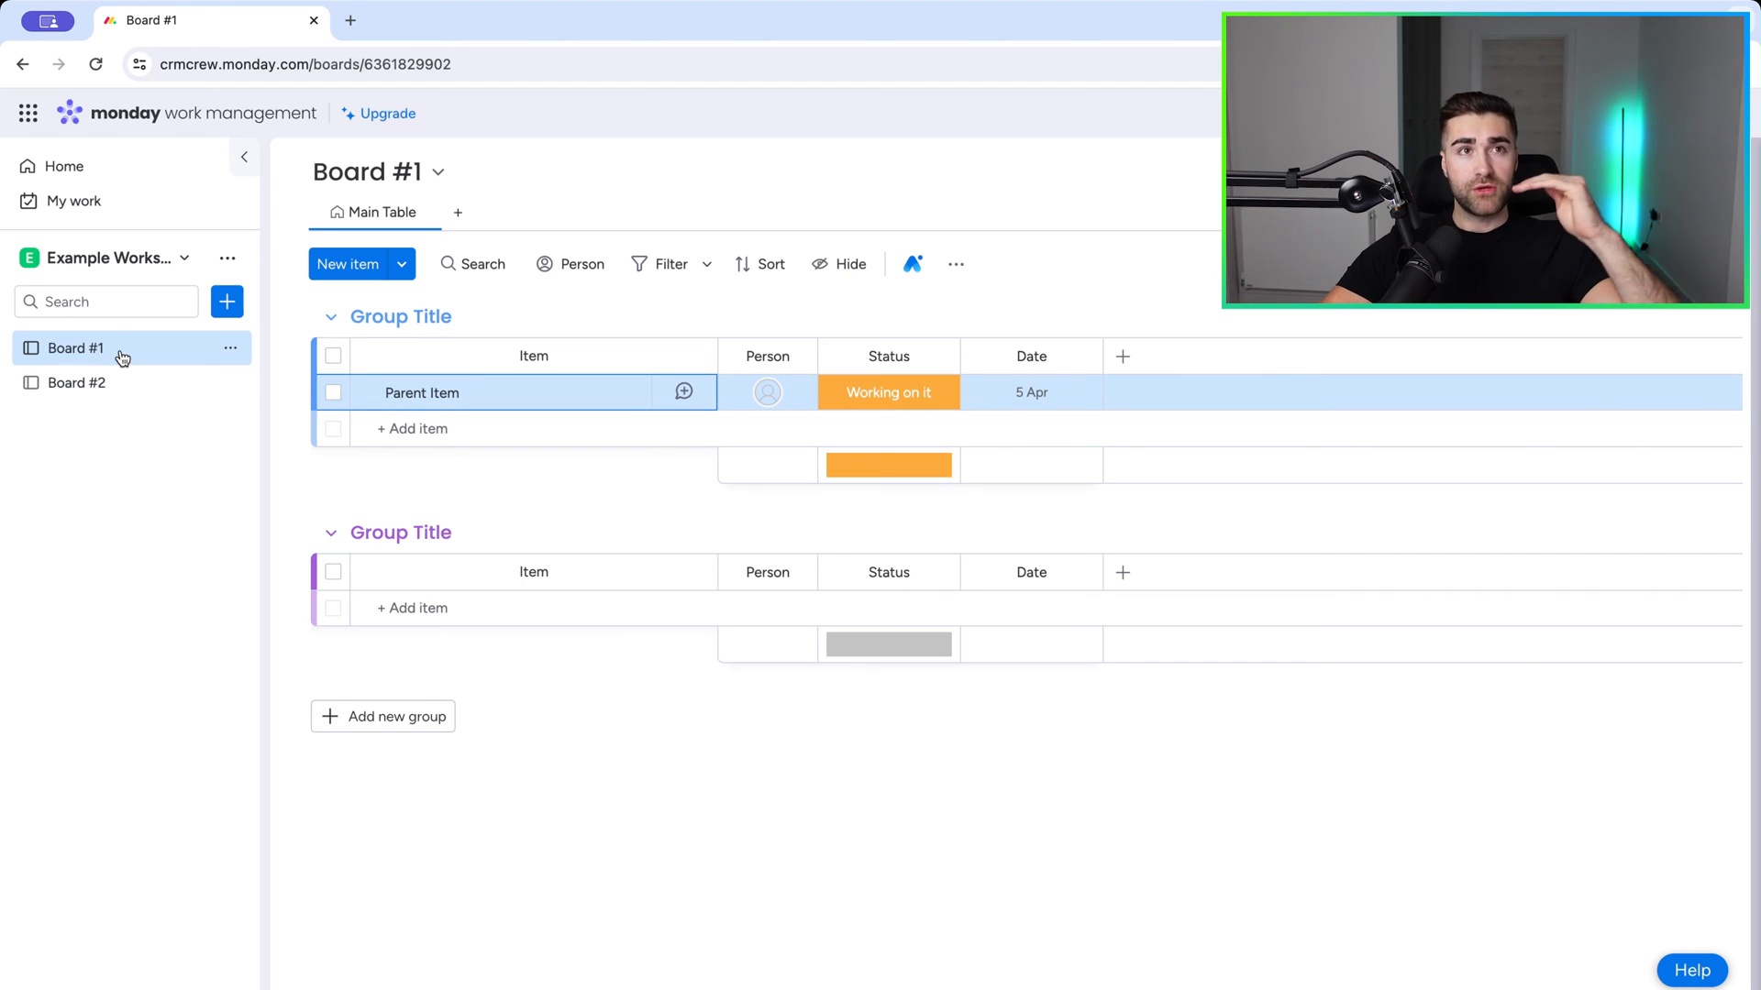
{"action": "mouse_move", "coordinate": [85, 358]}
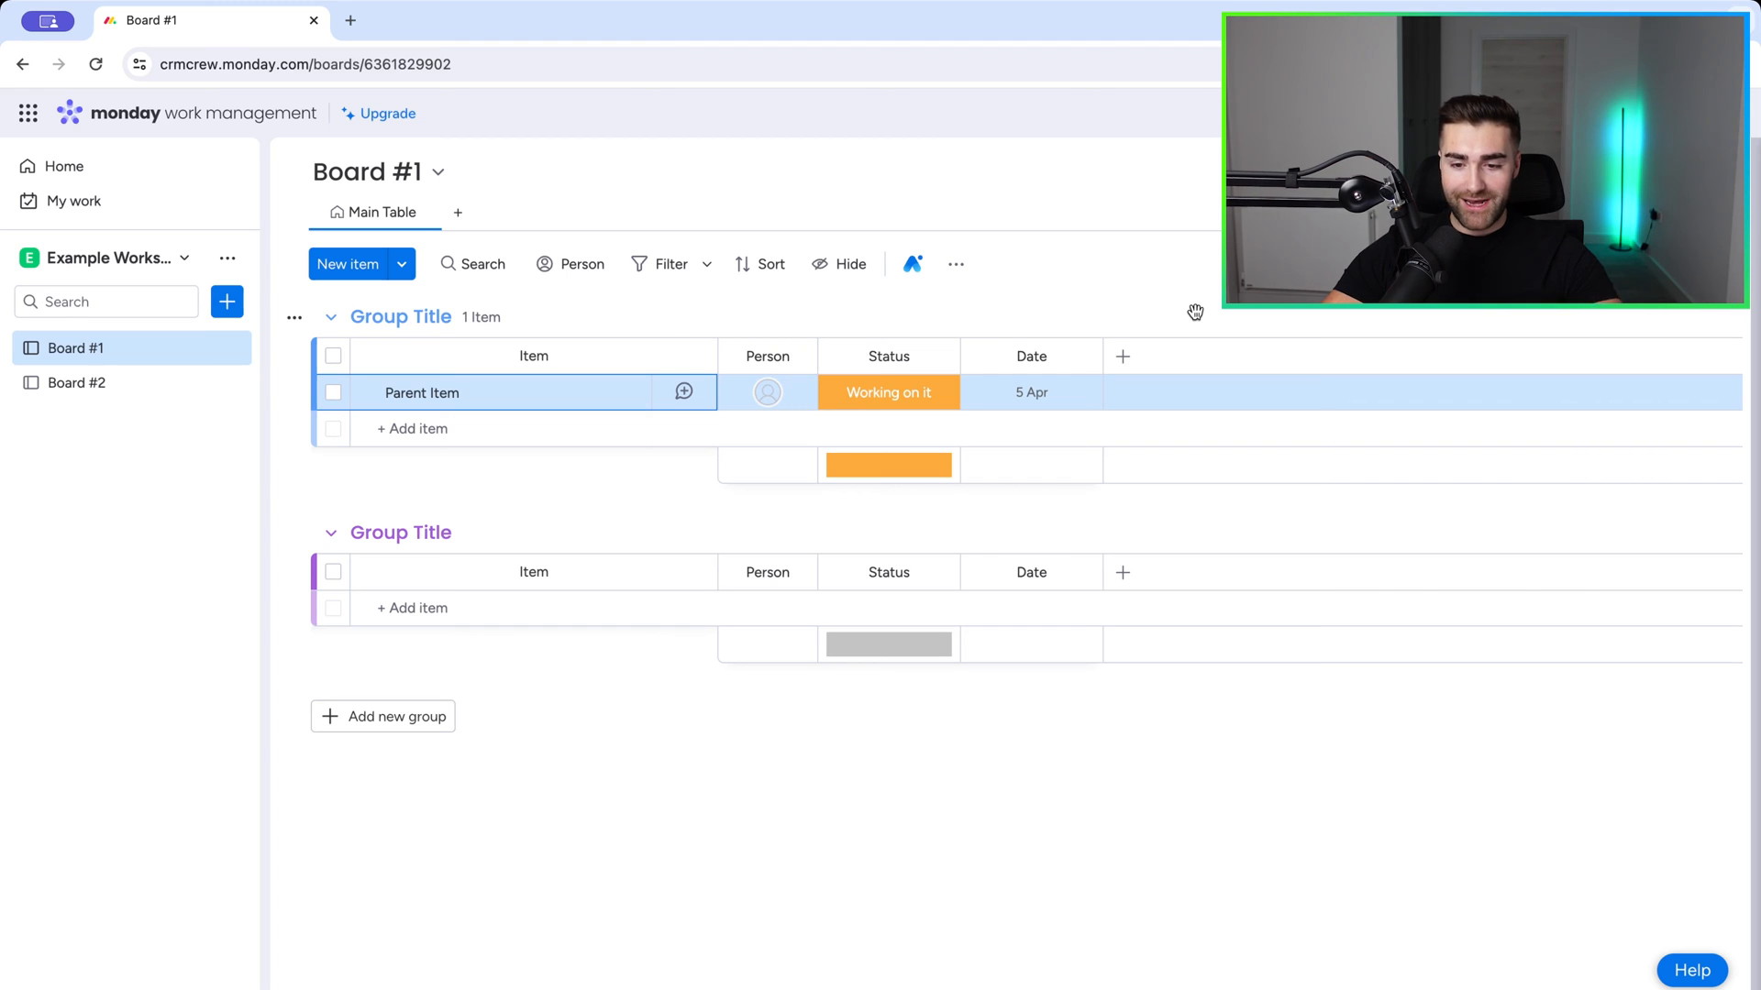
Step: Add a Connect boards column linked to Board #2, skipping the mirror column for now
{"action": "left_click", "coordinate": [1122, 357]}
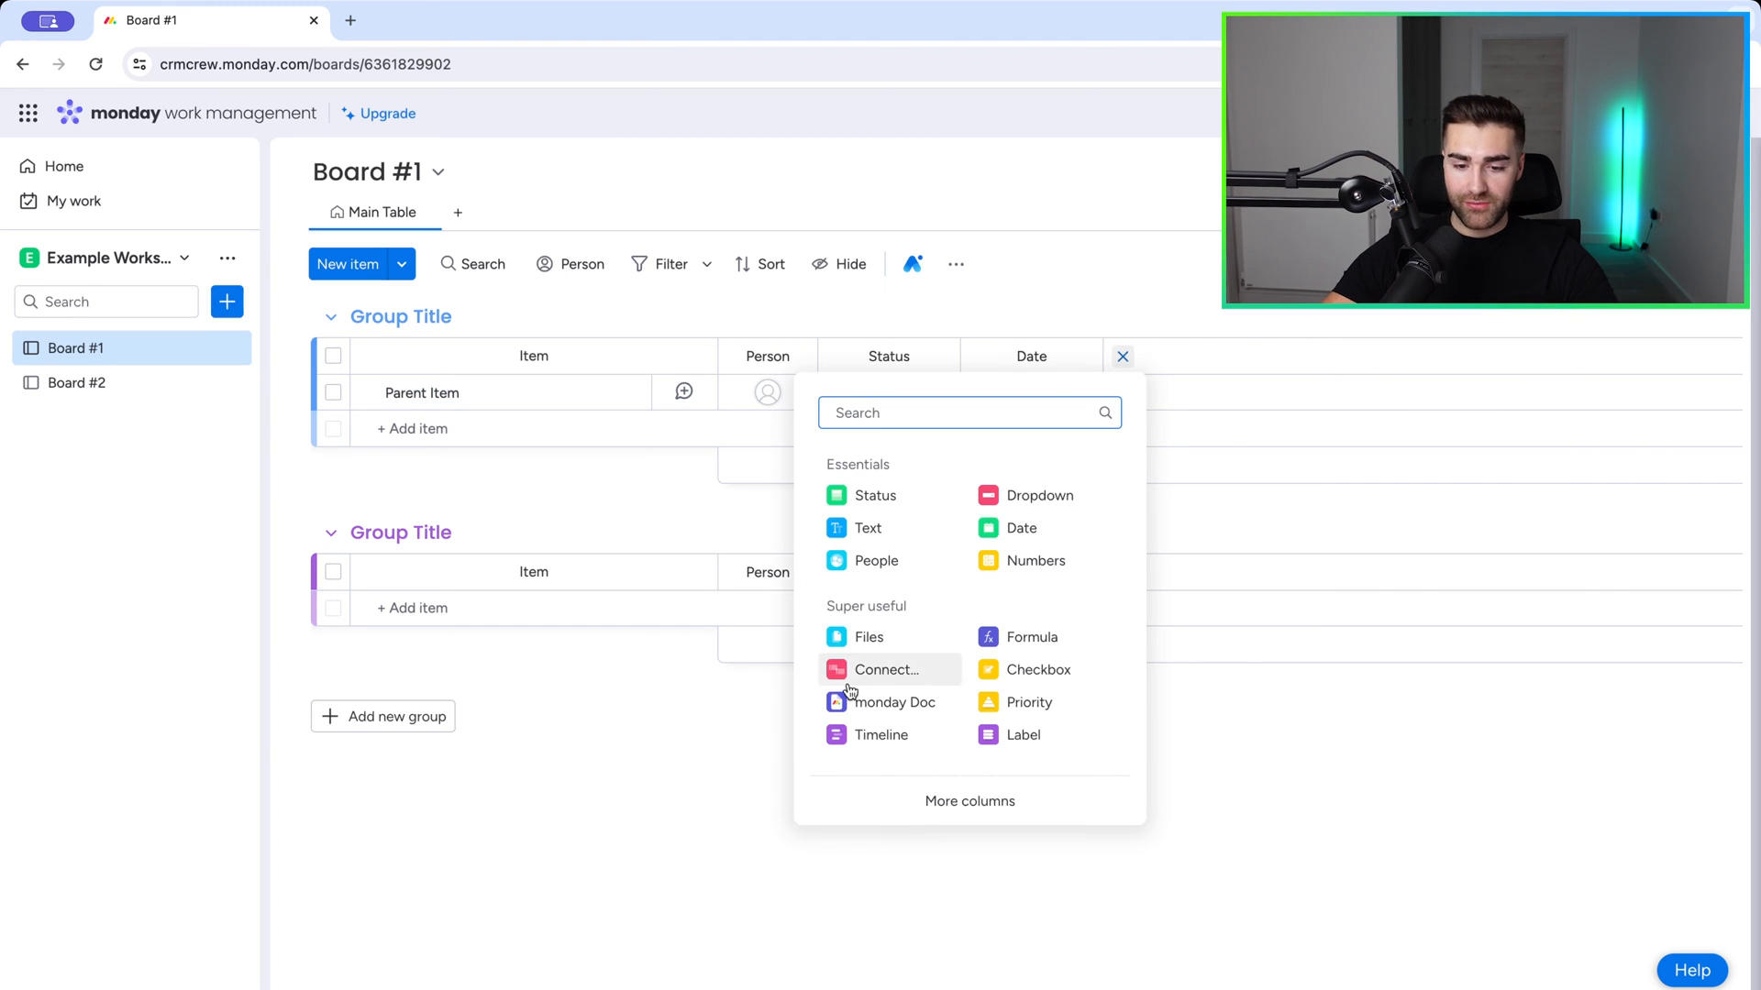
{"action": "left_click", "coordinate": [886, 669]}
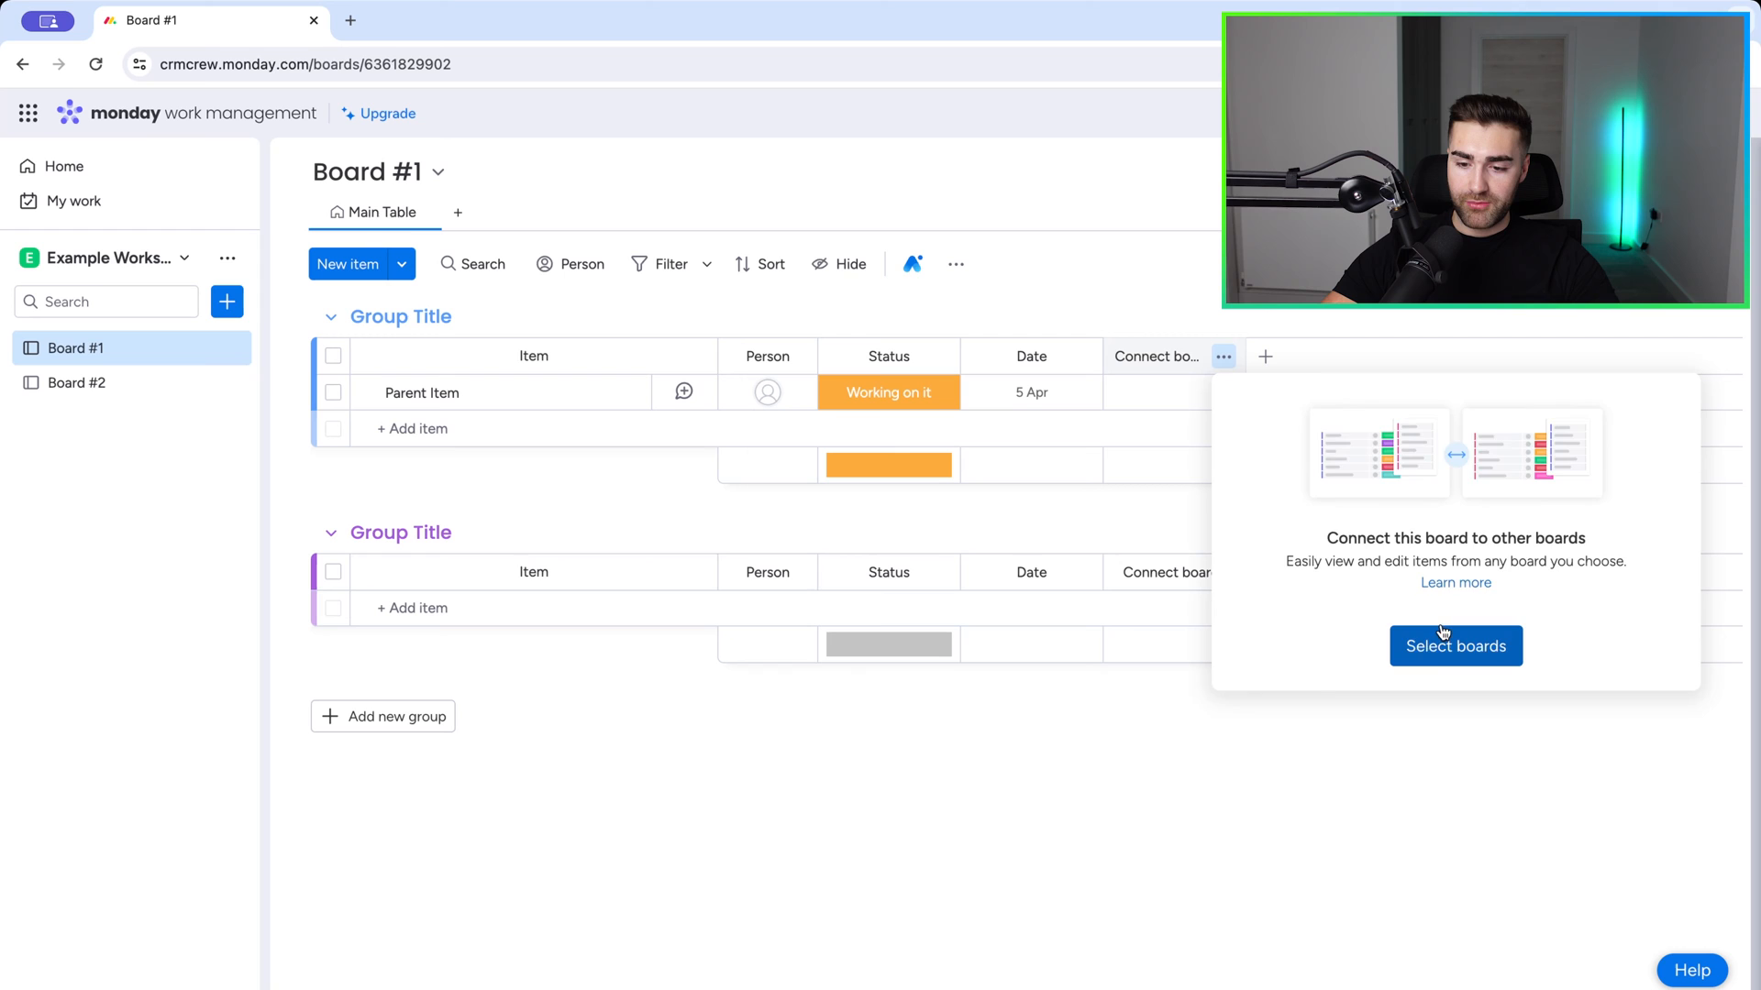
{"action": "left_click", "coordinate": [1456, 646]}
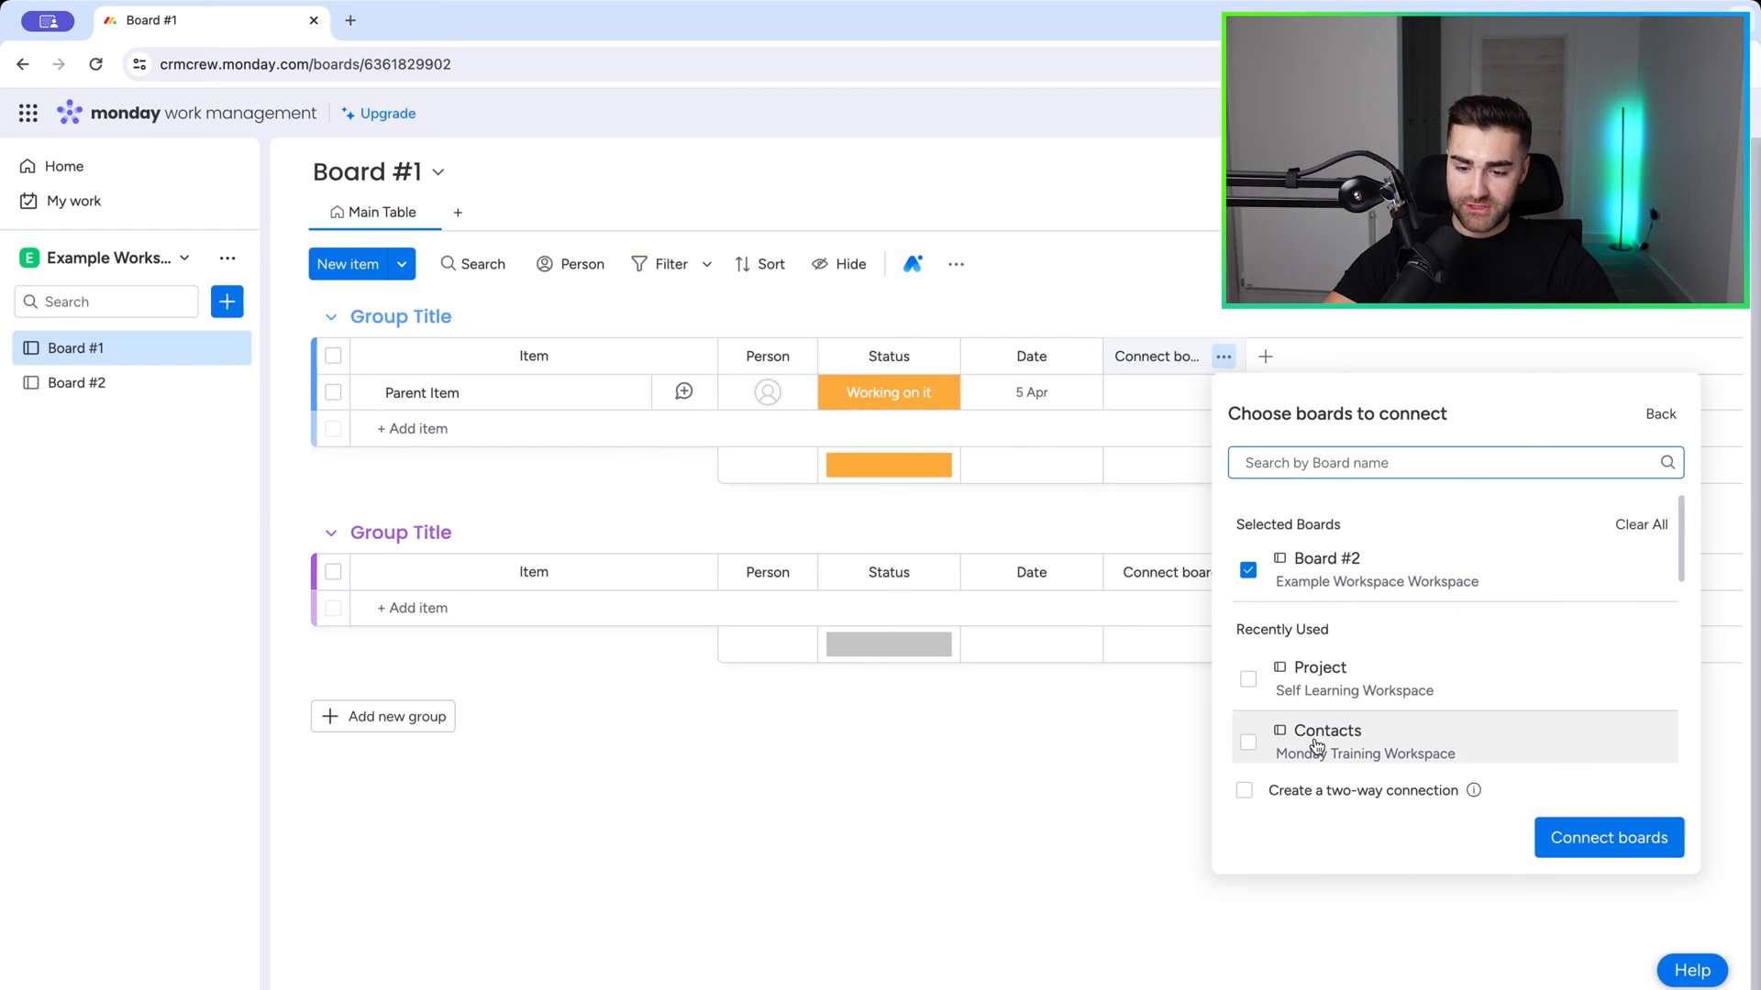
{"action": "left_click", "coordinate": [1609, 837]}
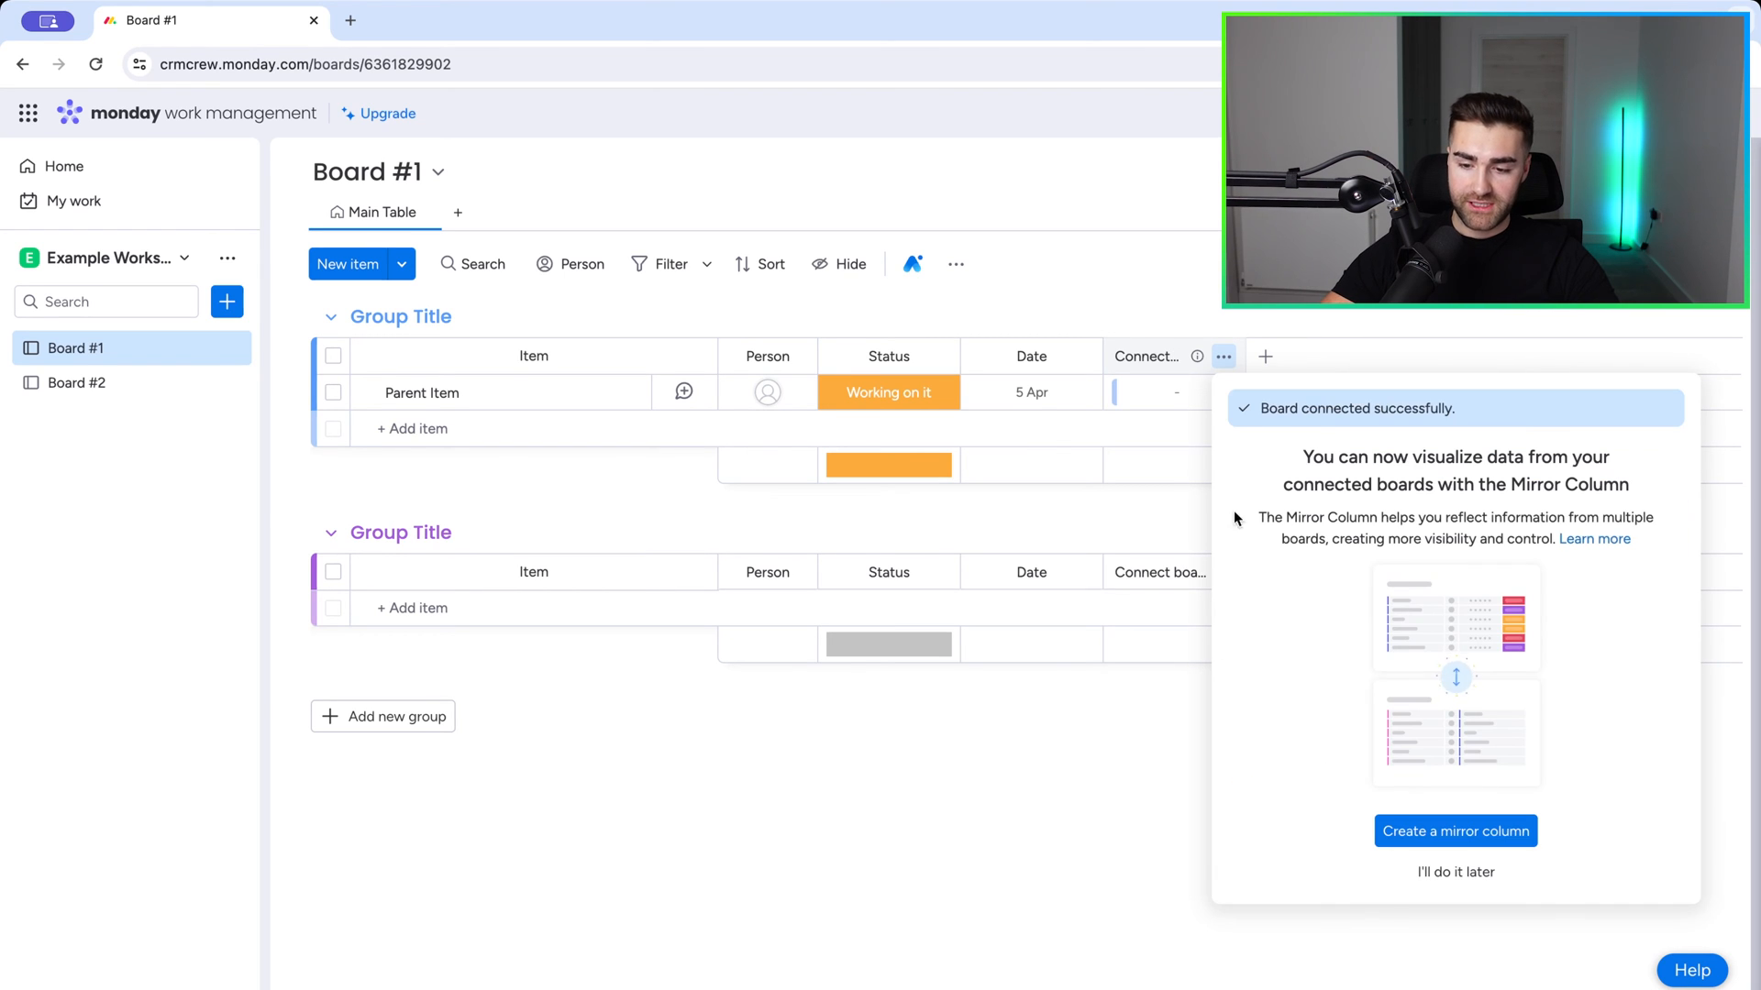
{"action": "left_click", "coordinate": [1455, 872]}
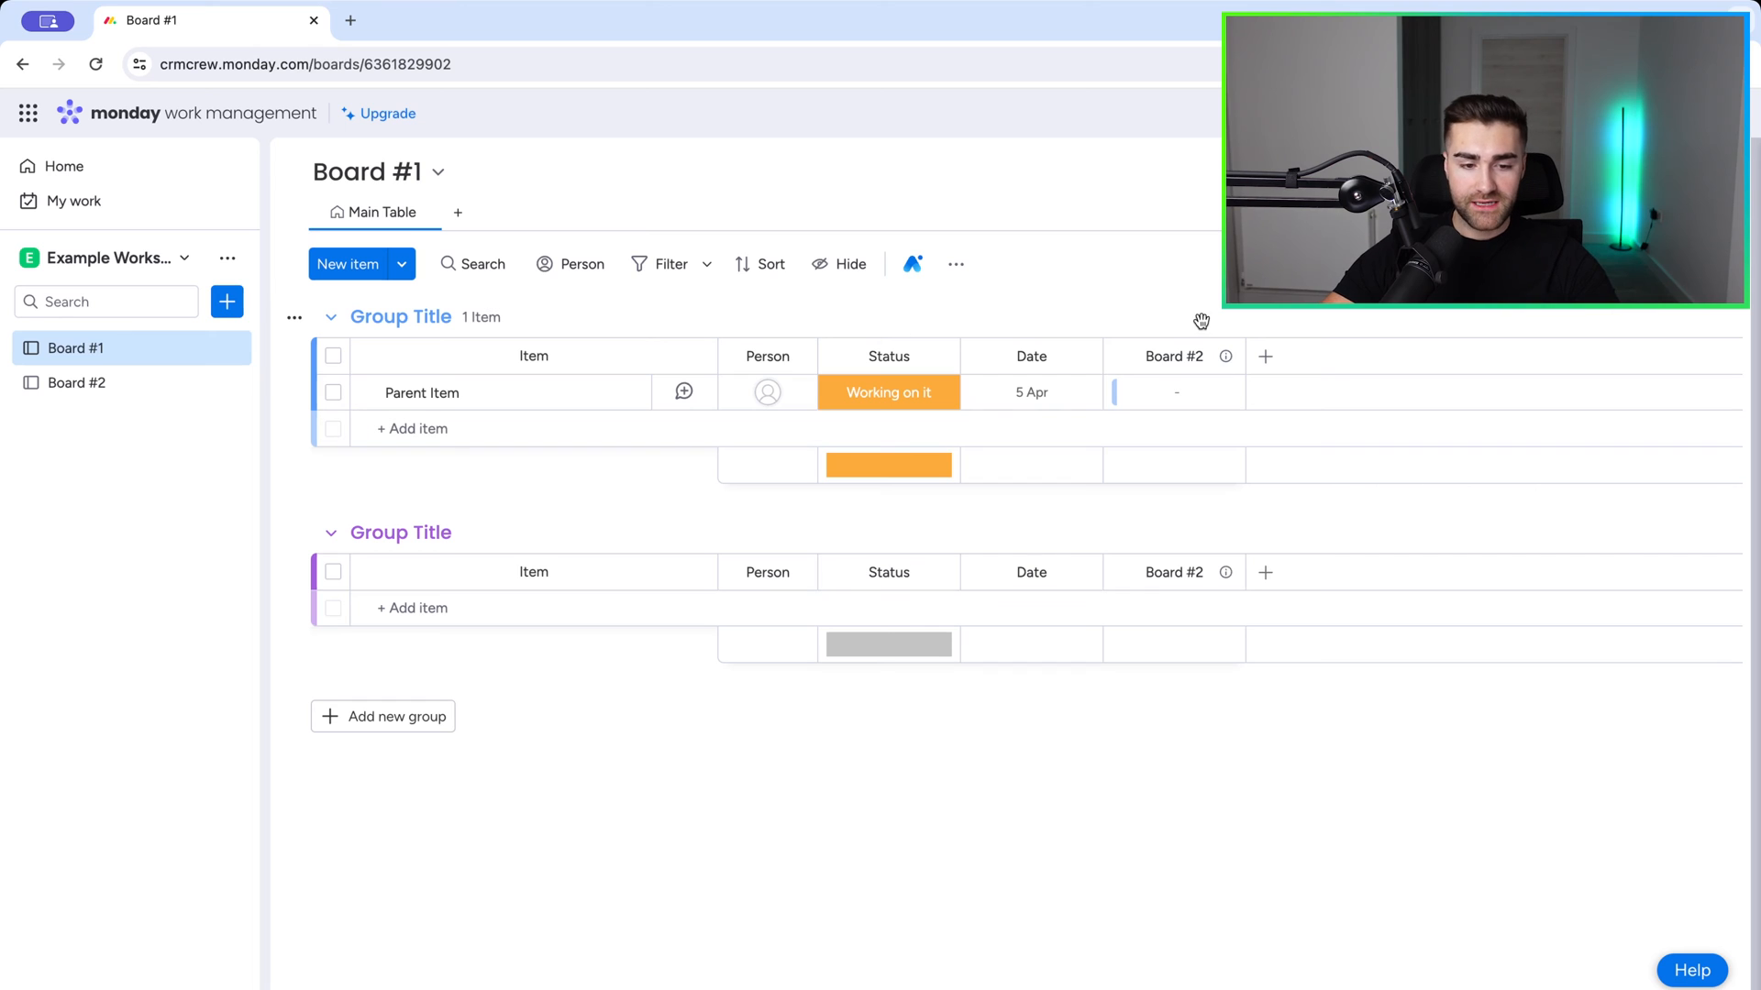
{"action": "mouse_move", "coordinate": [1265, 360]}
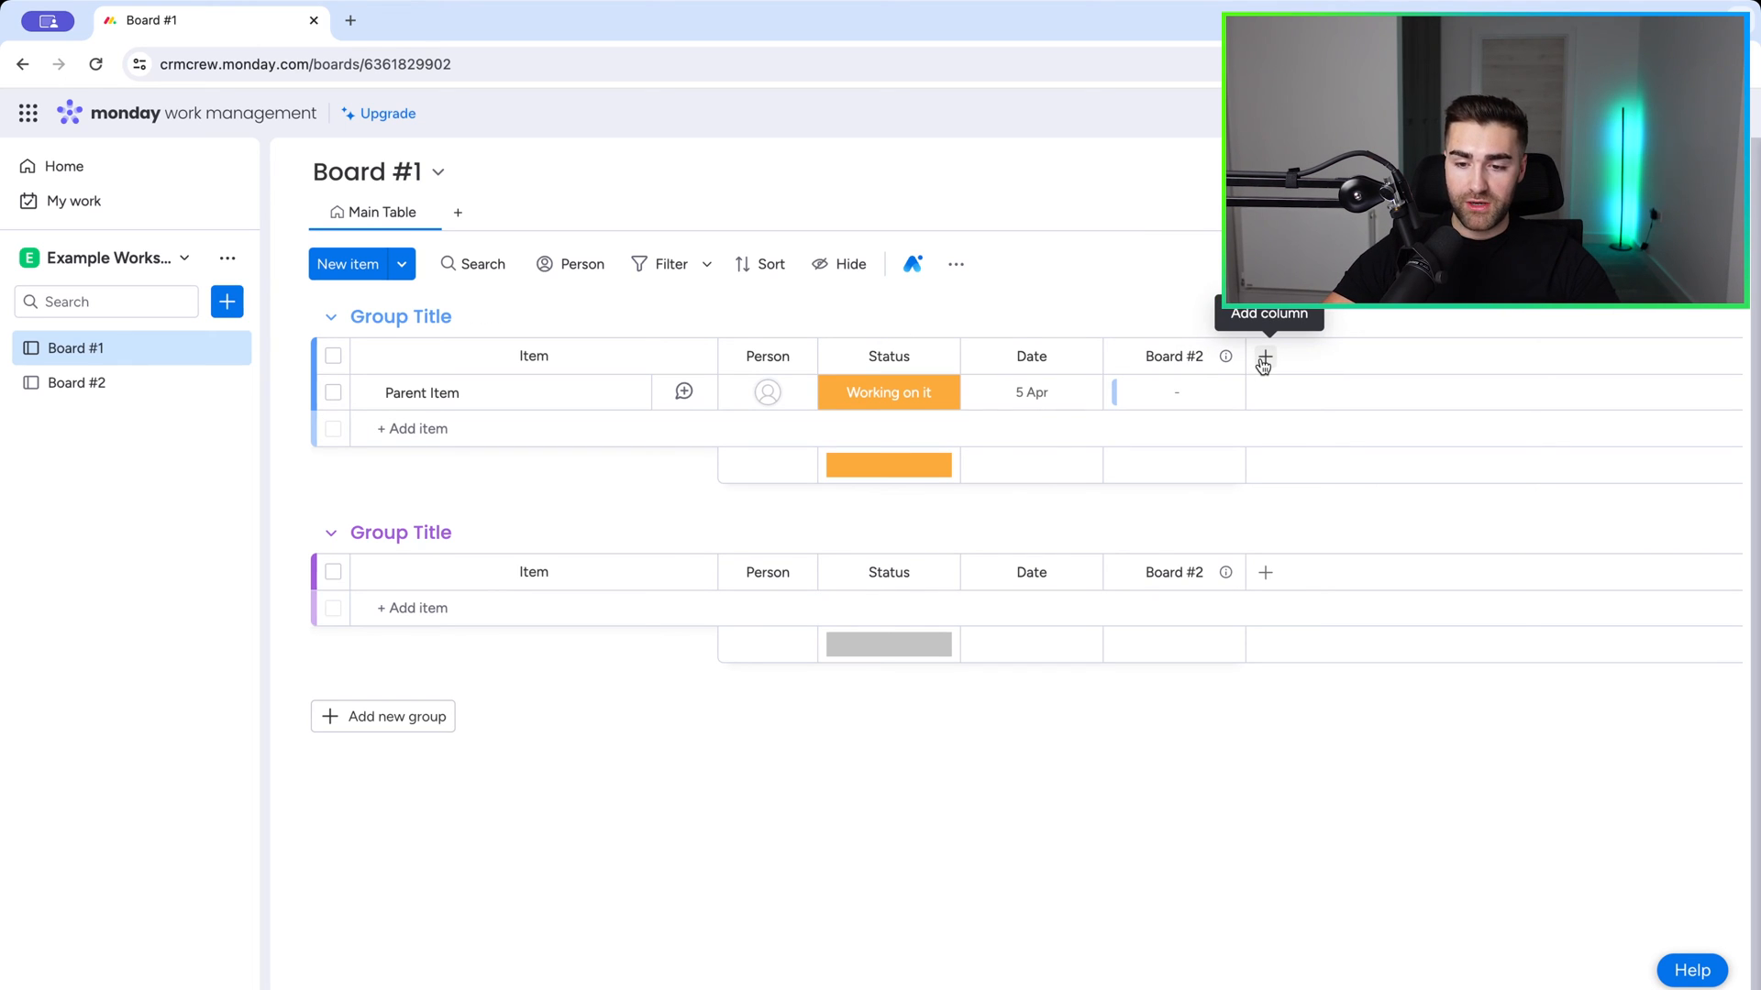
Step: Add a Mirror column and view the Board #2 columns available to mirror
{"action": "left_click", "coordinate": [1265, 357]}
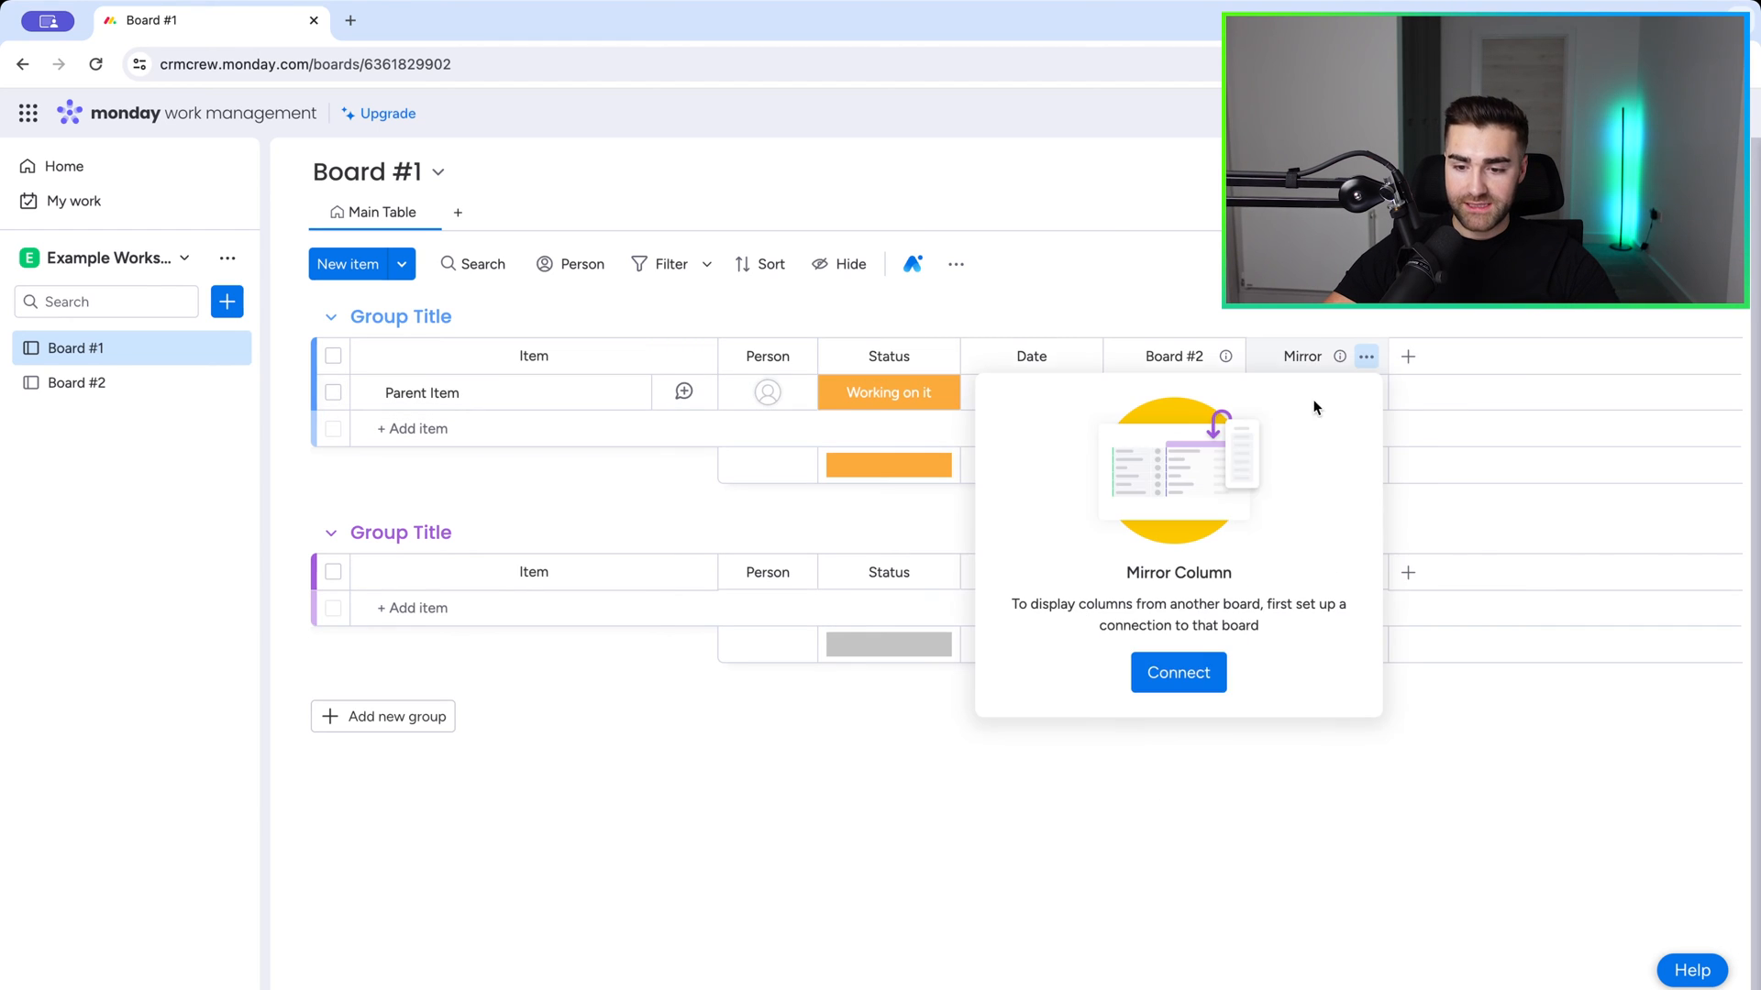
{"action": "left_click", "coordinate": [1177, 672]}
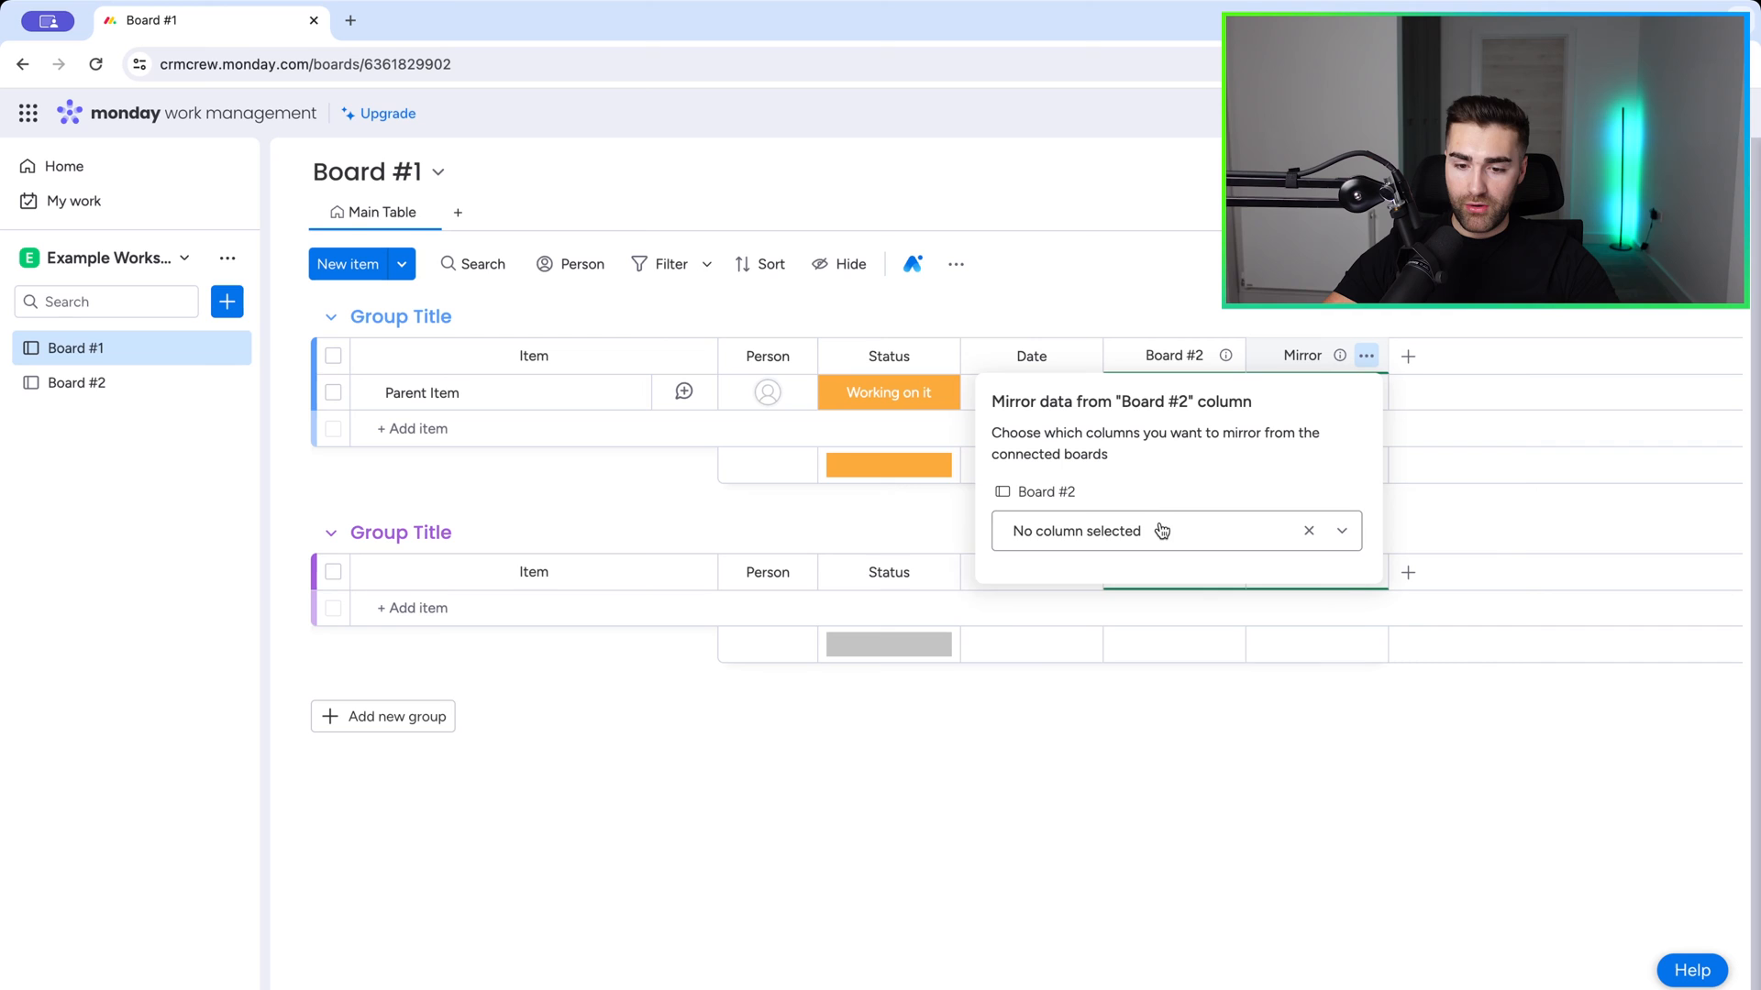
{"action": "left_click", "coordinate": [1159, 531]}
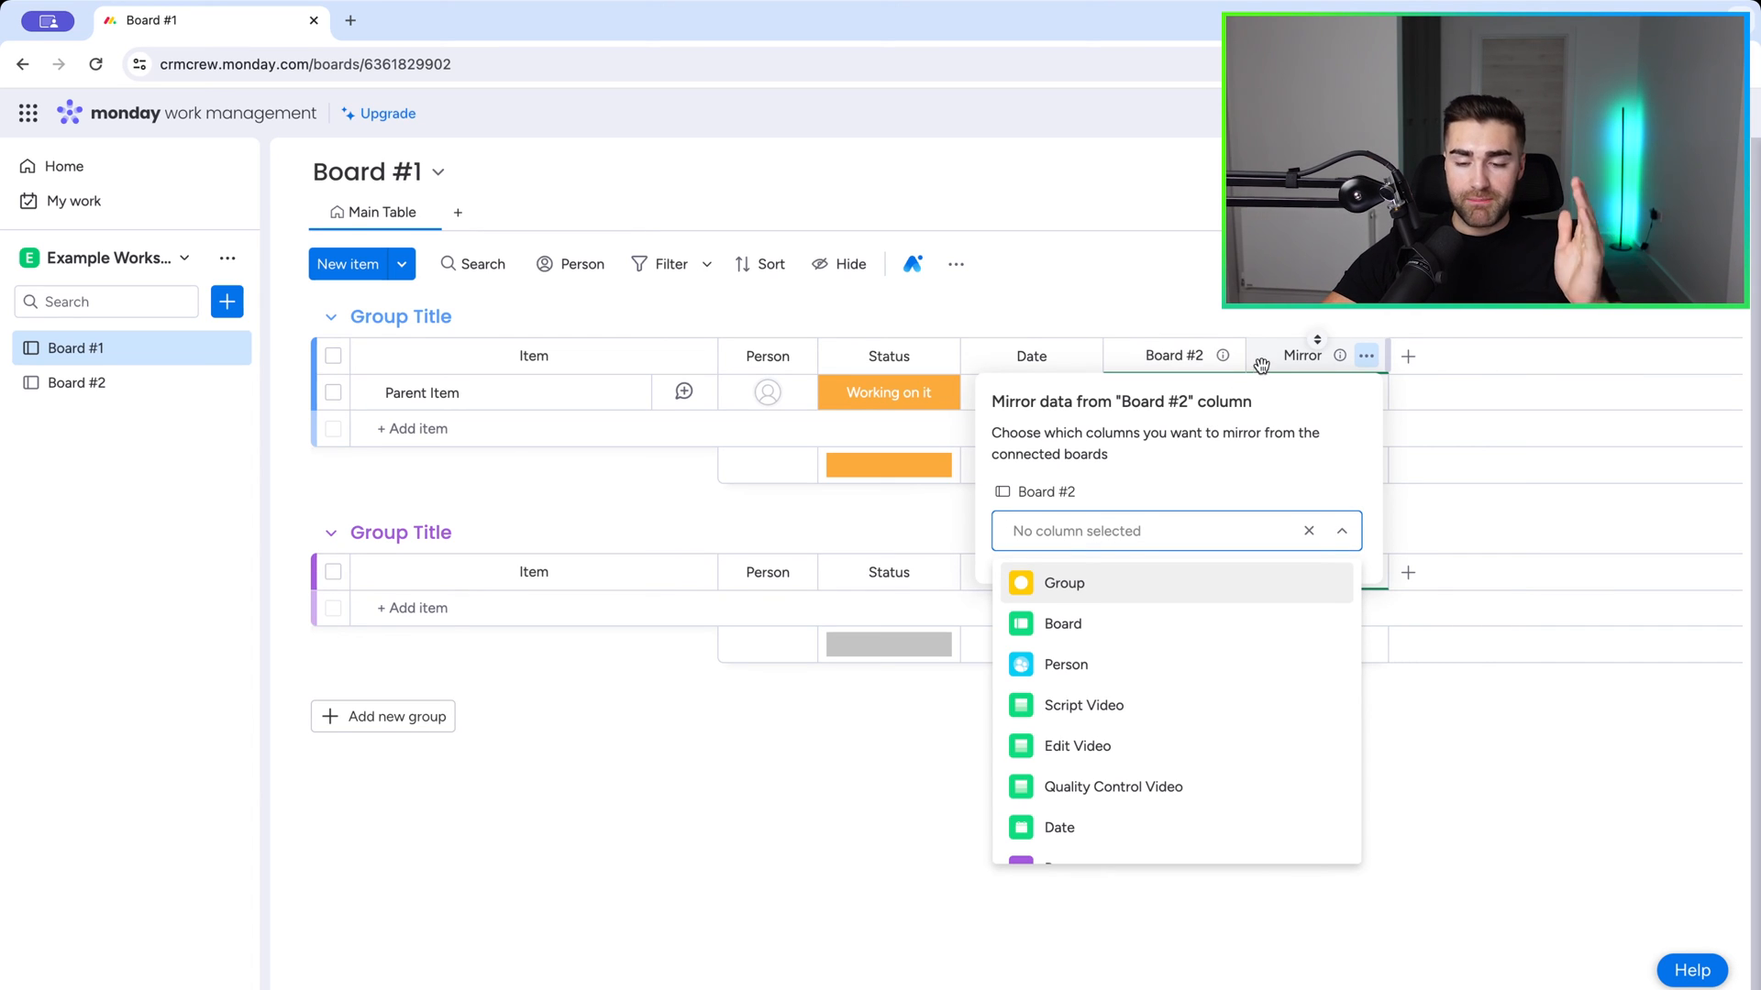
{"action": "mouse_move", "coordinate": [1287, 356]}
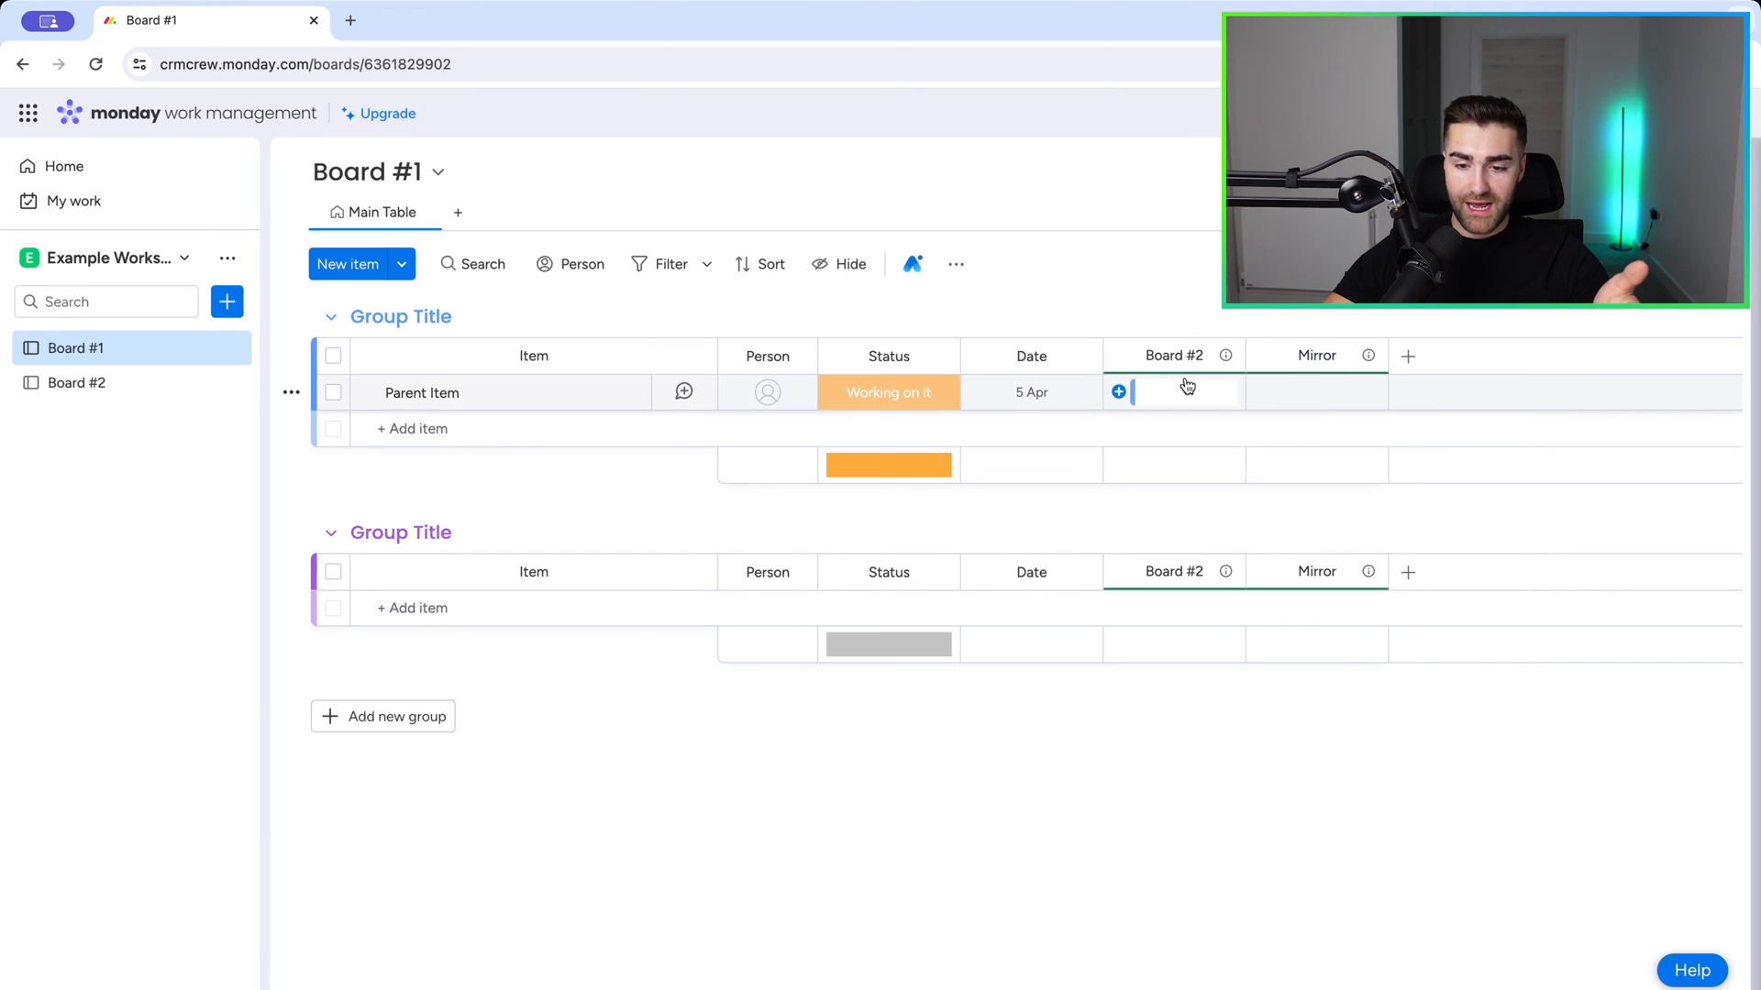
Step: On Board #2, select all five items and link them to Board #1's Parent Item
{"action": "left_click", "coordinate": [76, 382]}
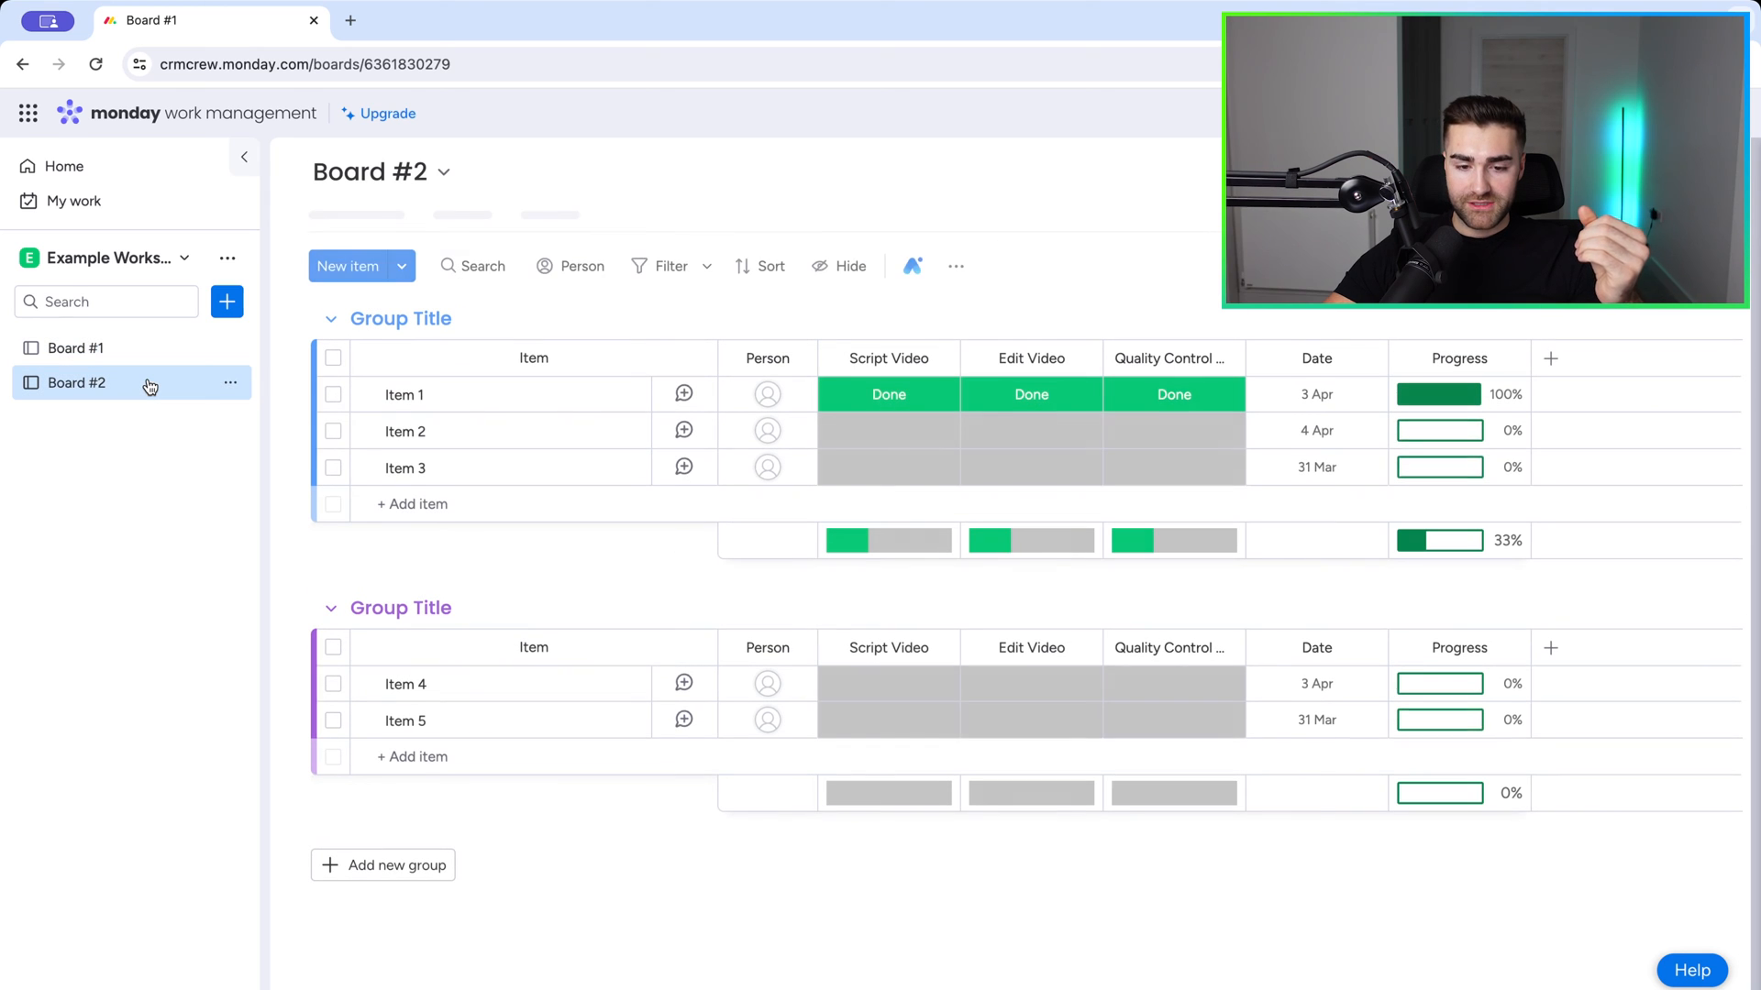
{"action": "left_click", "coordinate": [76, 383]}
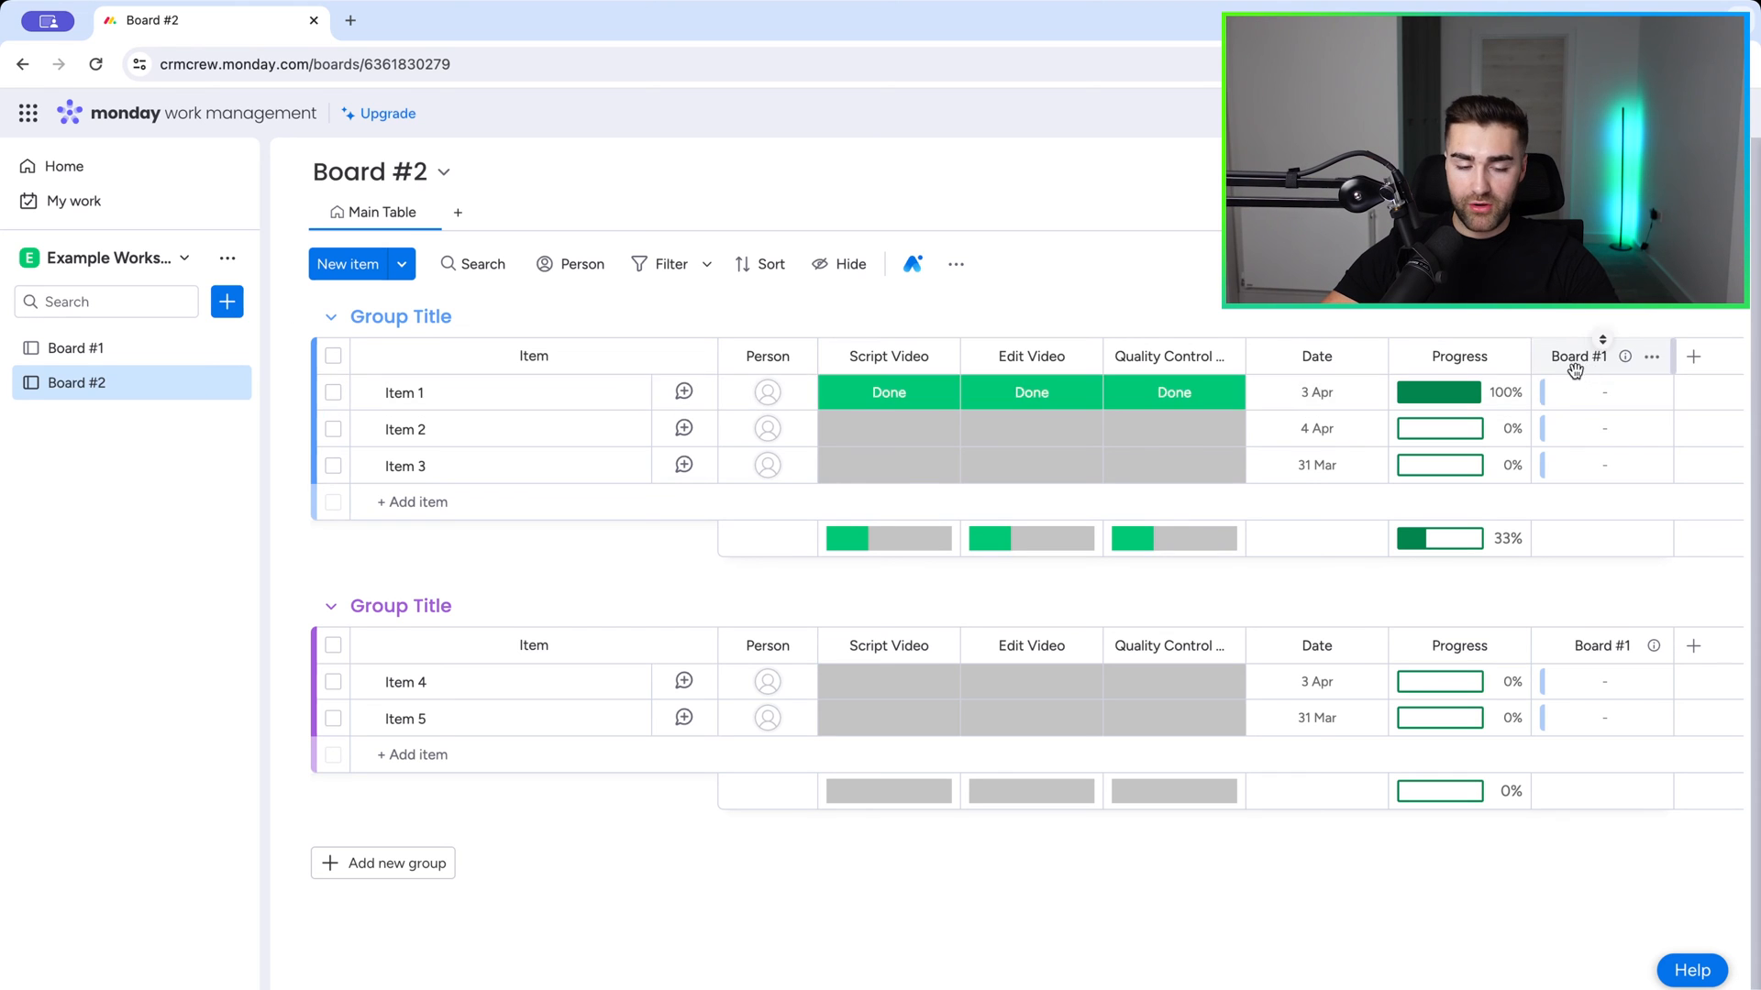
{"action": "mouse_move", "coordinate": [373, 373]}
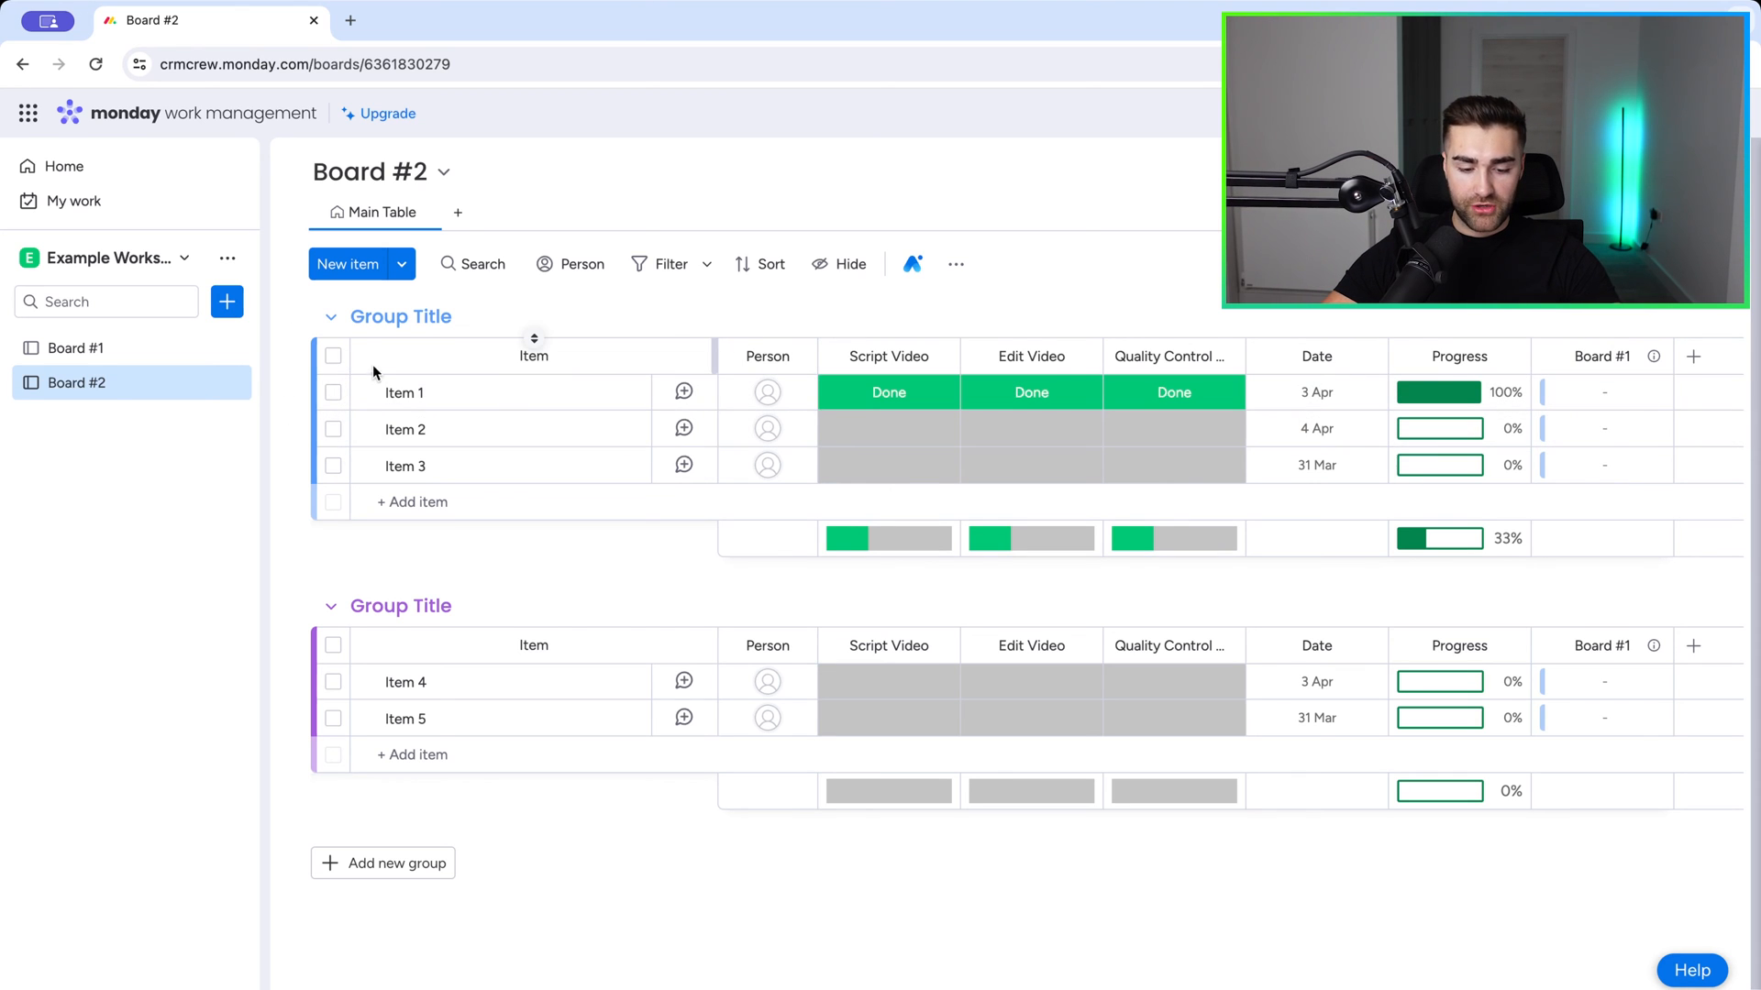
{"action": "left_click", "coordinate": [333, 356]}
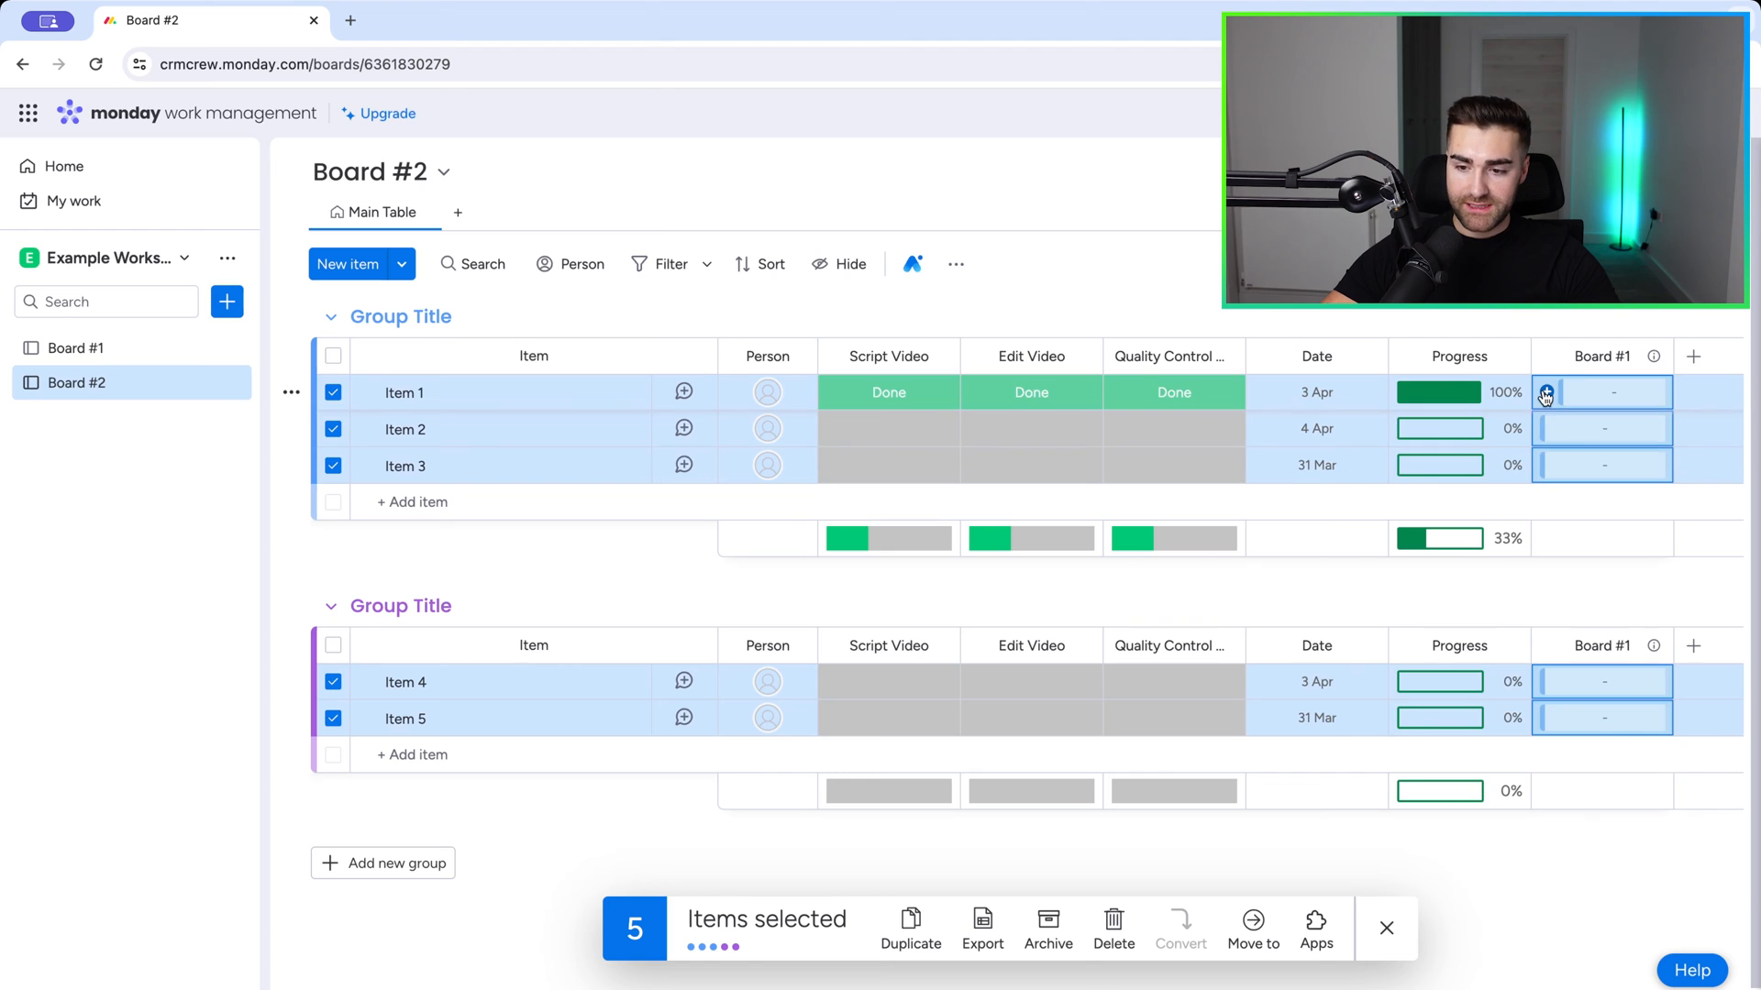
{"action": "left_click", "coordinate": [1601, 392]}
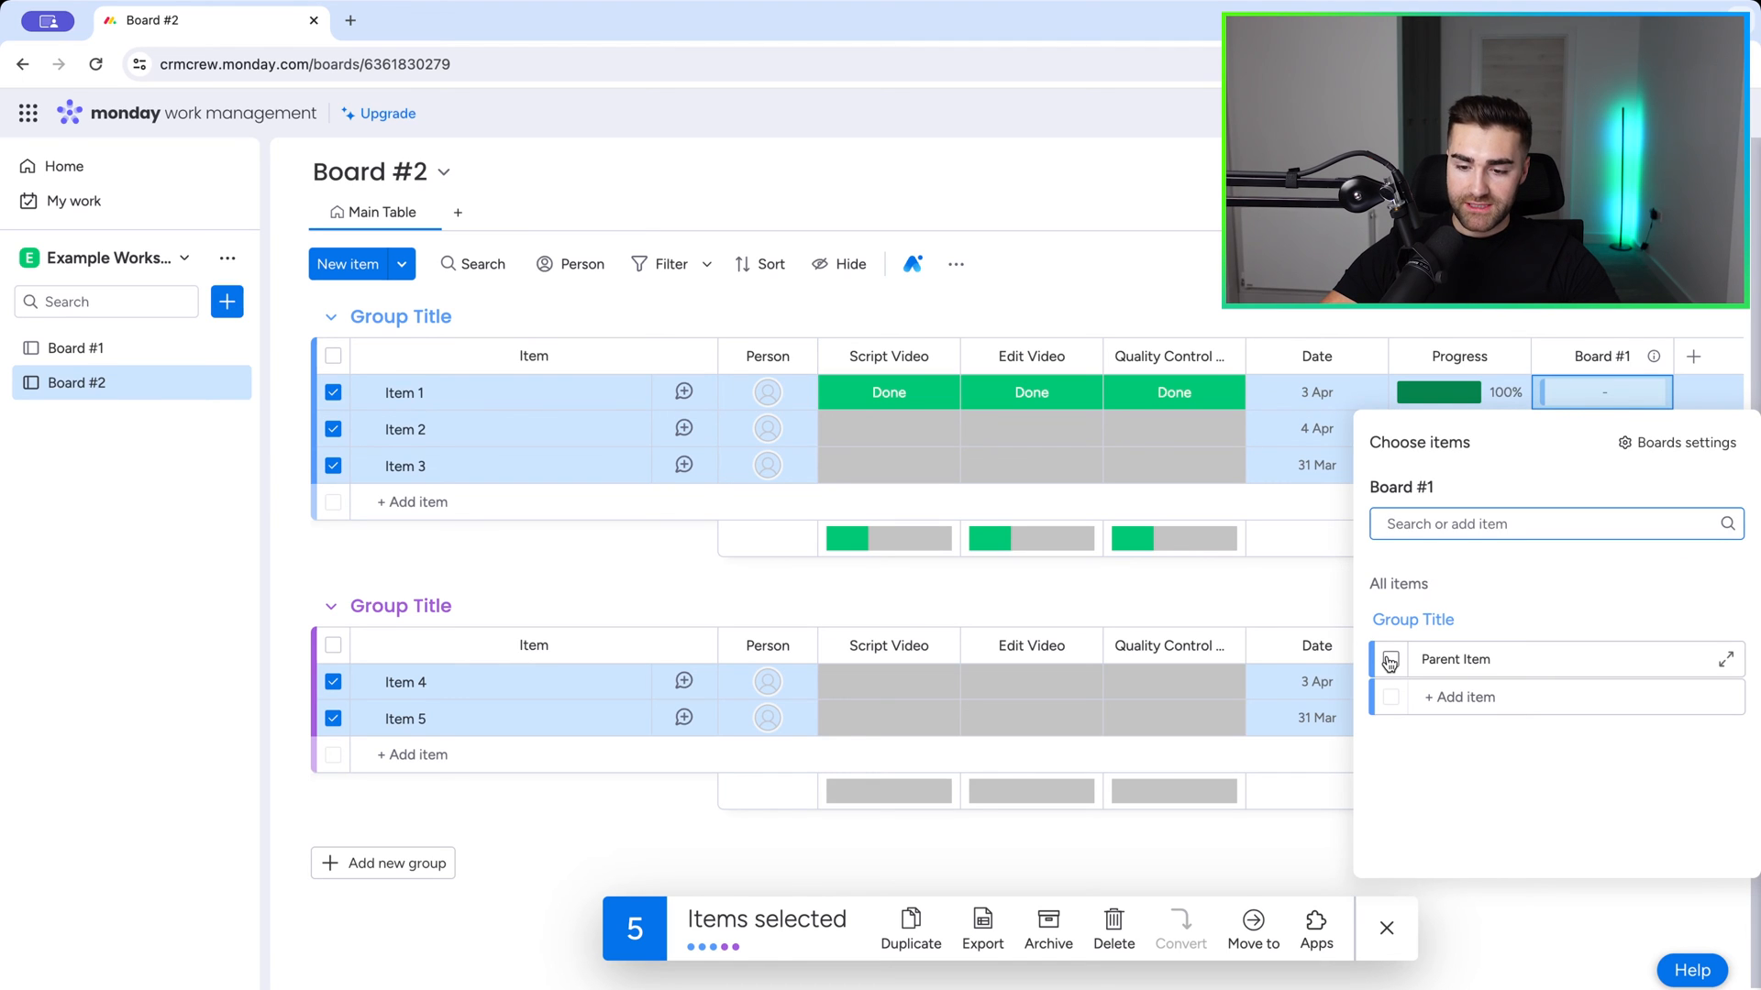
{"action": "left_click", "coordinate": [1454, 660]}
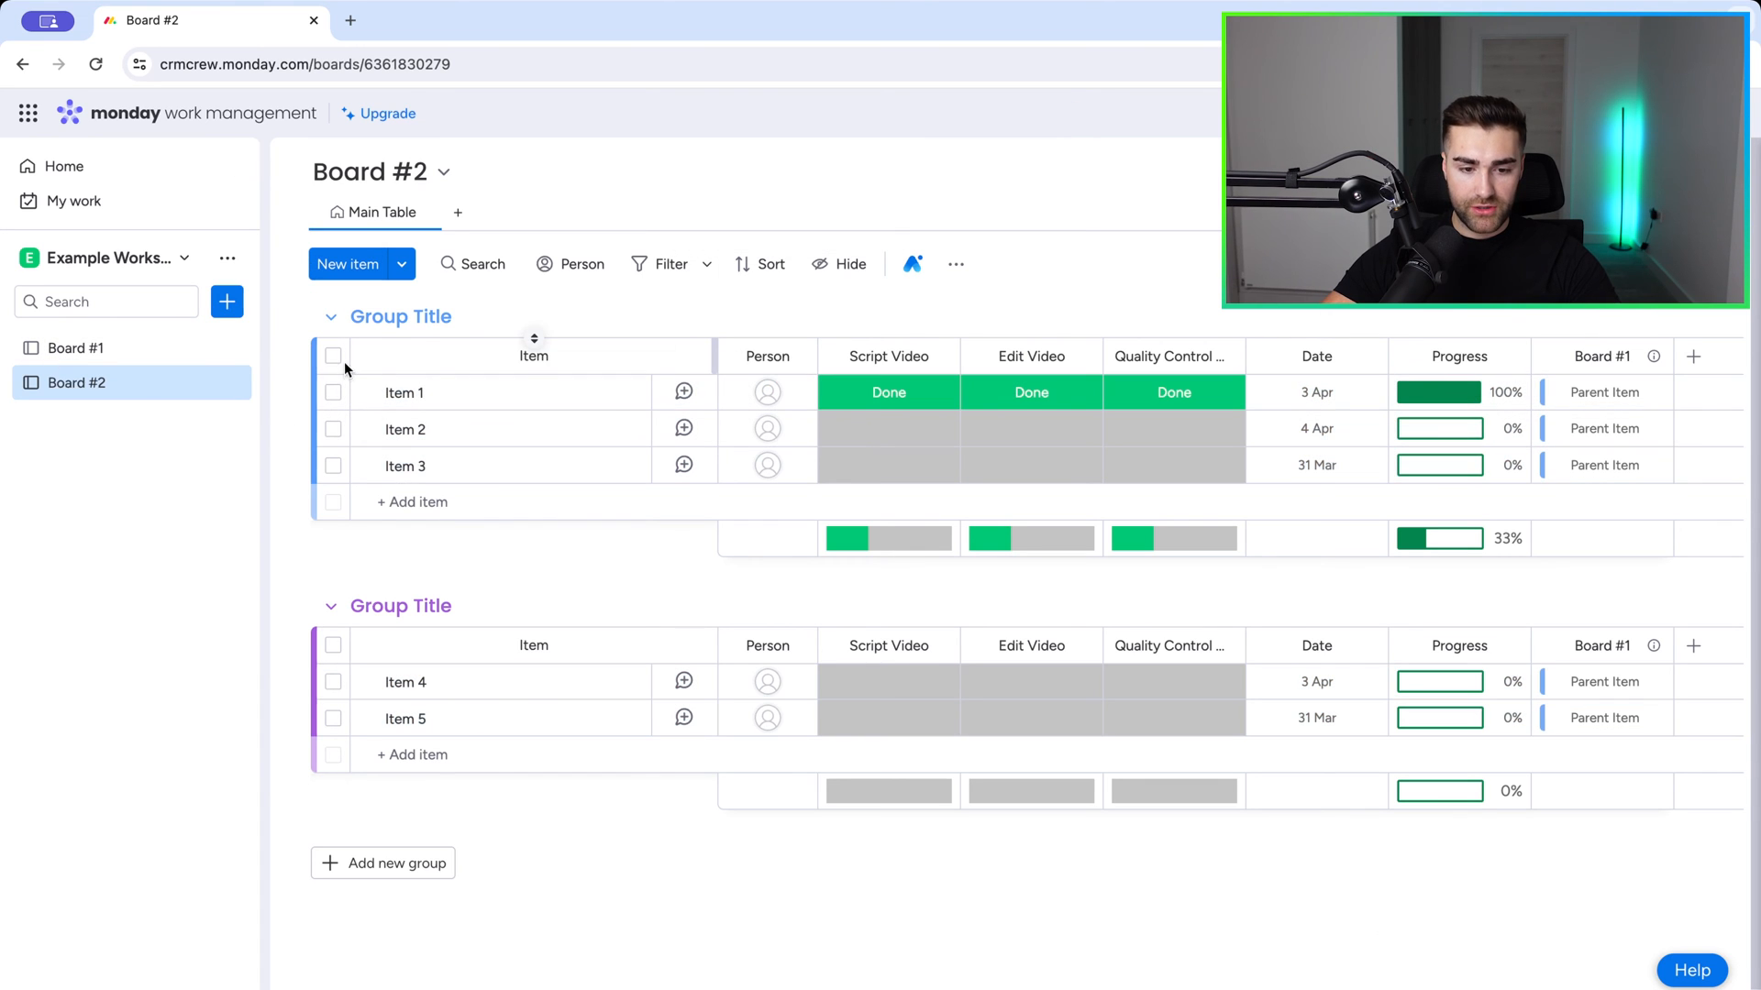
{"action": "left_click", "coordinate": [332, 646]}
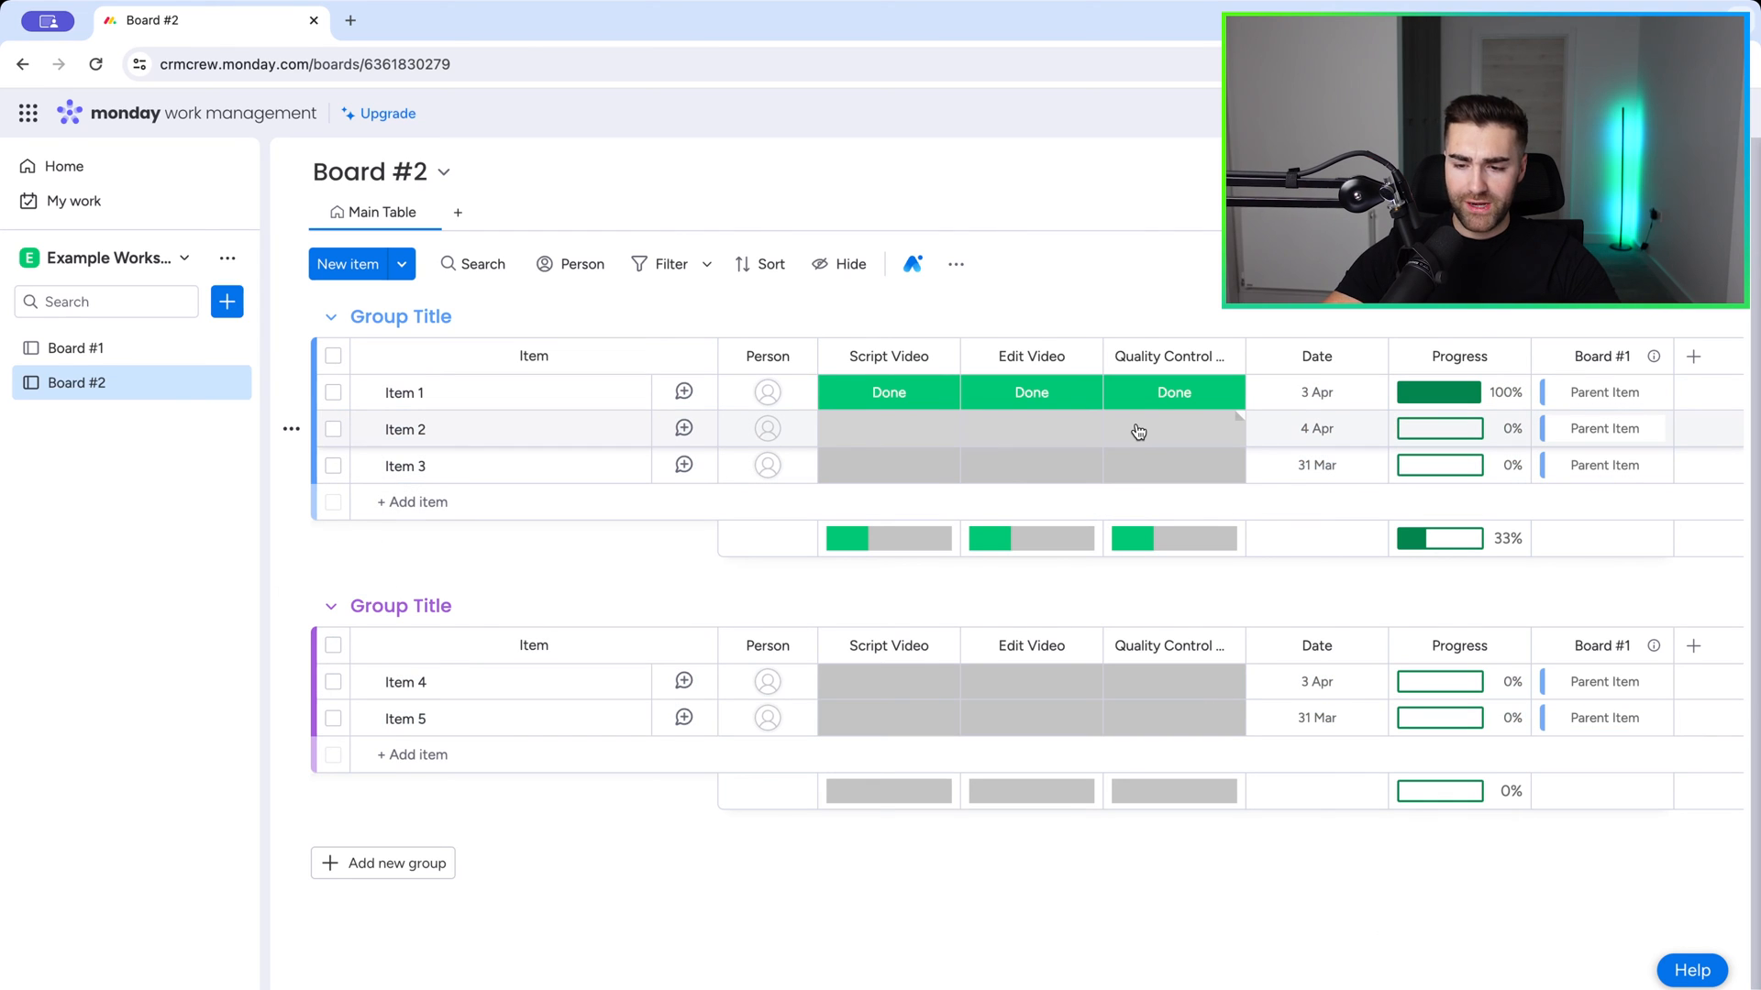
{"action": "left_click", "coordinate": [1316, 428]}
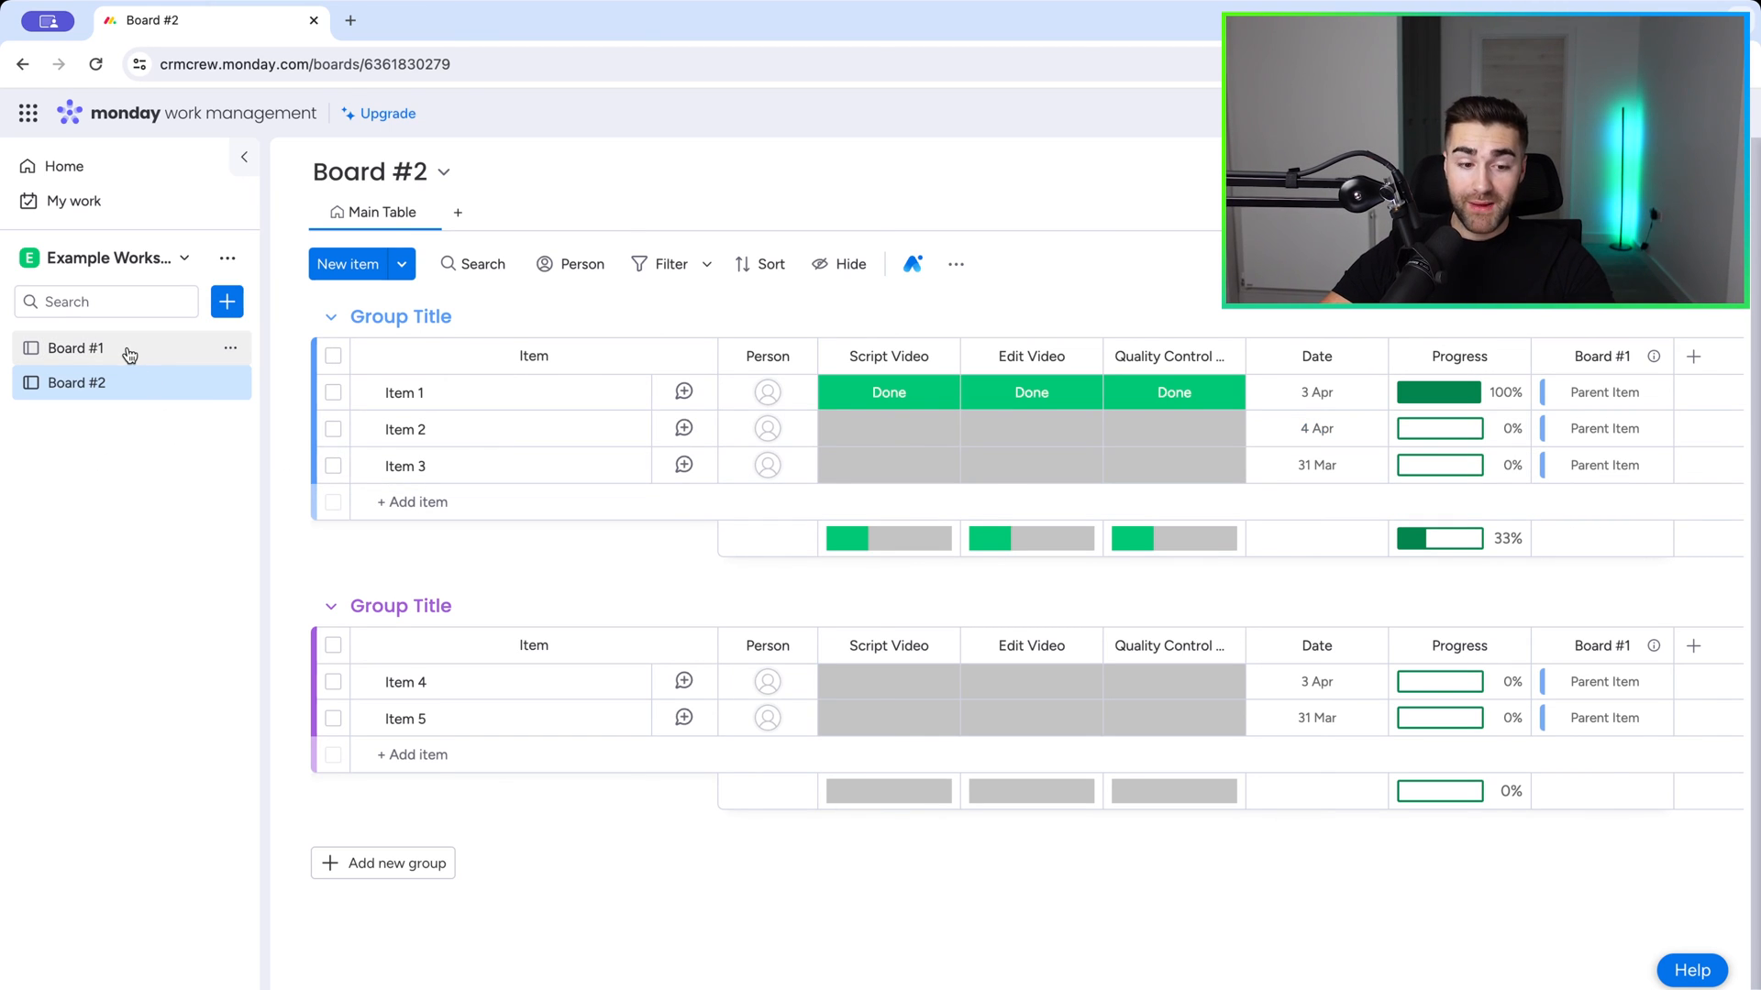
Step: Rename Board #1's Mirror column to 'Prog'
{"action": "left_click", "coordinate": [75, 348]}
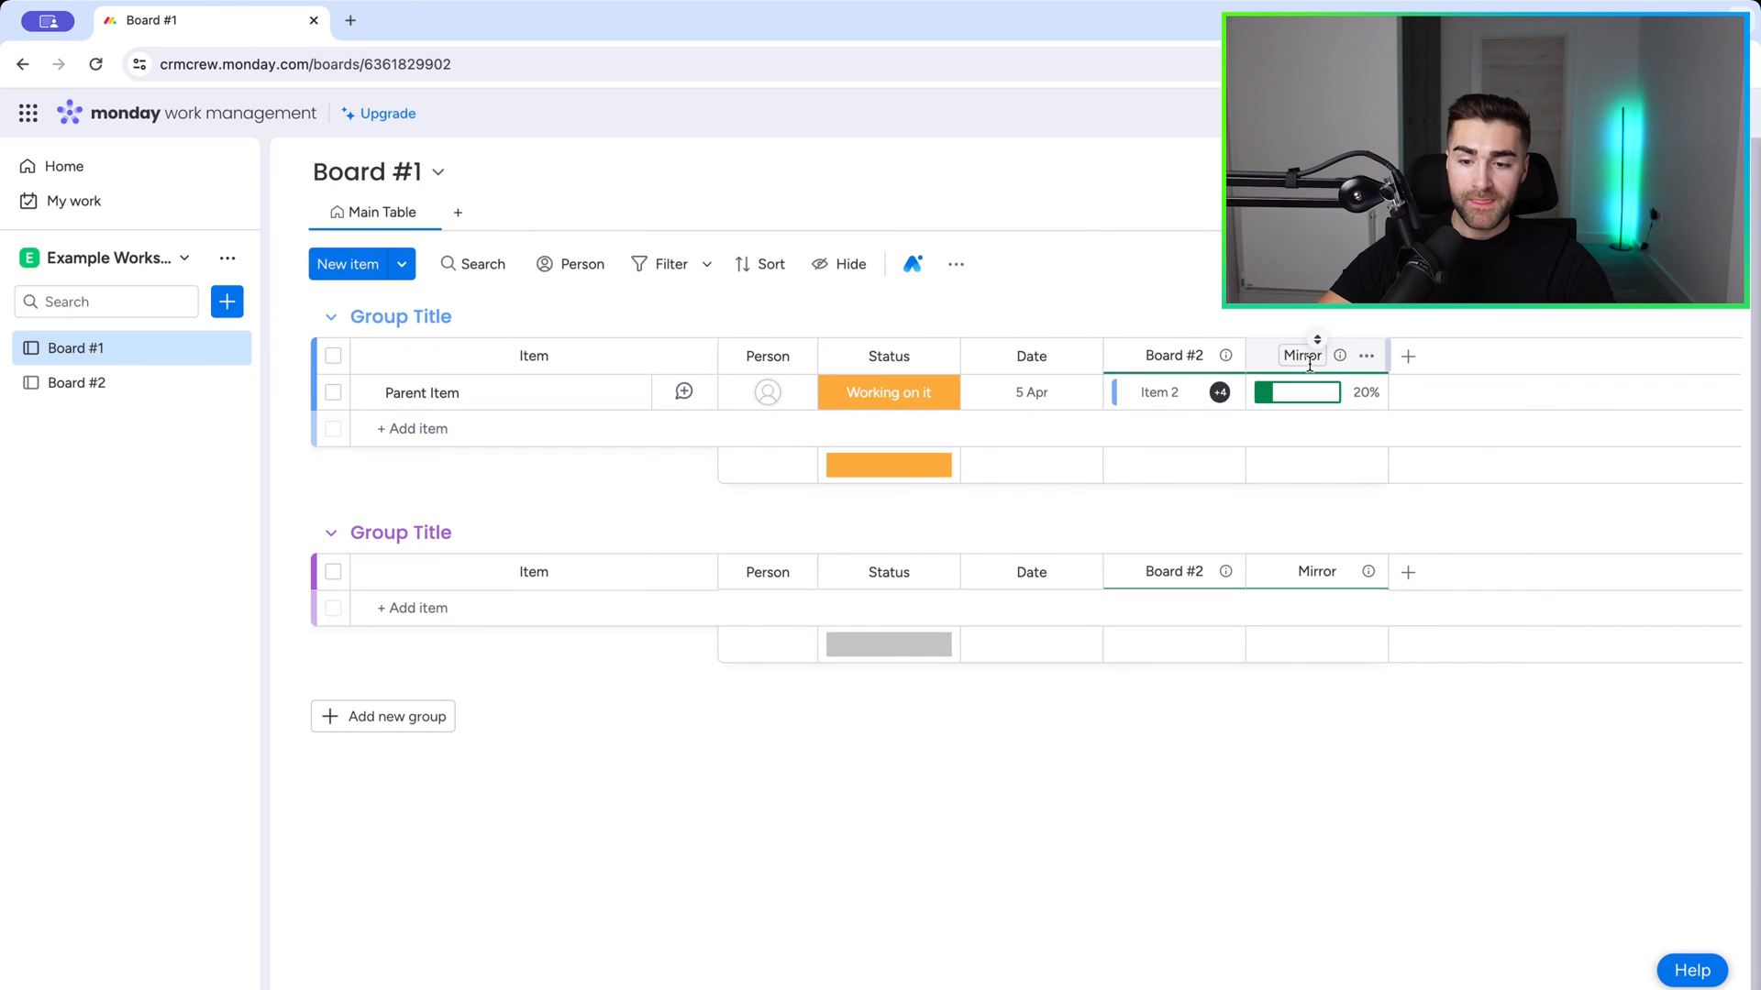
{"action": "type", "text": "Progress Tra..."}
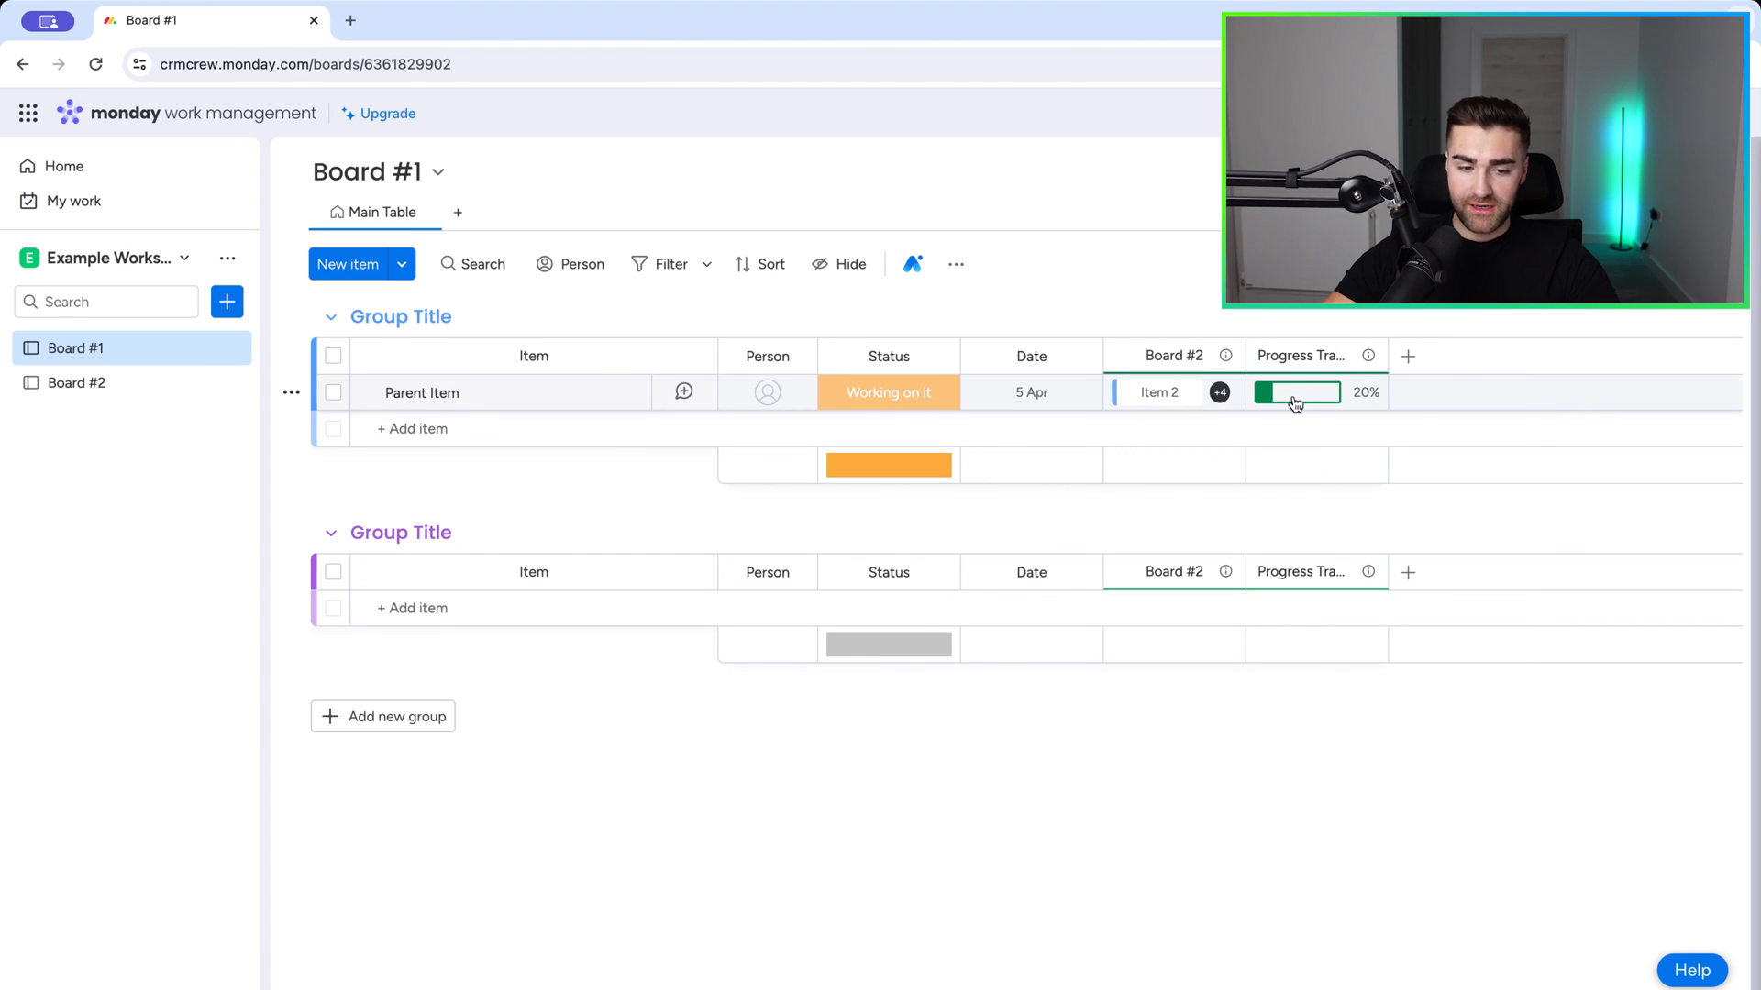
Step: On Board #2, mark Item 3's Script and Edit Video and Item 5's tasks and Quality Control as Done
{"action": "left_click", "coordinate": [76, 383]}
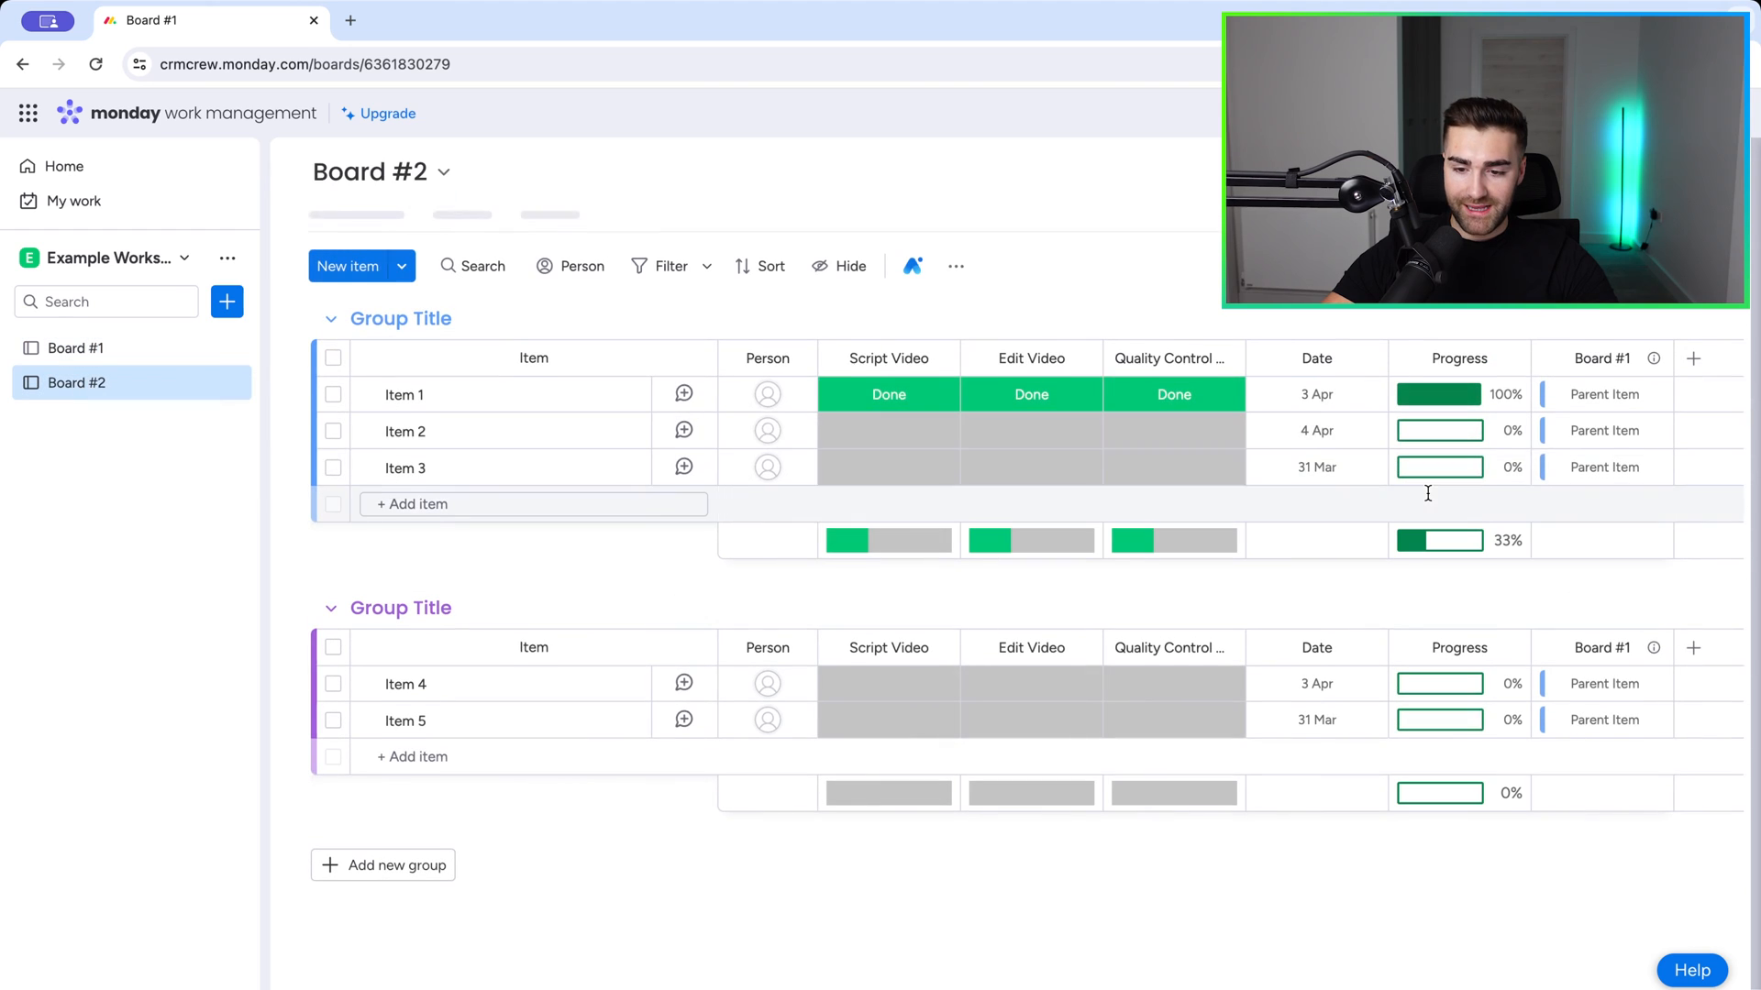
{"action": "left_click", "coordinate": [887, 466]}
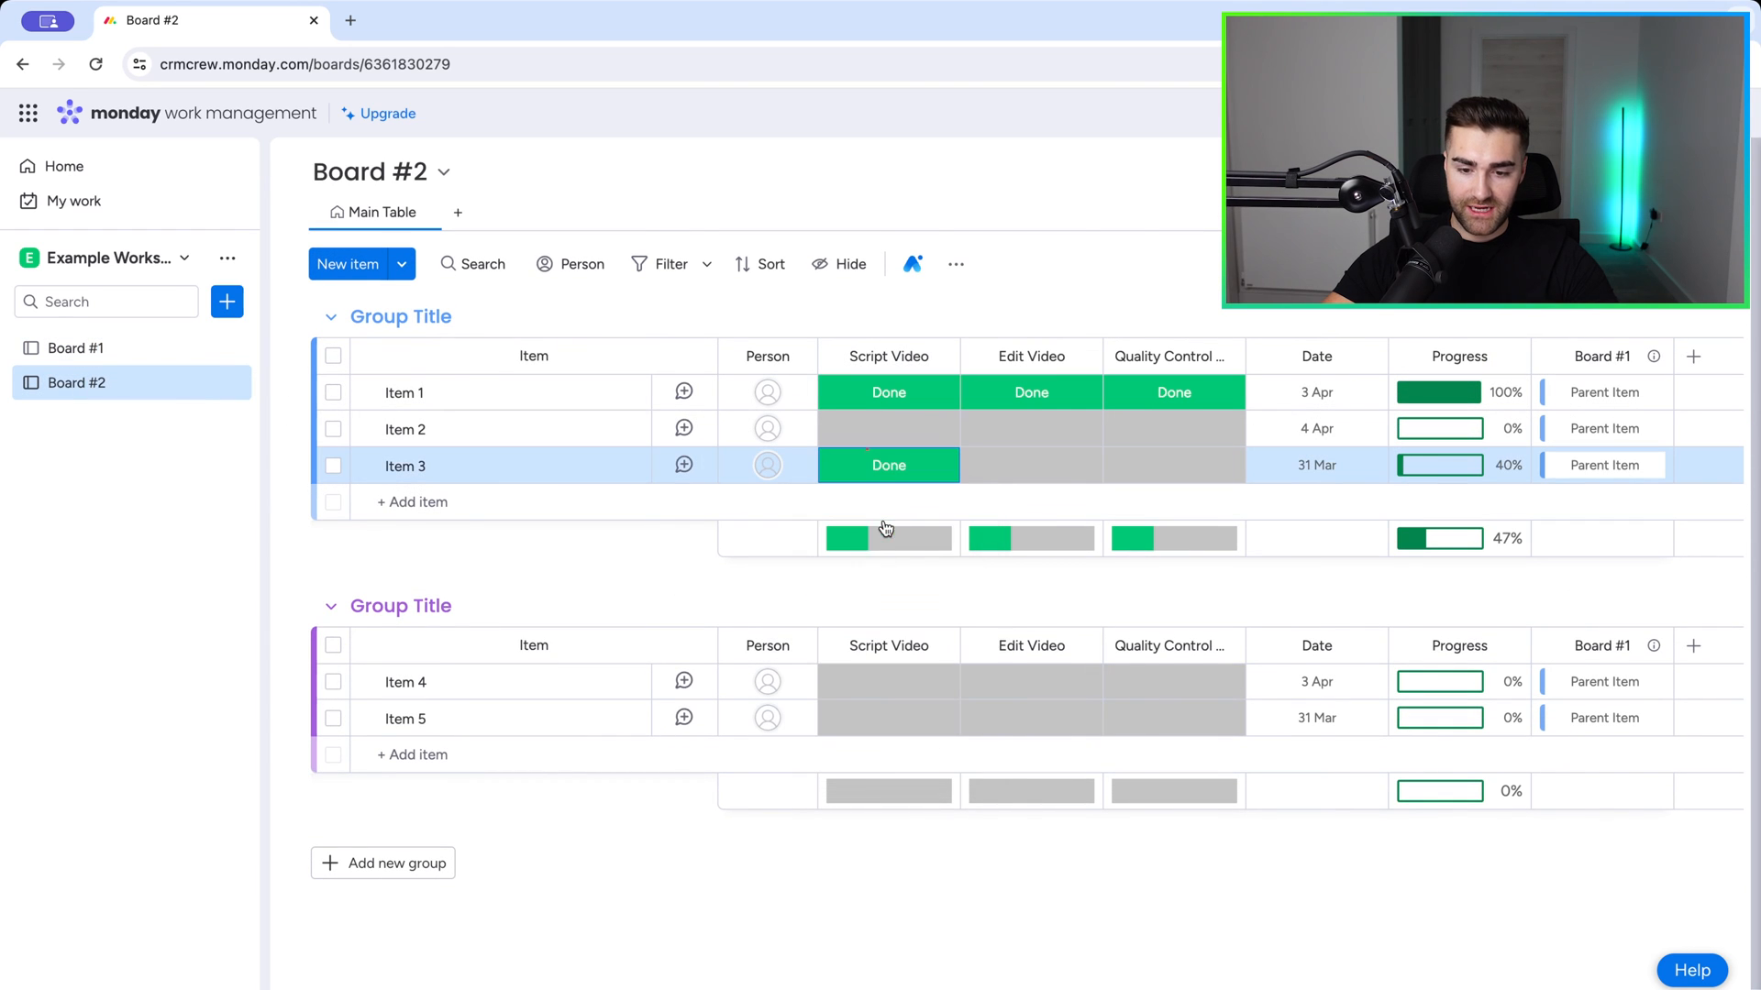
{"action": "left_click", "coordinate": [1031, 465]}
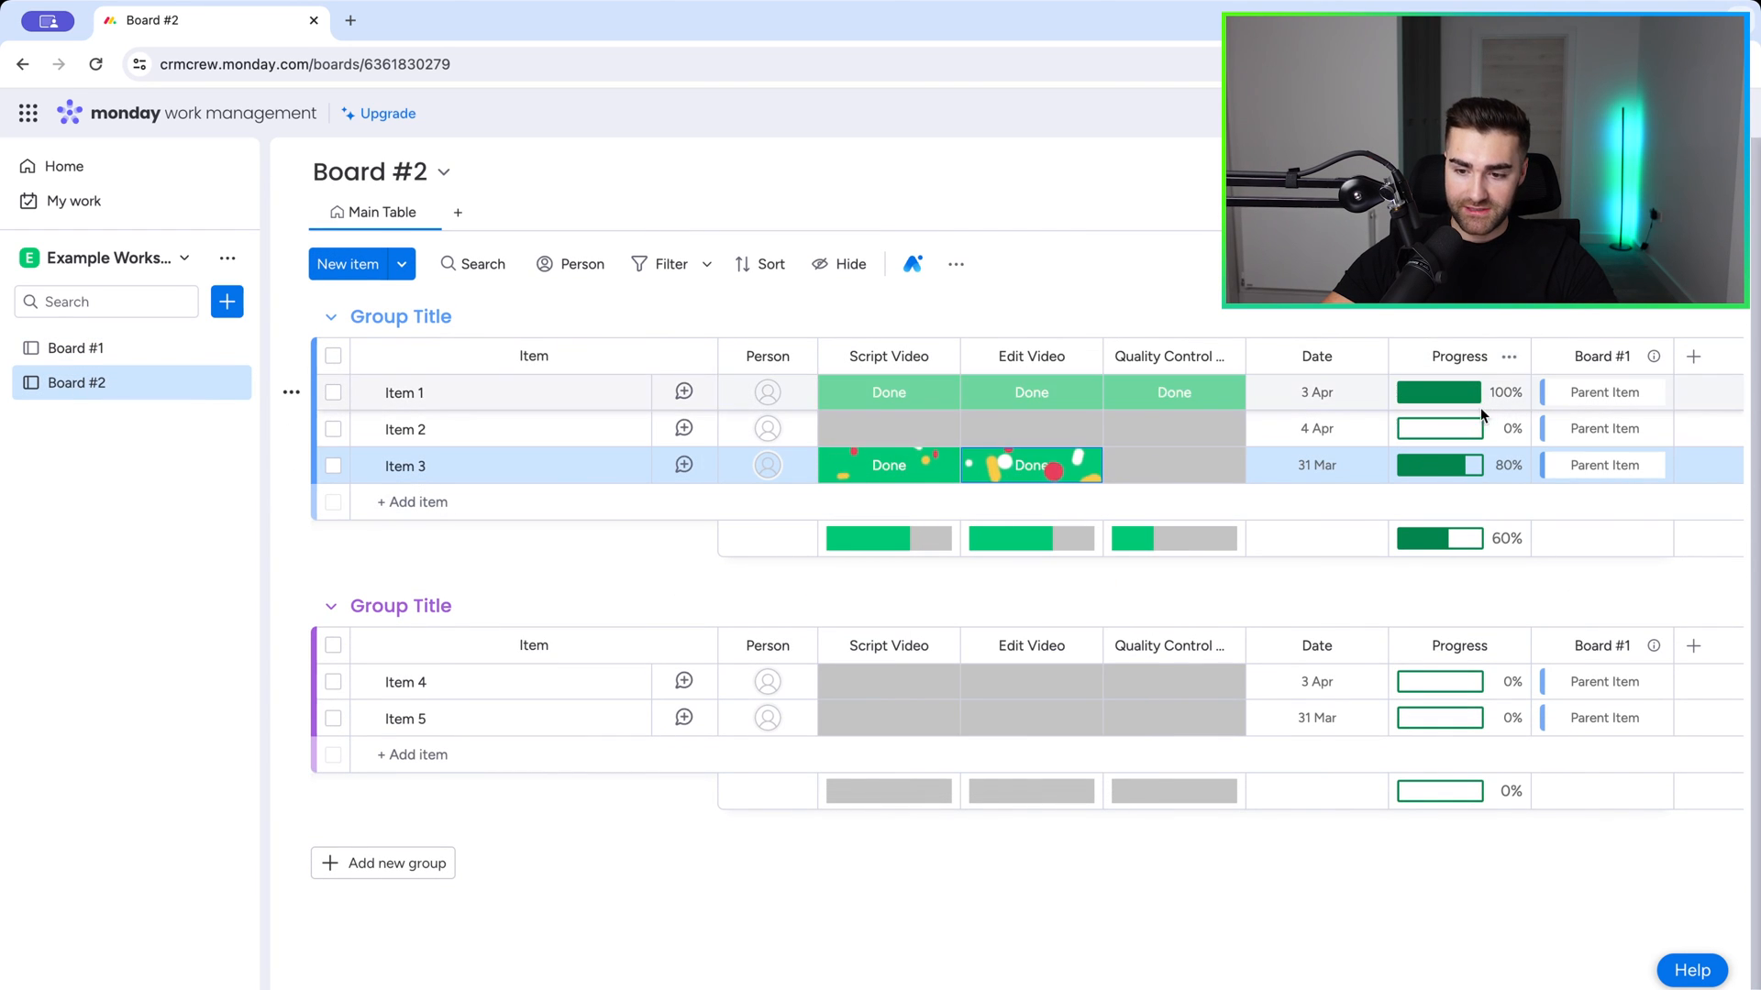
{"action": "left_click", "coordinate": [1031, 718]}
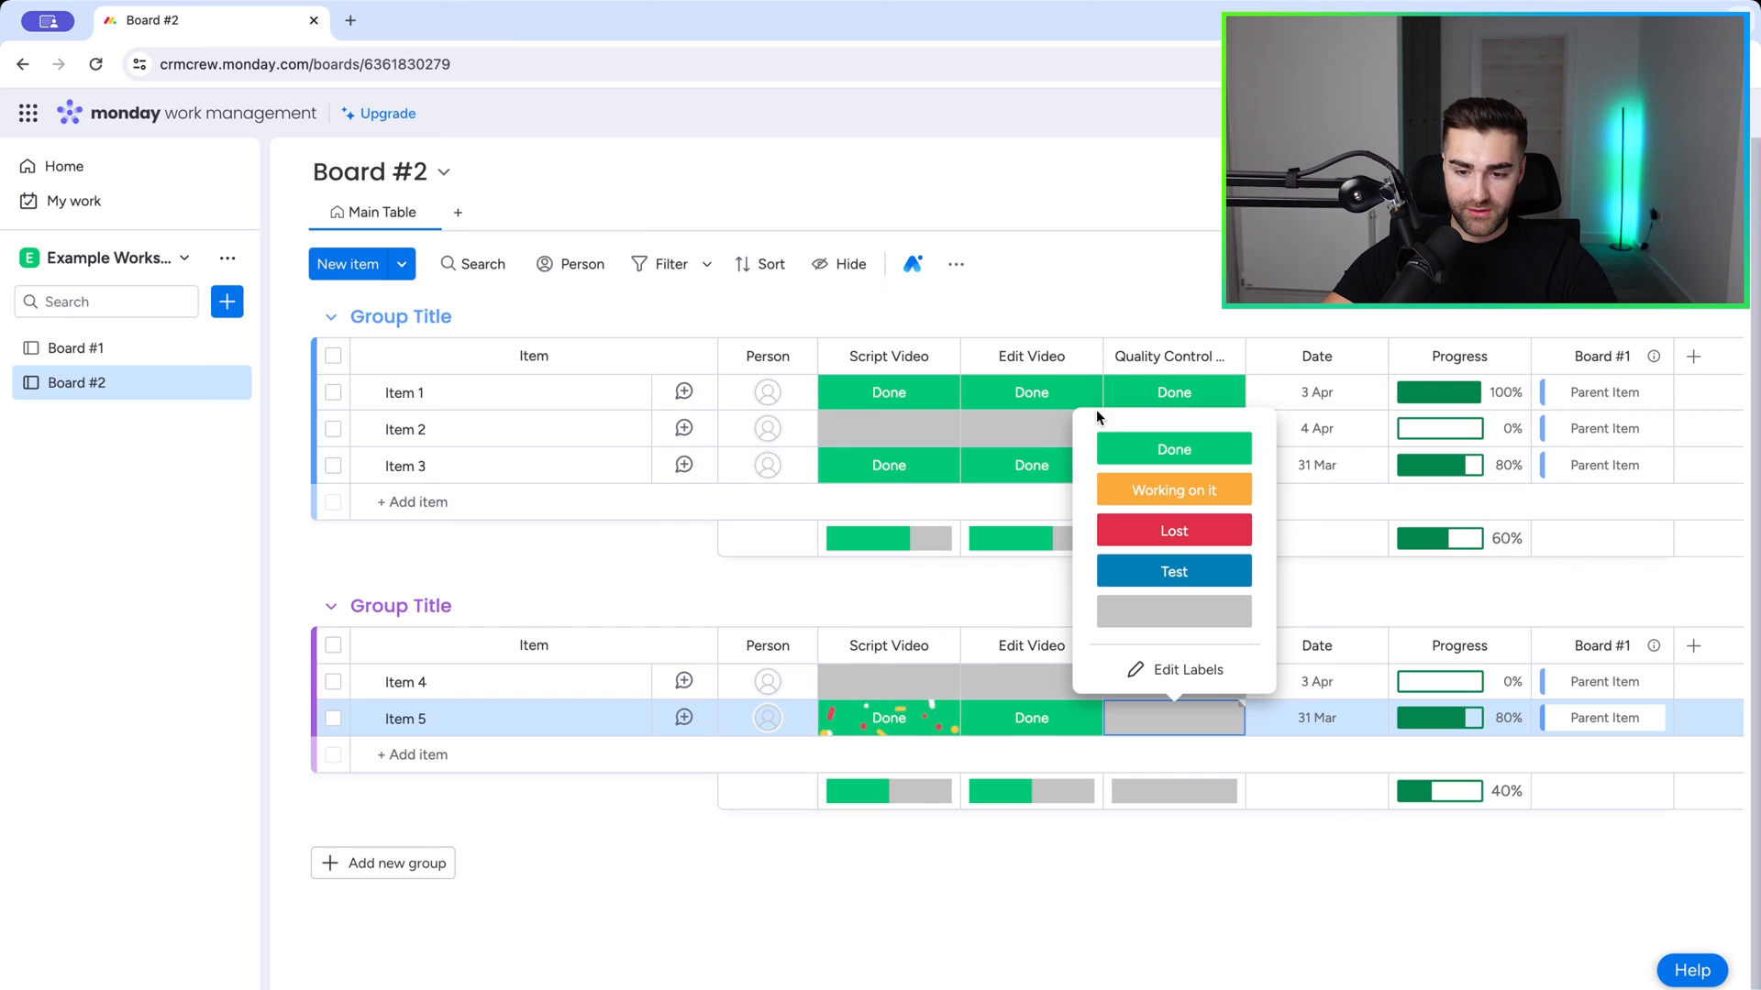
{"action": "left_click", "coordinate": [75, 348]}
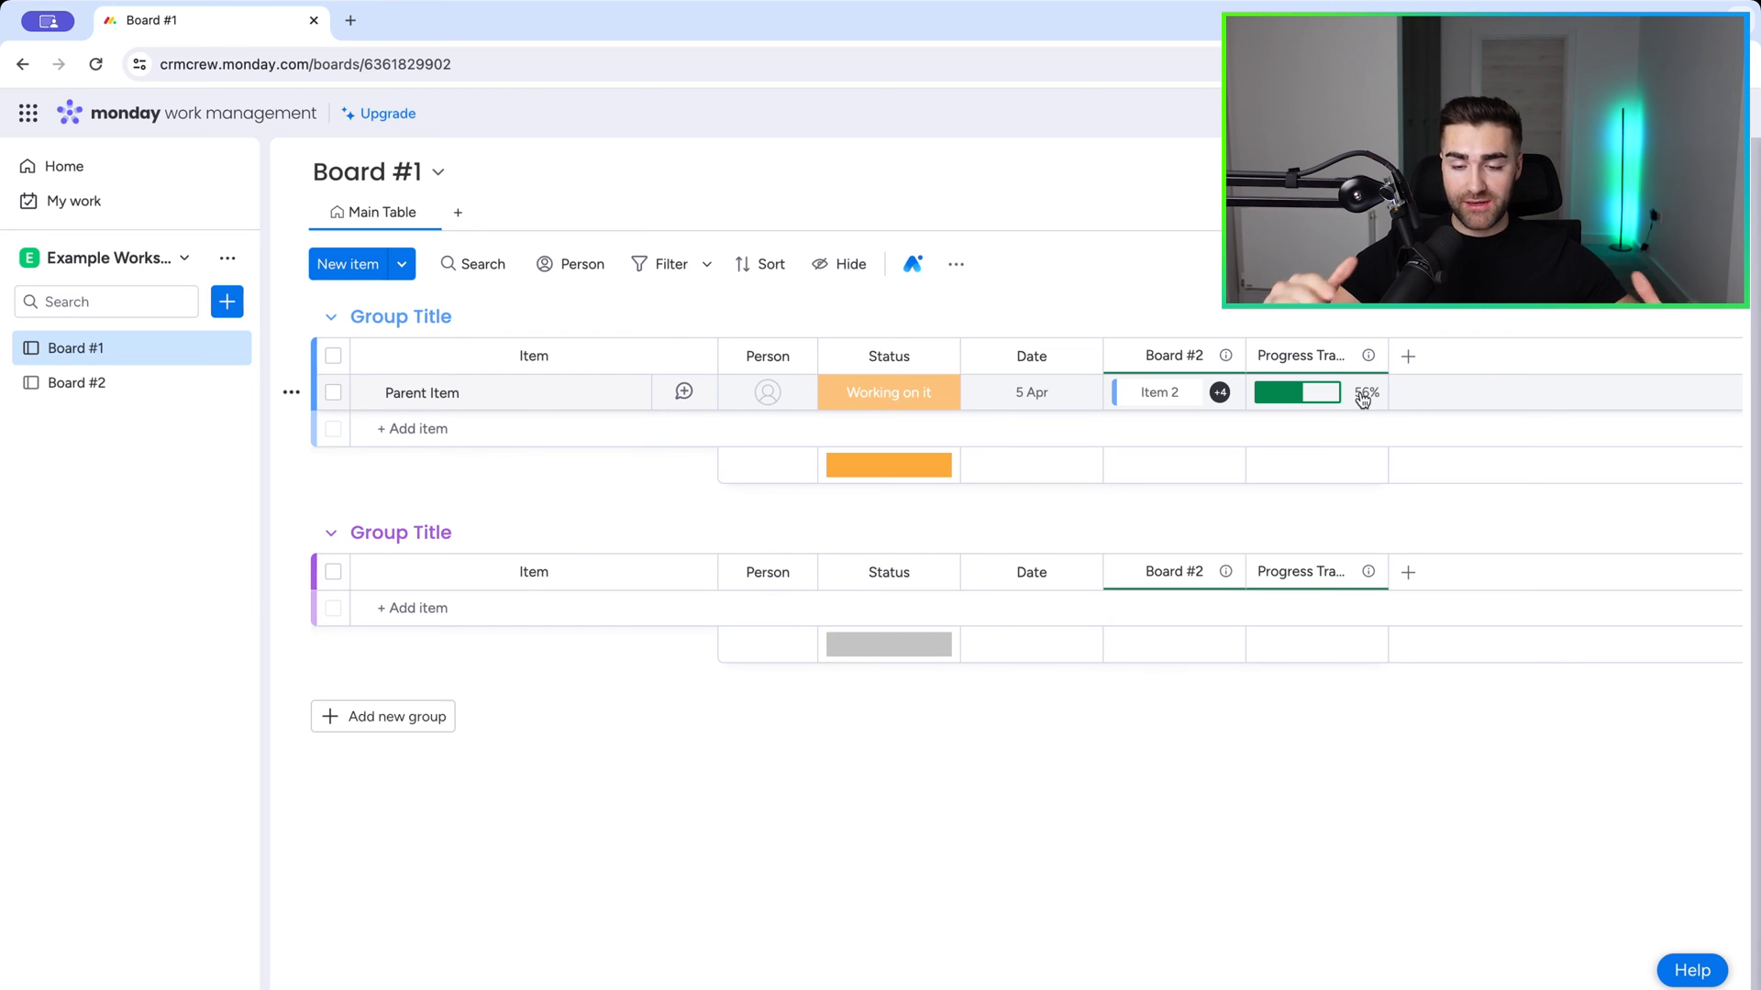
Step: On Board #2, remove Parent Item from Item 2's Board #1 connection
{"action": "left_click", "coordinate": [77, 382]}
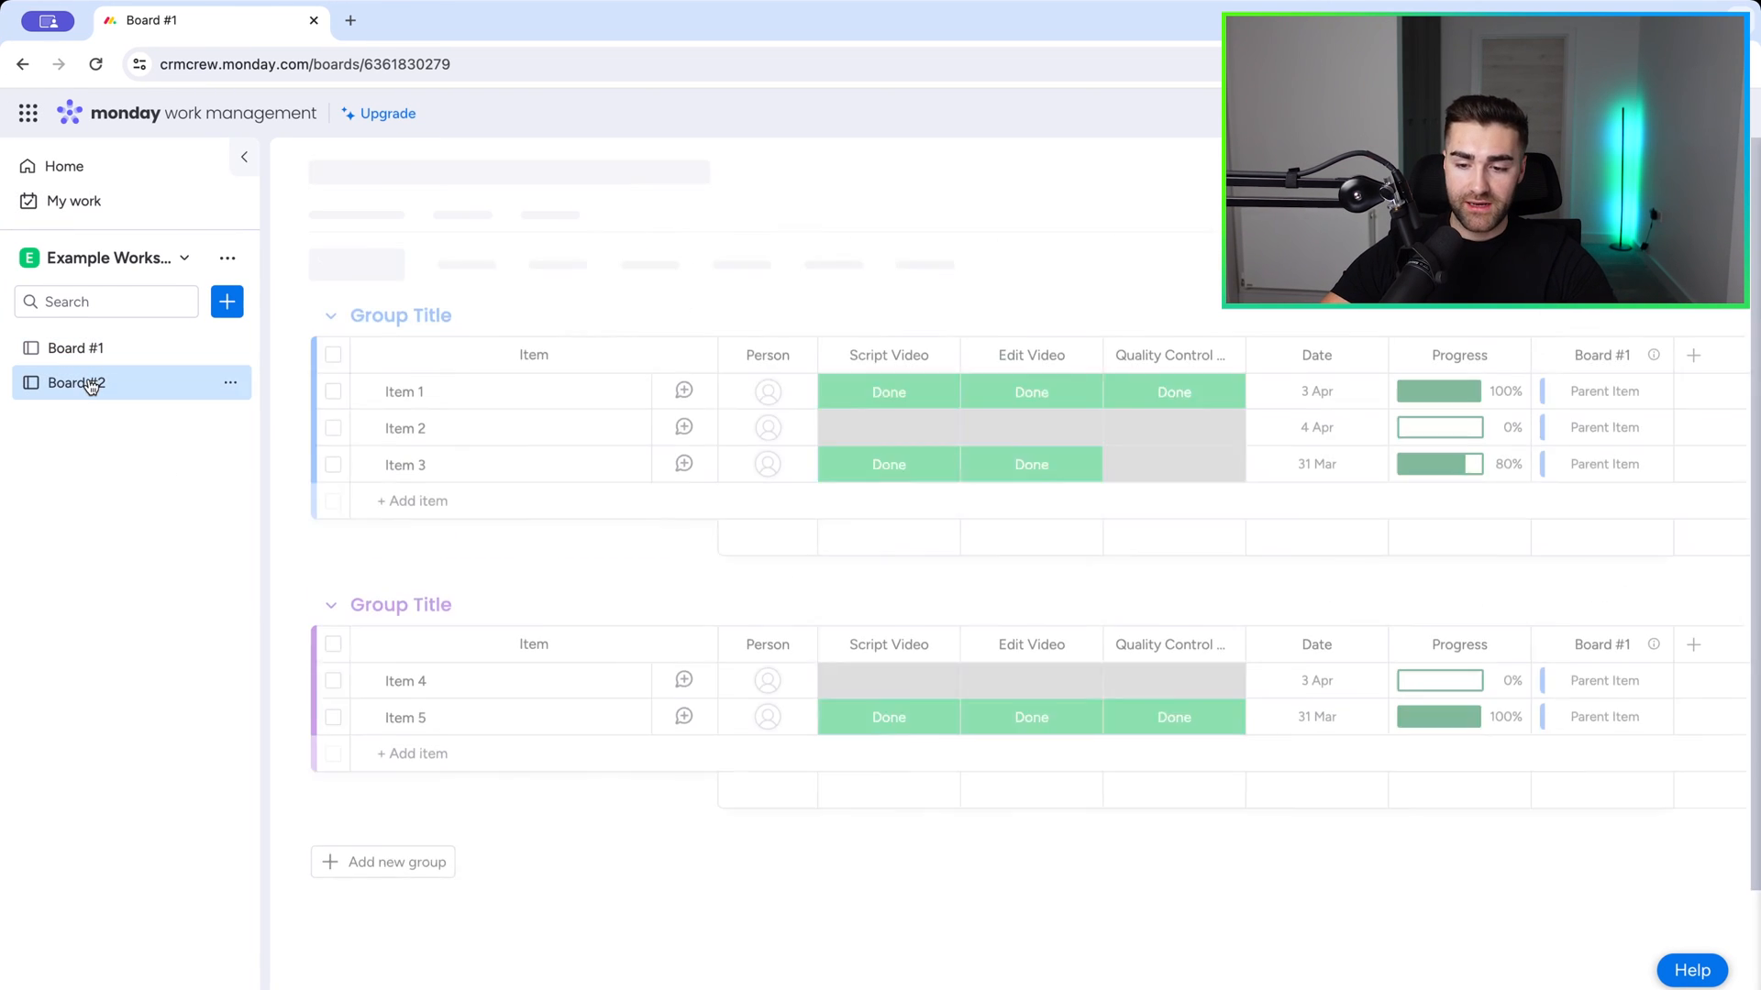
{"action": "left_click", "coordinate": [76, 383]}
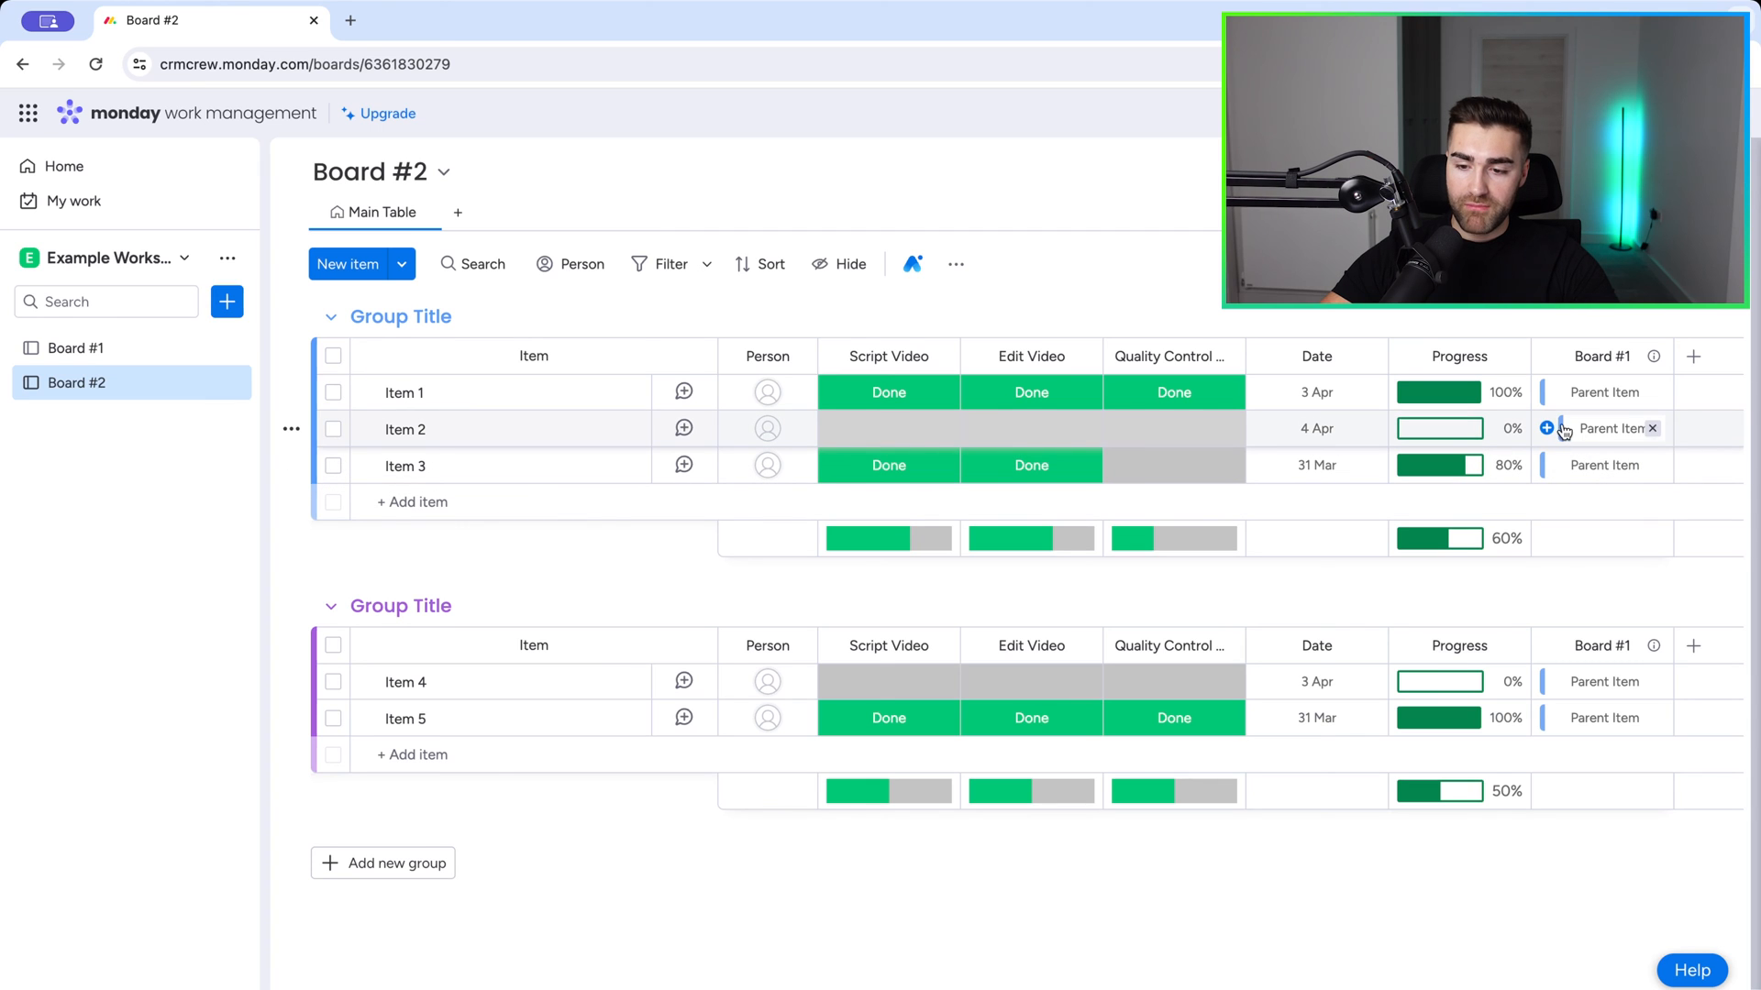
{"action": "left_click", "coordinate": [1652, 429]}
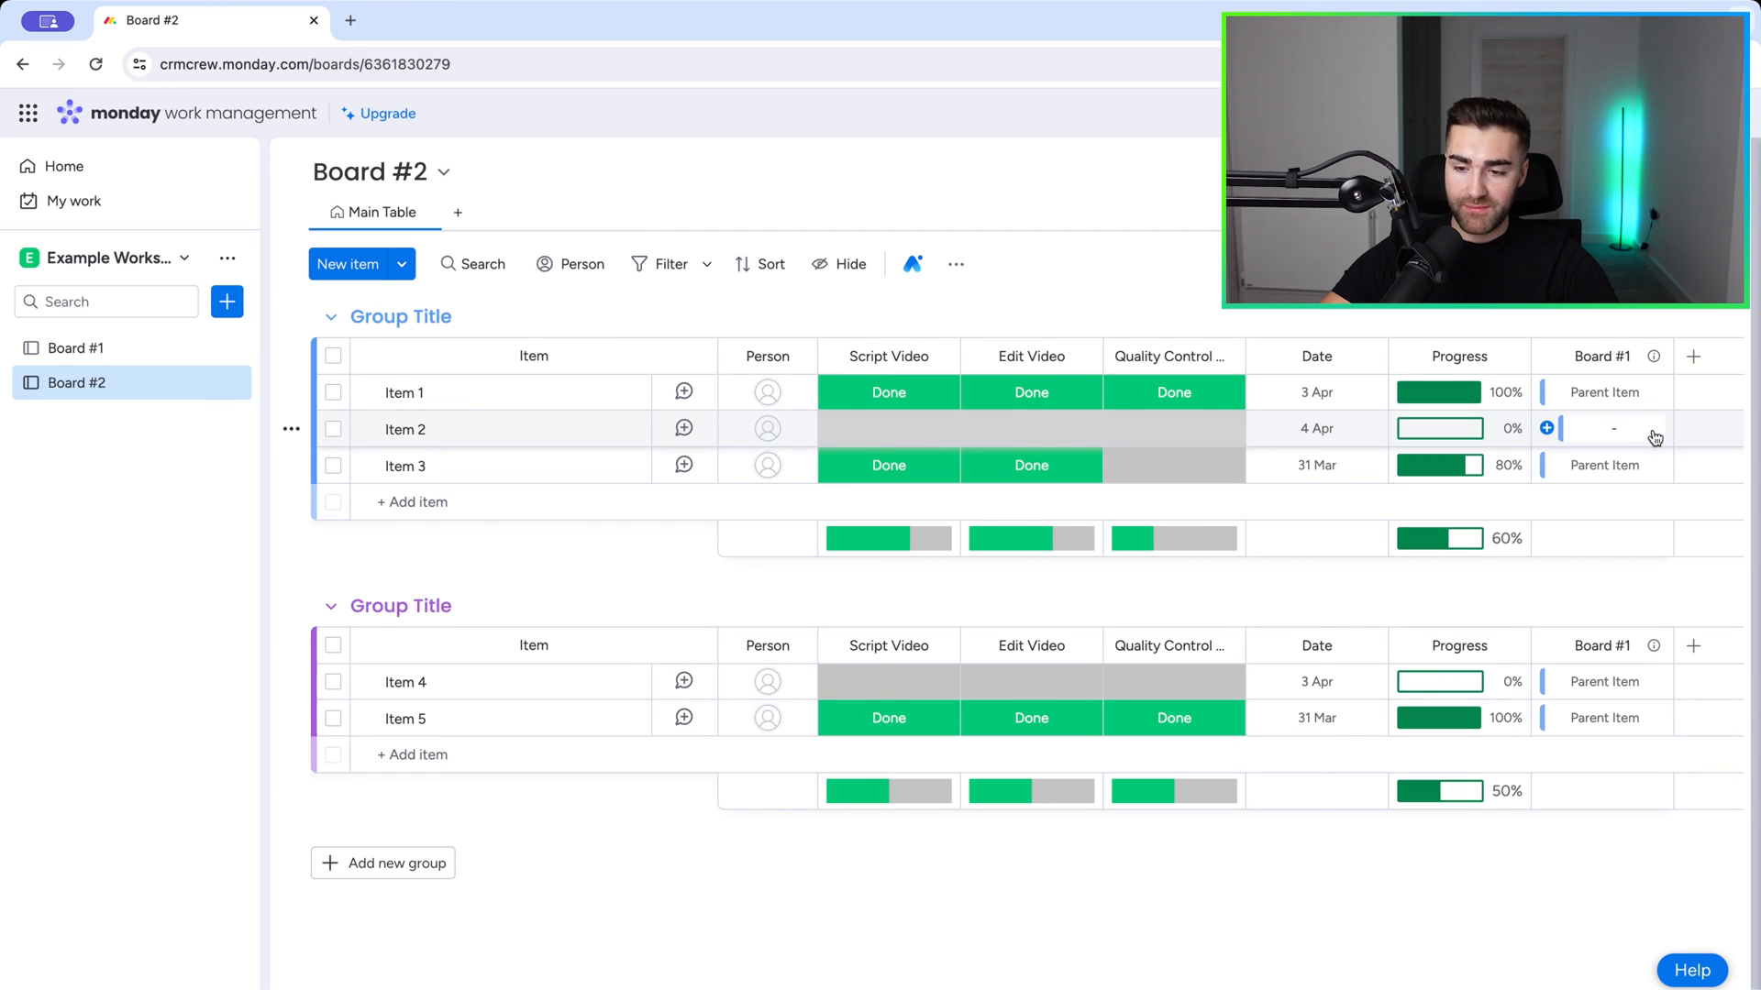
Step: Compare the boards: Board #1's mirrored progress now reads 70%, then settle on Board #2
{"action": "left_click", "coordinate": [75, 348]}
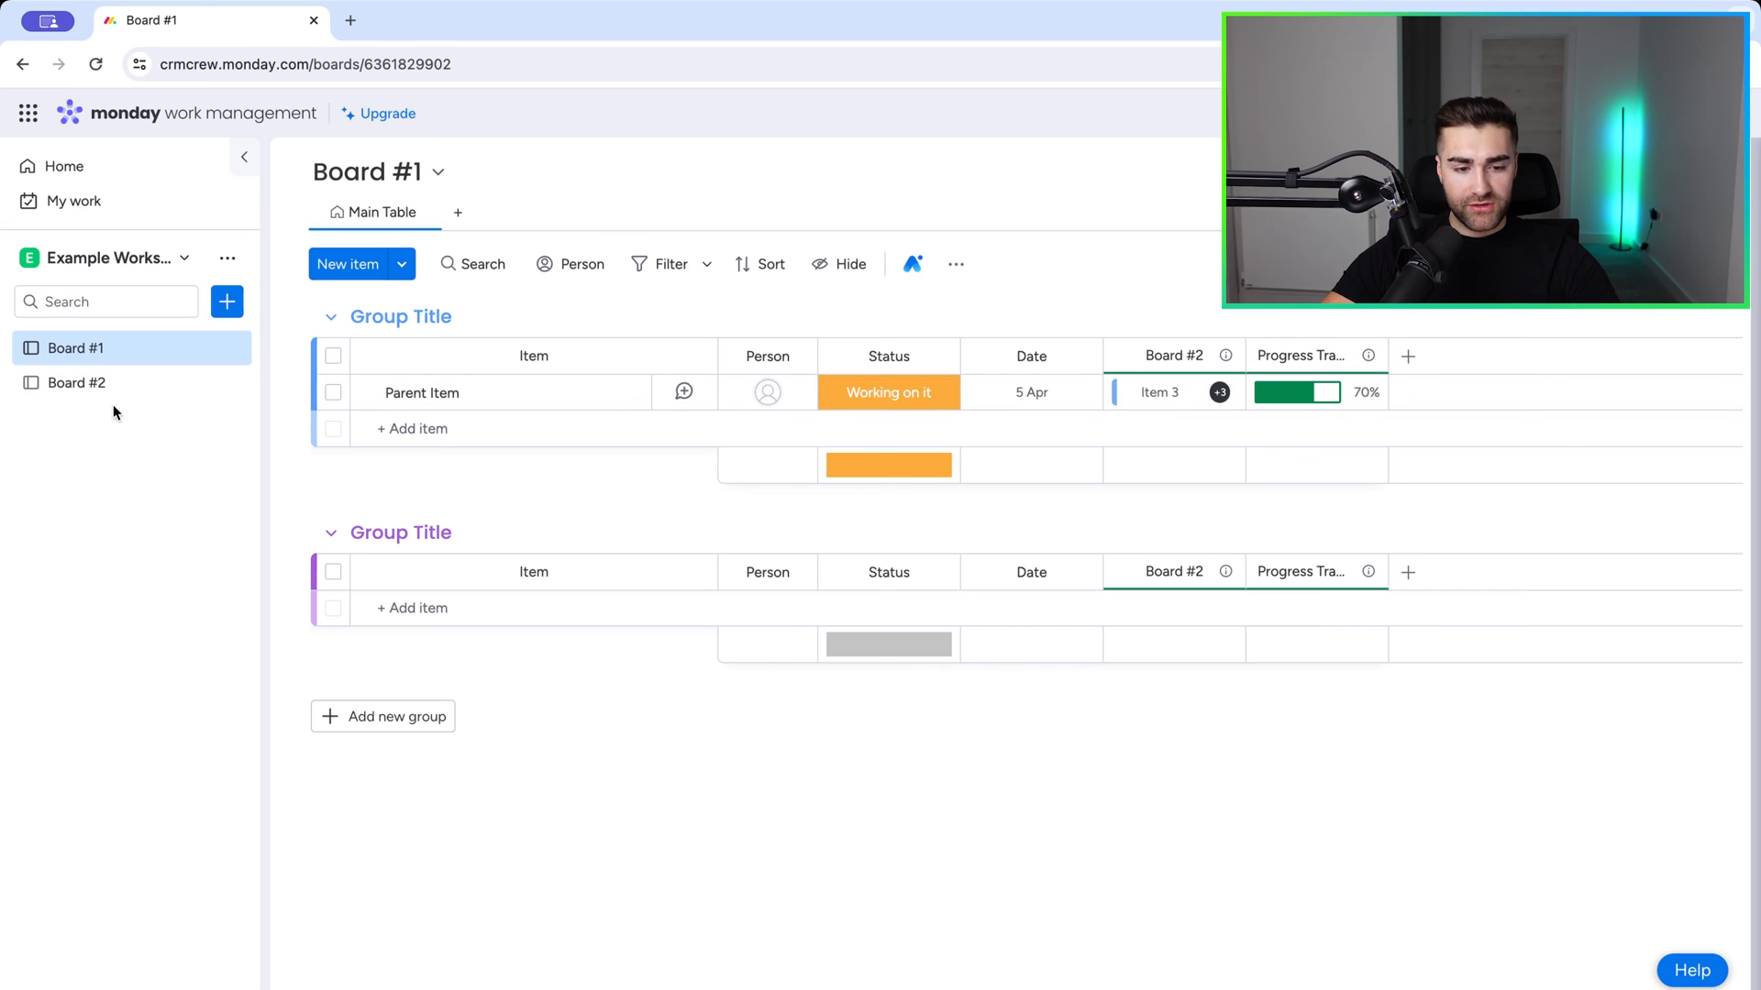
{"action": "left_click", "coordinate": [75, 382]}
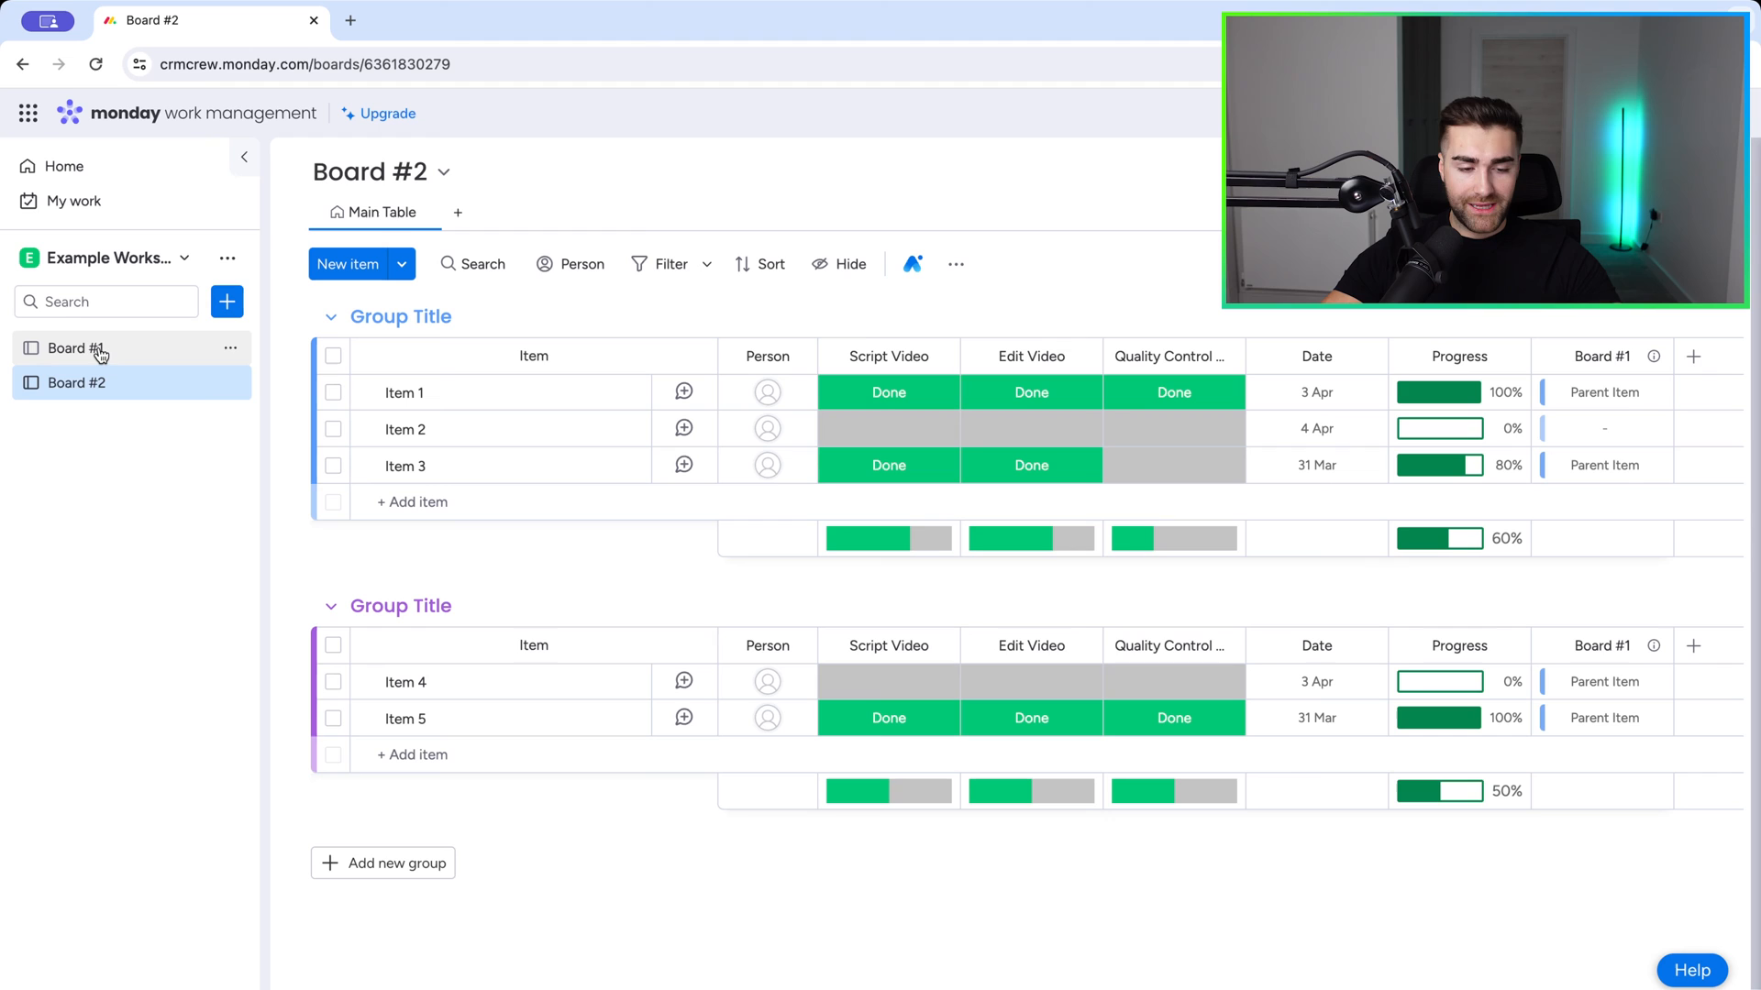
{"action": "left_click", "coordinate": [71, 348]}
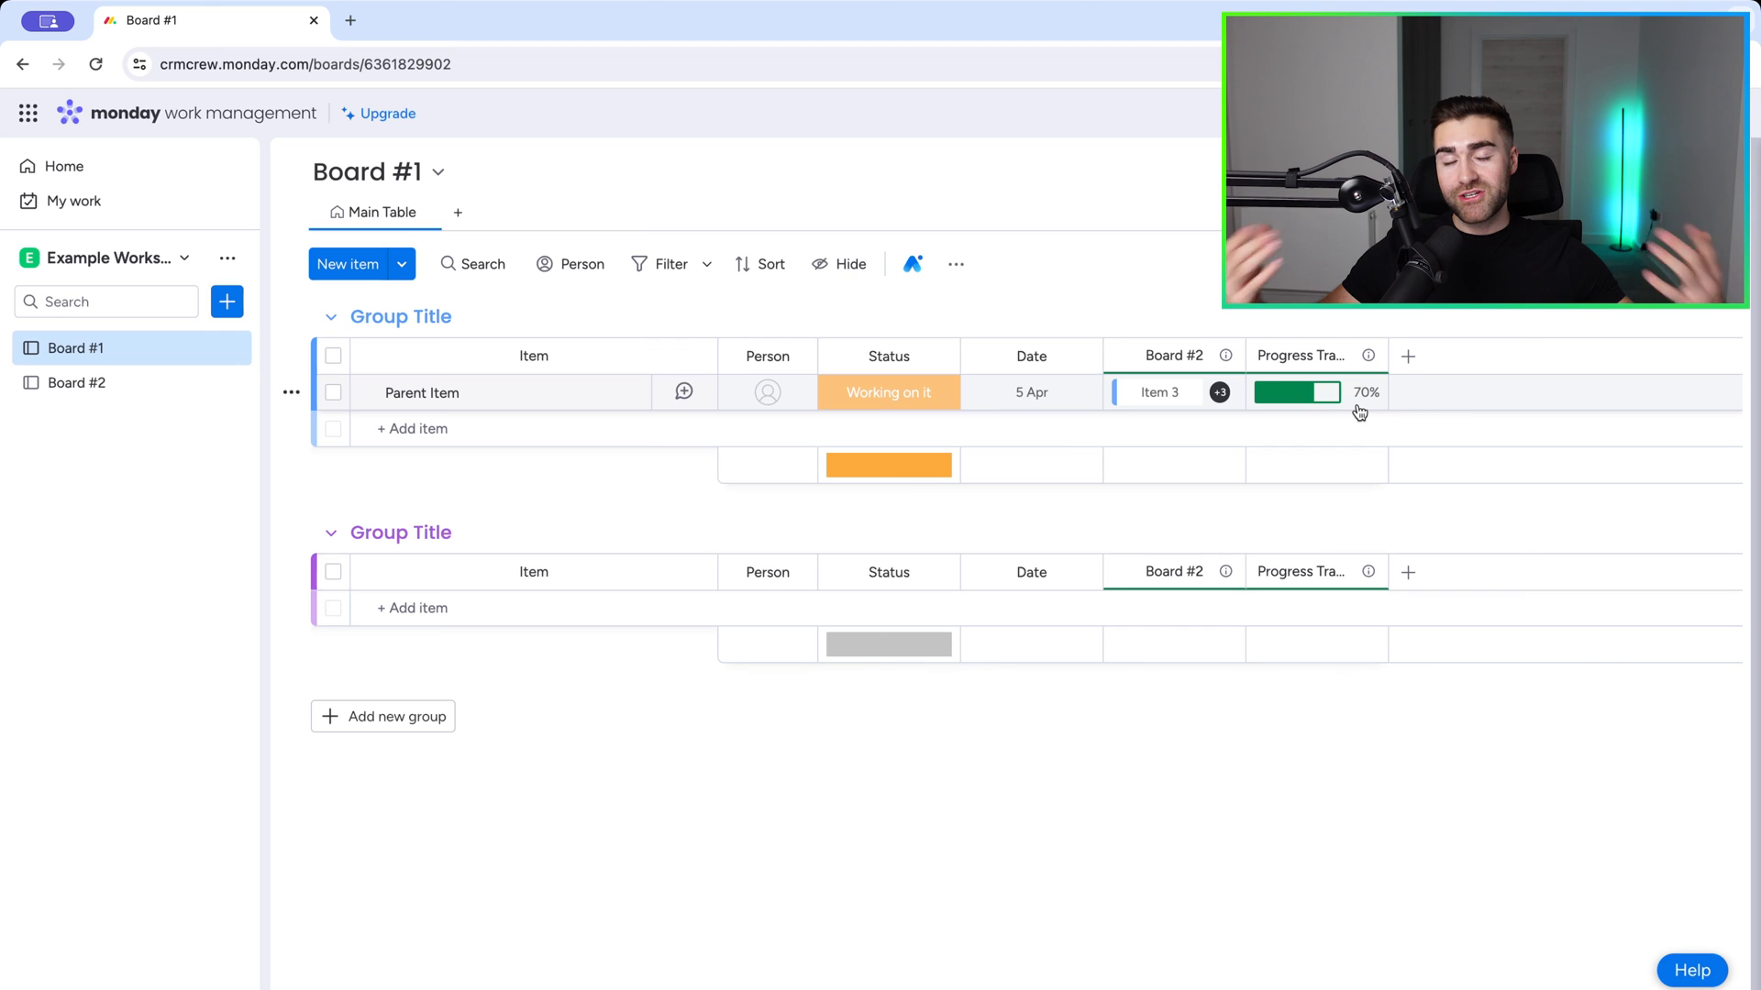
{"action": "mouse_move", "coordinate": [1252, 415]}
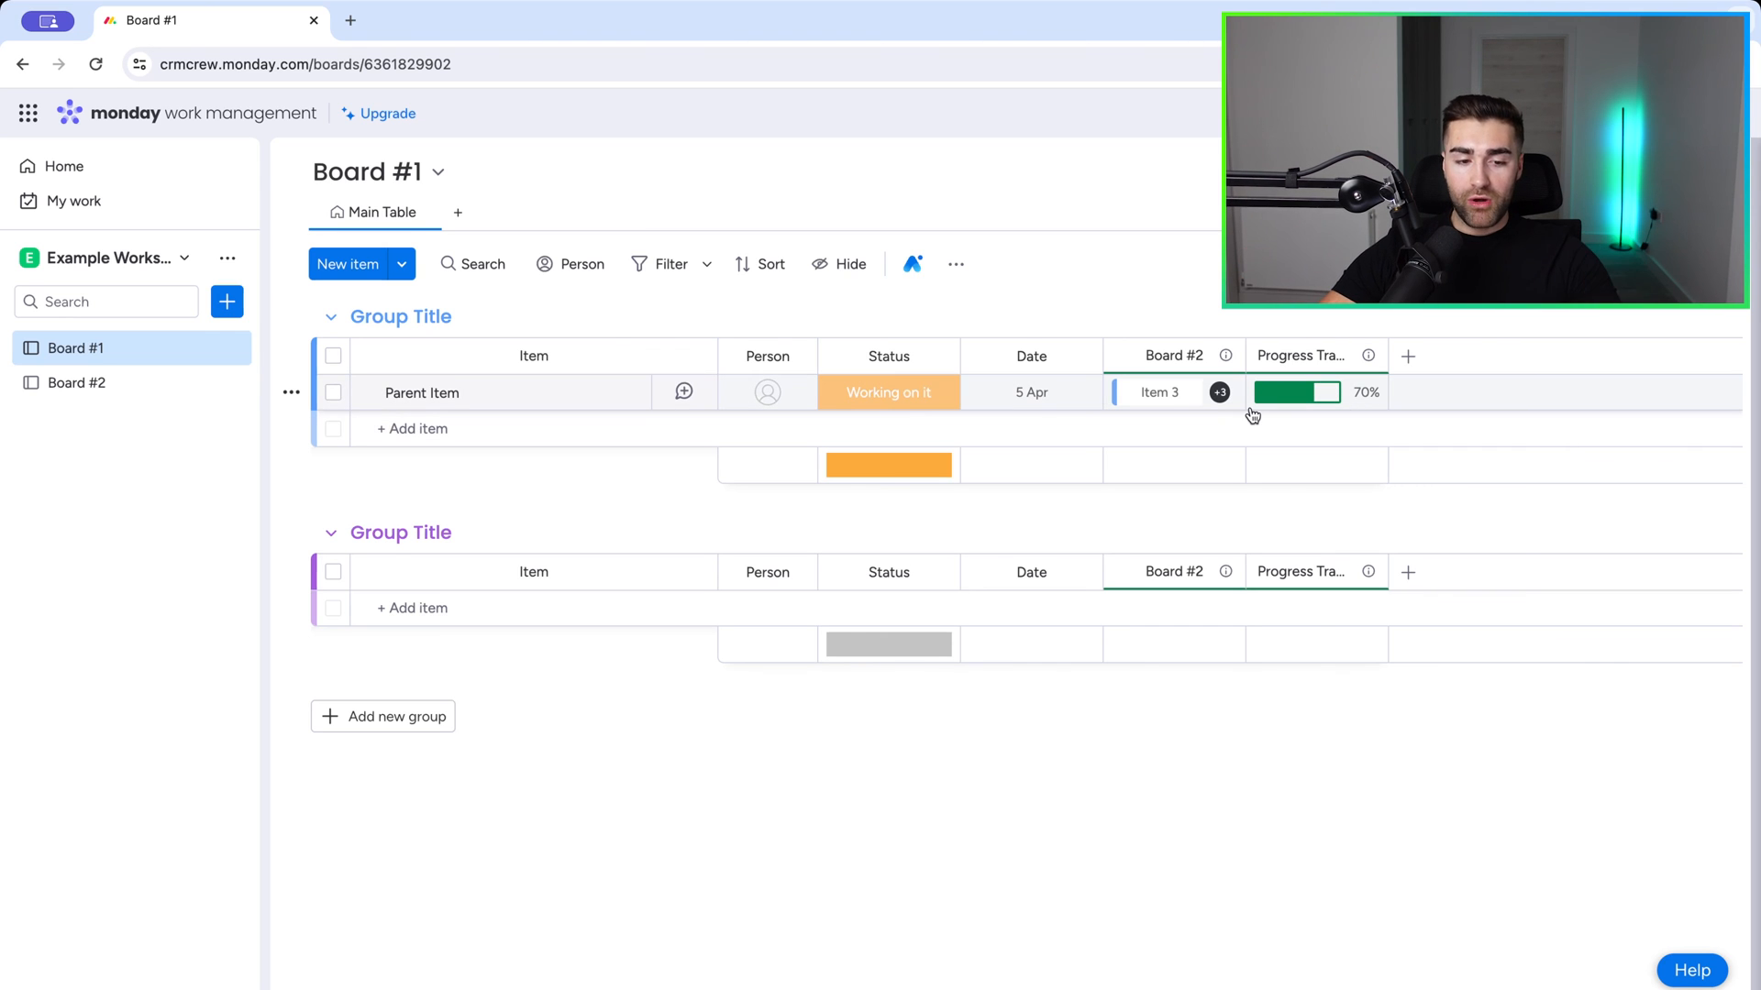
{"action": "left_click", "coordinate": [77, 383]}
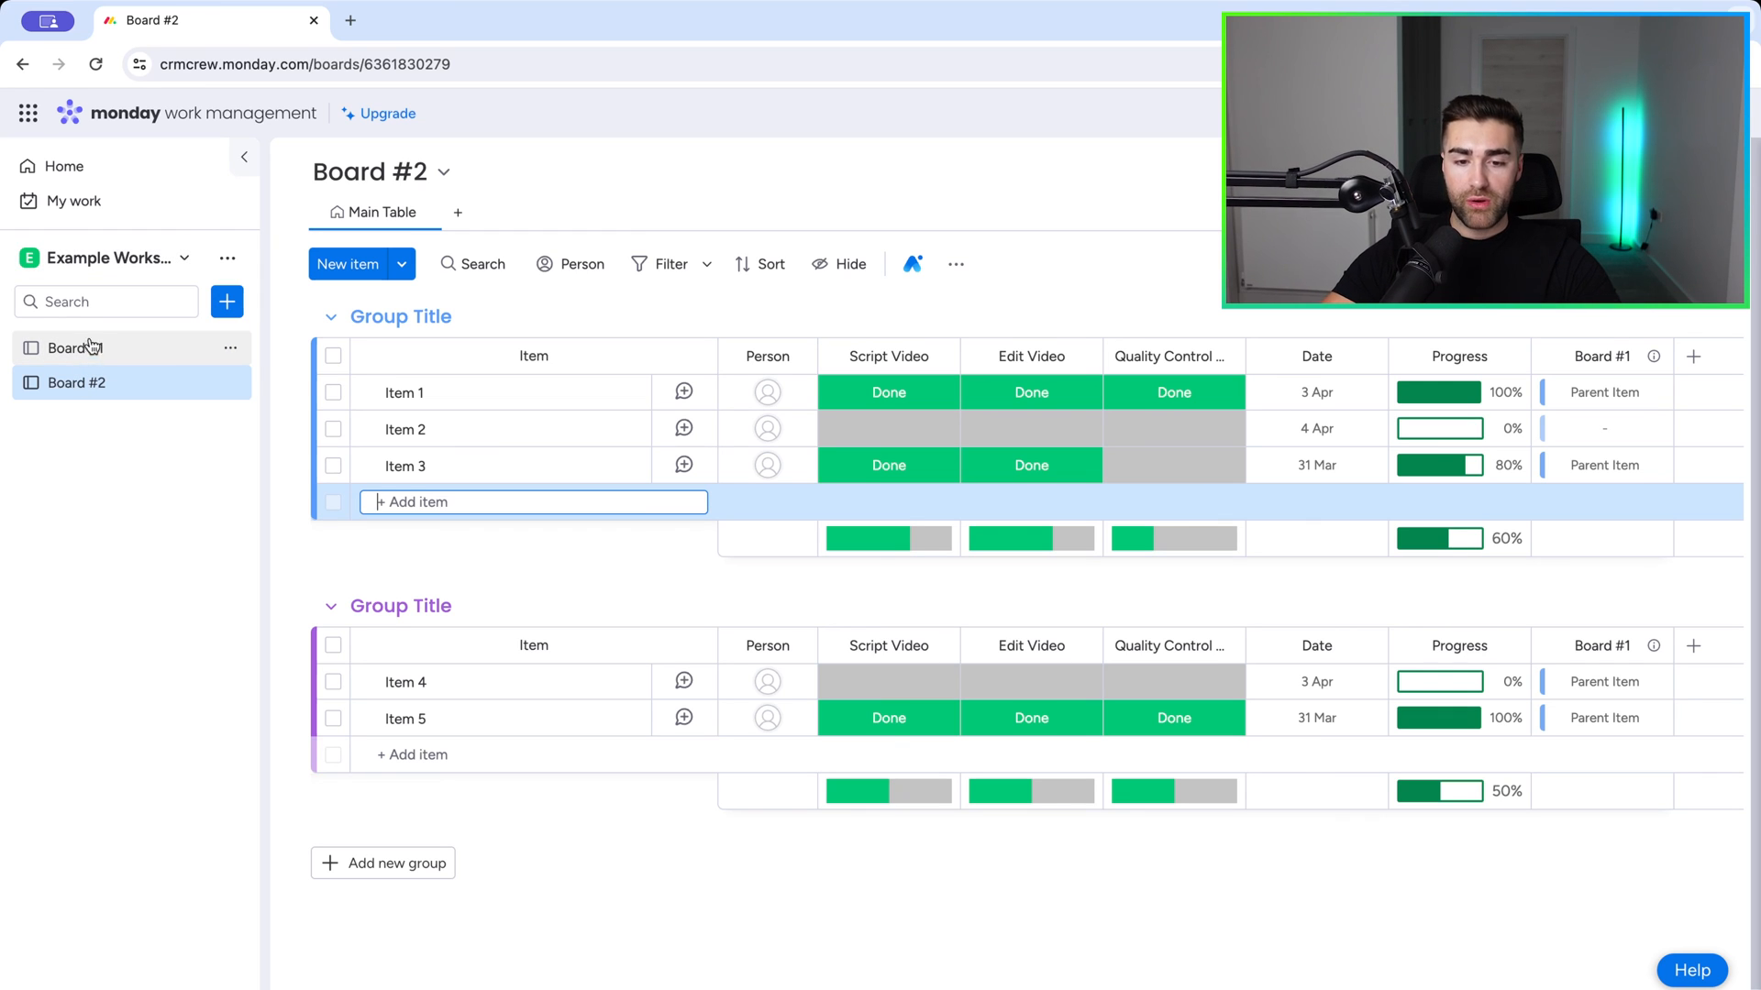
Step: Set Board #2's default item values so the Board #1 column connects to Parent Item
{"action": "left_click", "coordinate": [955, 264]}
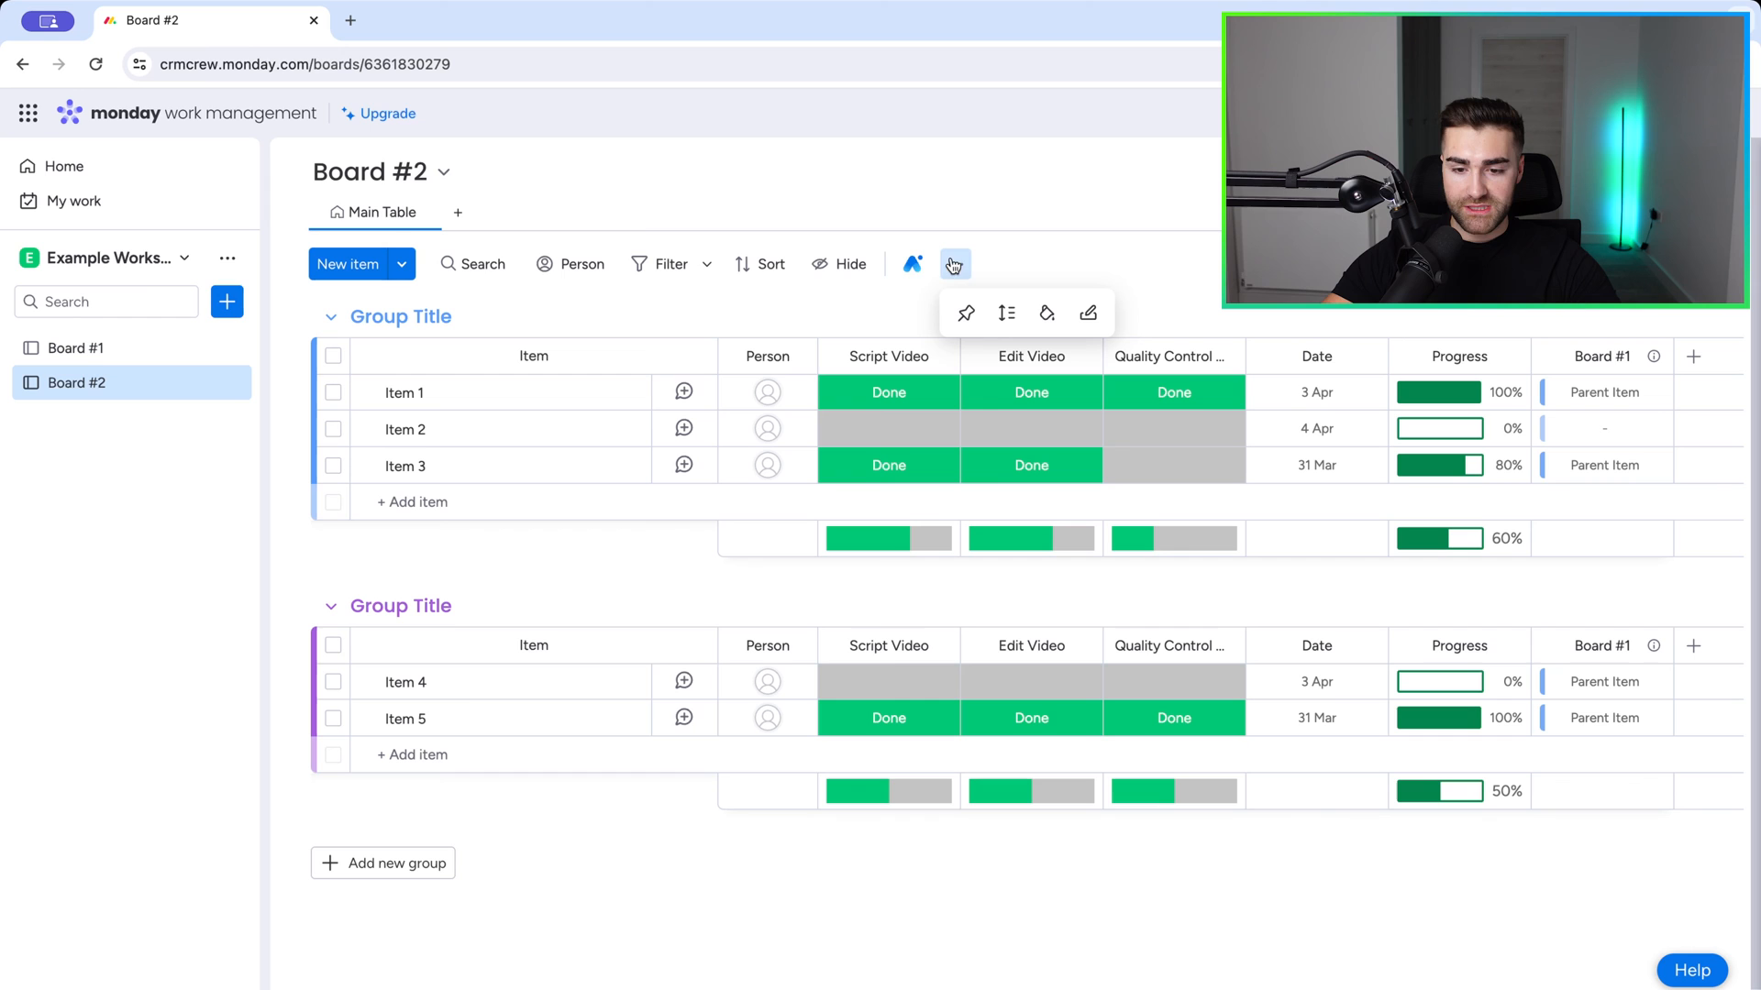
{"action": "mouse_move", "coordinate": [1089, 313]}
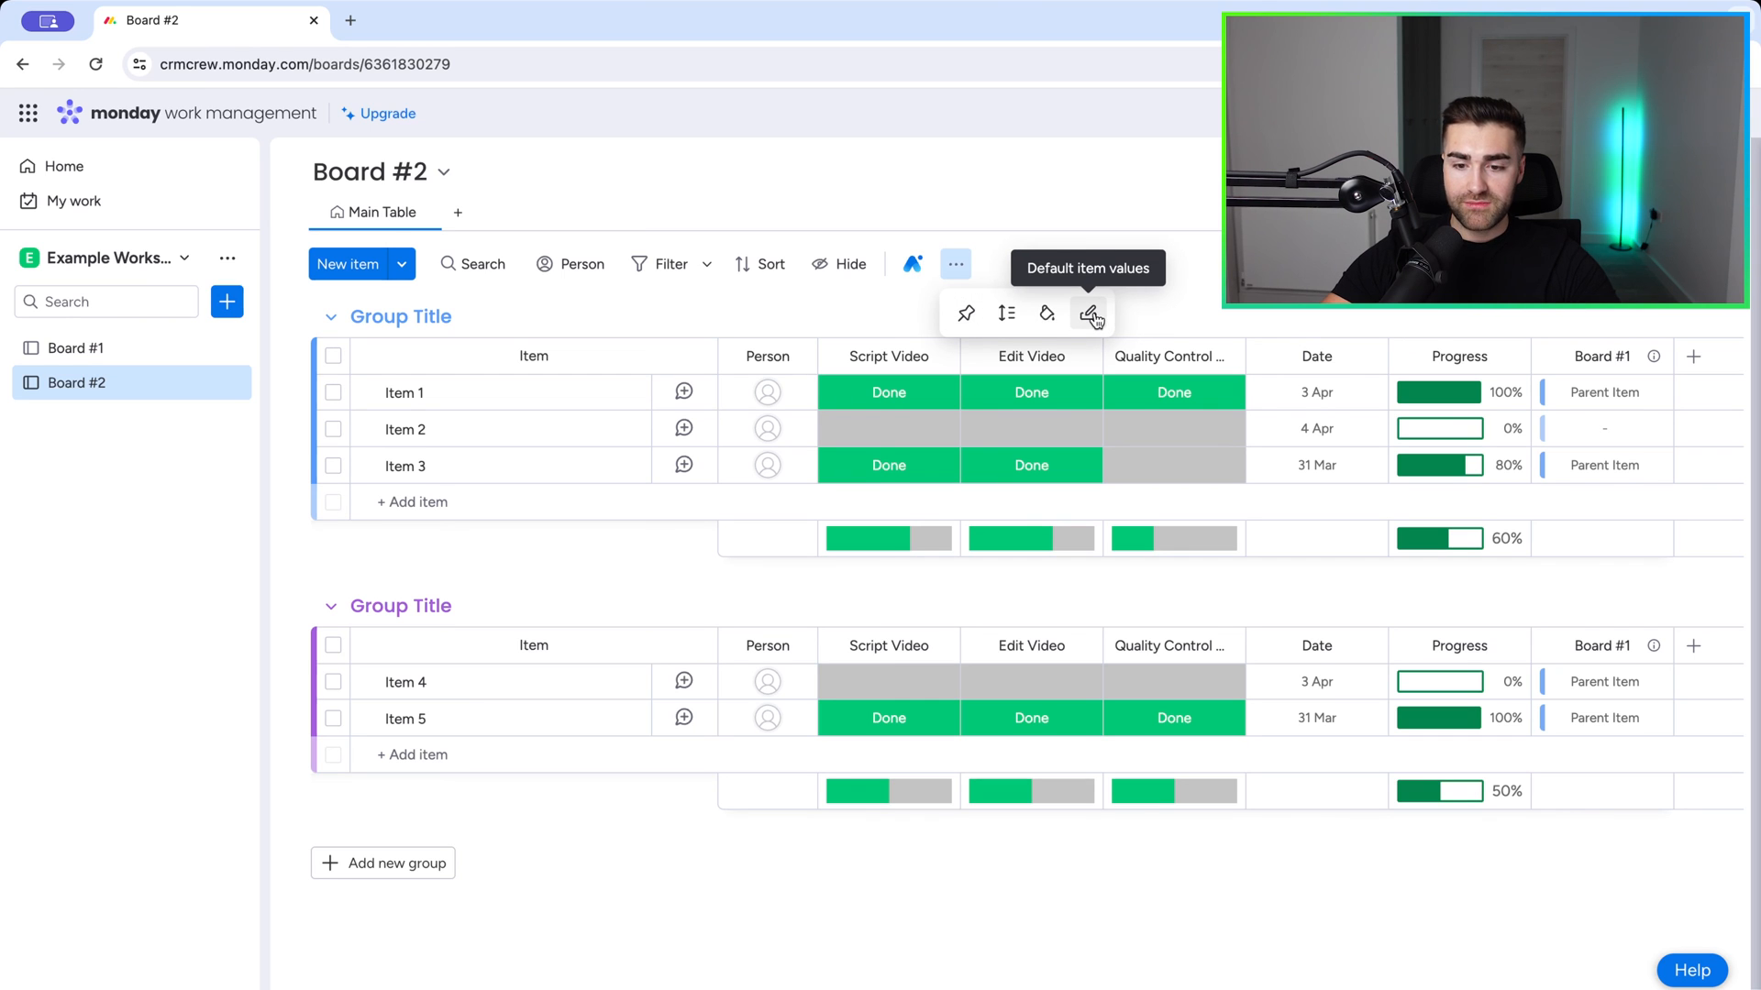
{"action": "left_click", "coordinate": [1090, 315]}
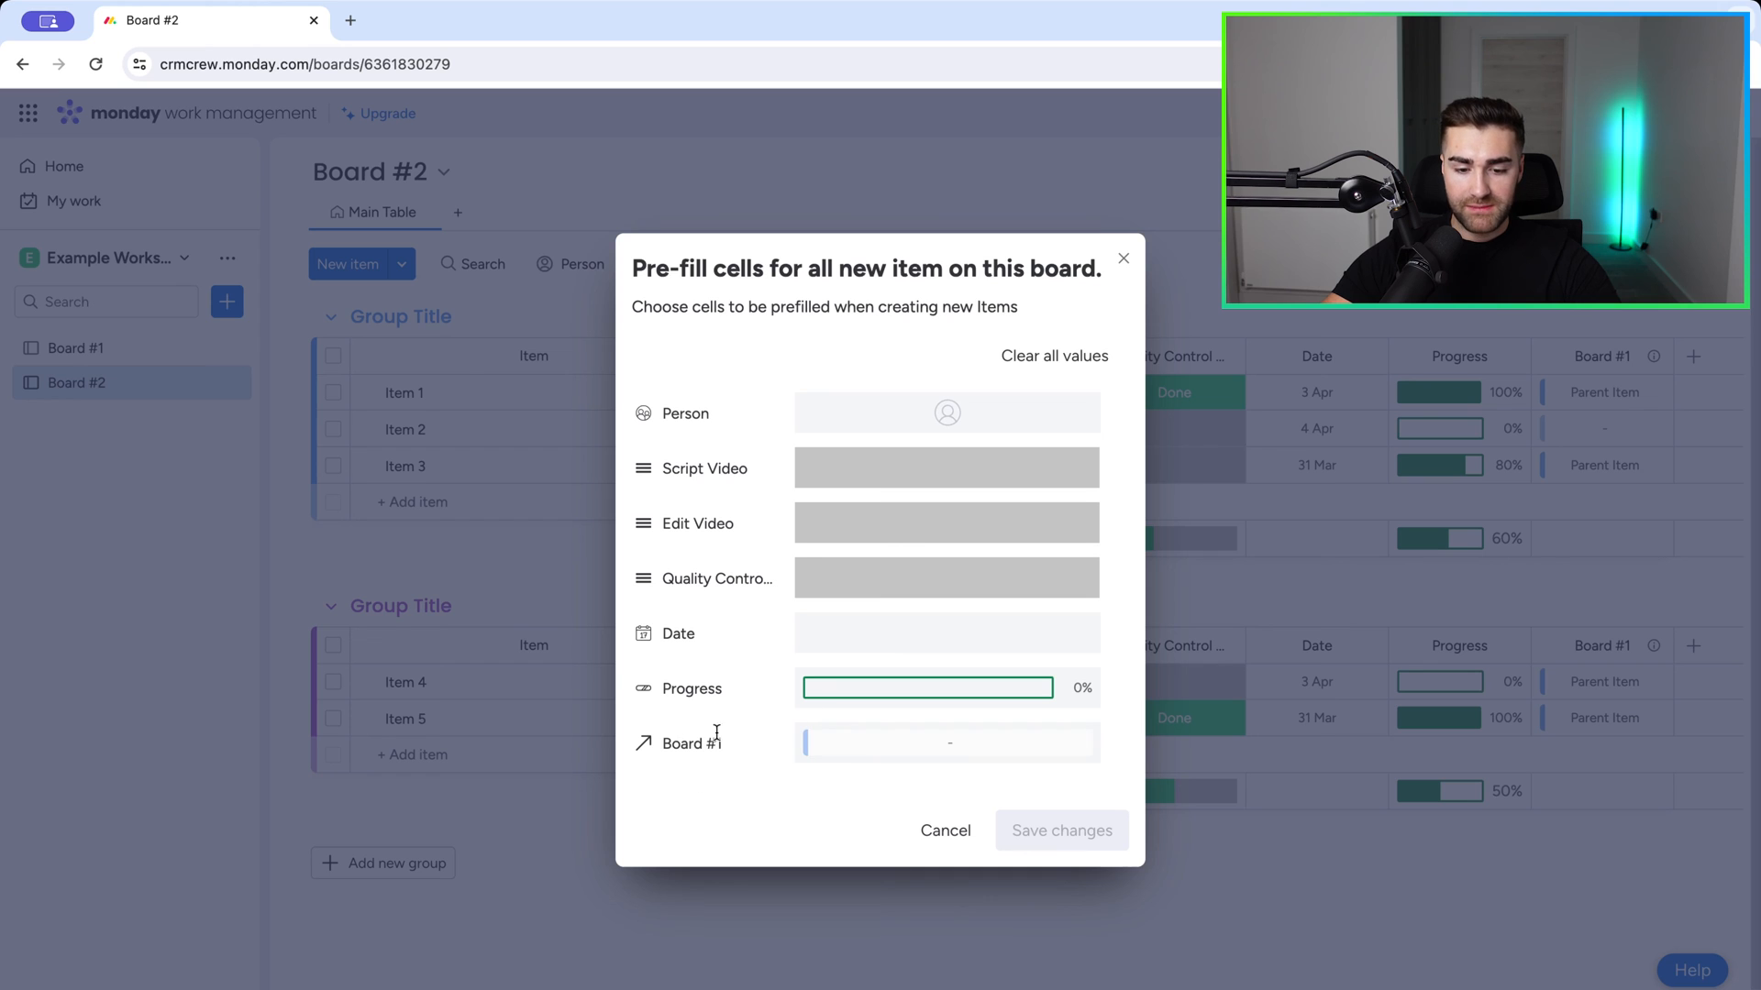
{"action": "left_click", "coordinate": [948, 742]}
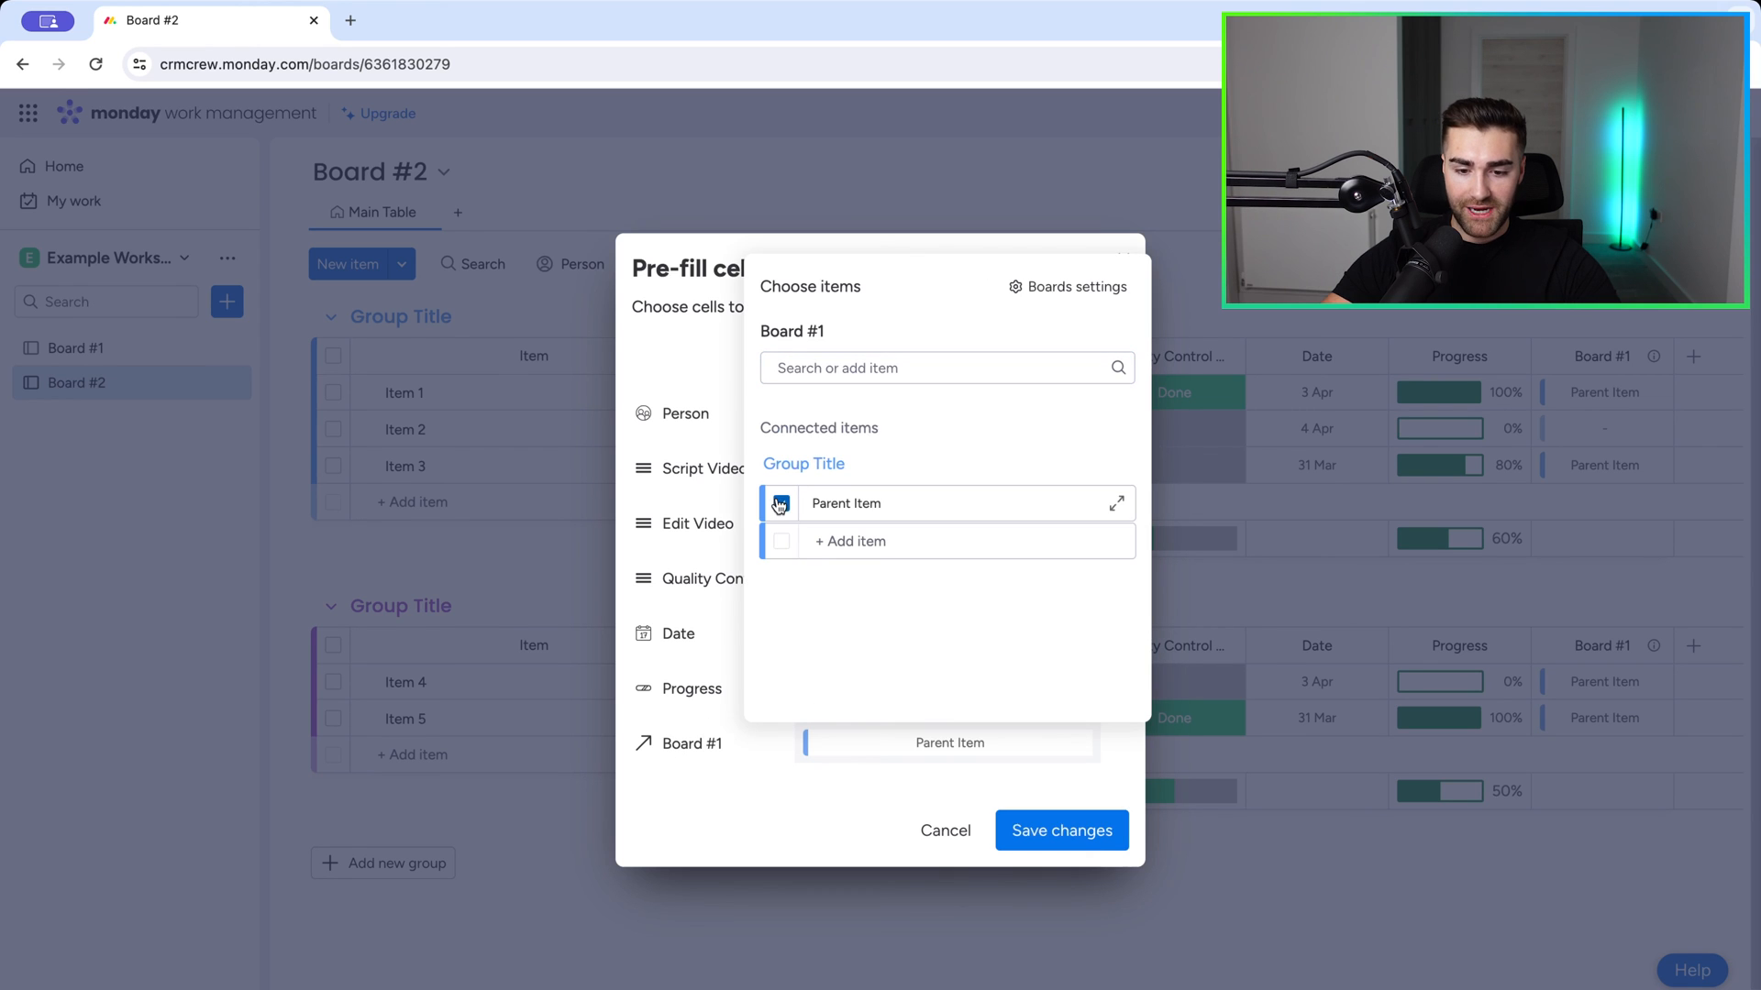
{"action": "left_click", "coordinate": [1062, 830]}
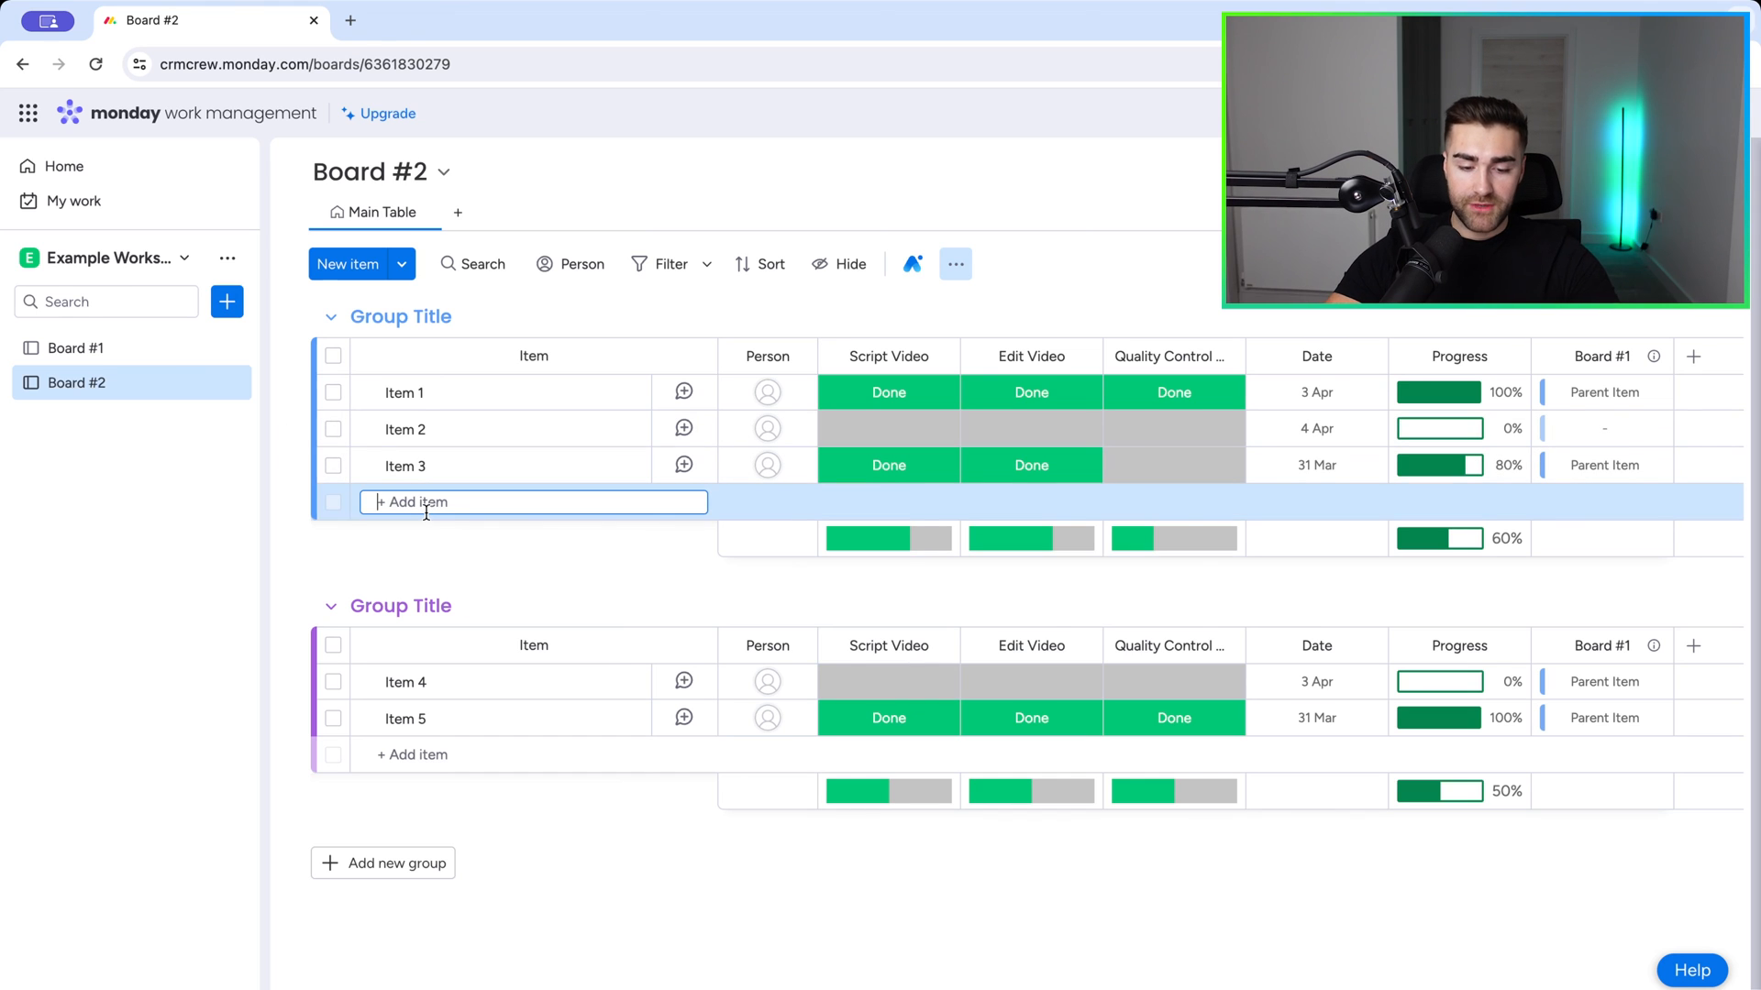
Step: Add 'Example Item' to Board #2, which links to Parent Item automatically, and verify on Board #1
{"action": "type", "text": "Example Item"}
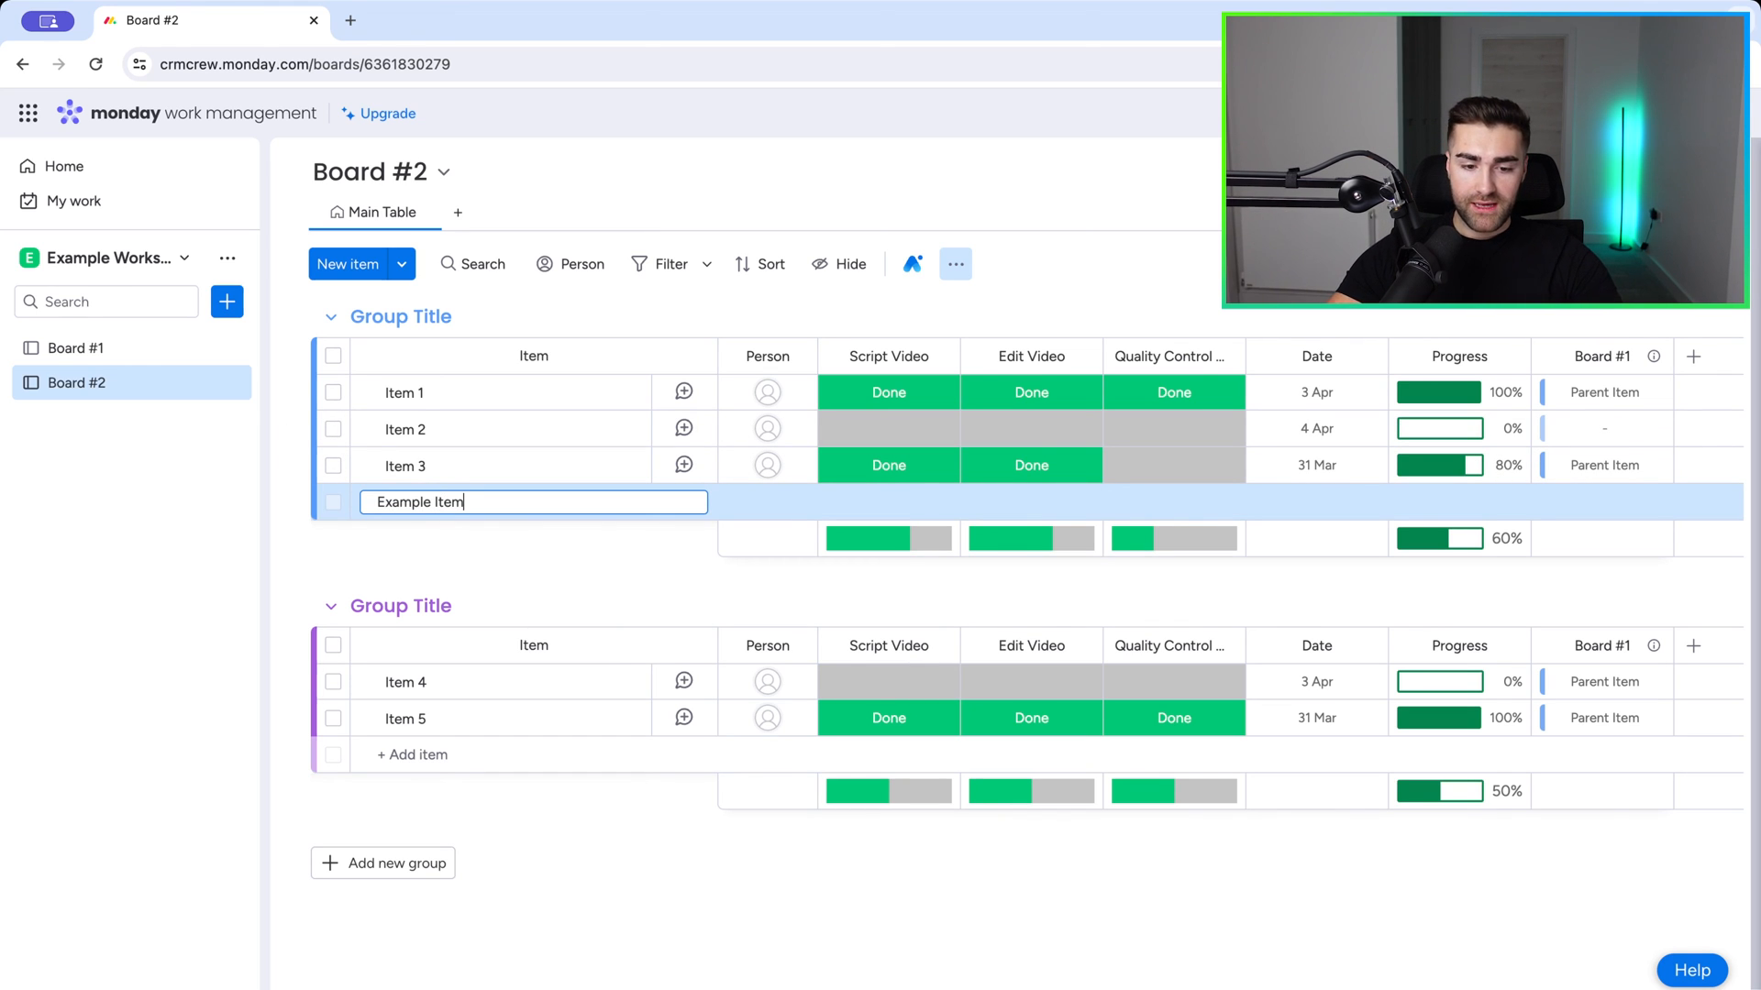
{"action": "key", "text": "Enter"}
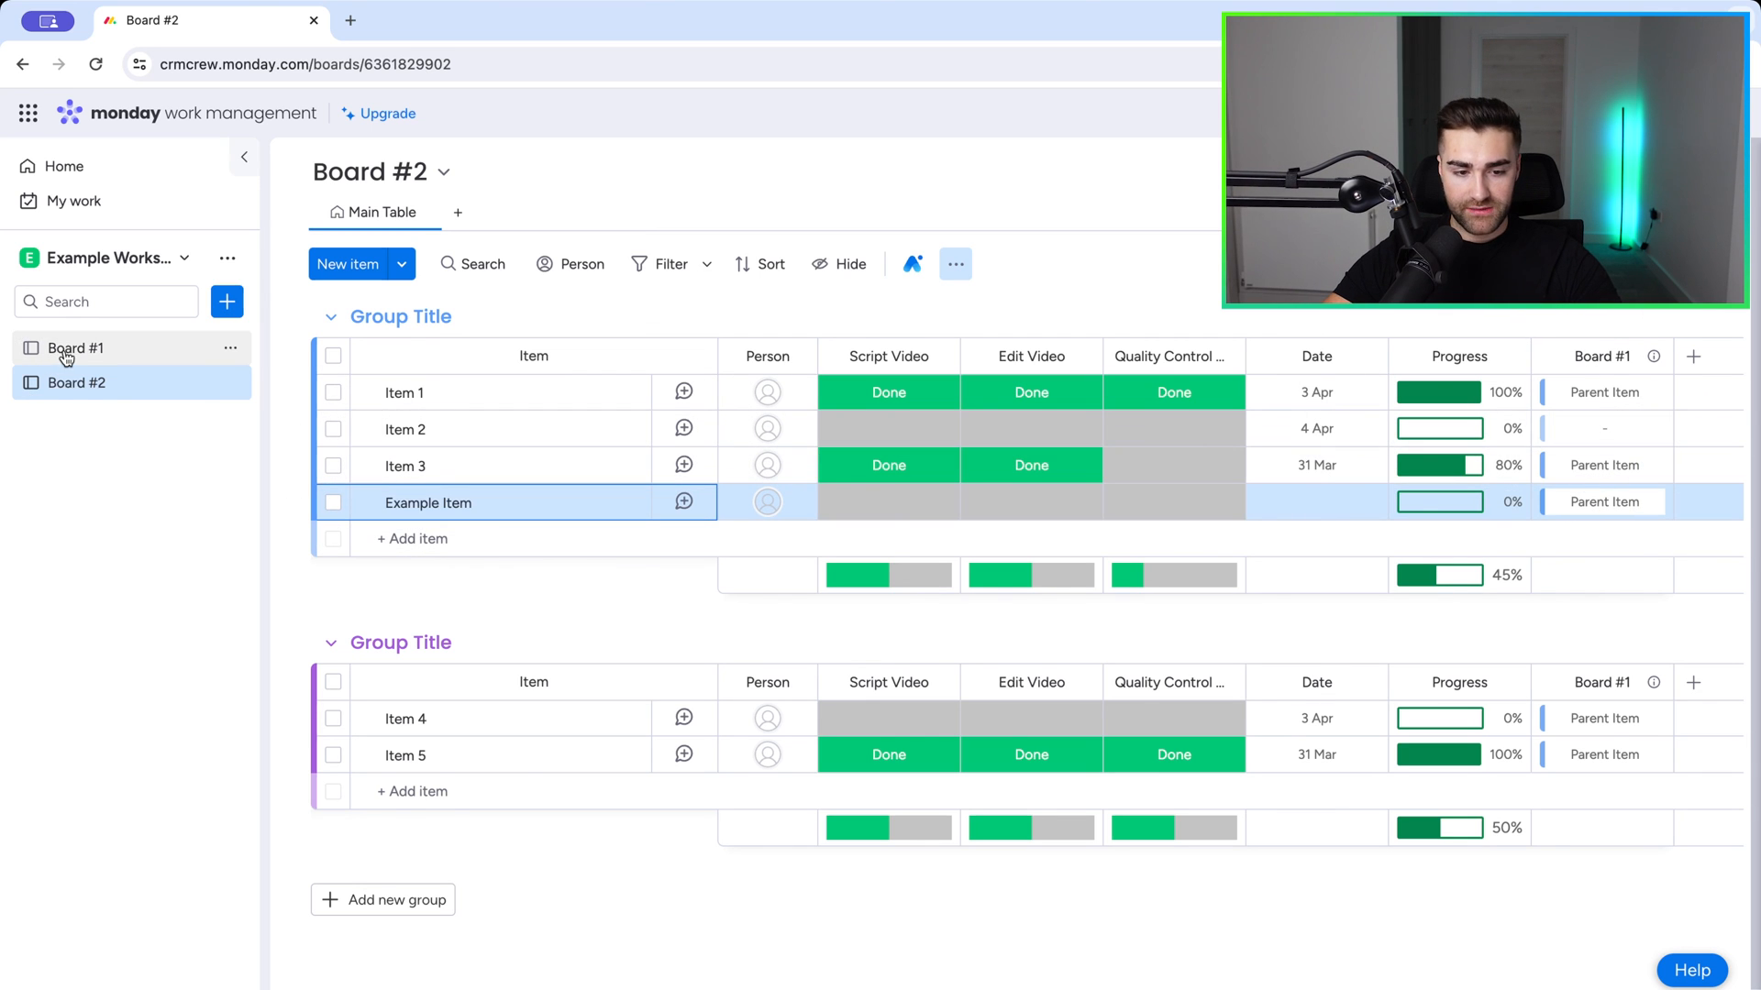
{"action": "left_click", "coordinate": [73, 348]}
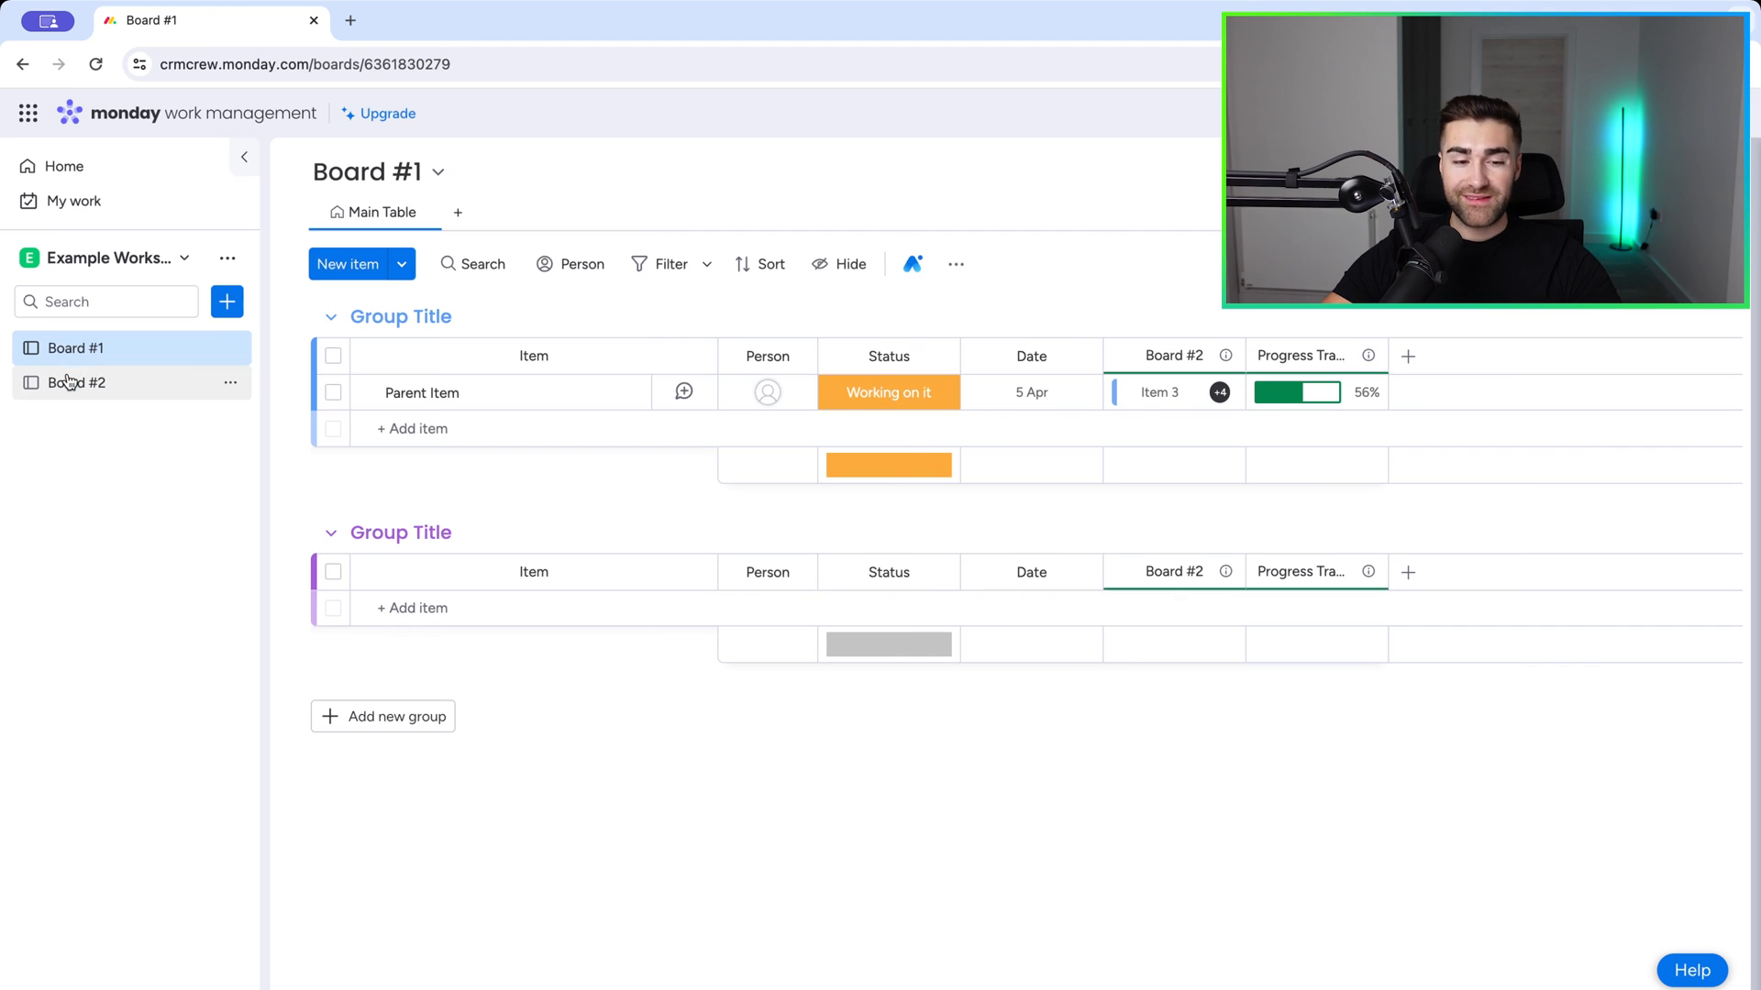
{"action": "left_click", "coordinate": [76, 383]}
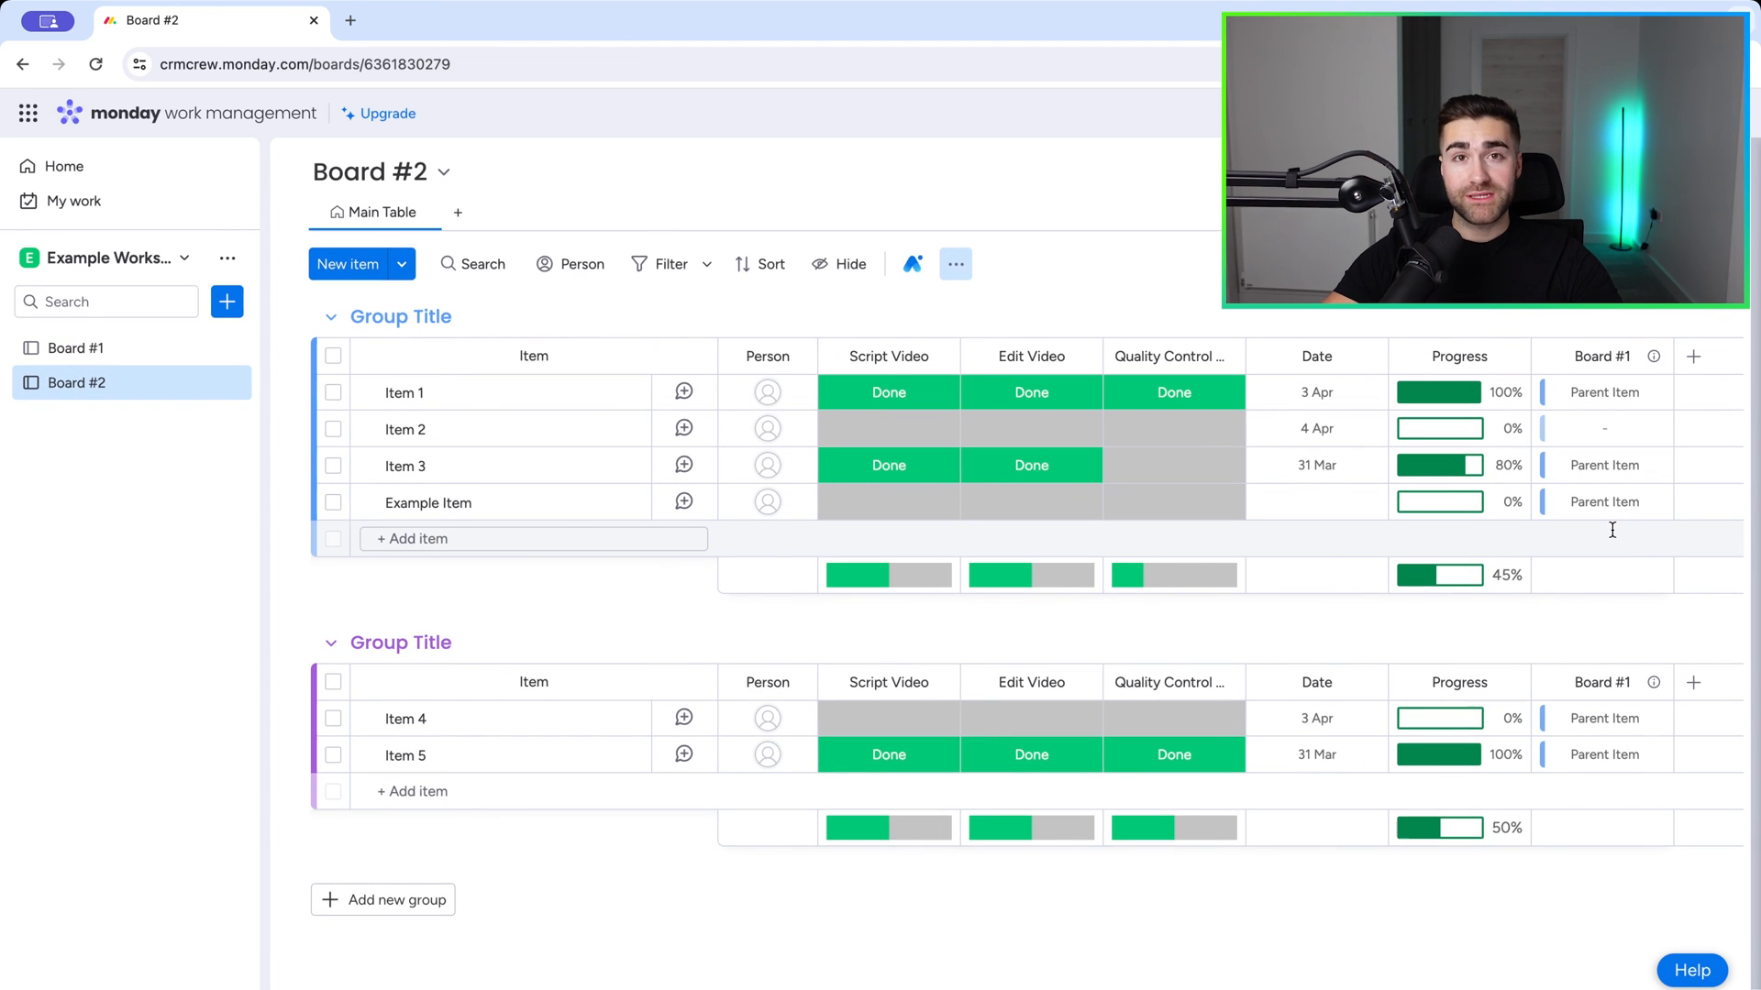
Step: Restrict column permissions on Board #2's Board #1 connect column, then view Board #1 at 56%
{"action": "left_click", "coordinate": [1655, 357]}
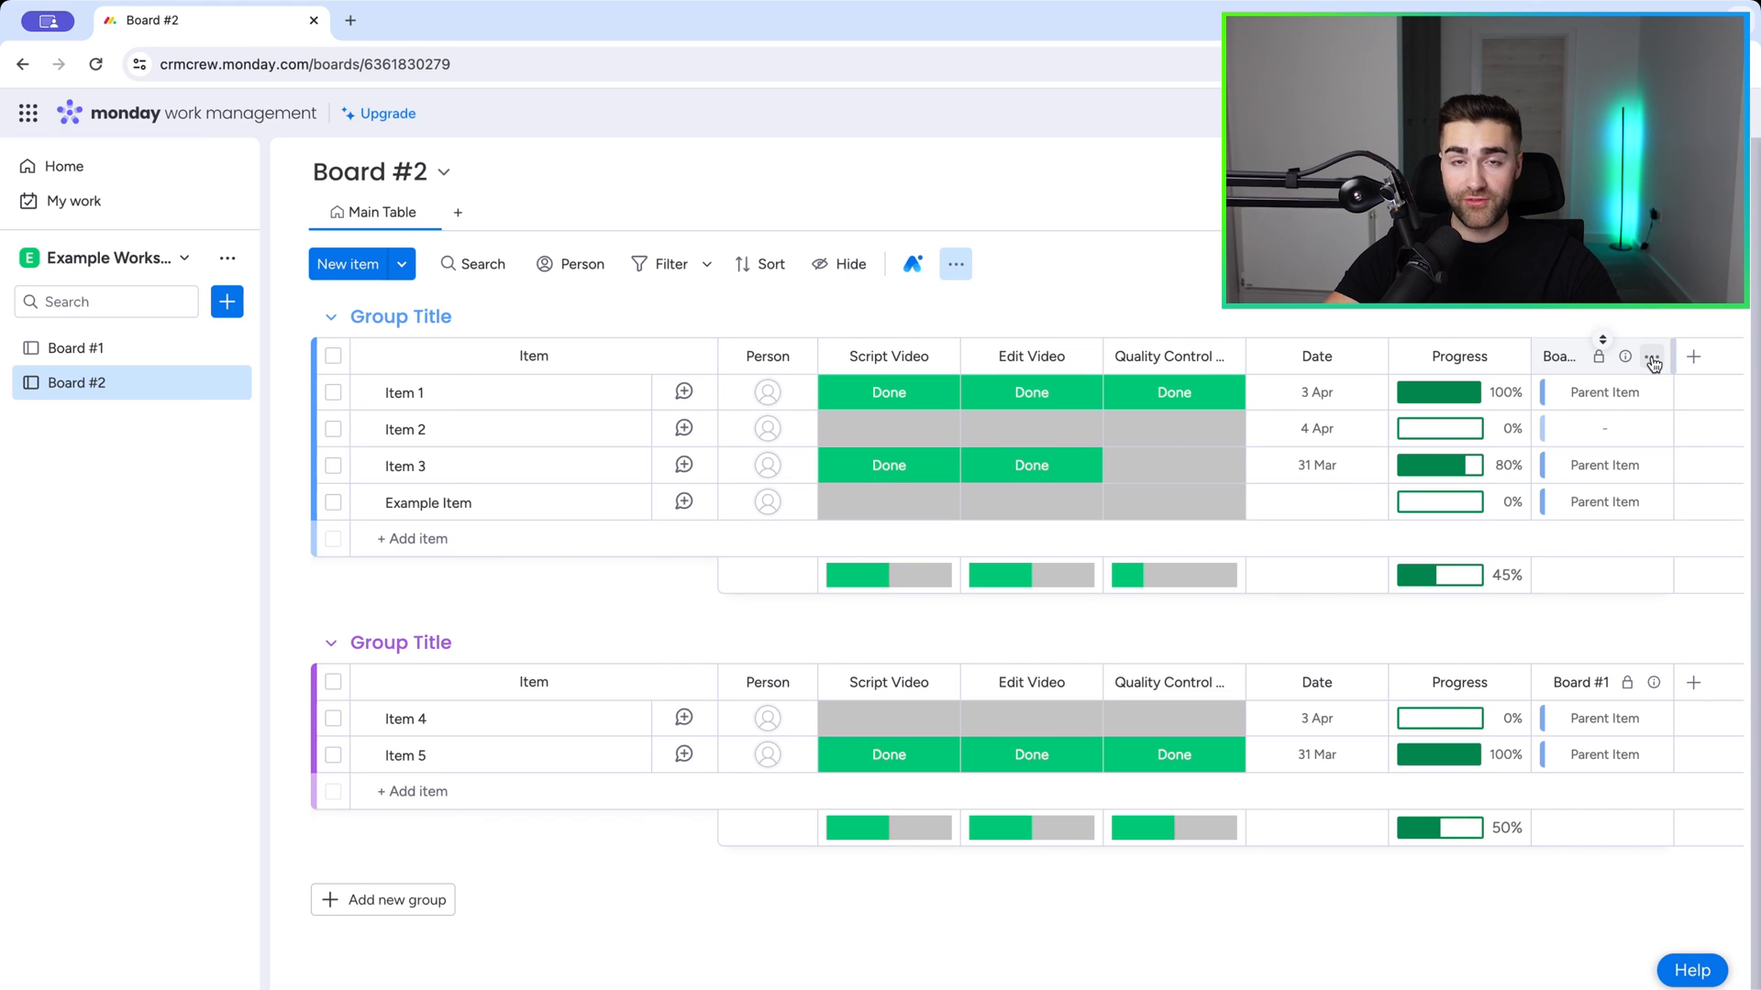
{"action": "left_click", "coordinate": [1651, 357]}
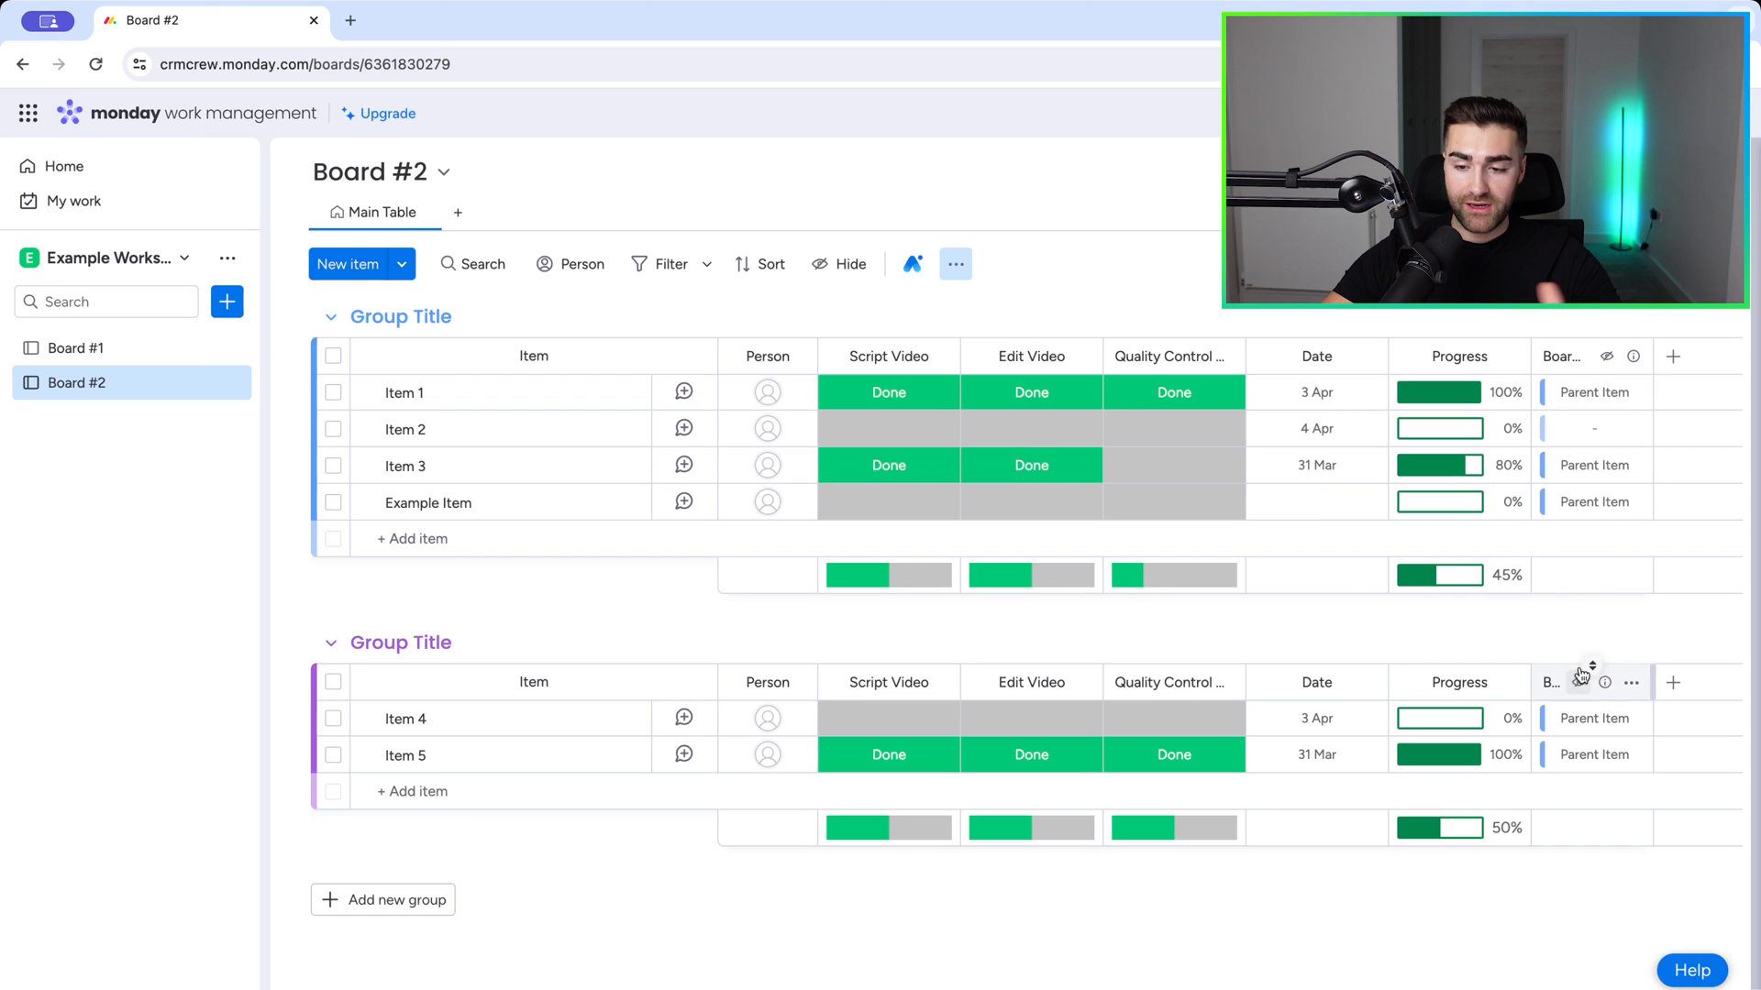
{"action": "mouse_move", "coordinate": [981, 576]}
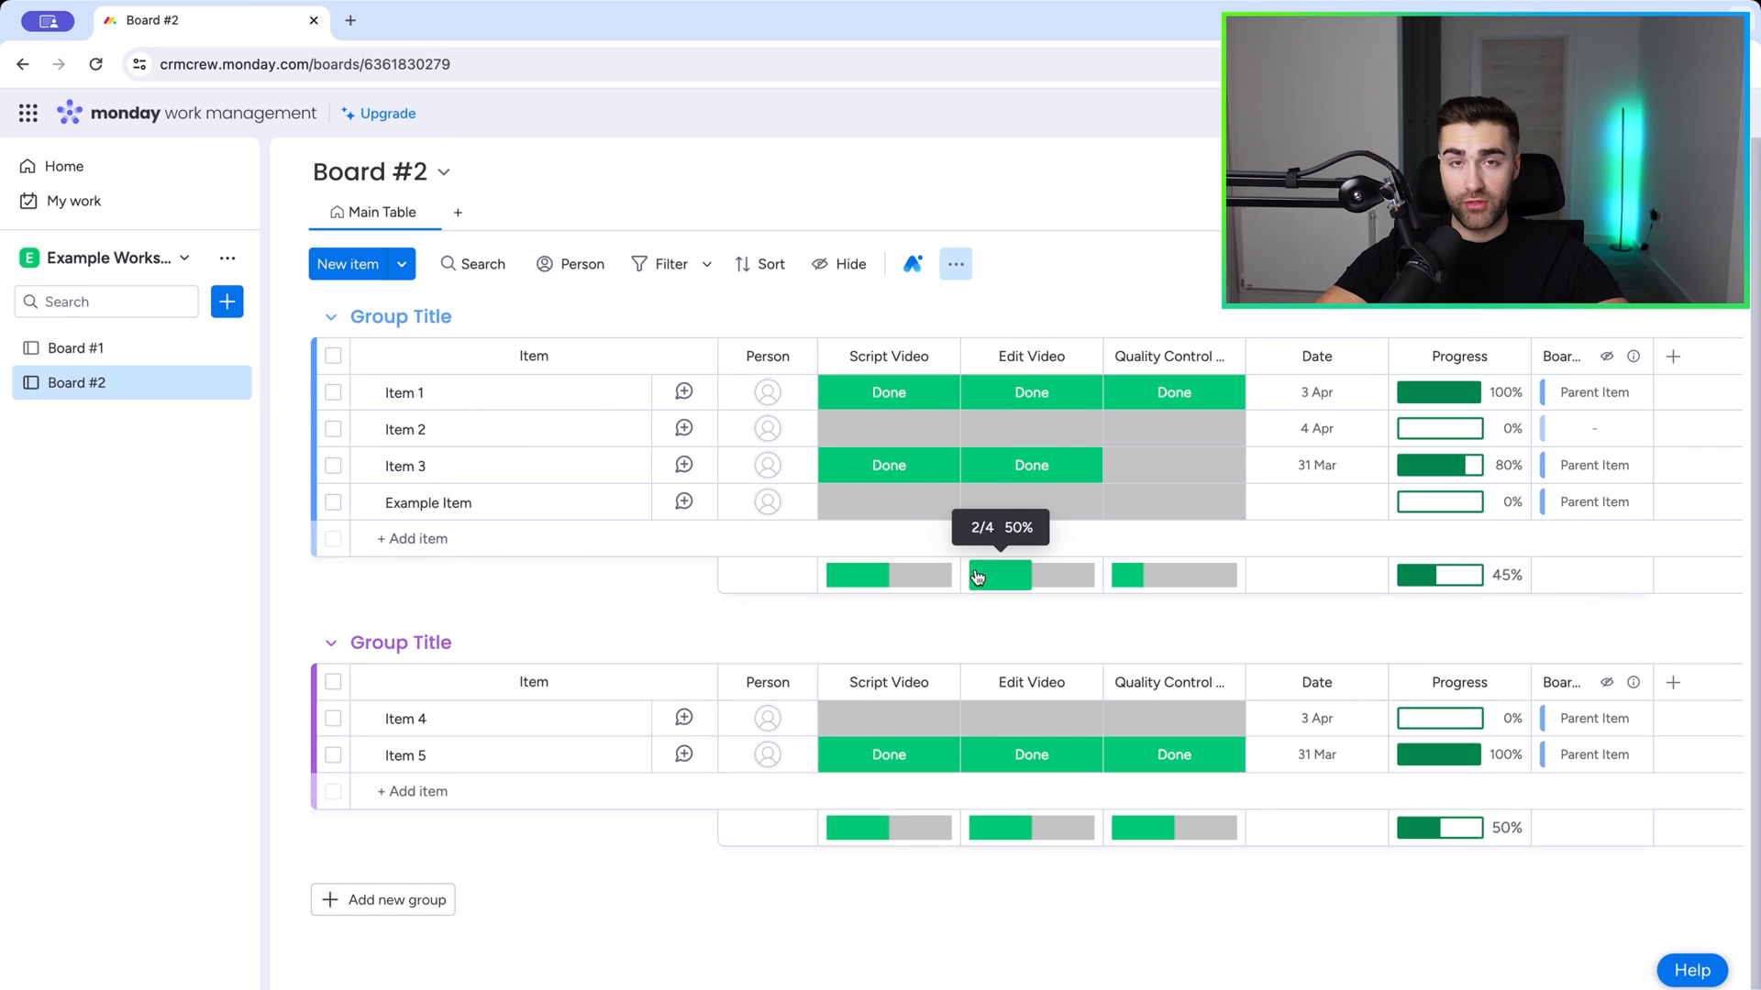
{"action": "left_click", "coordinate": [73, 348]}
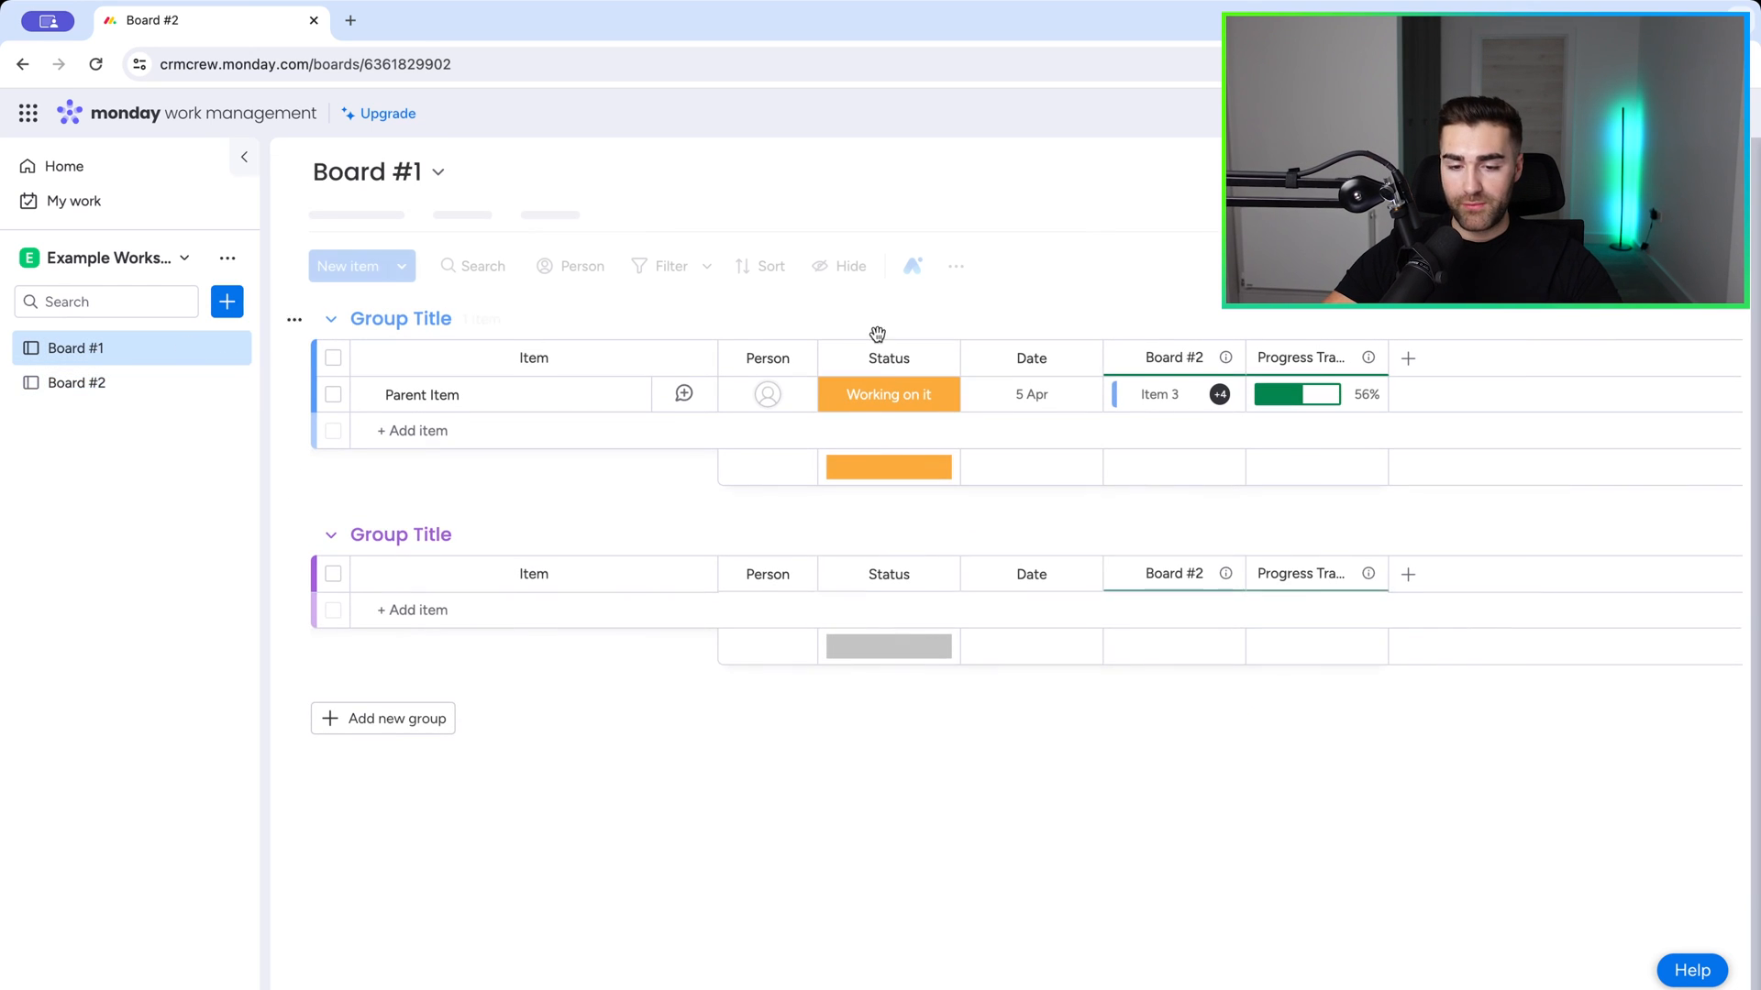